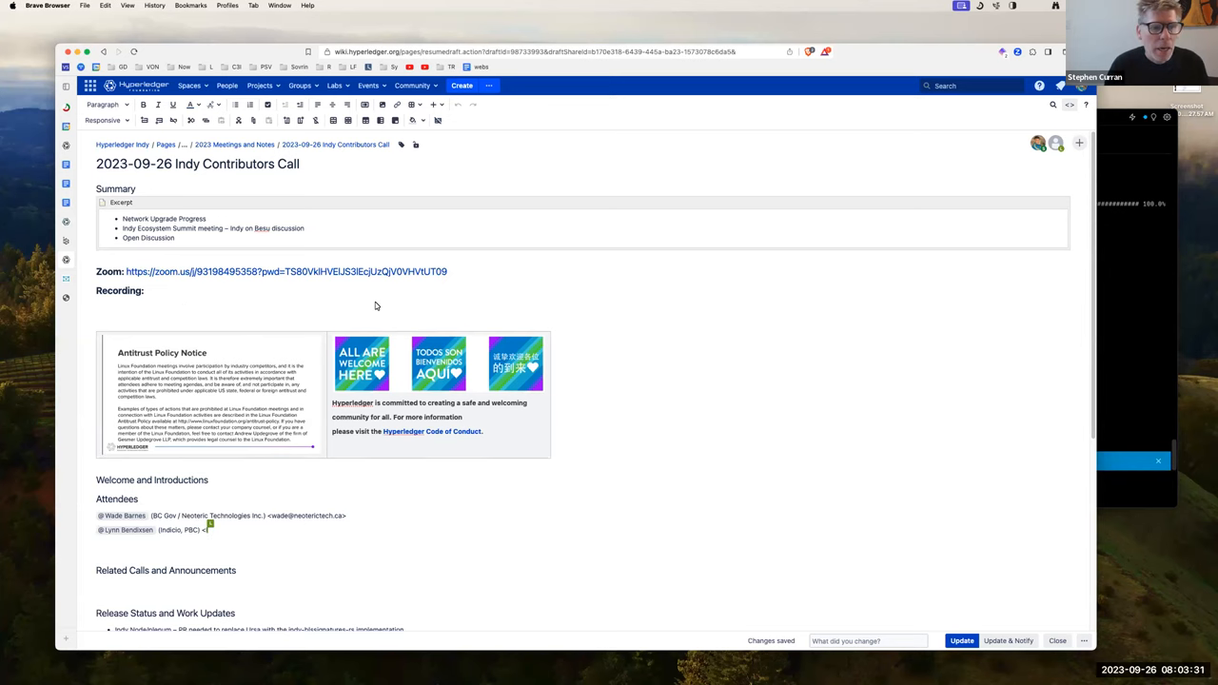
# - Add a third attendee line with an @-mention and their https profile link after the name
pyautogui.scroll(-3)
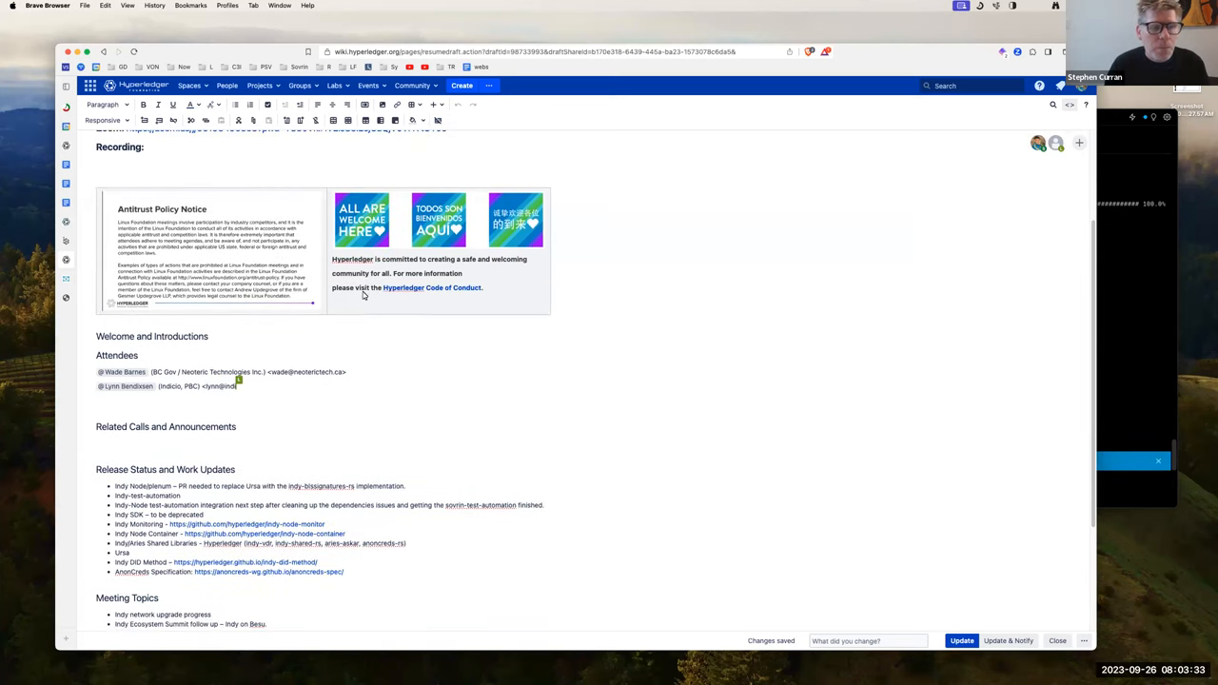
pyautogui.write('te')
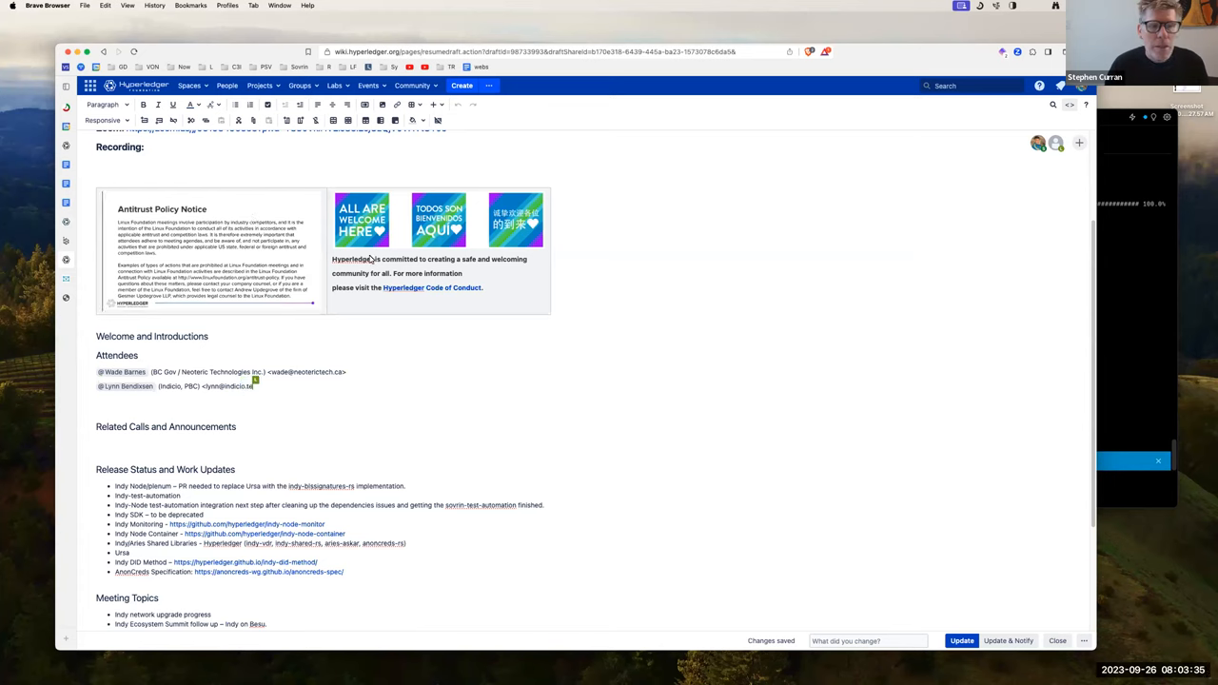
pyautogui.write('ch>')
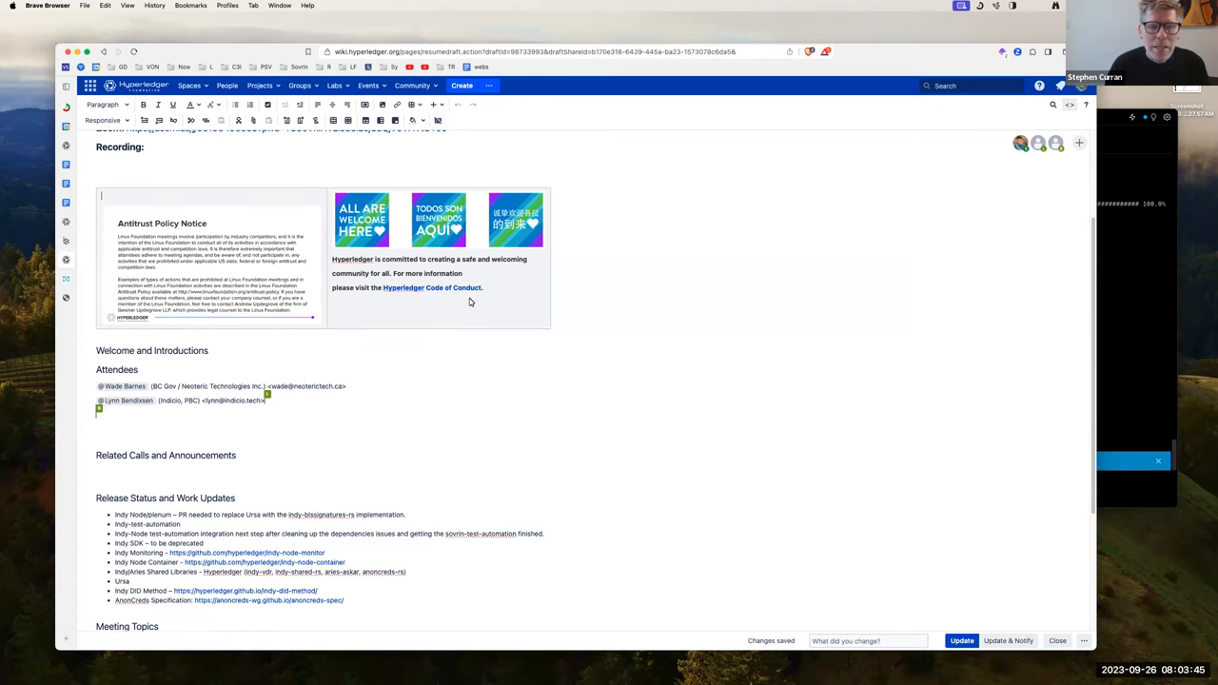
pyautogui.moveTo(445, 347)
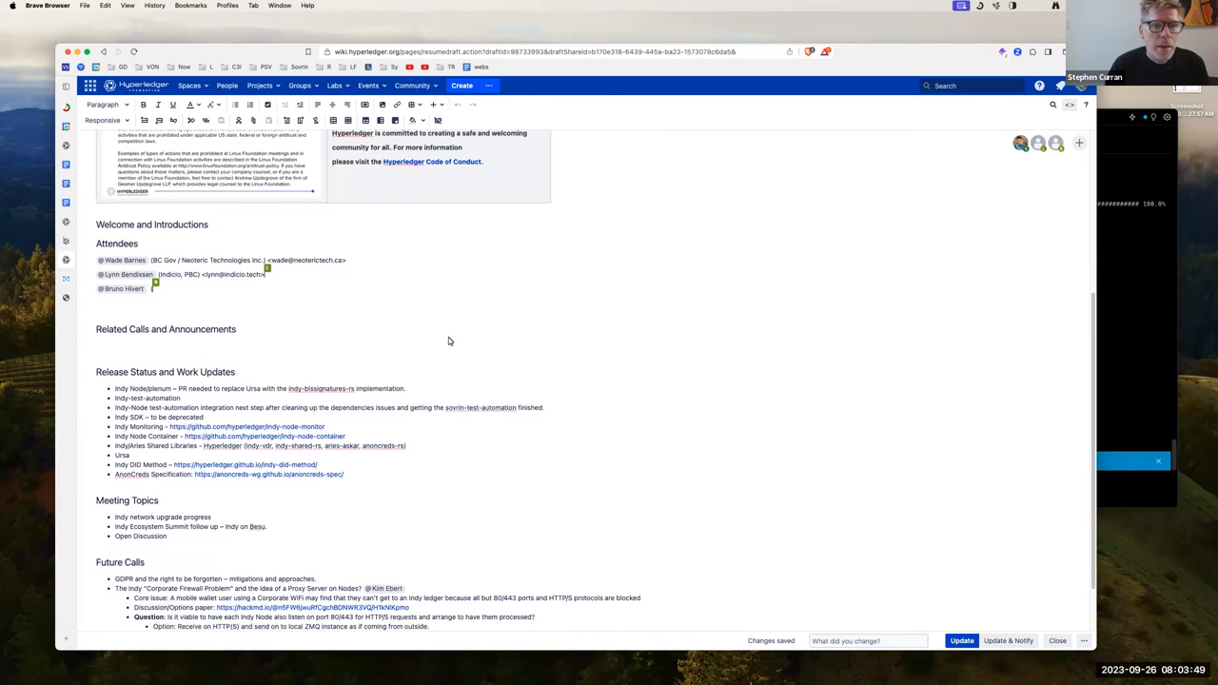
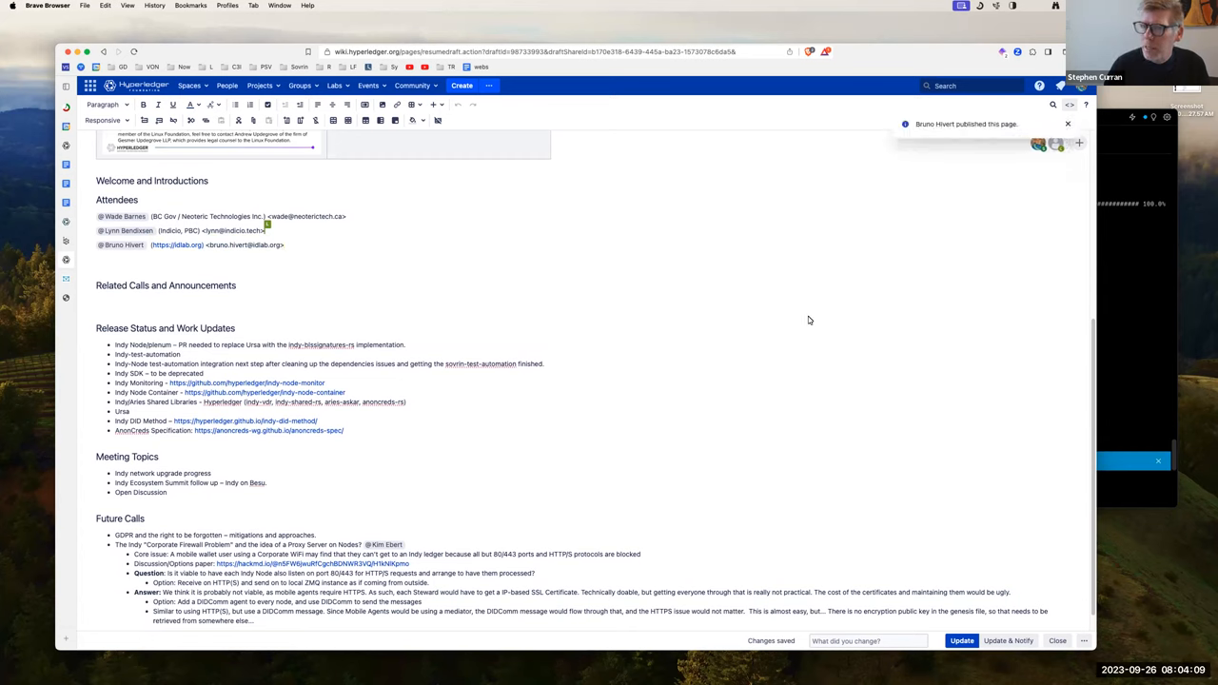
pyautogui.moveTo(299, 294)
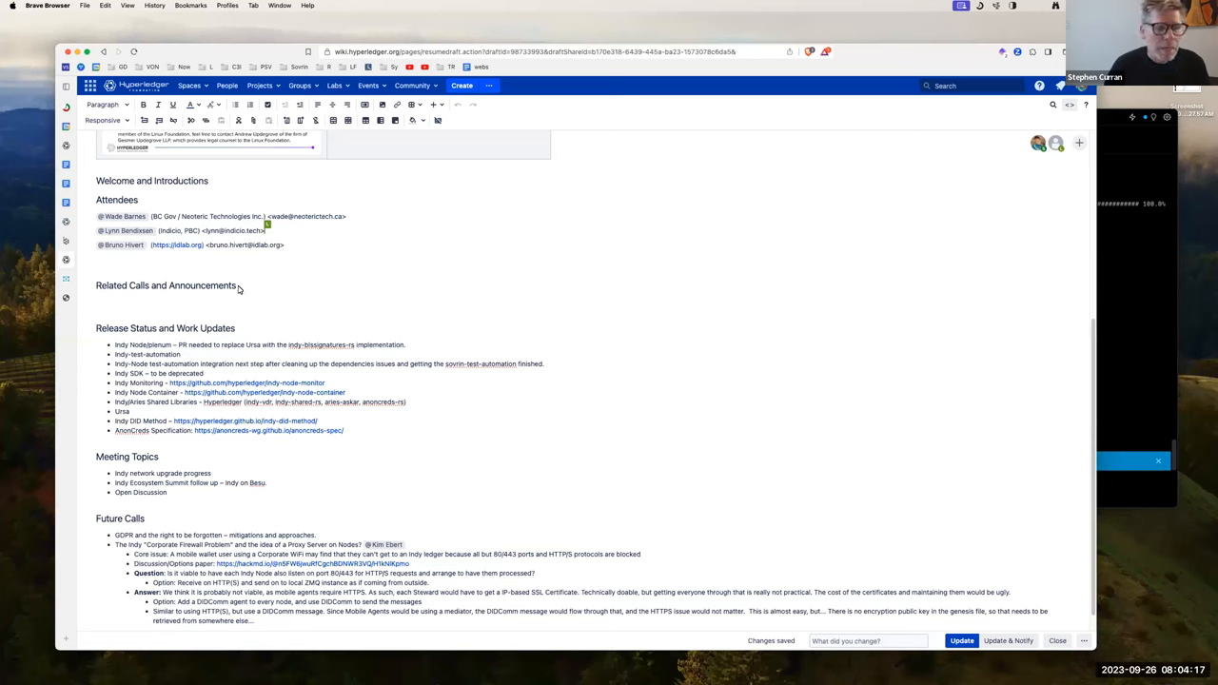
pyautogui.moveTo(533, 313)
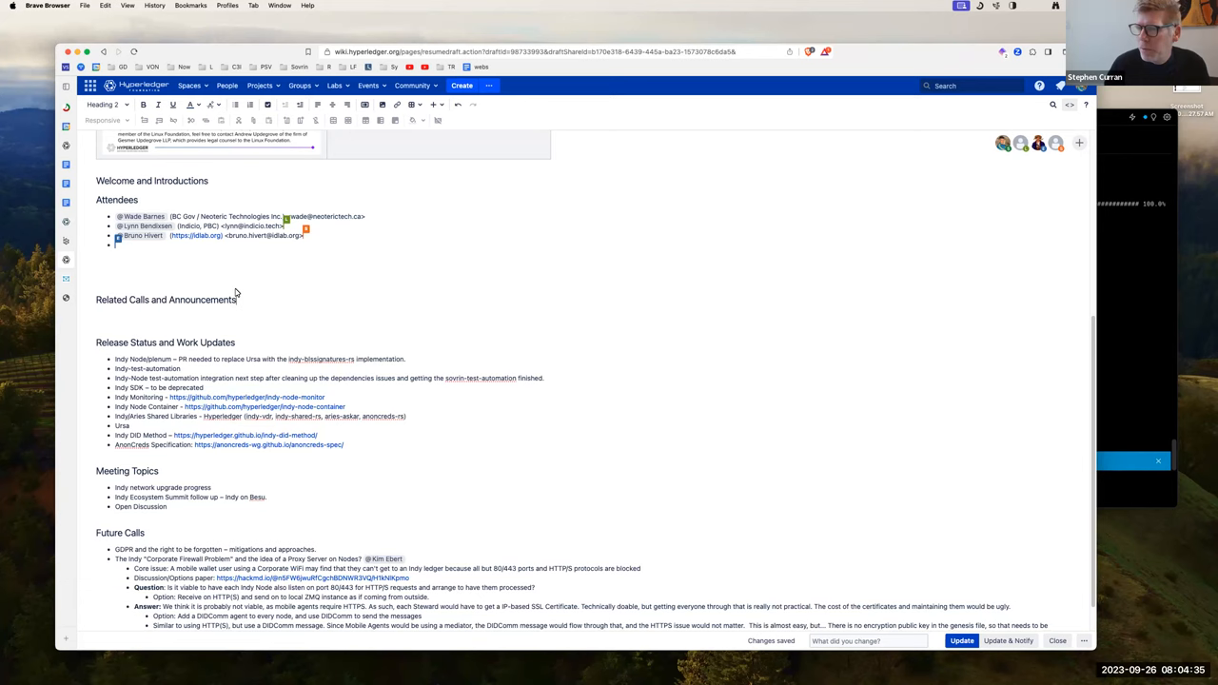
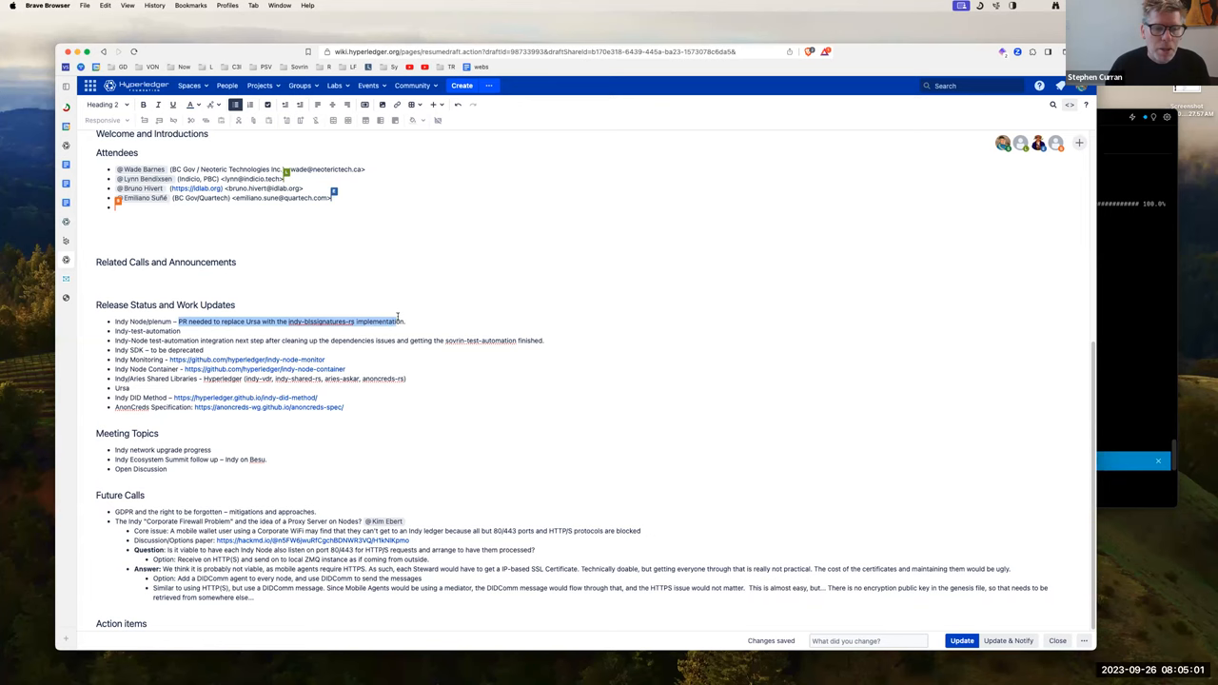
pyautogui.moveTo(178, 322); pyautogui.dragTo(403, 322)
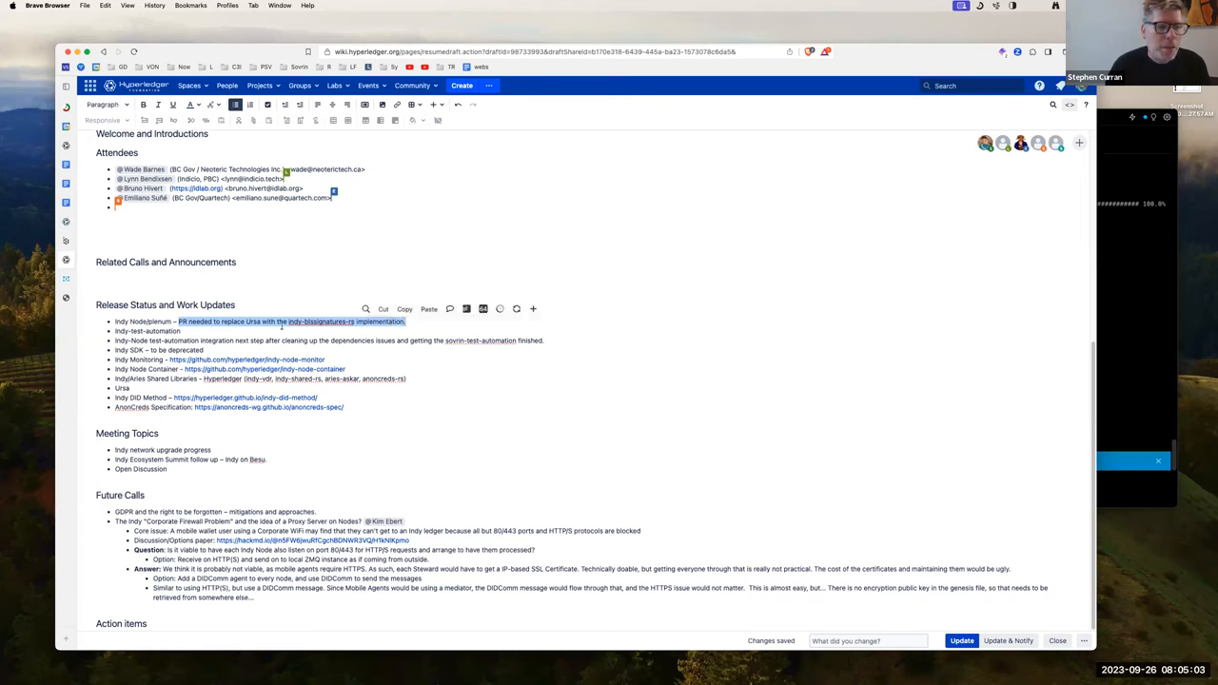
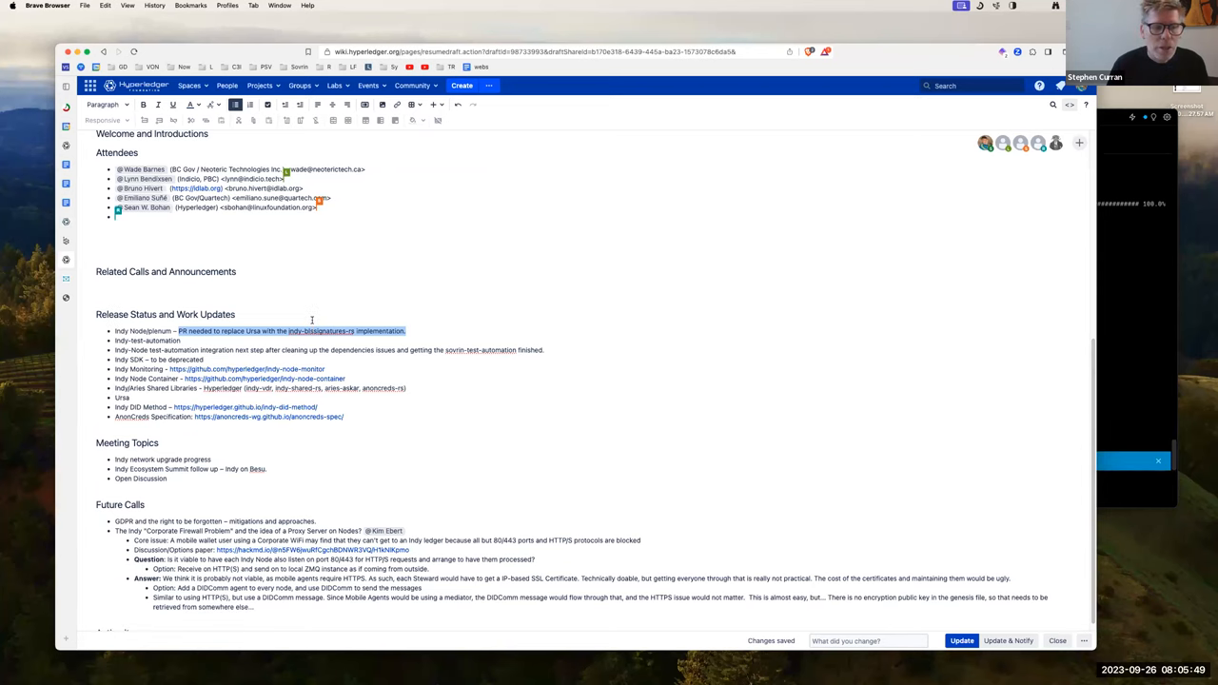
pyautogui.write('@')
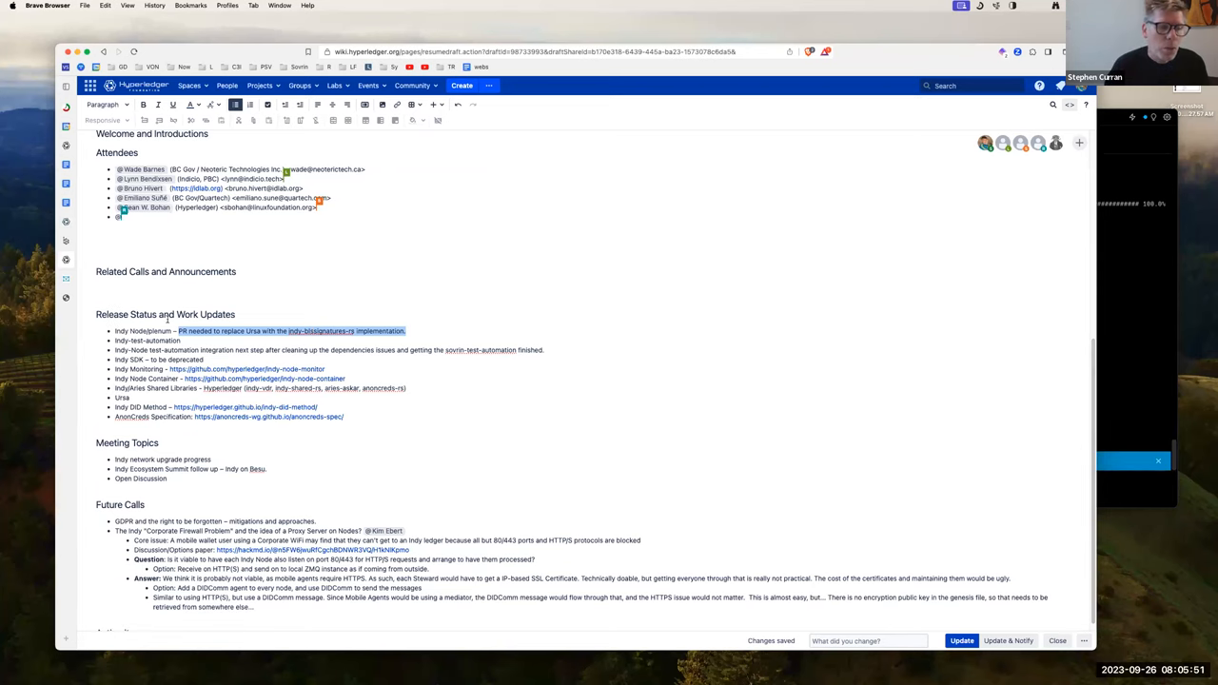
pyautogui.write('R')
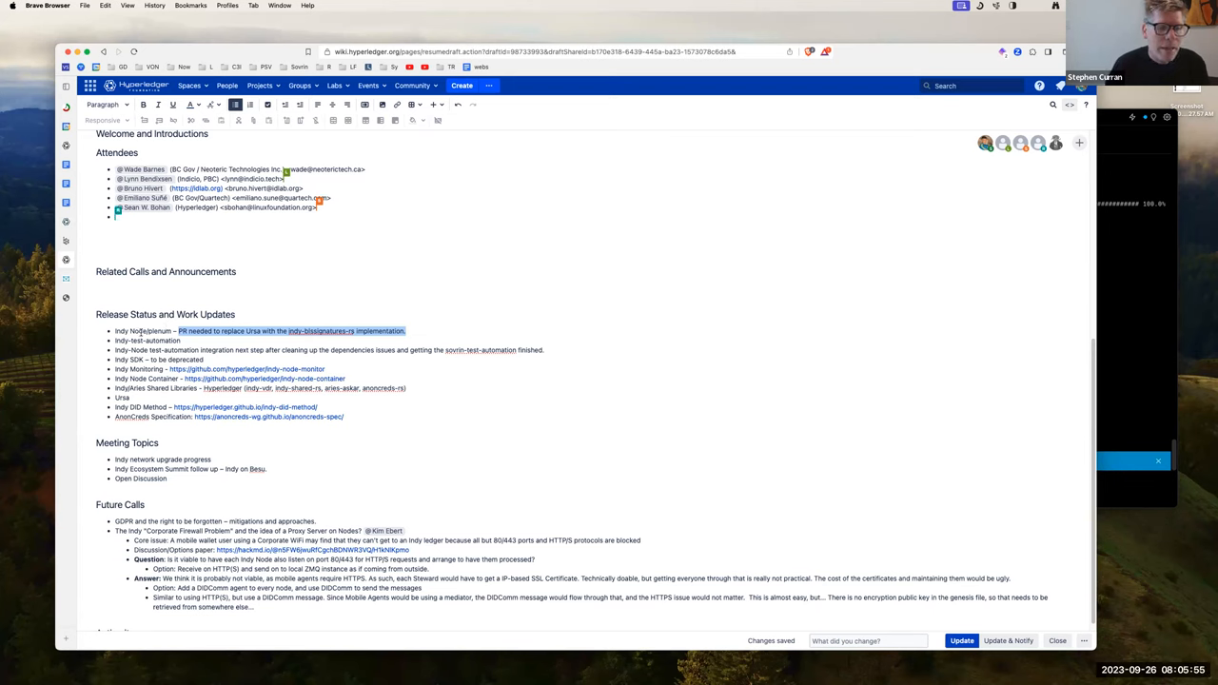
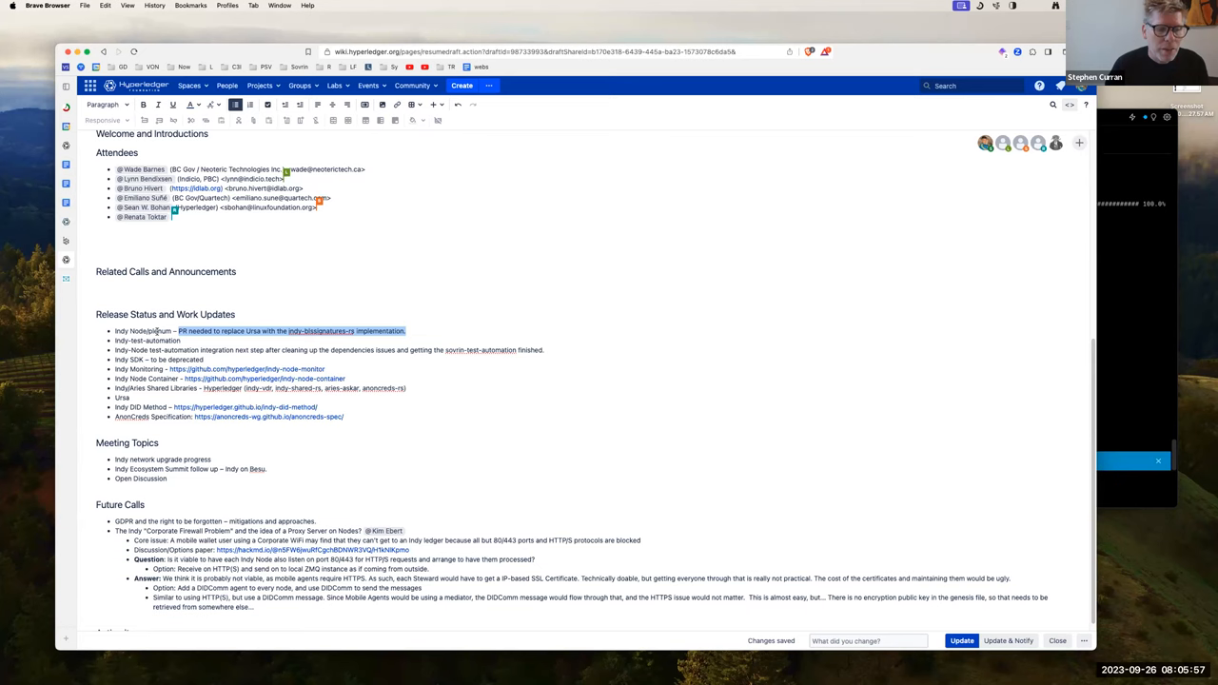
pyautogui.write('(DSR Corporation')
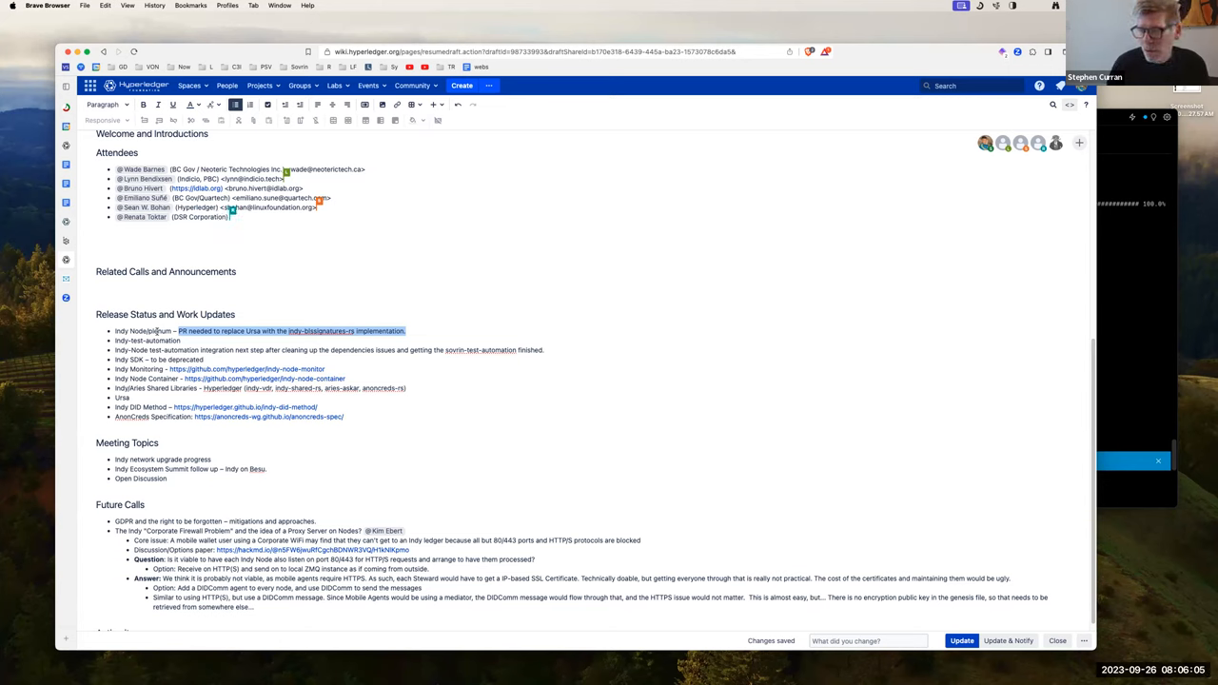
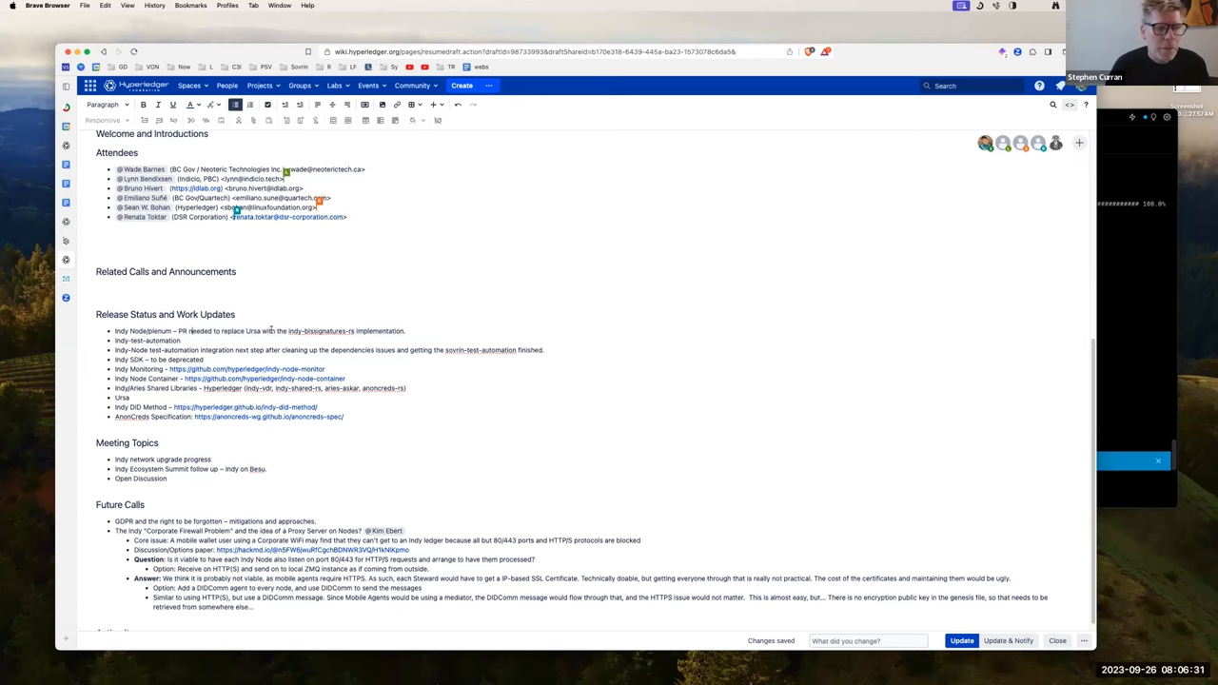
# - Add a seventh attendee, an Issue # note on the first release item, and a sub-bullet under network upgrade progress
pyautogui.scroll(-3)
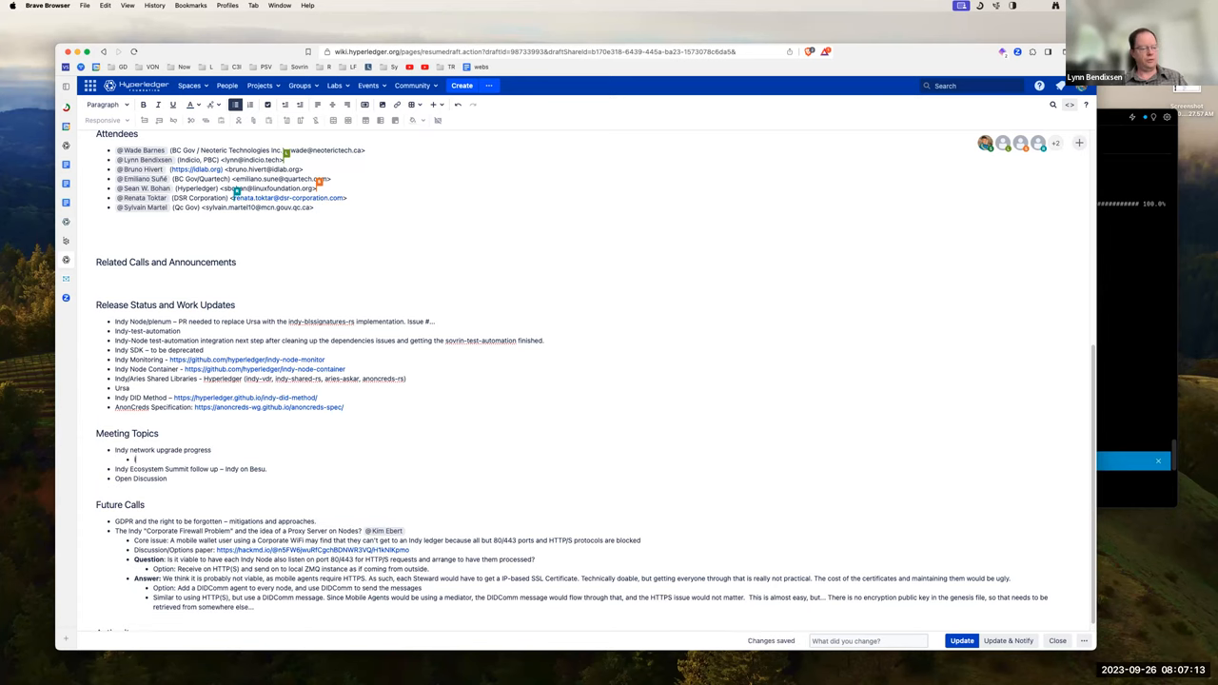
# - Note that Indicio TestNet's upgrade to 20.04 is complete
pyautogui.write('Indicio TestNet - upgrade')
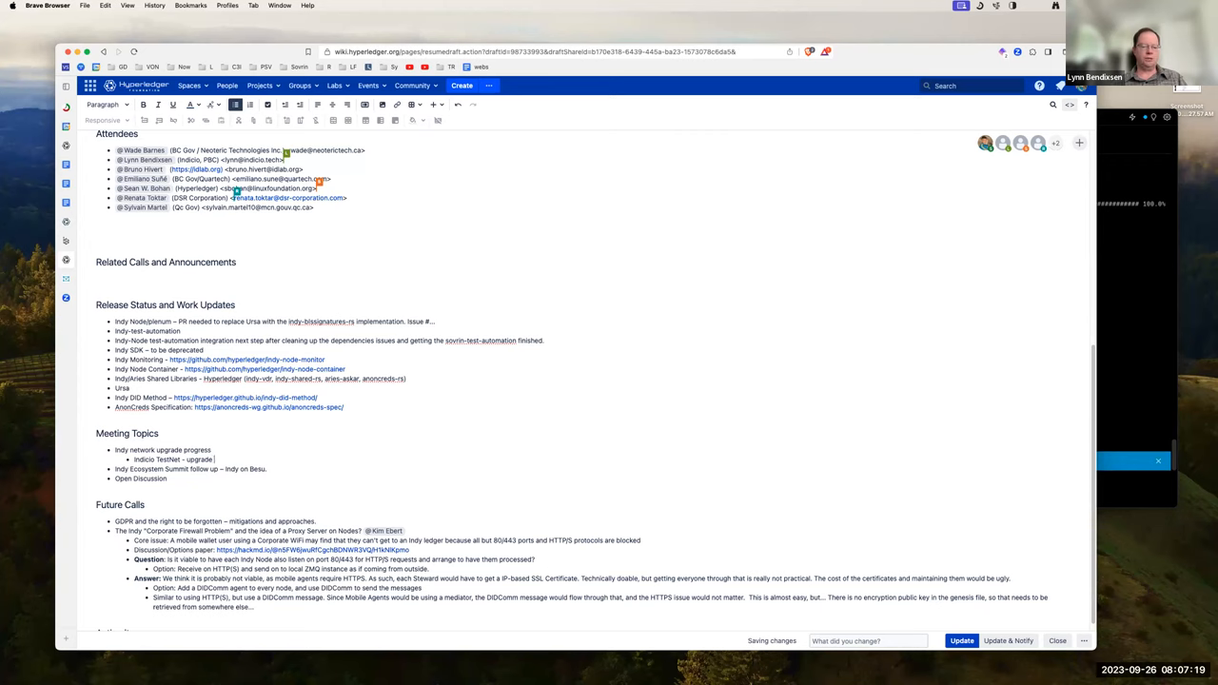
pyautogui.write('to 20.04 is complete!')
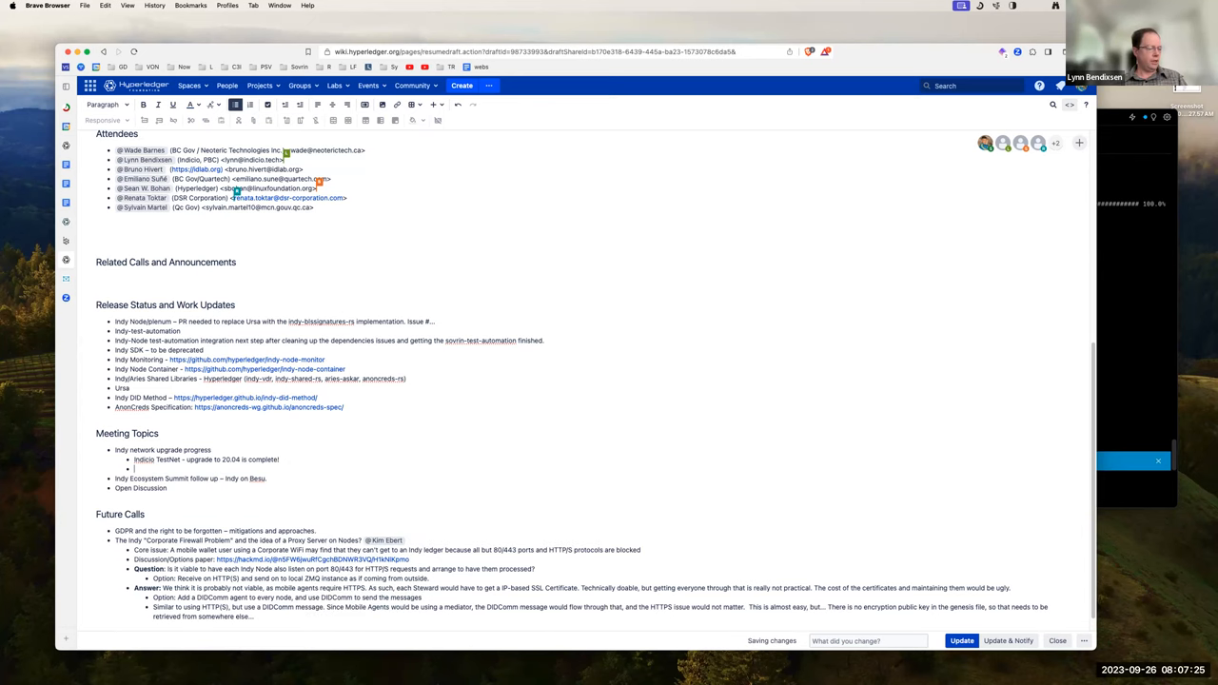
pyautogui.write('Indicio DemoNet')
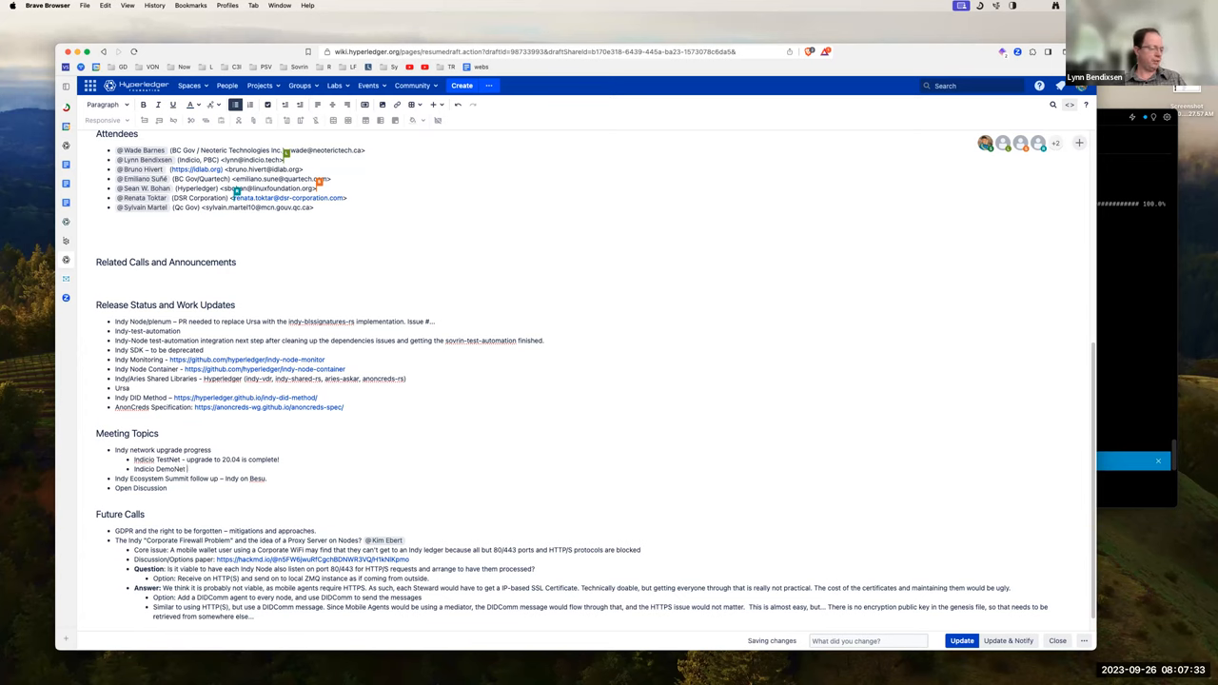
pyautogui.write('has')
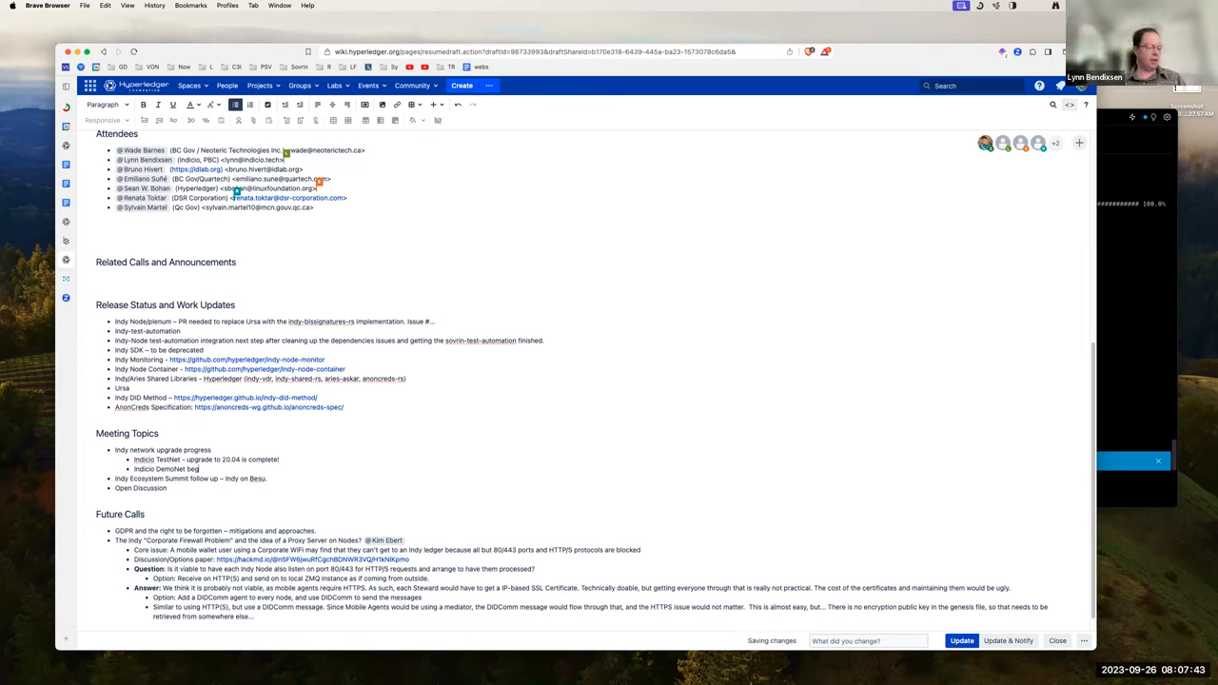
pyautogui.write('an an update')
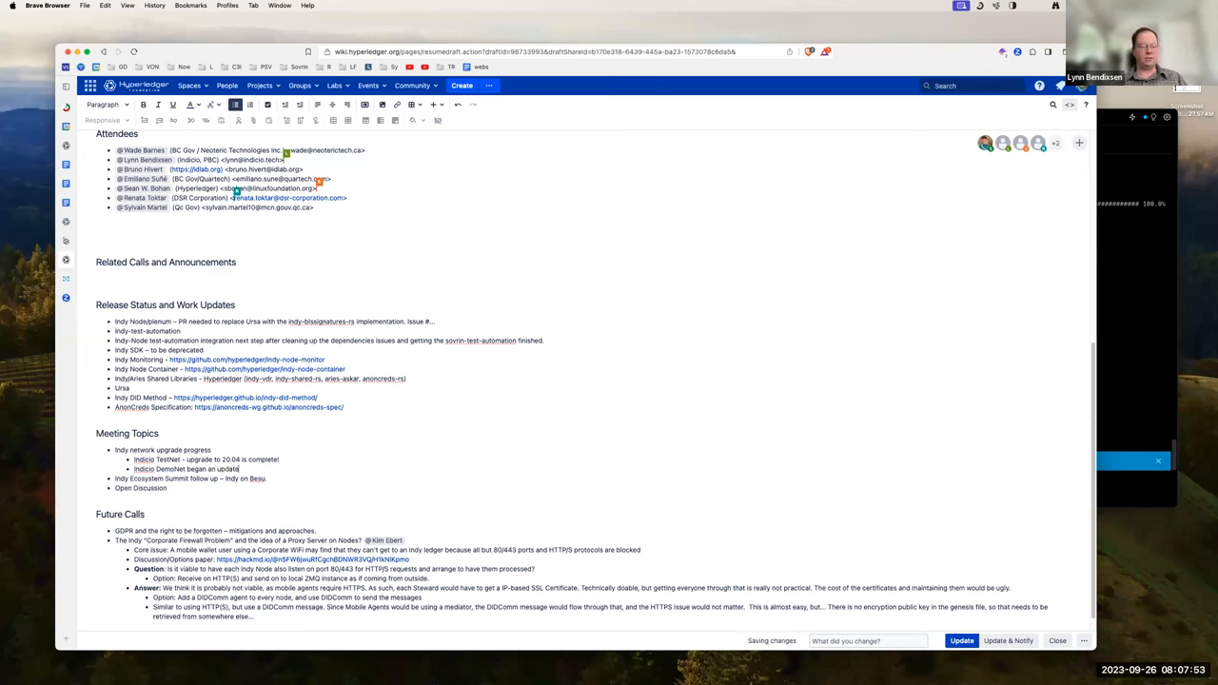
# - Note that DemoNet's update got to 4/ nodes and issues were encountered
pyautogui.write('- 4/7')
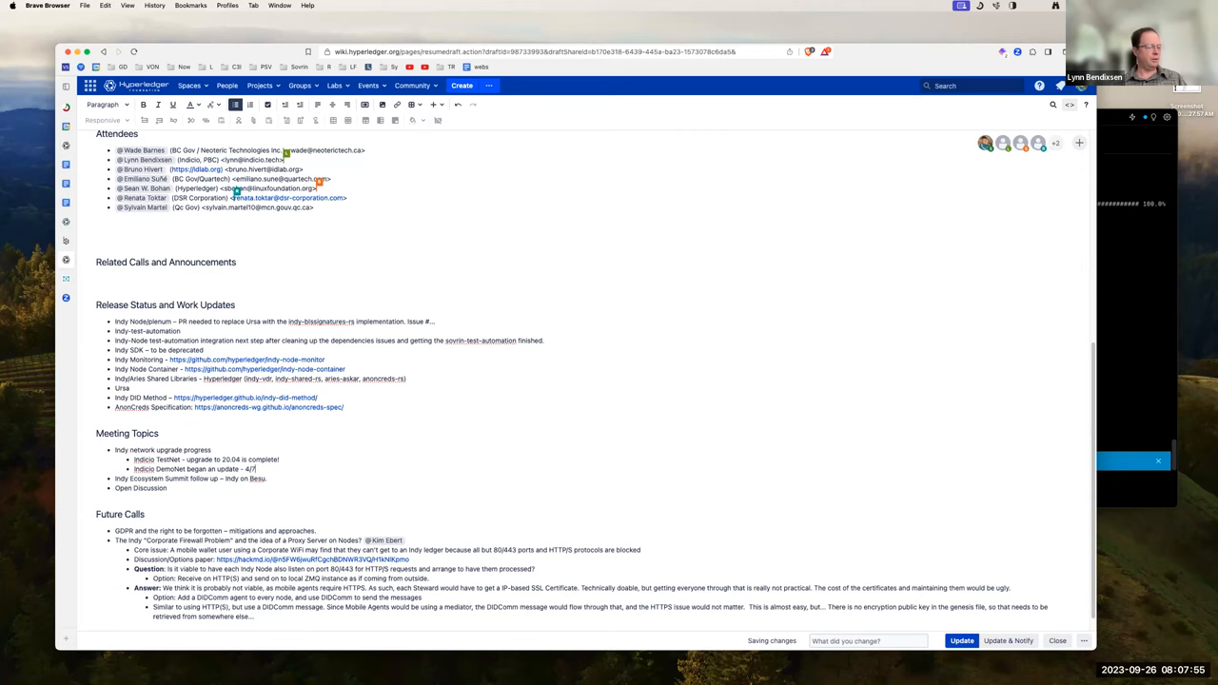
pyautogui.write('th of the way.')
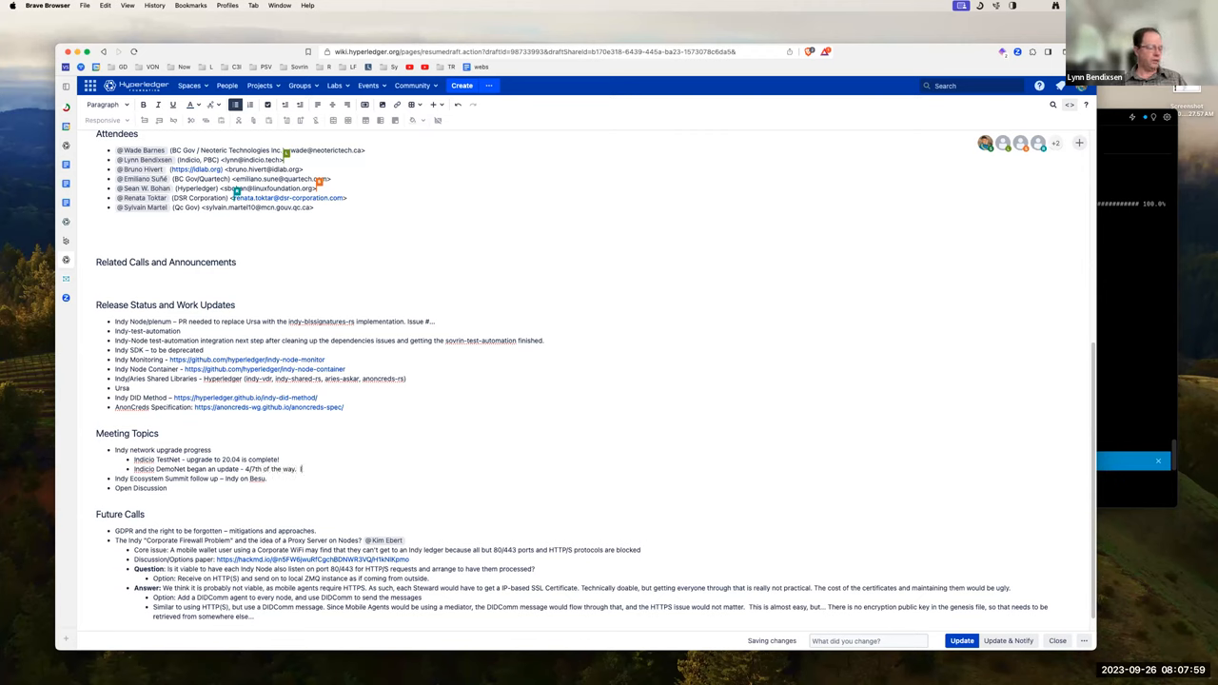
pyautogui.write('Issues')
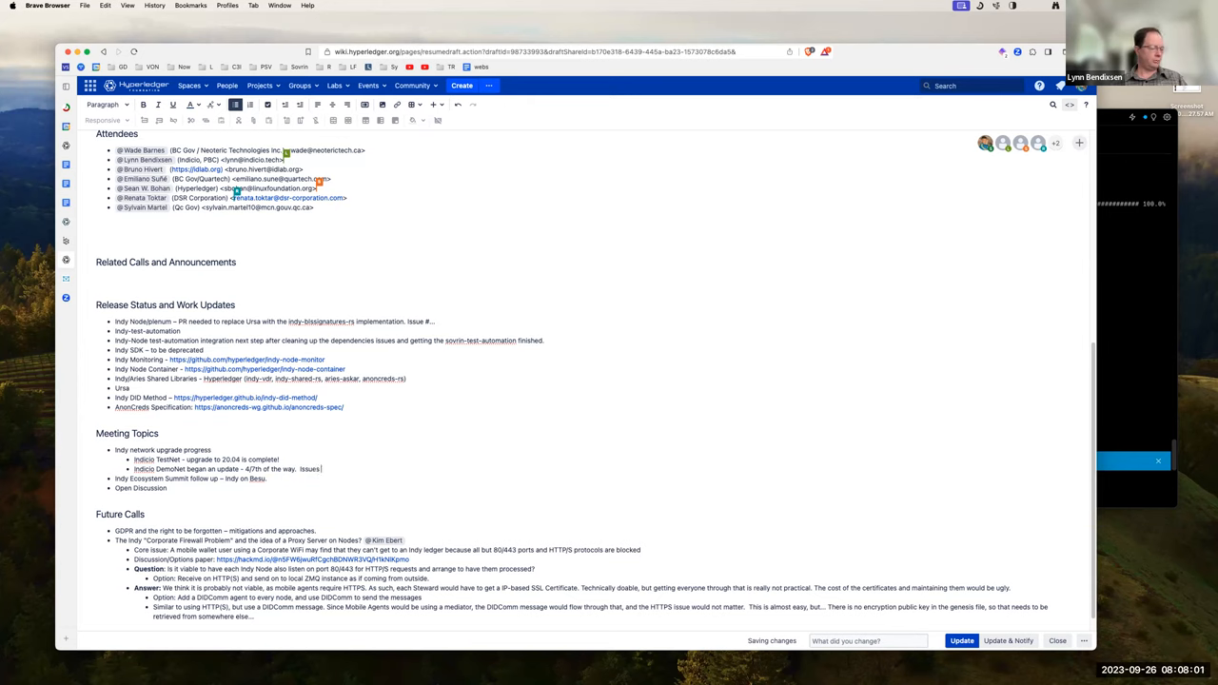
pyautogui.write('were encountered.')
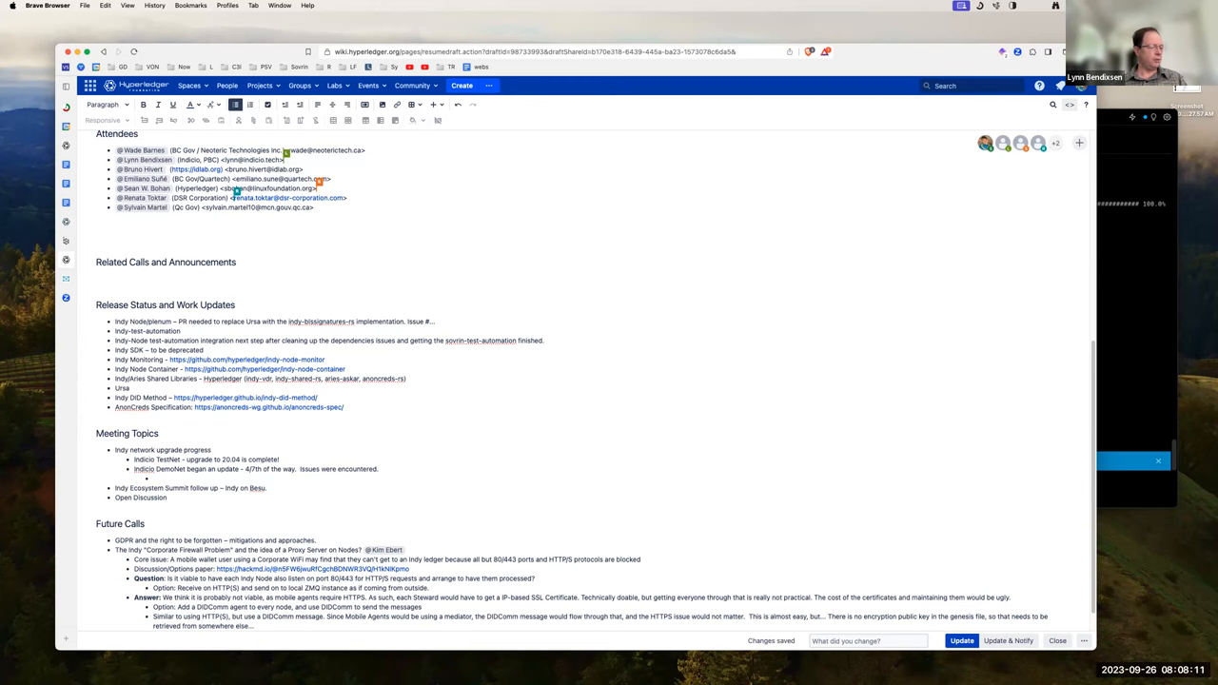
# - Add 'Some issues' sub-point: adding a new node, the new node could not connect to the primary
pyautogui.write('Some issues with DemoNet –')
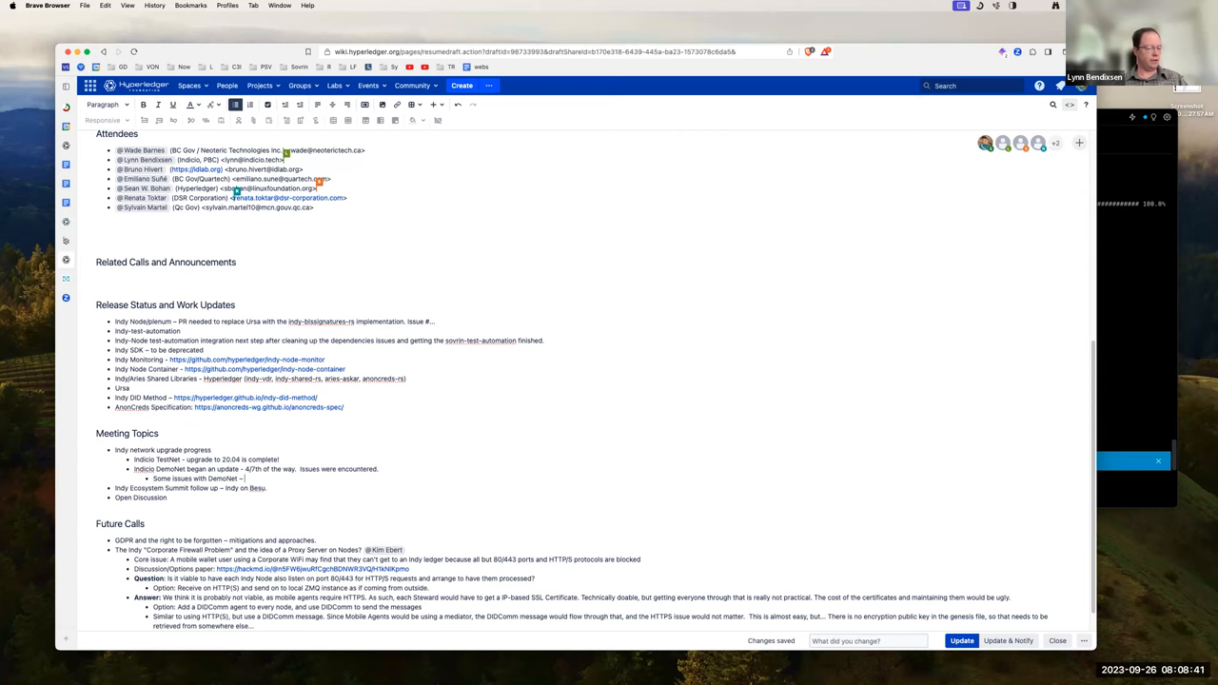
pyautogui.moveTo(308, 455)
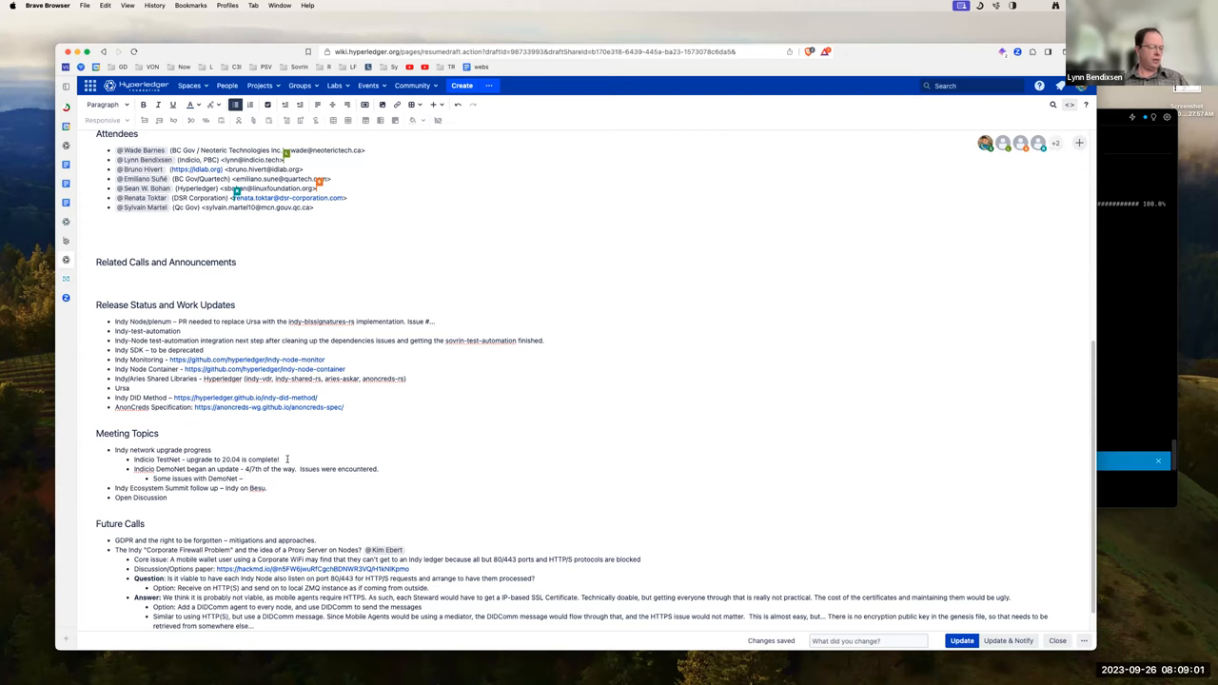
pyautogui.write('add a new')
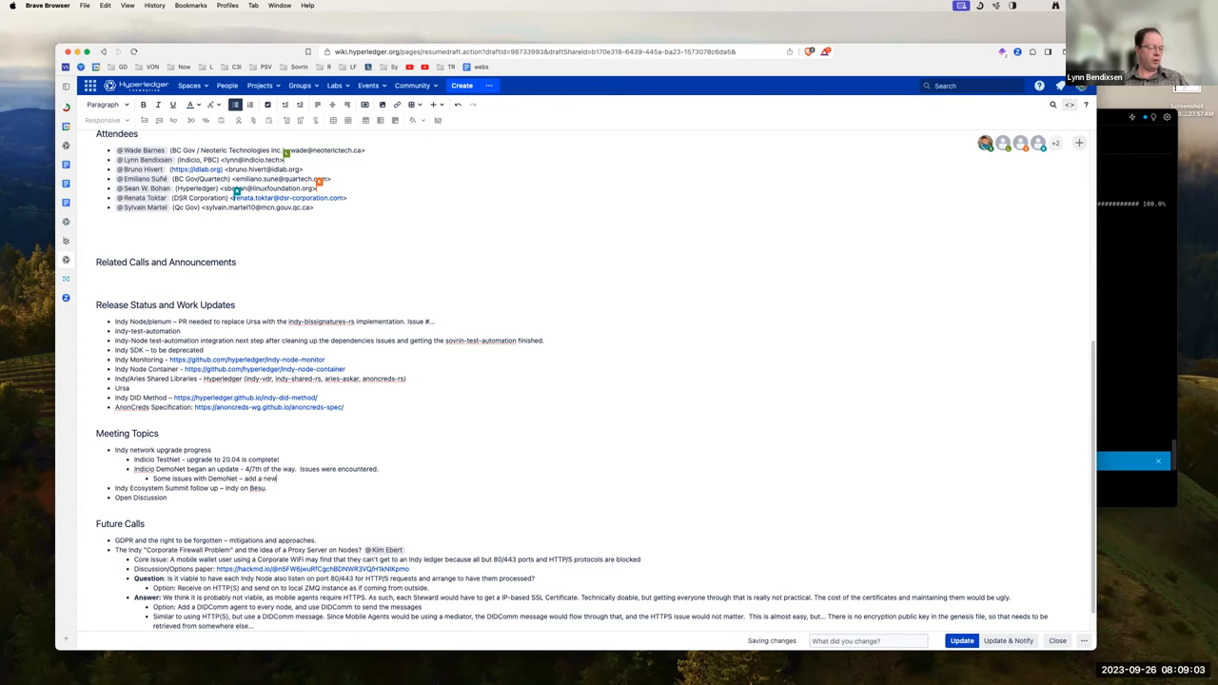
pyautogui.write('node.')
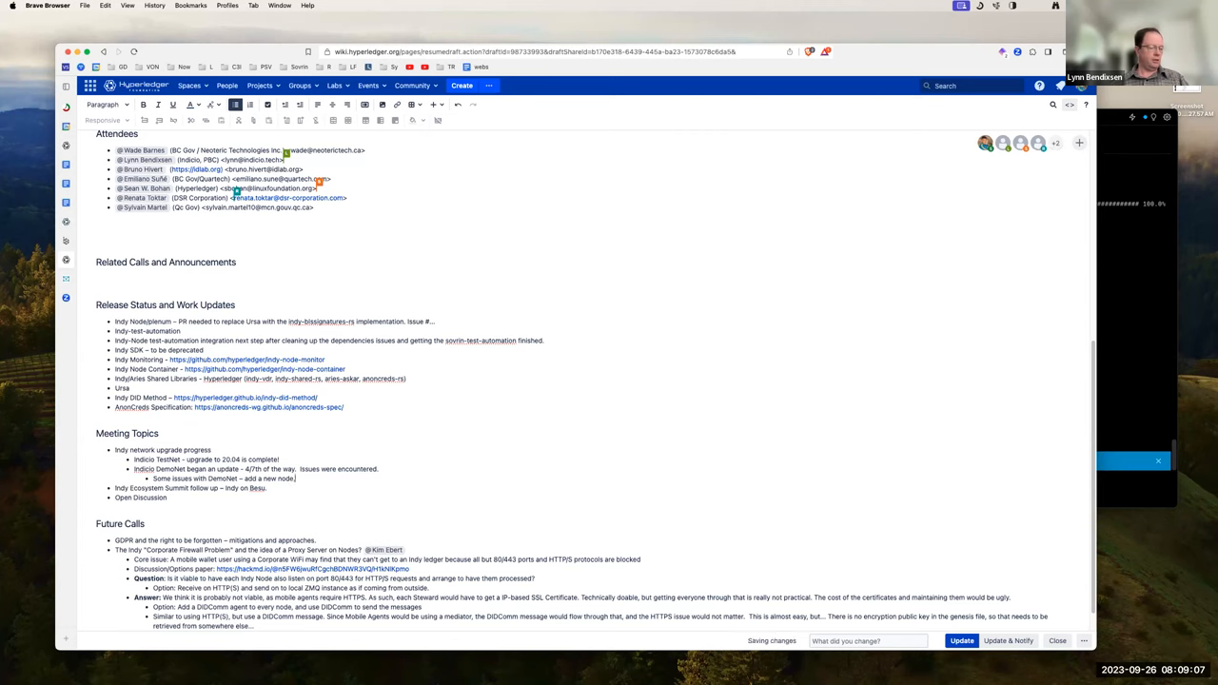
pyautogui.write('new node could')
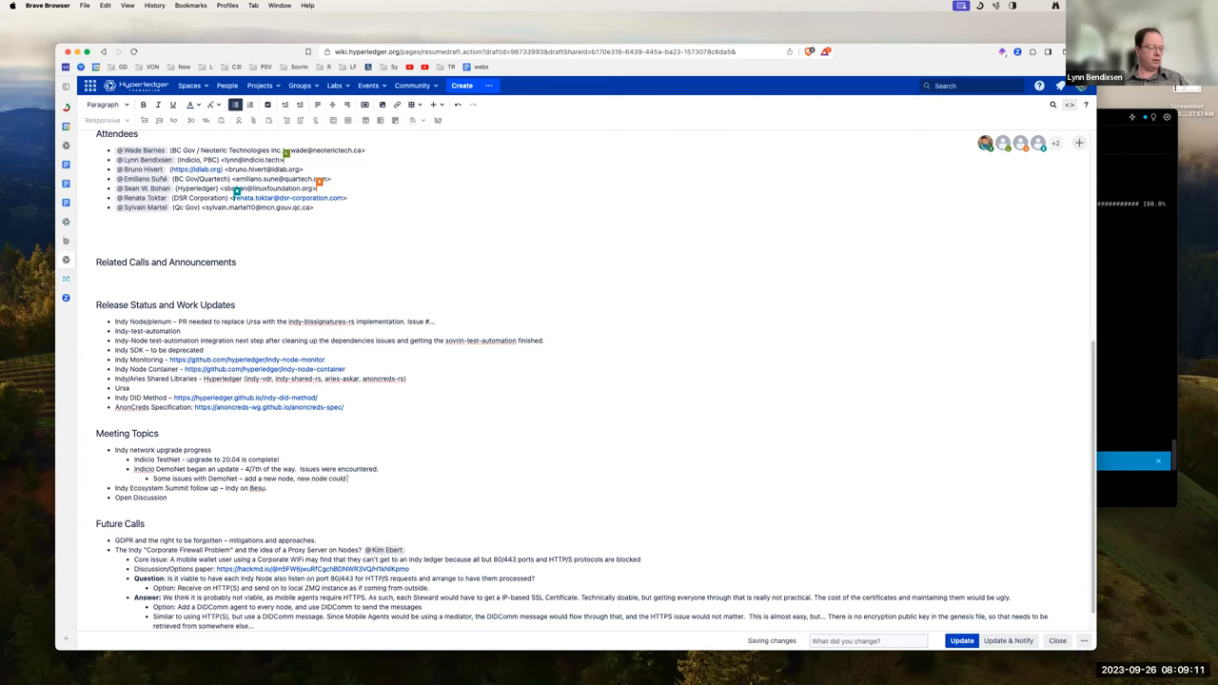
pyautogui.write('not connect')
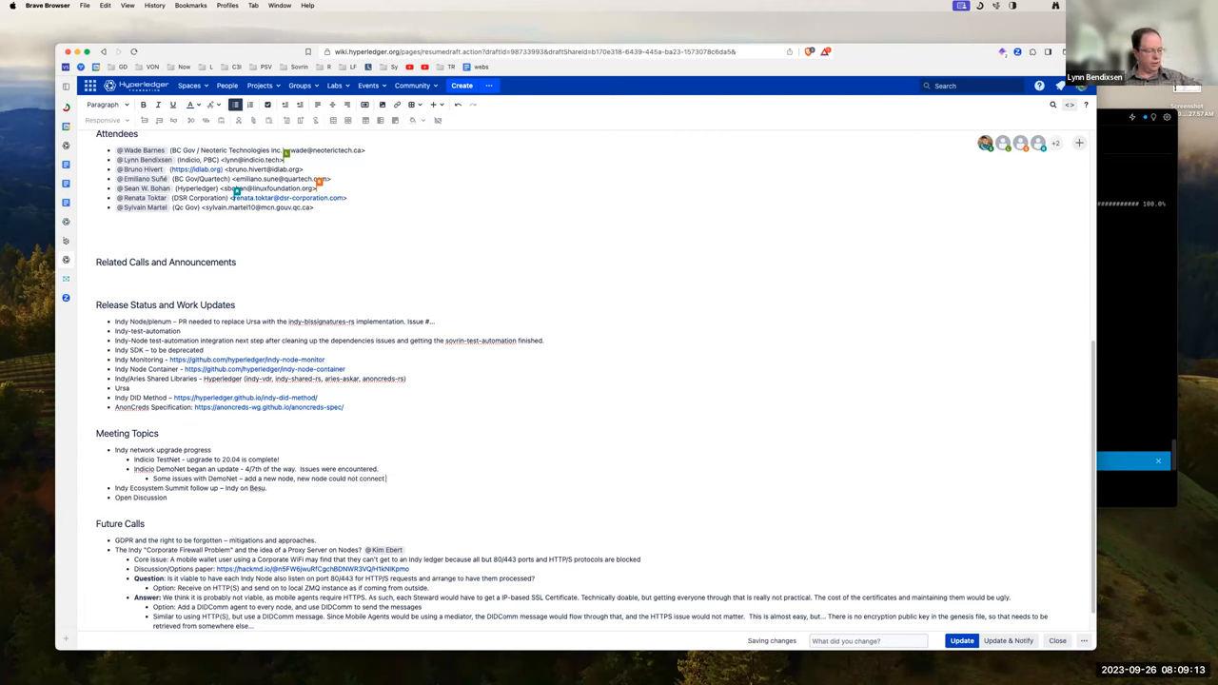
pyautogui.write('to primary ne')
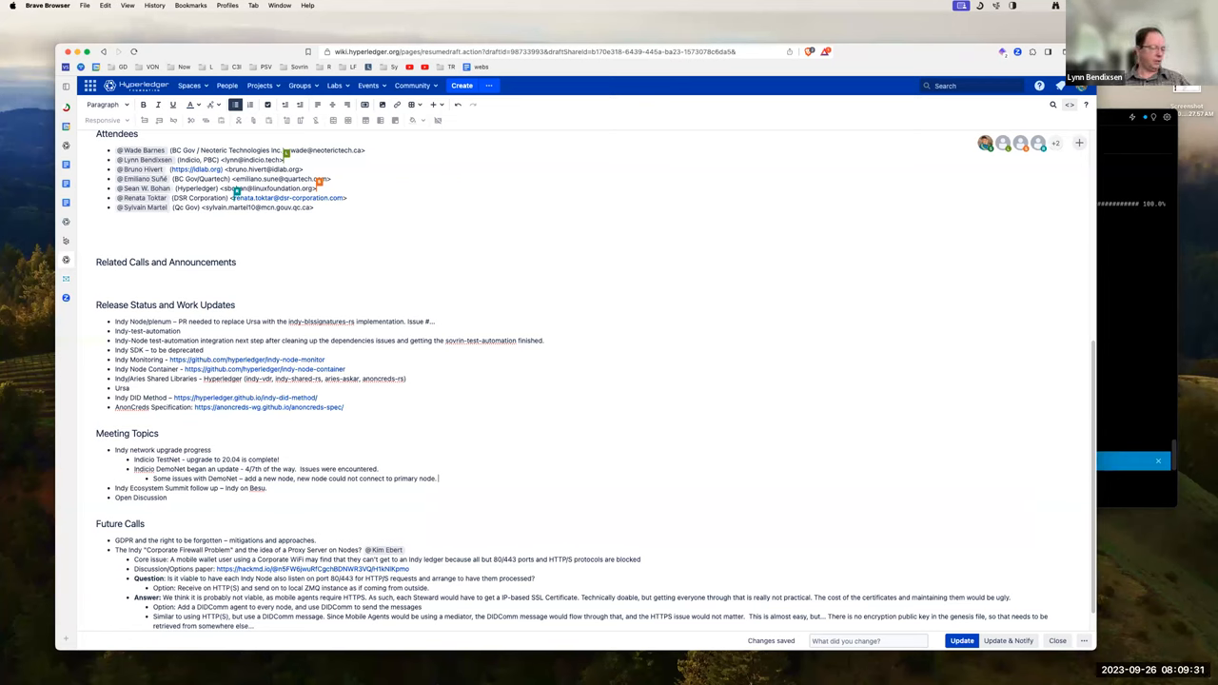
# - Append that a troubleshooting guide is waiting to be merged
pyautogui.write('Troubl')
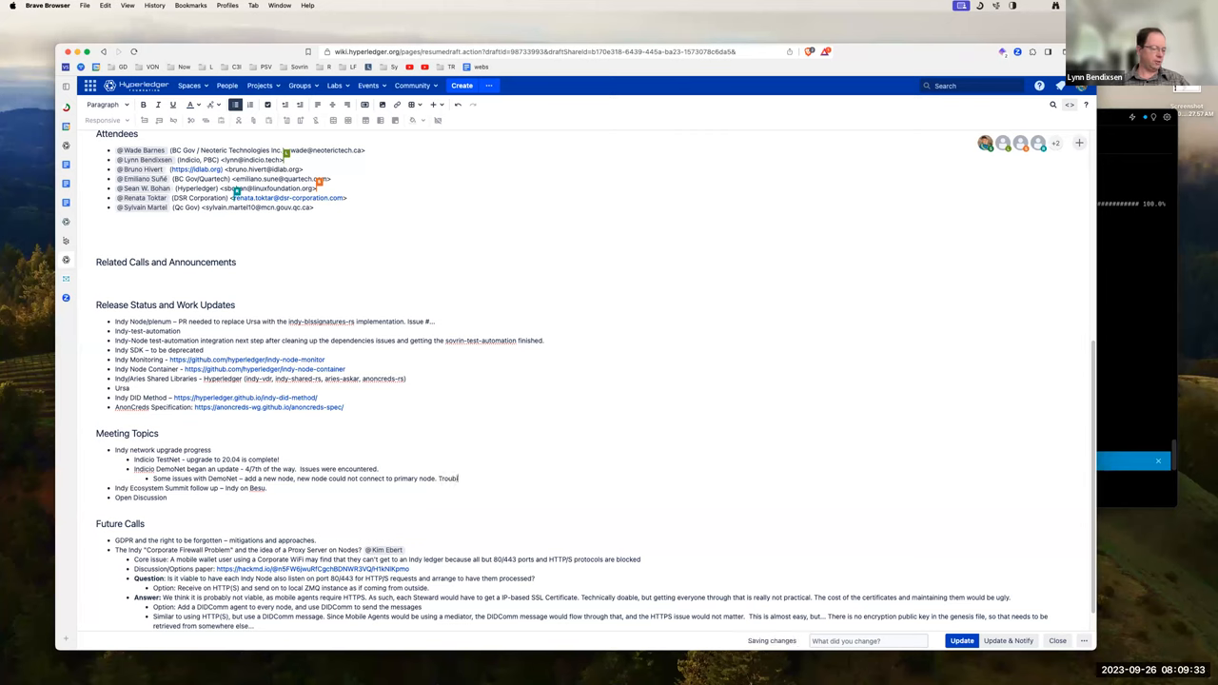
pyautogui.write('shooting guide provided, ready')
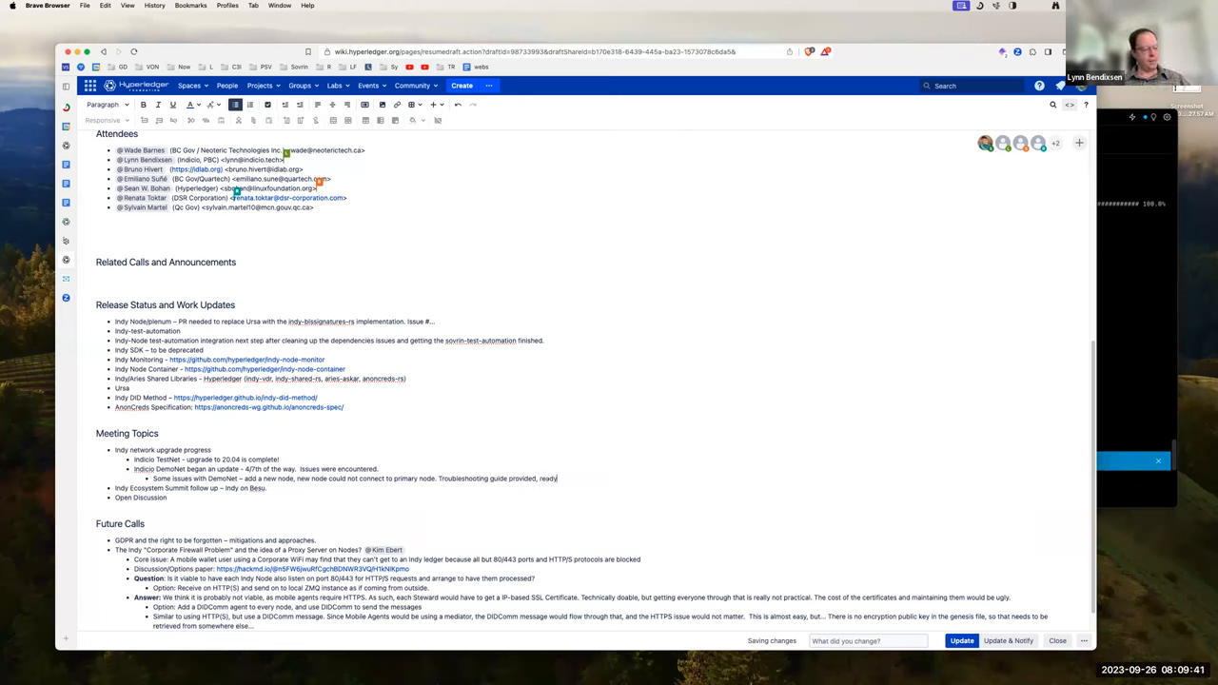
pyautogui.write('to be merged')
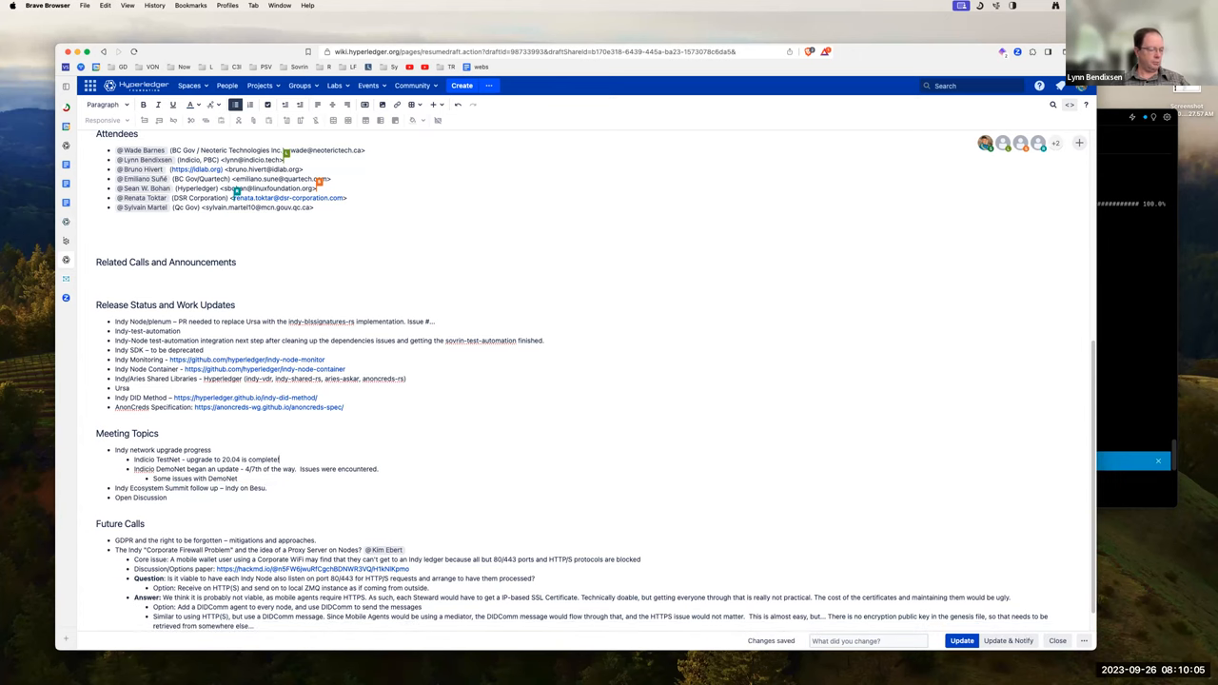
# - Record the TestNet new-node issue, then note a node was removed, keys retained/rotated and couldn't rejoin consensus
pyautogui.write('TestNet issue: add a new node, new node could not connect to primary node. Troubleshooting guide provided, ready to be merged')
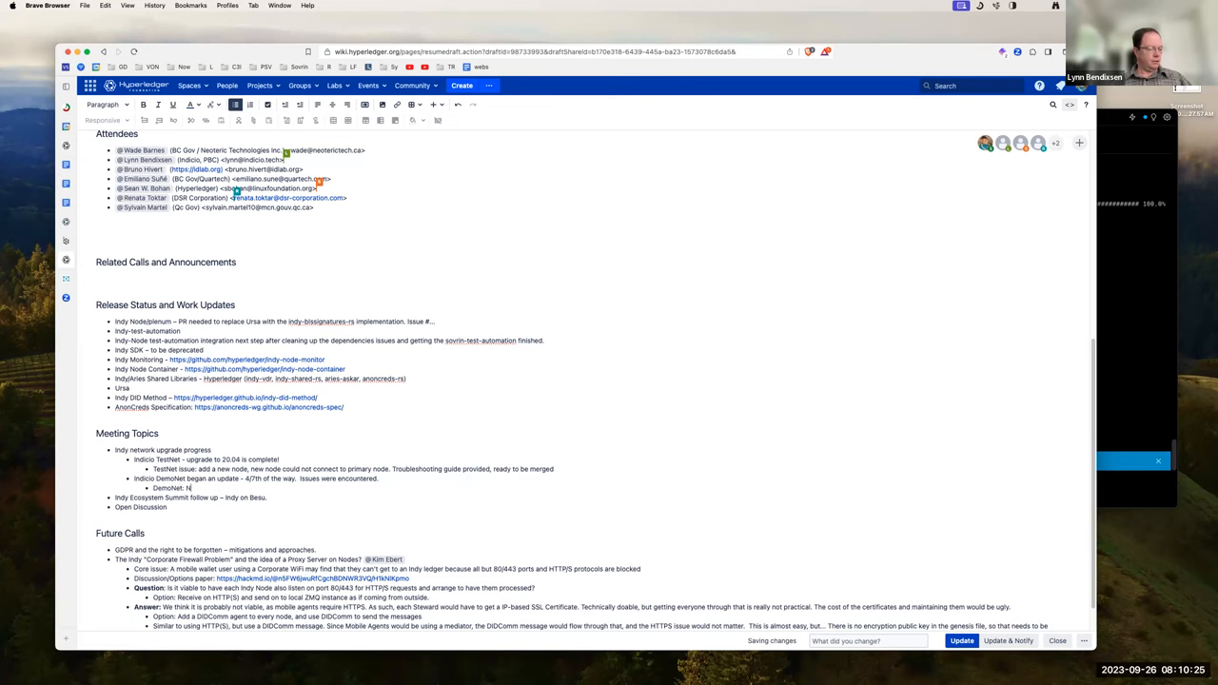
pyautogui.write('ode removed, keys')
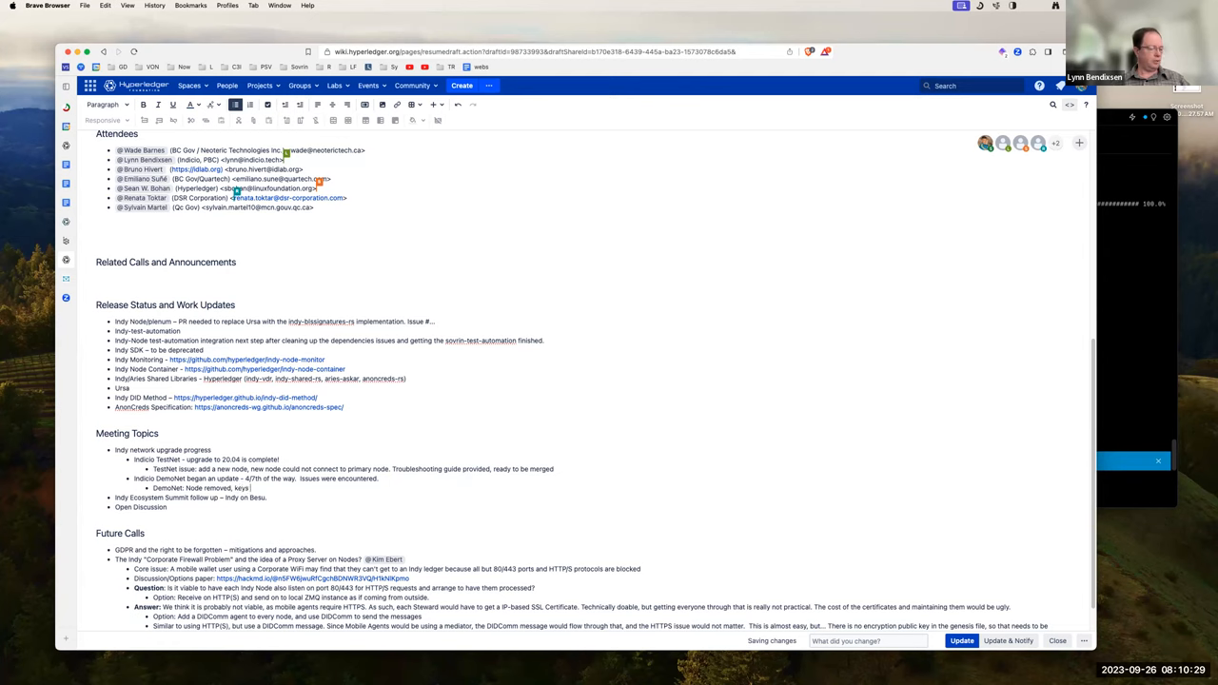
pyautogui.write('retained,')
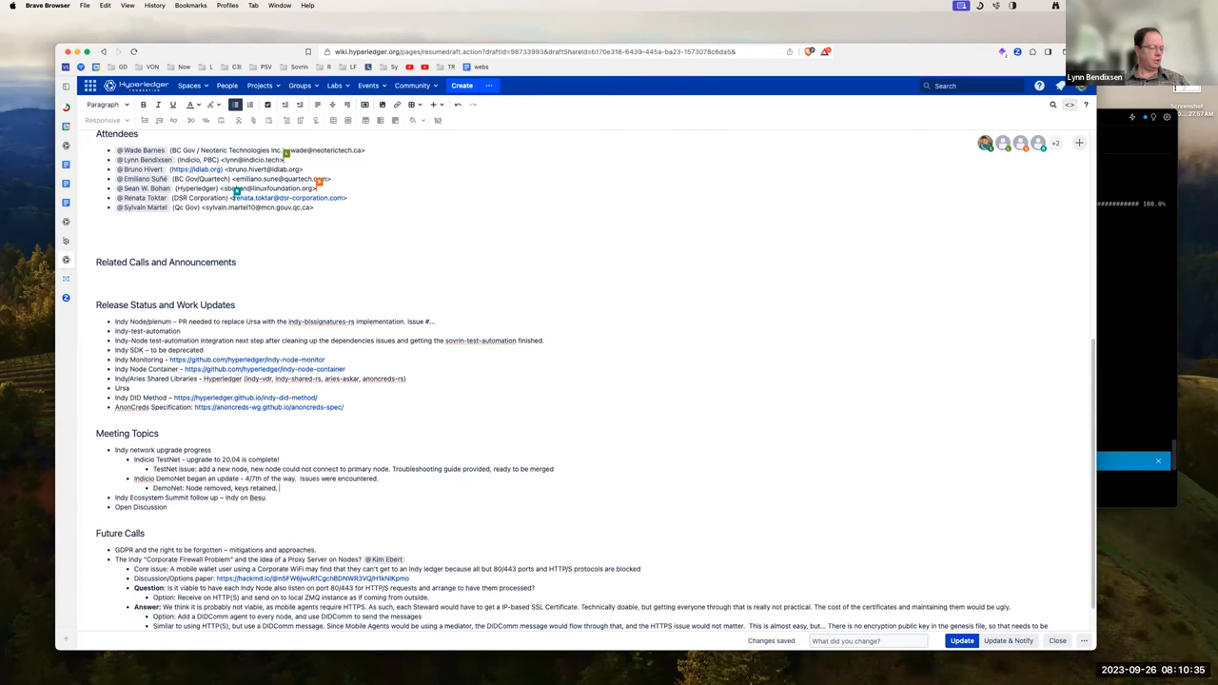
pyautogui.write('r')
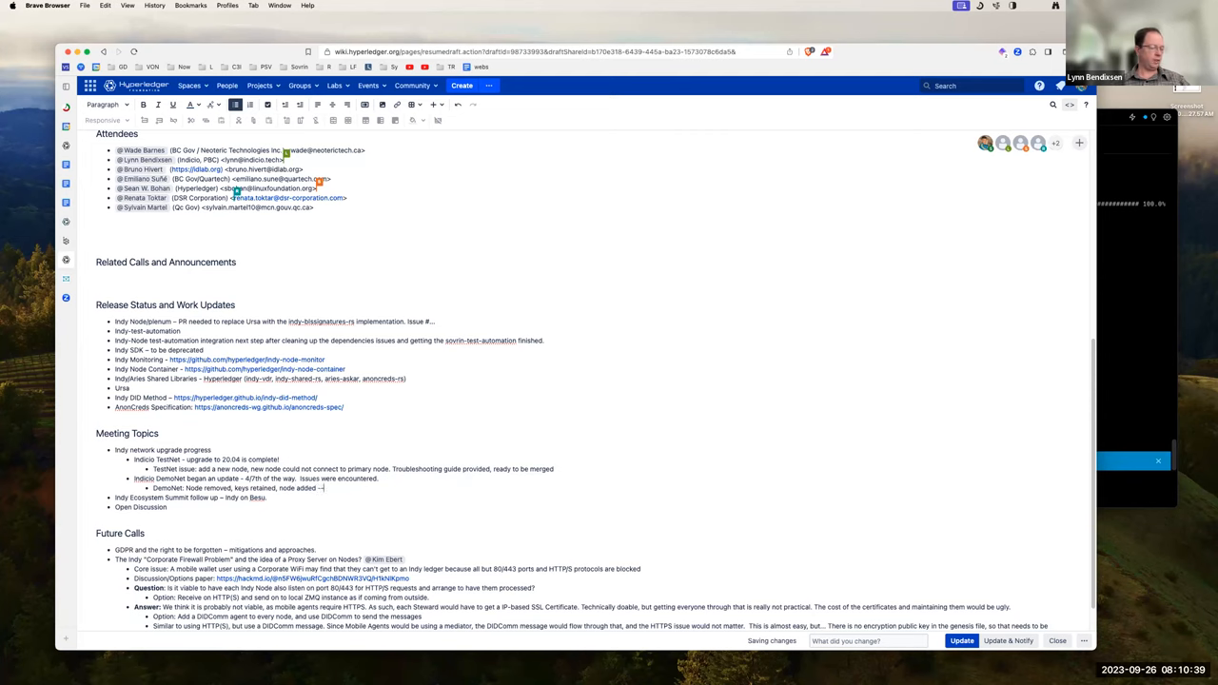
pyautogui.write("couldn't be added to consensus –")
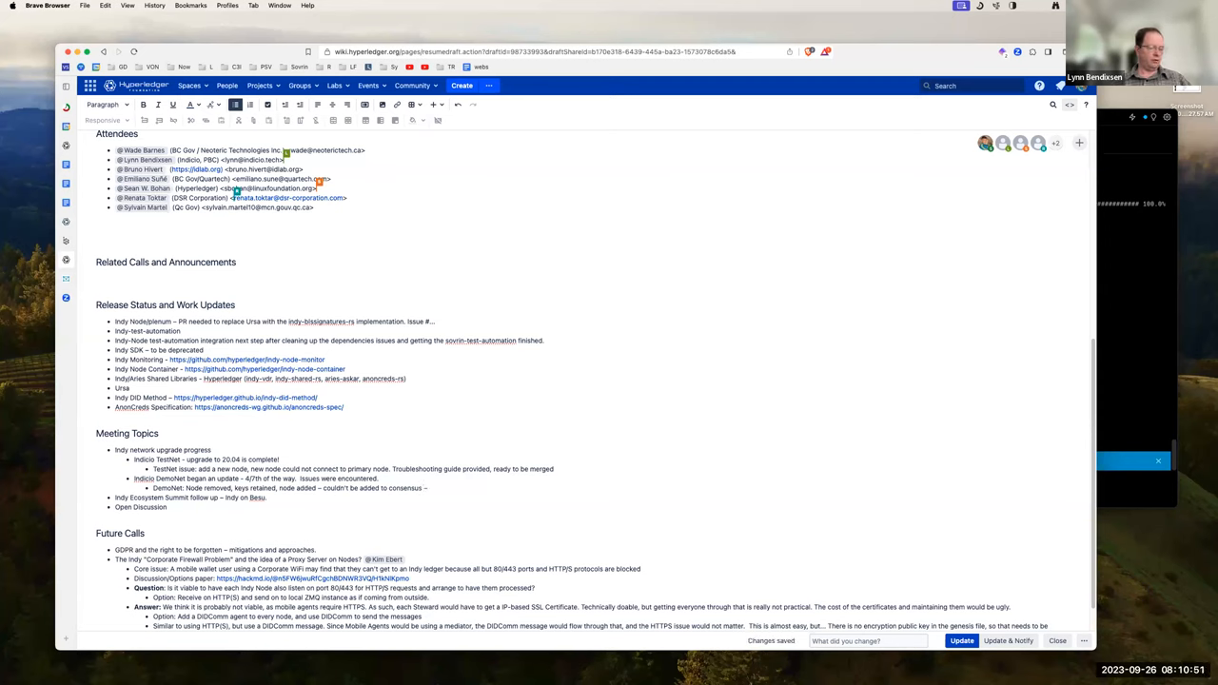
# - Note the network split, with other nodes following a different primary
pyautogui.write('split network – some nodes have one primary,')
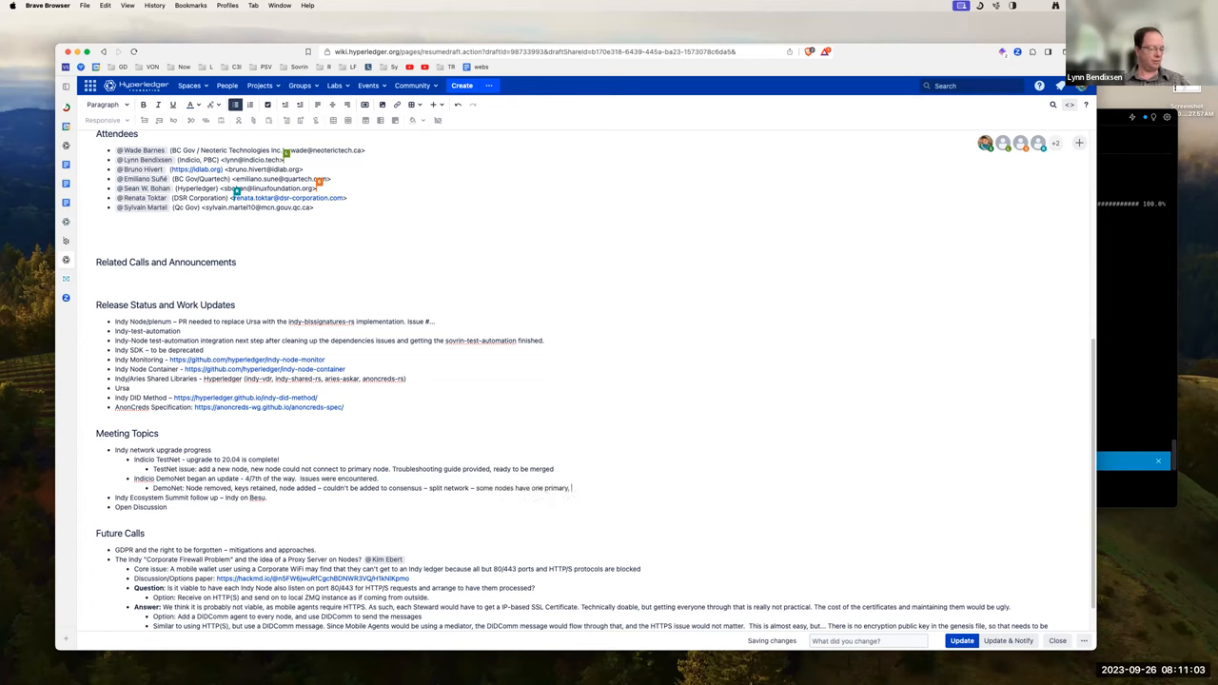
pyautogui.write('other nodes have another pr')
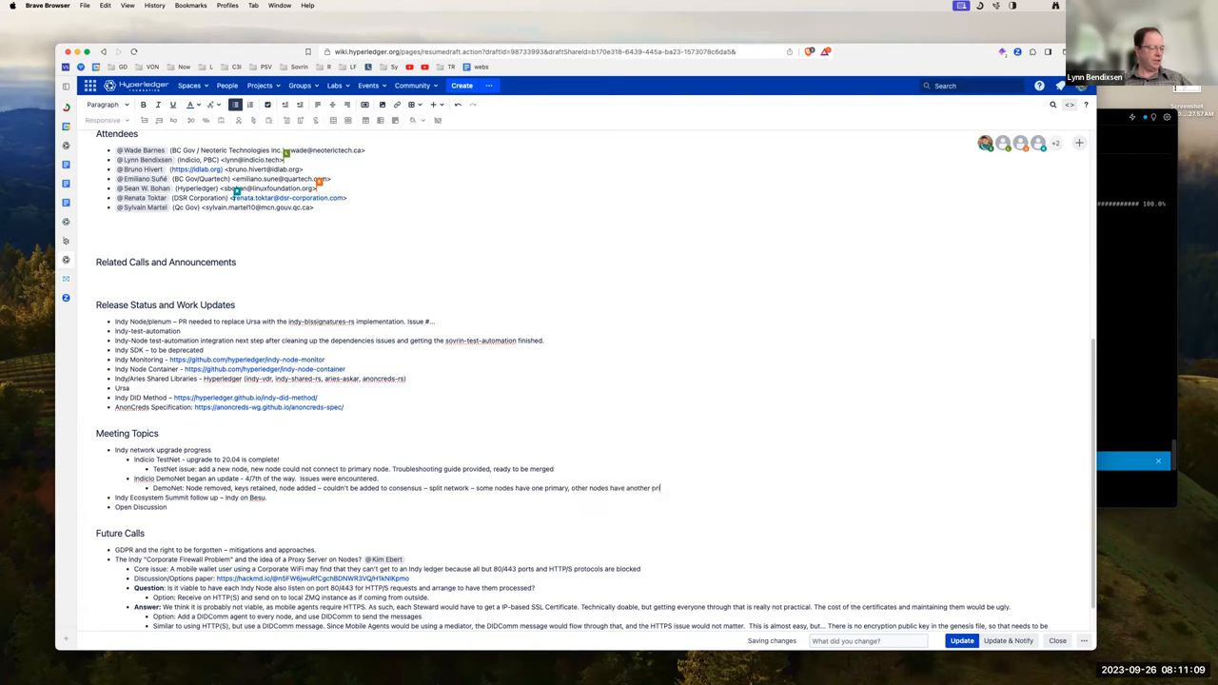
pyautogui.write('mary.')
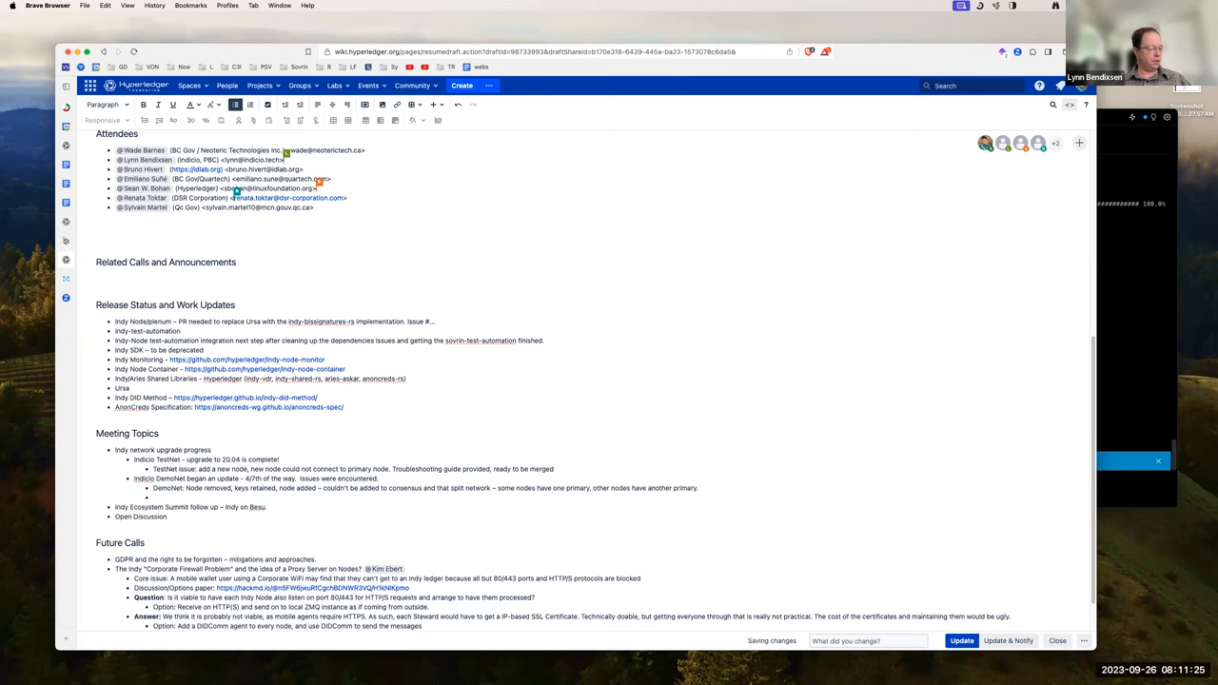
# - Add nested notes that debugging/testing is being done and theories exist but are hard to prove
pyautogui.write('Debugging')
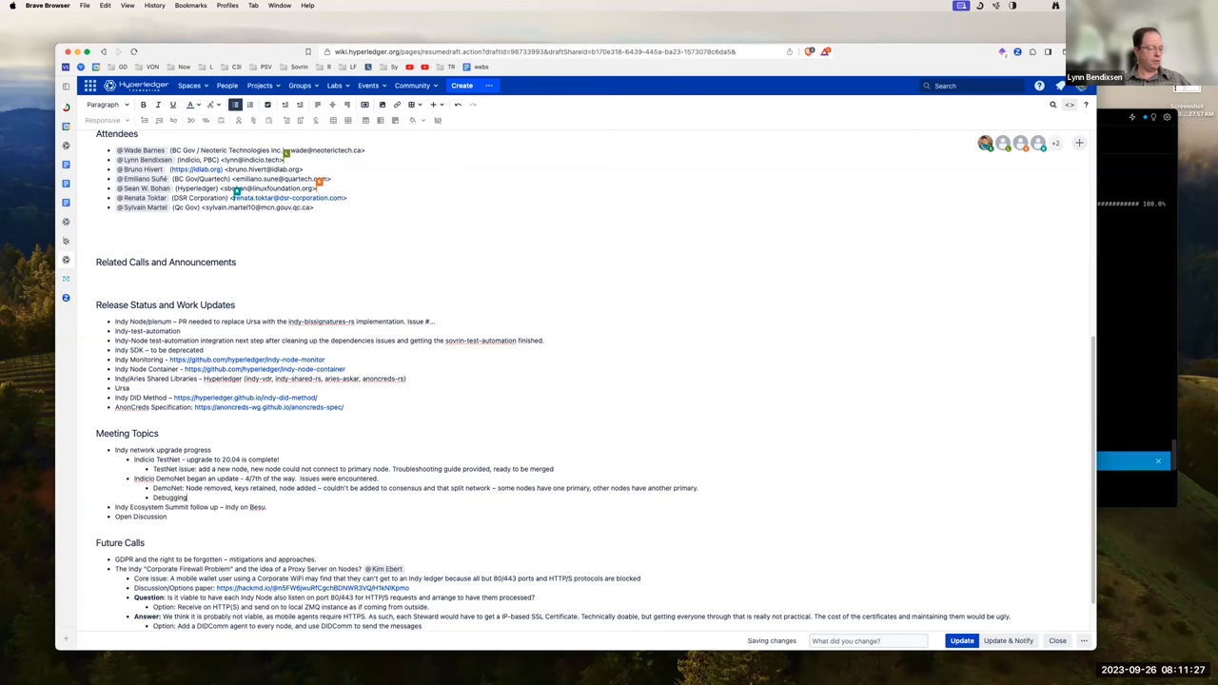
pyautogui.write('/testing being done.')
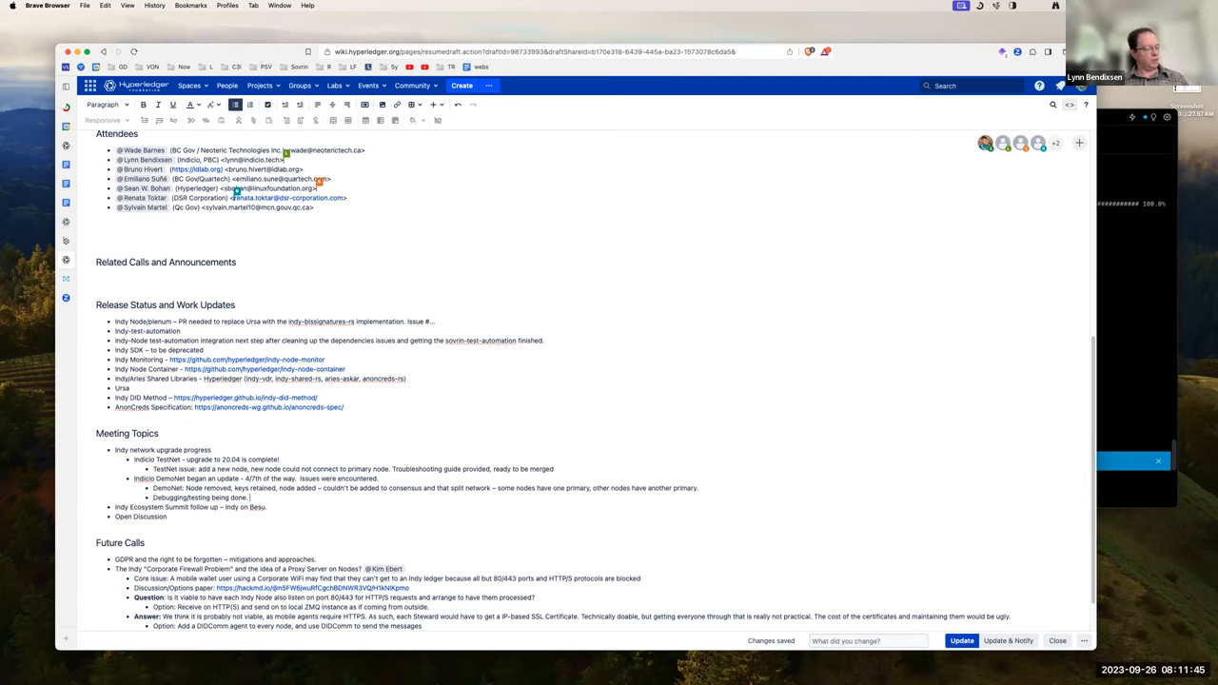
pyautogui.write('Theories.')
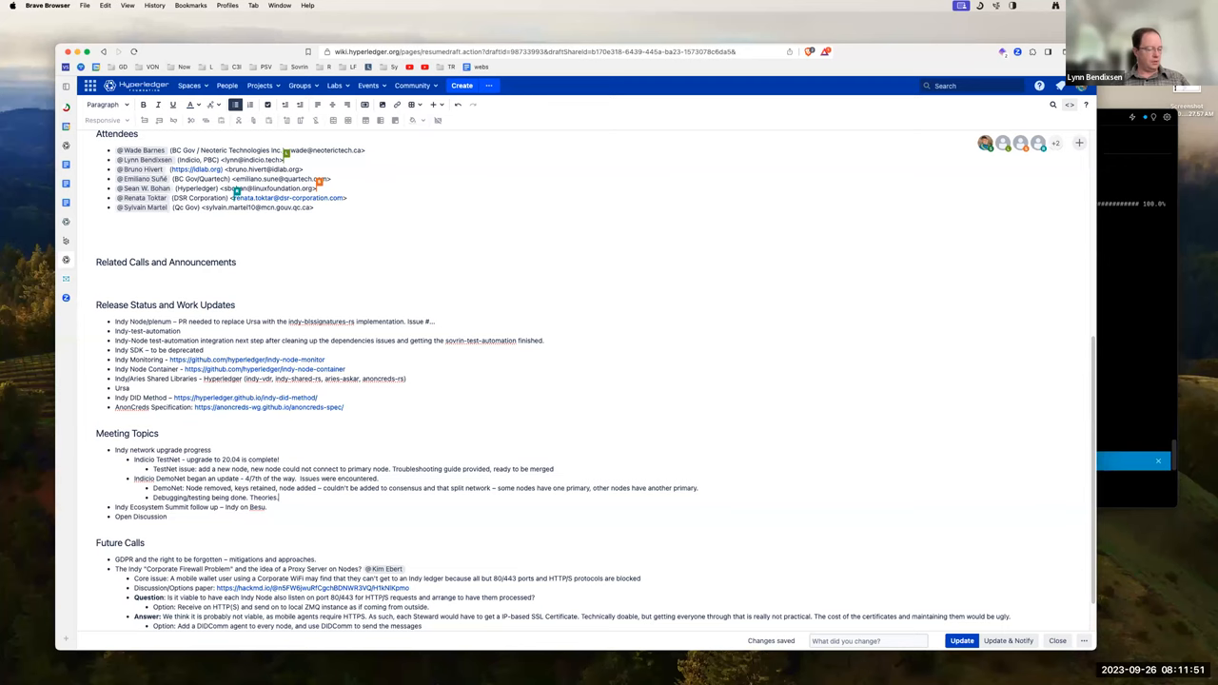
pyautogui.moveTo(99, 510)
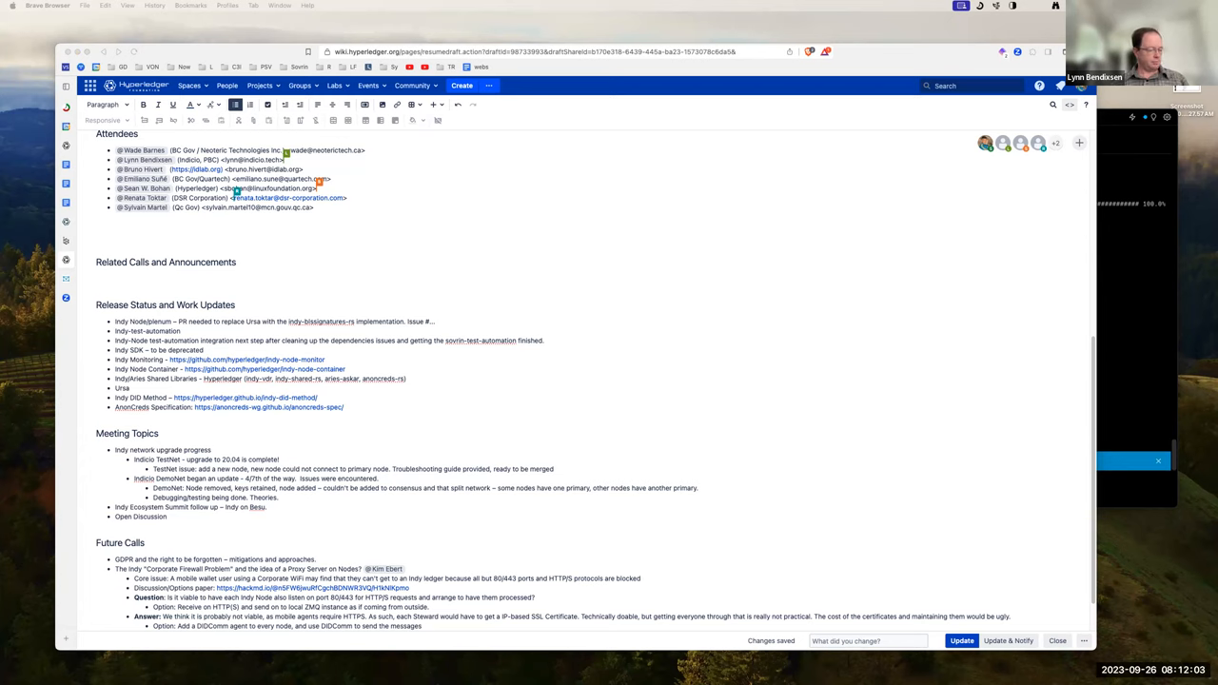
pyautogui.moveTo(99, 526)
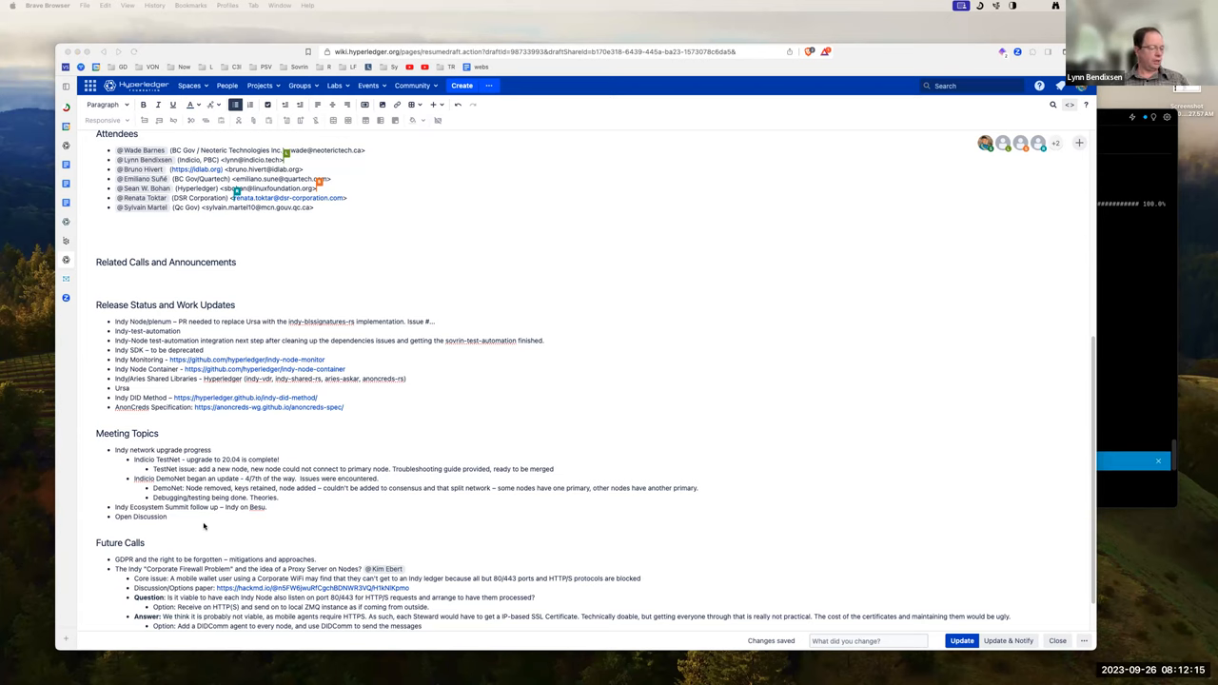
pyautogui.moveTo(297, 498)
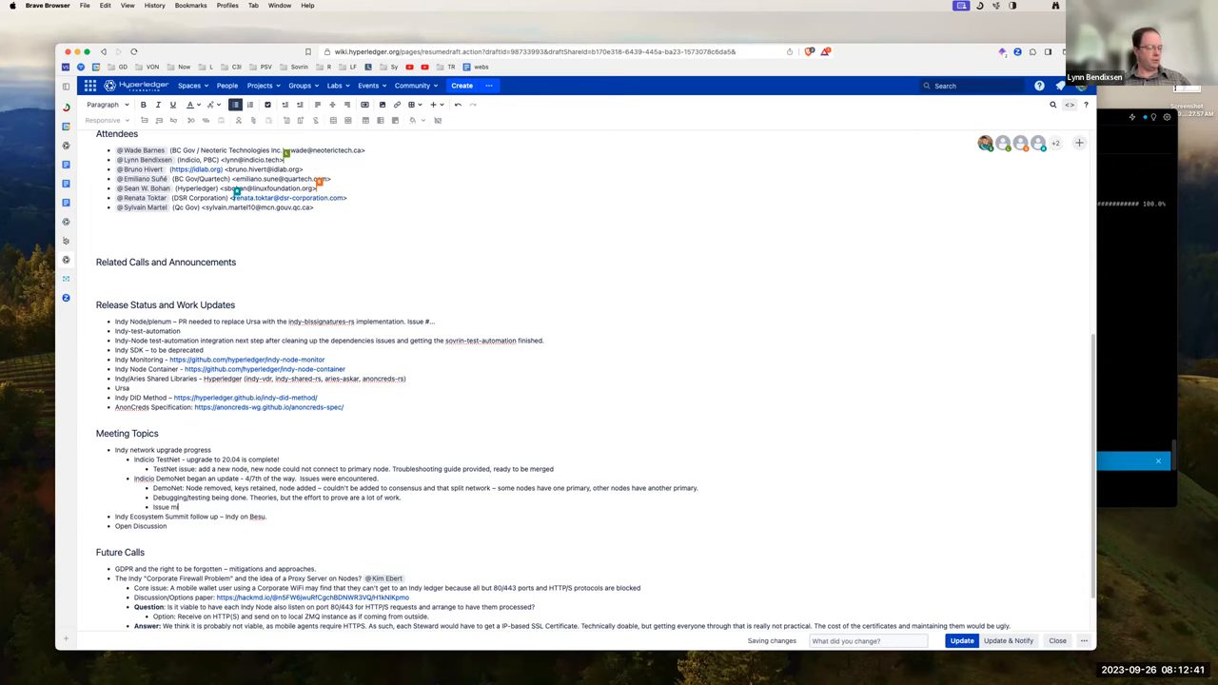
# - Note the suspected issue might be the size of the audit log
pyautogui.write('ight be the size')
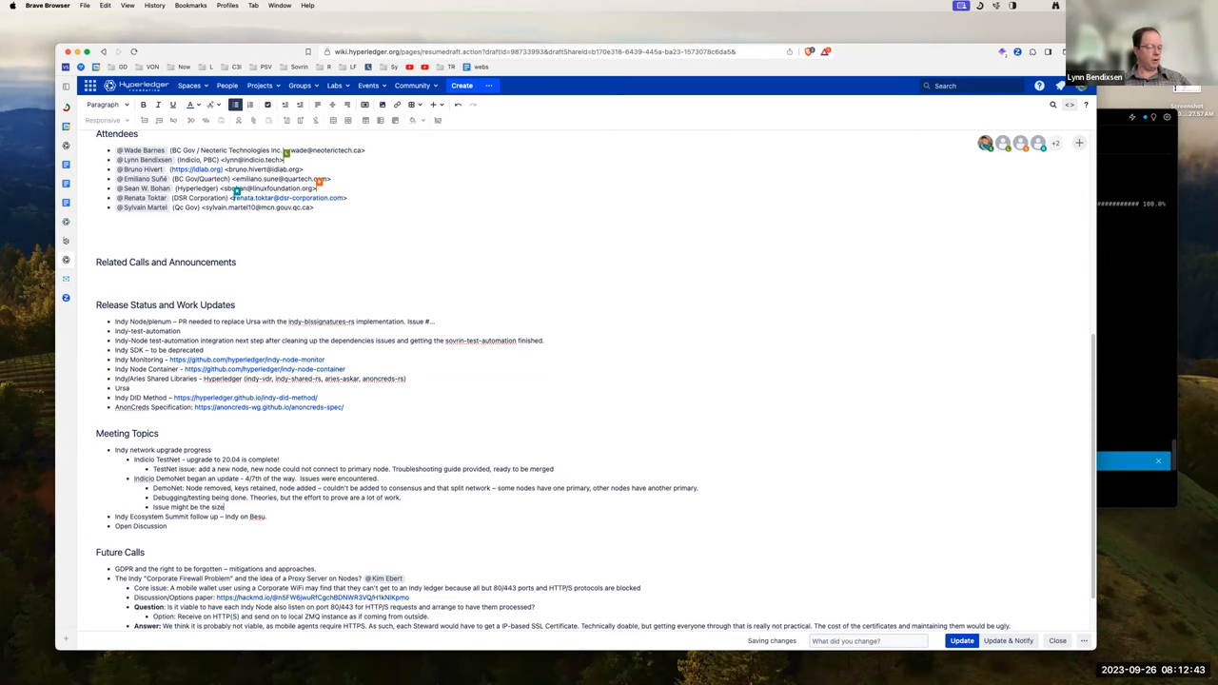
pyautogui.write('of the')
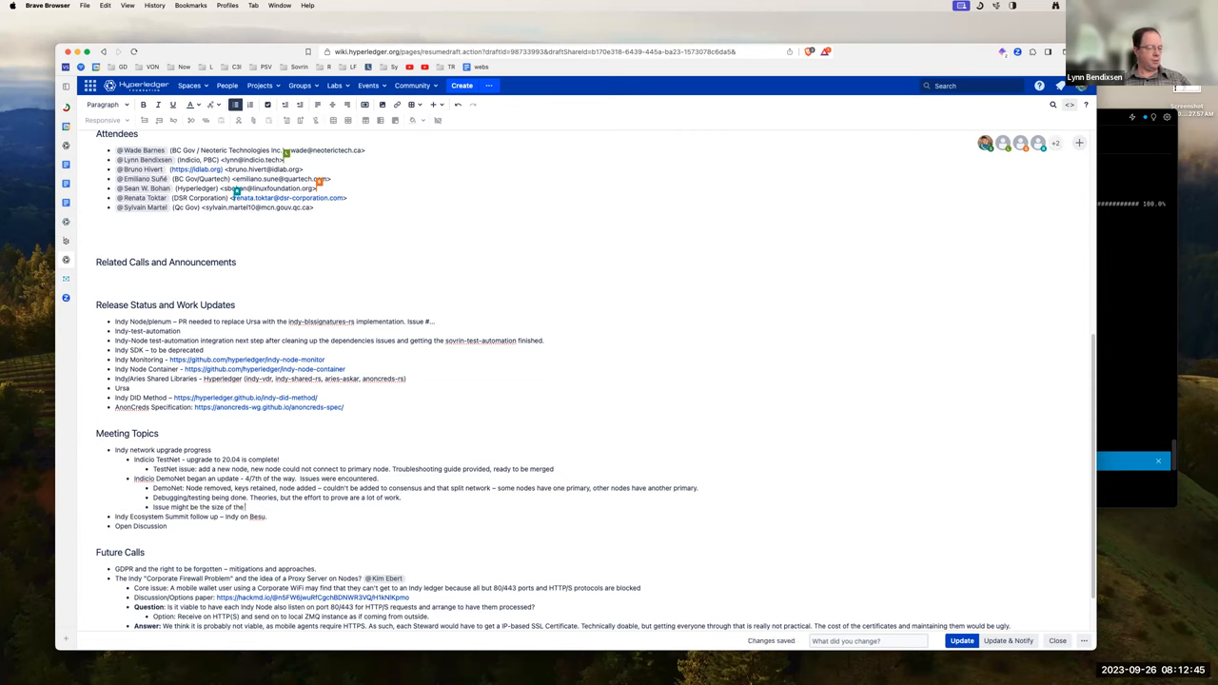
pyautogui.write('audit log – 1.5M')
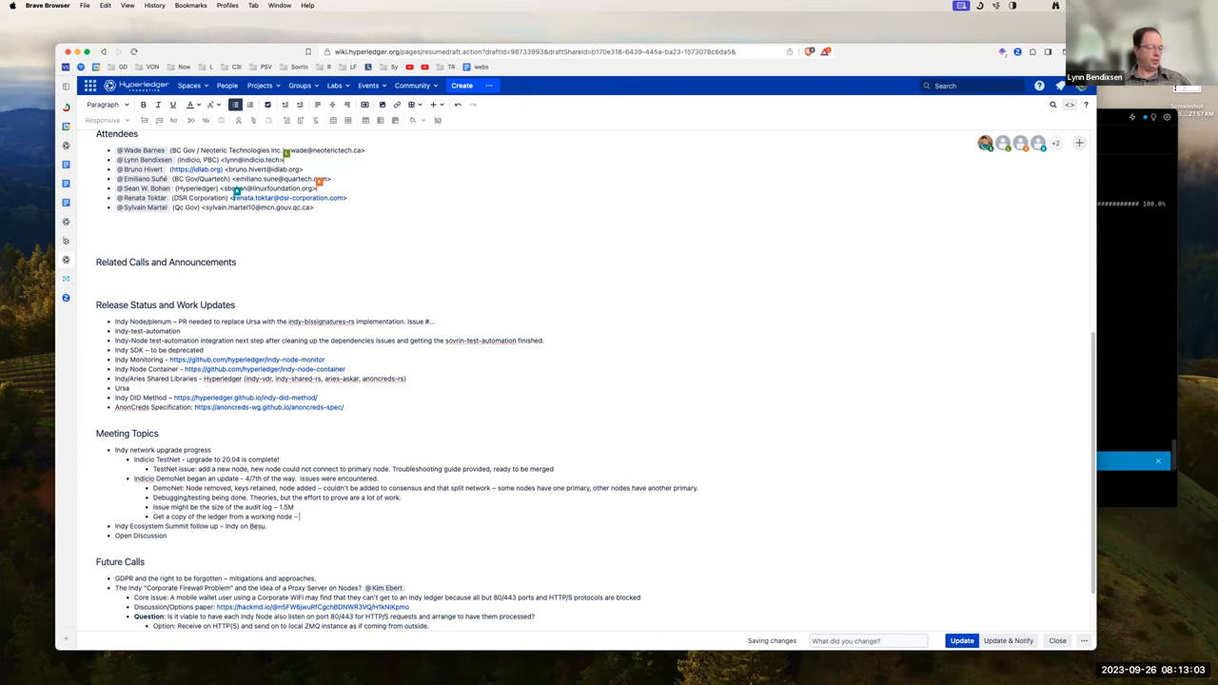
# - Extend the ledger-copy workaround: stop a working node, make a copy, give it to the new node, continue
pyautogui.write('by s')
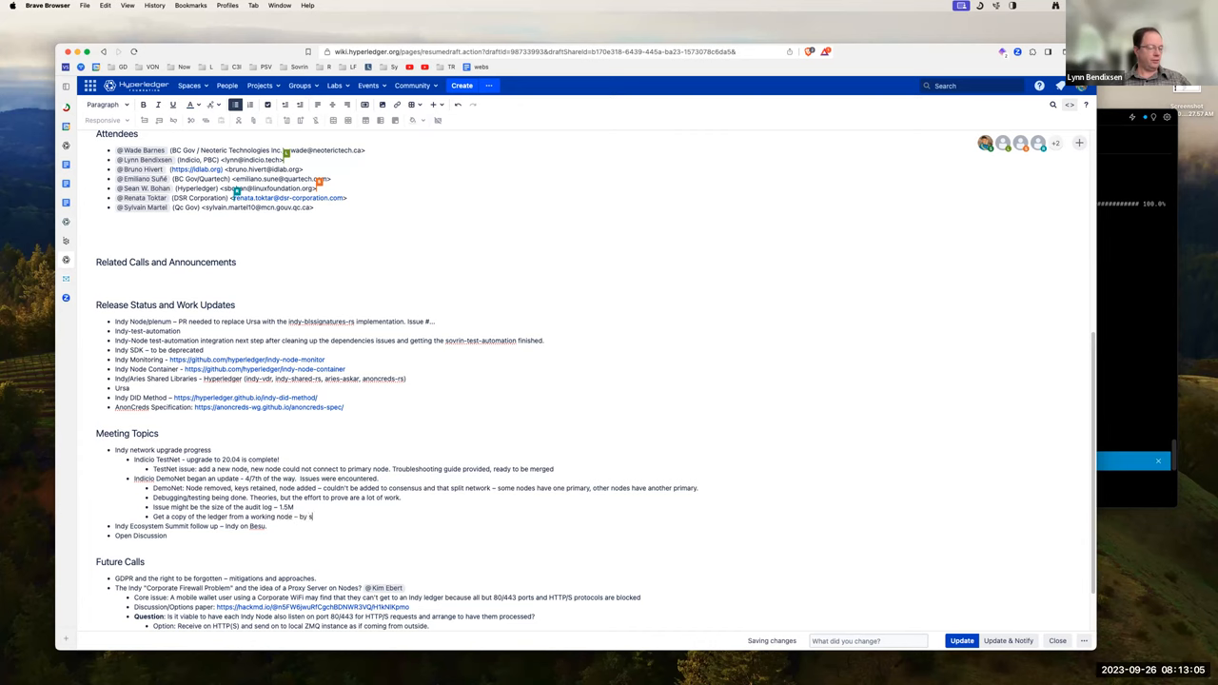
pyautogui.write('topping the n')
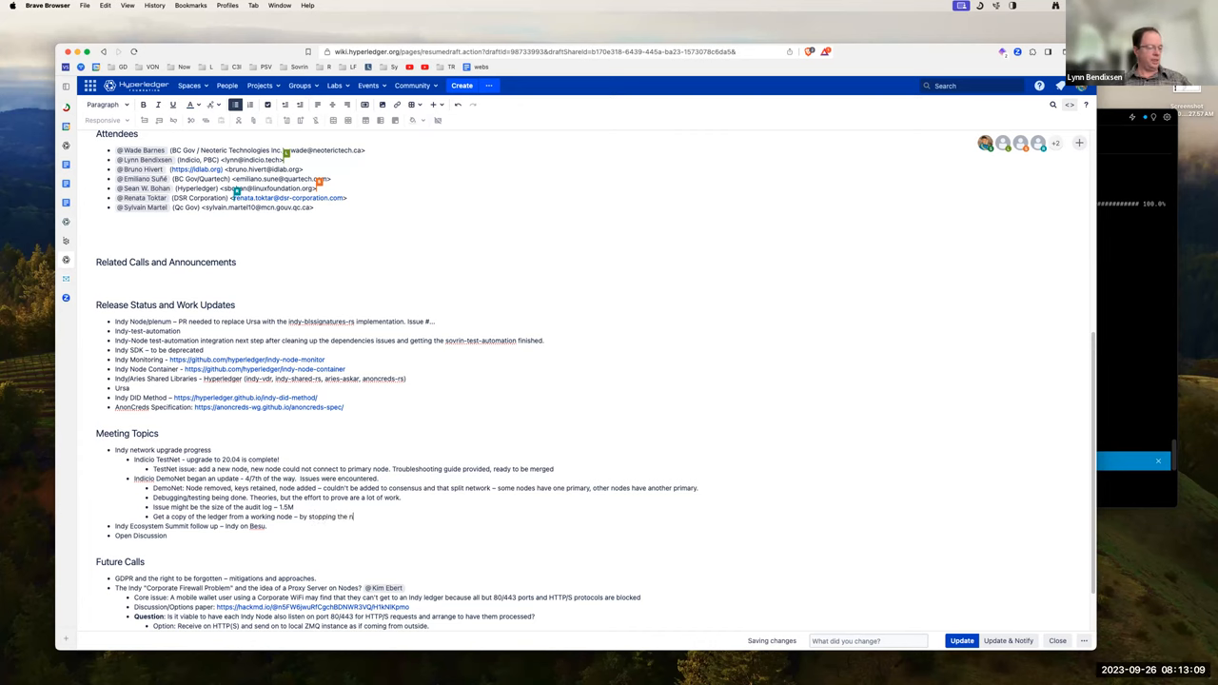
pyautogui.write('ode')
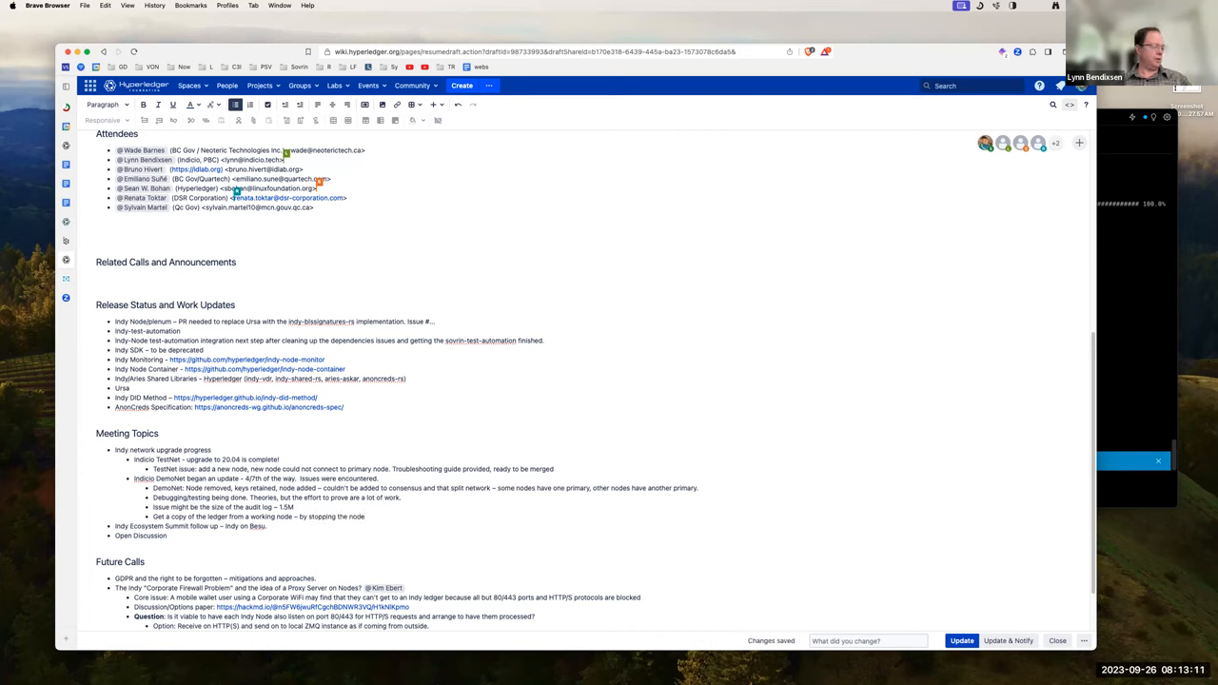
pyautogui.write('make')
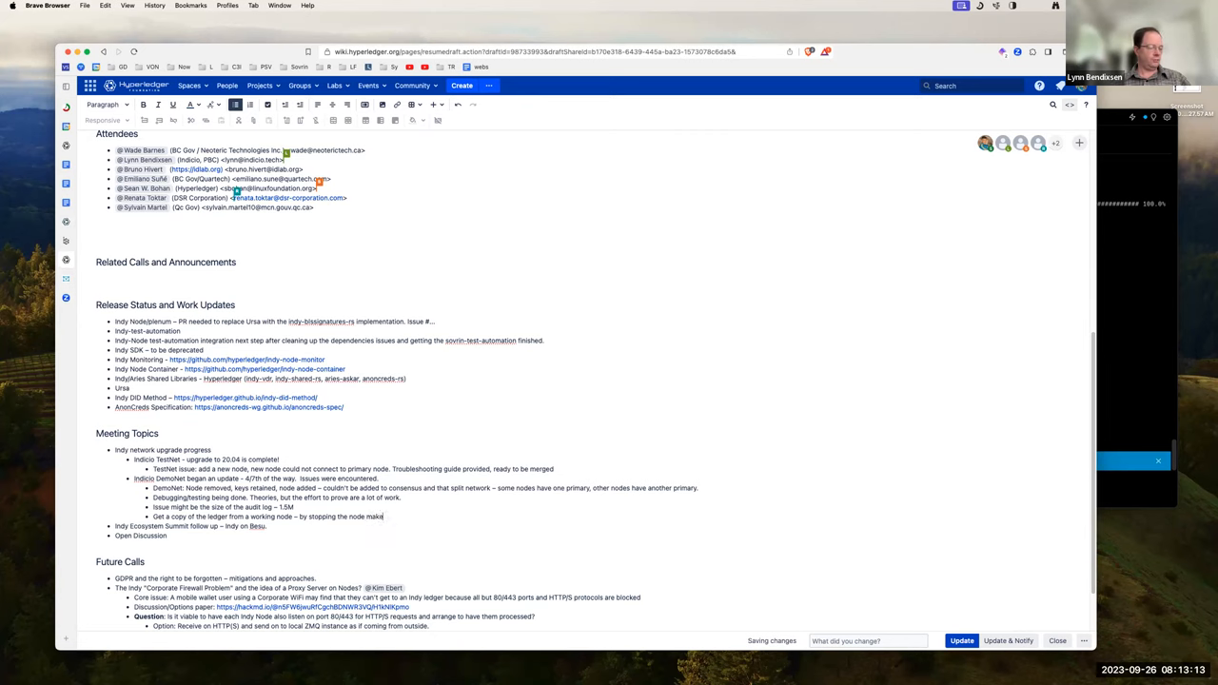
pyautogui.write('a copy')
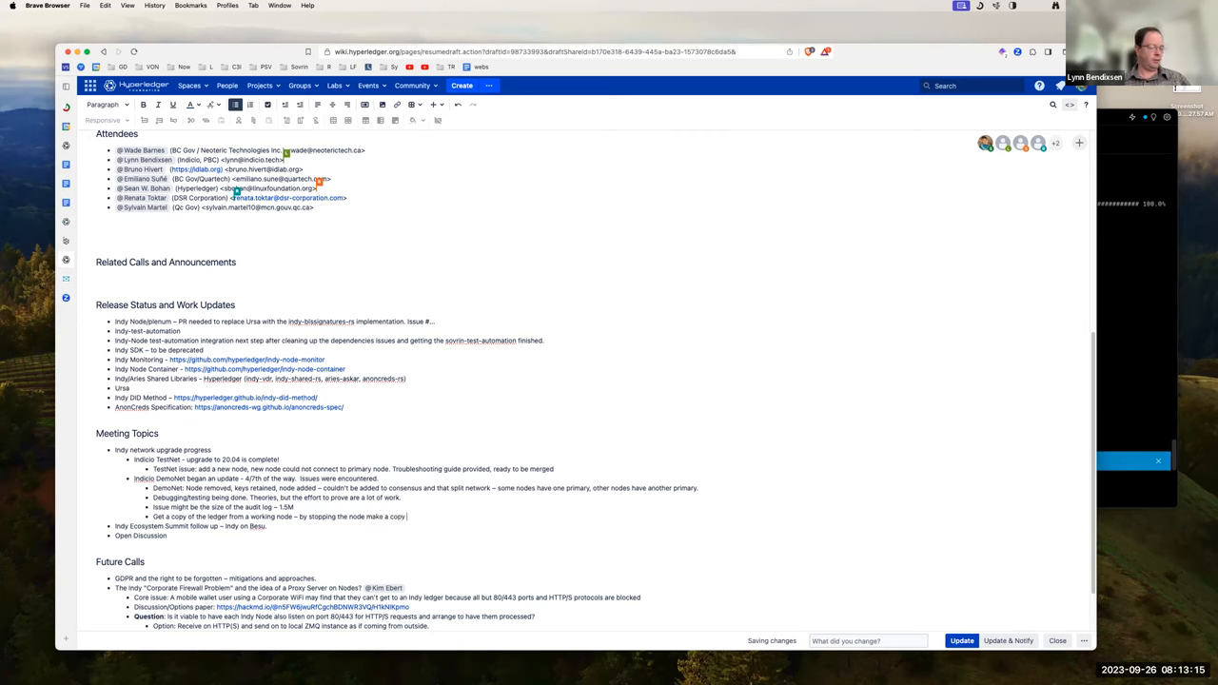
pyautogui.write('–')
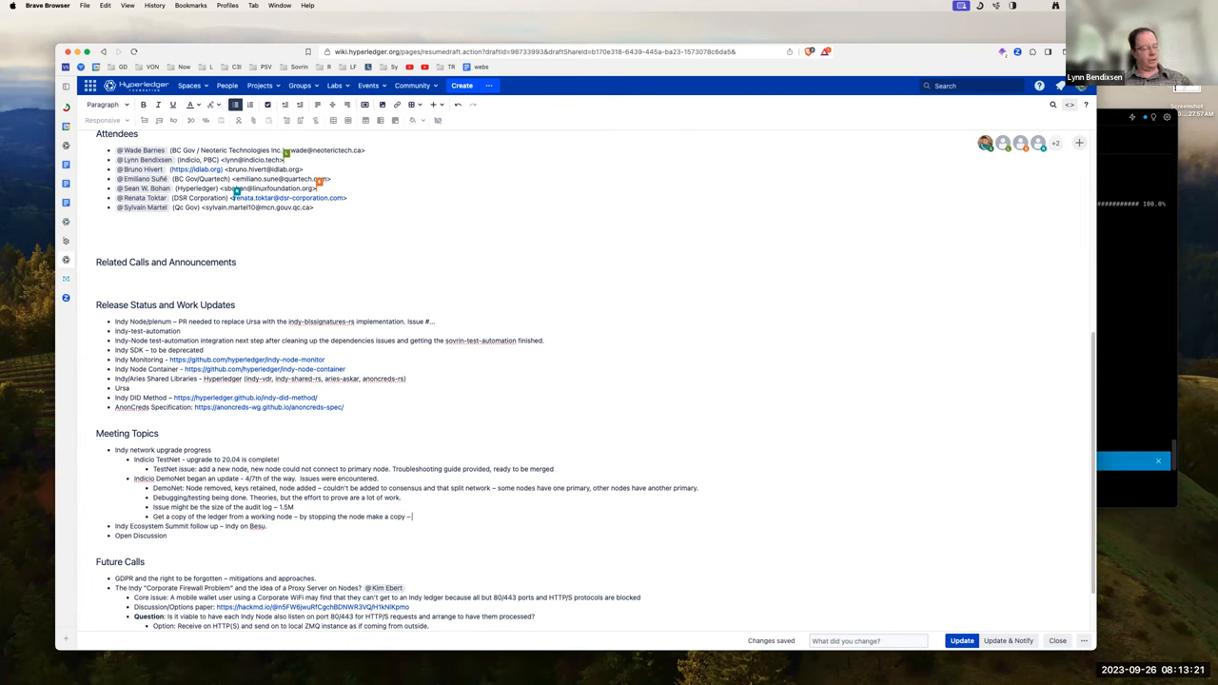
pyautogui.write('cc')
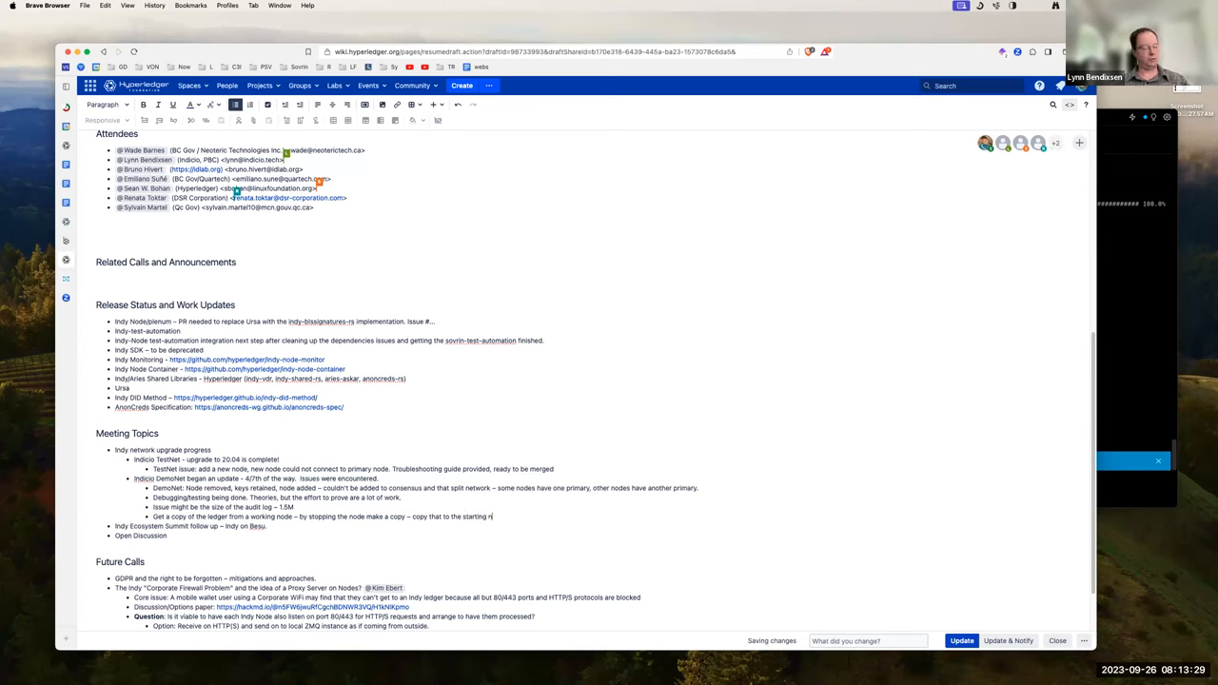
pyautogui.write('node –')
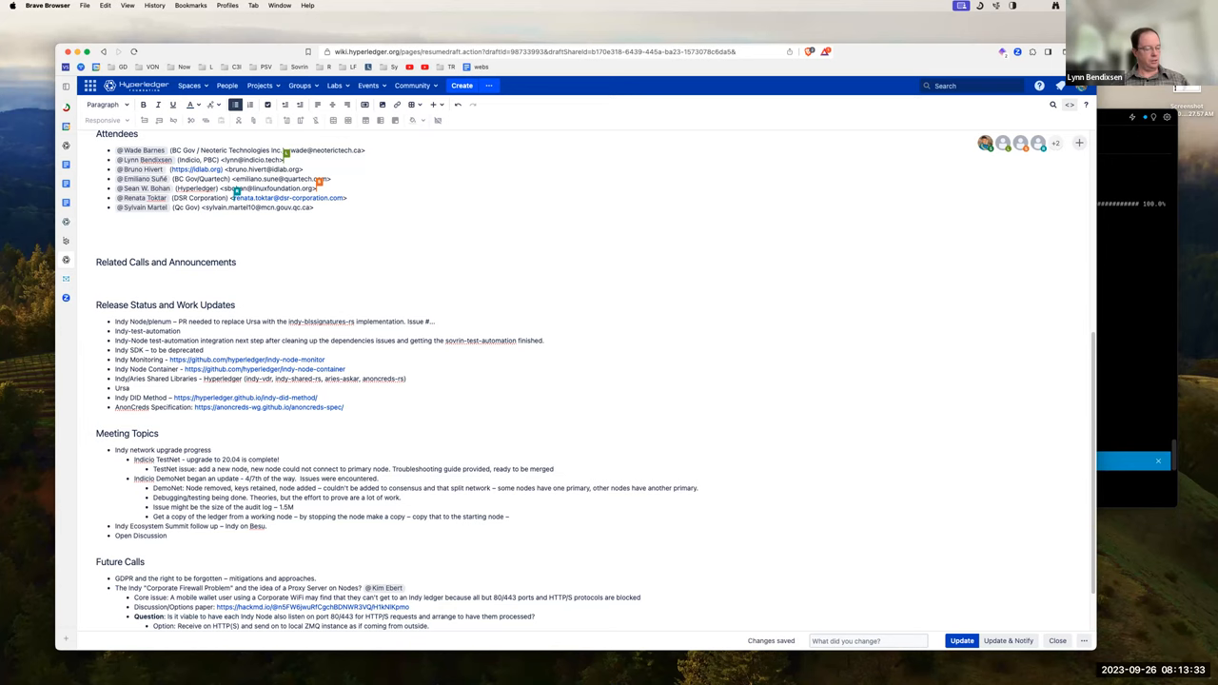
pyautogui.write('continue.')
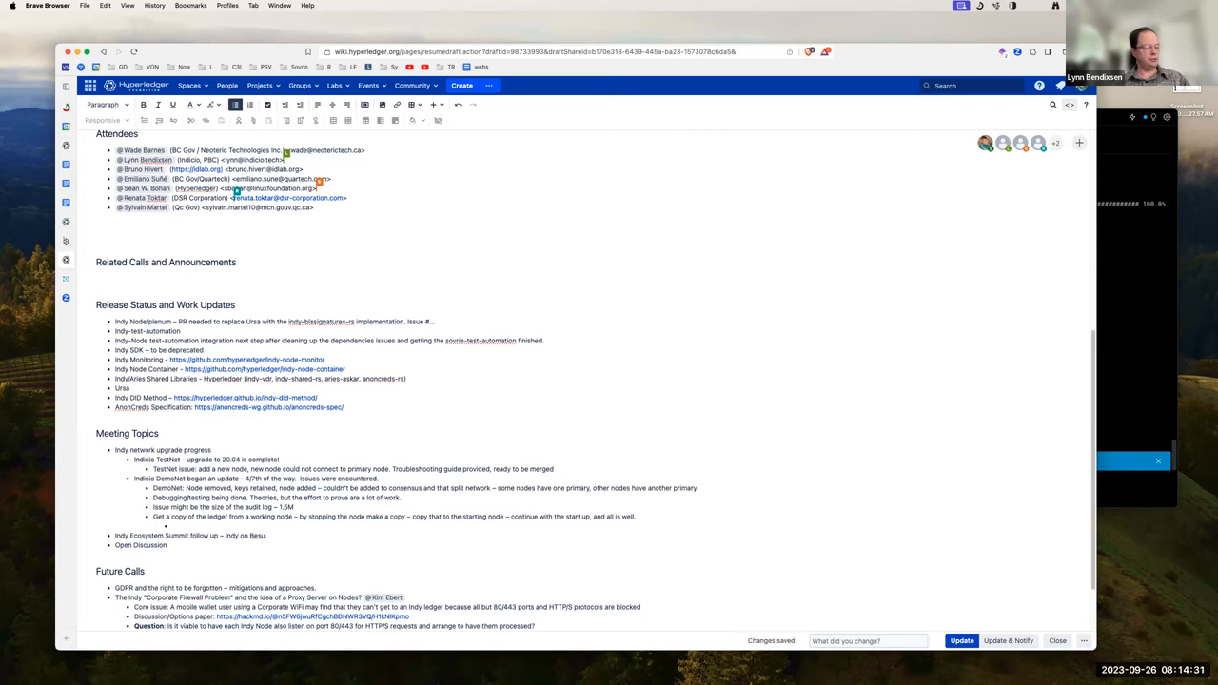
# - Add 'Best practices' sub-note: grab a ledger copy for every new node, reduces catch-up time
pyautogui.write('Best practices')
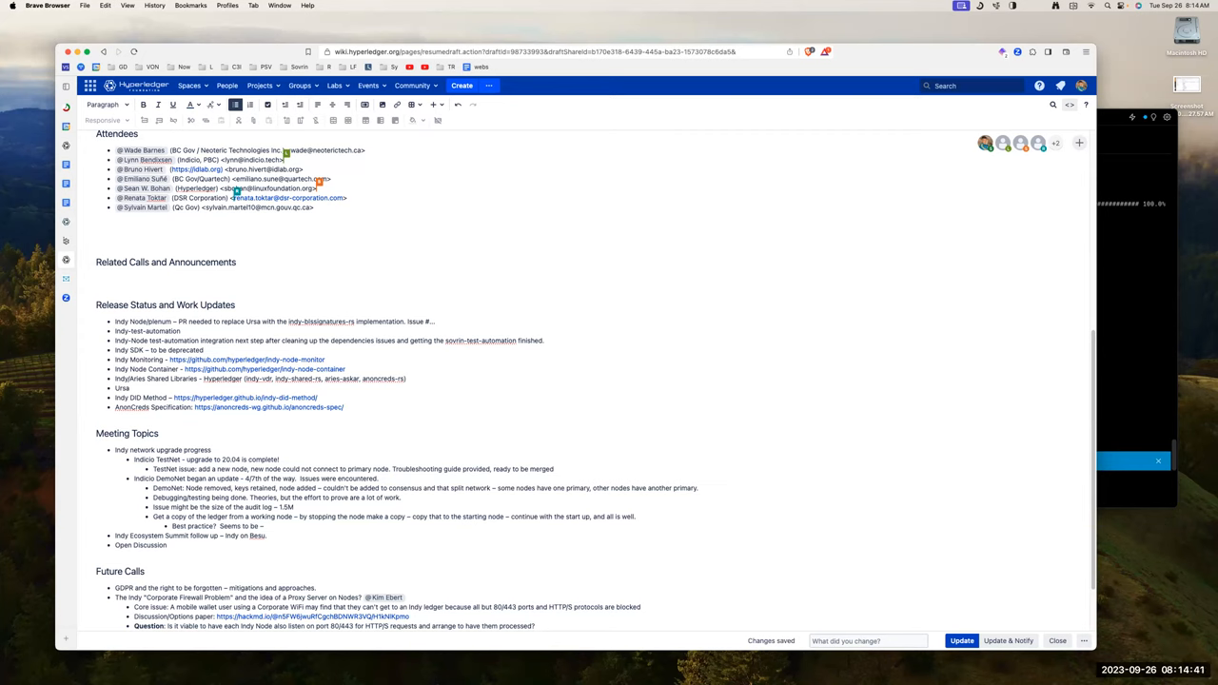
pyautogui.write('grab the')
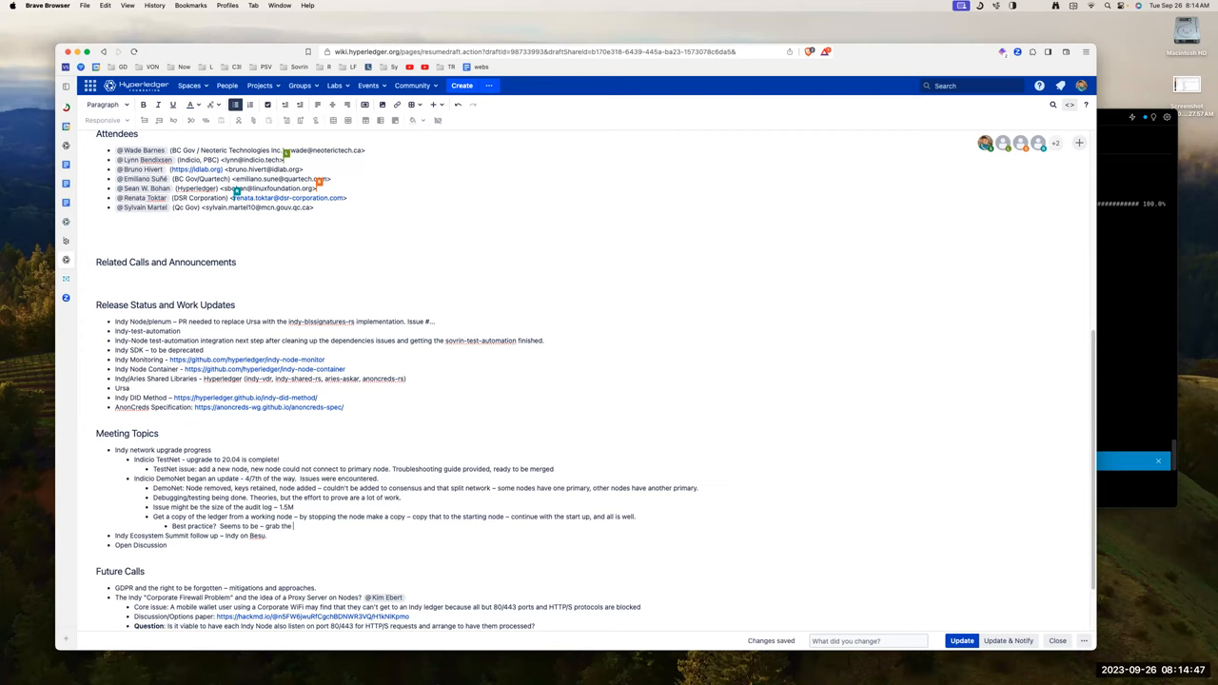
pyautogui.write('tart with a copy of')
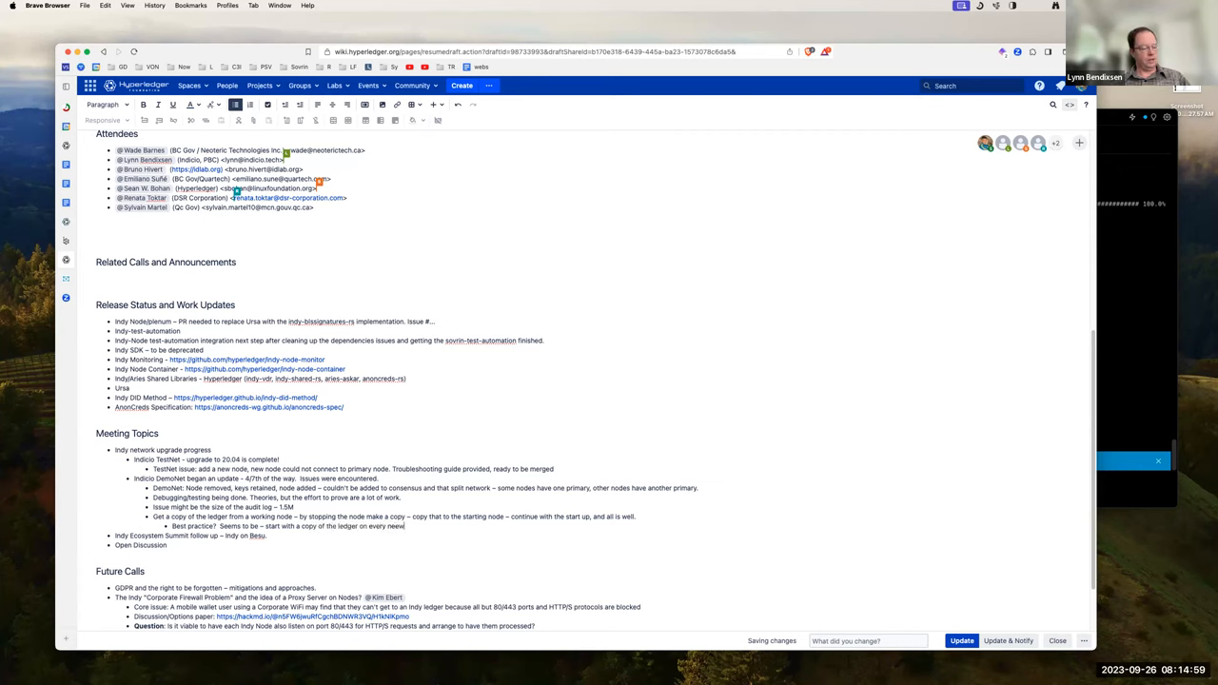
pyautogui.write('node.')
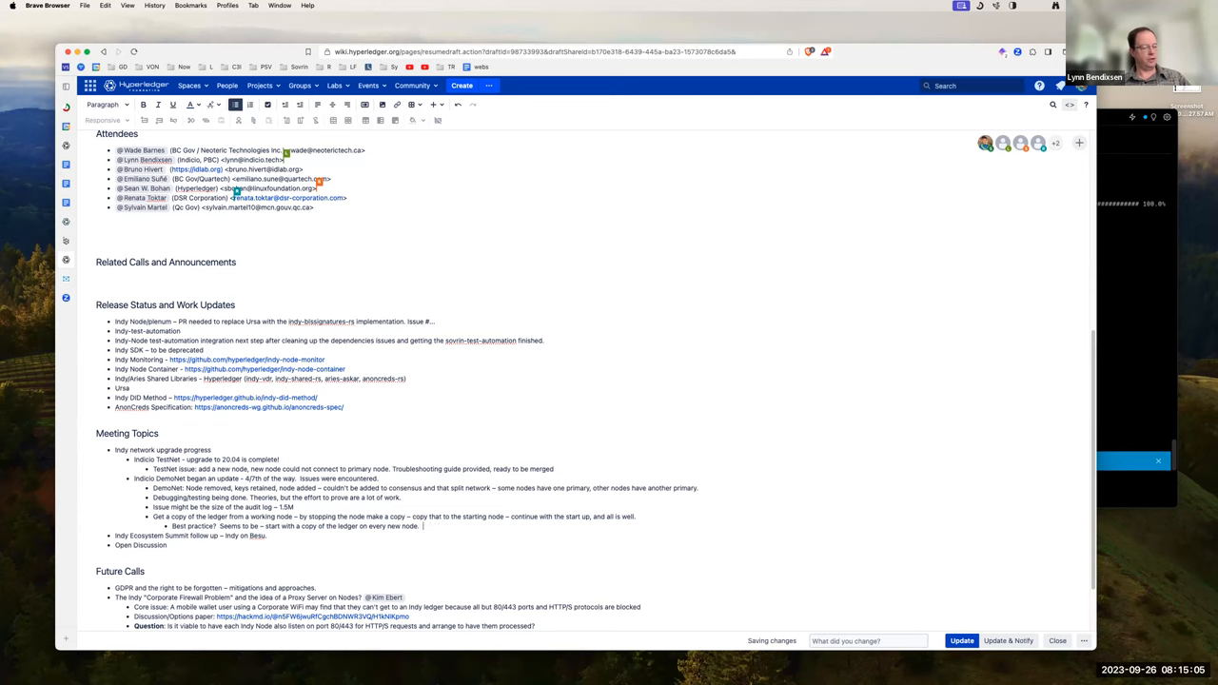
pyautogui.write('Reduces the')
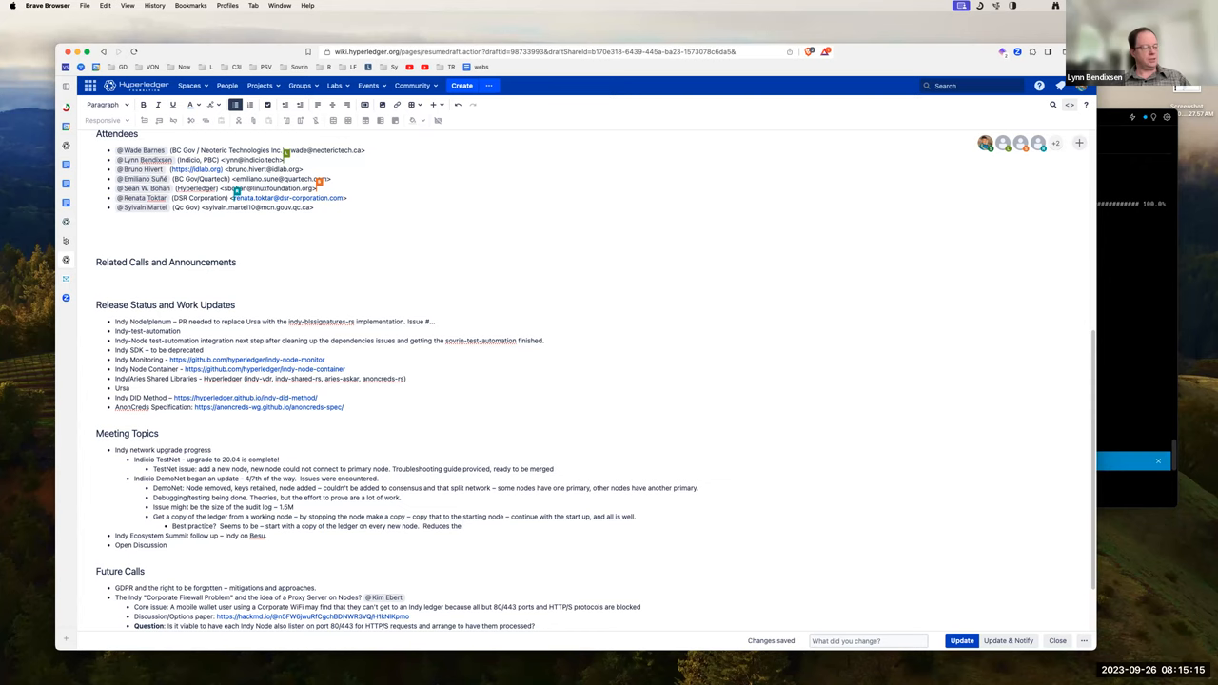
pyautogui.write('catch-up time.')
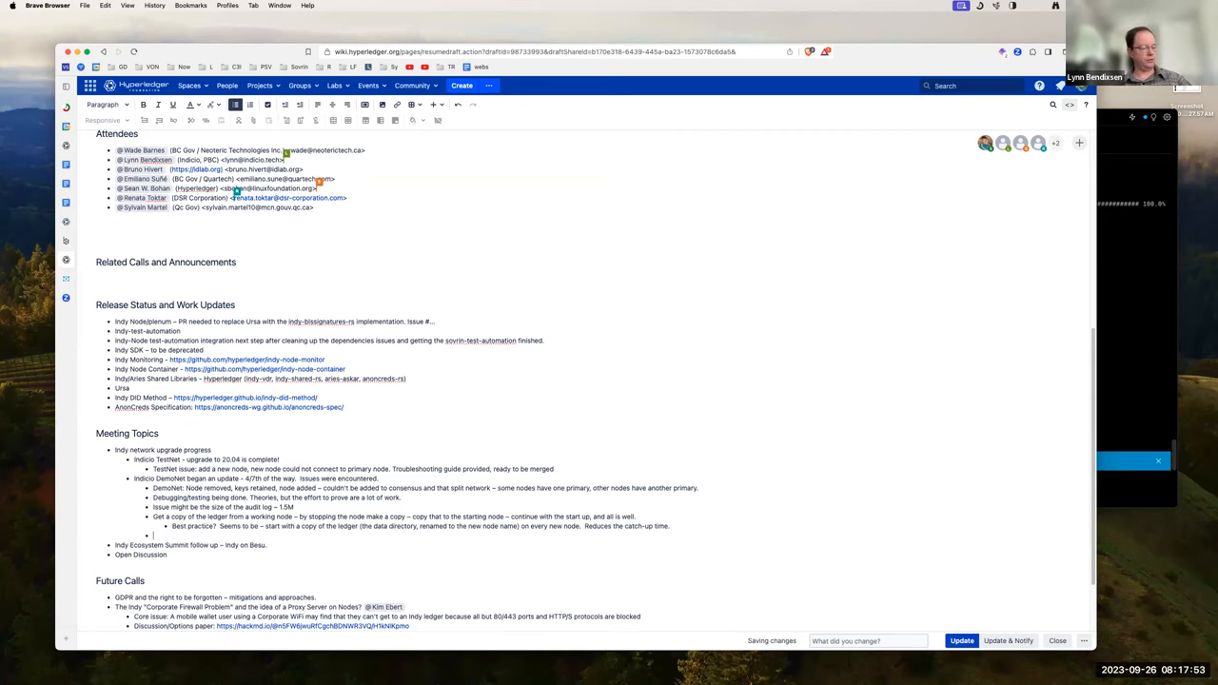
# - Note that the first two nodes were rough but the last ones went easily with the workaround
pyautogui.write('Now back')
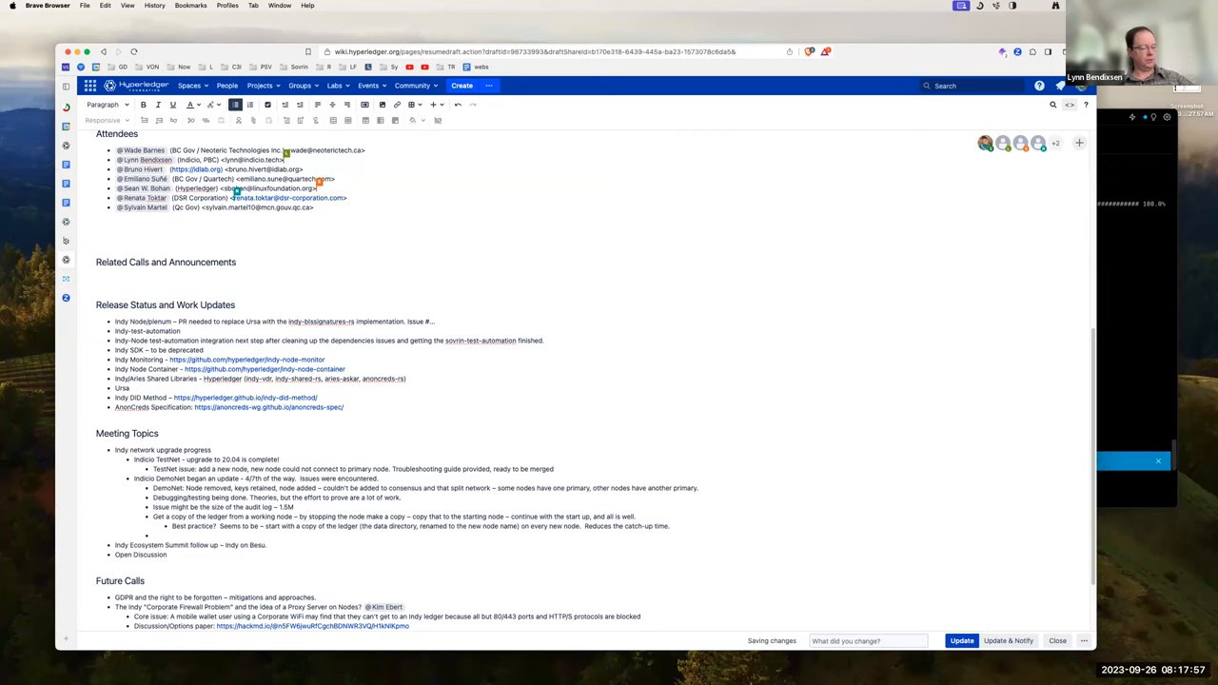
pyautogui.write('First (')
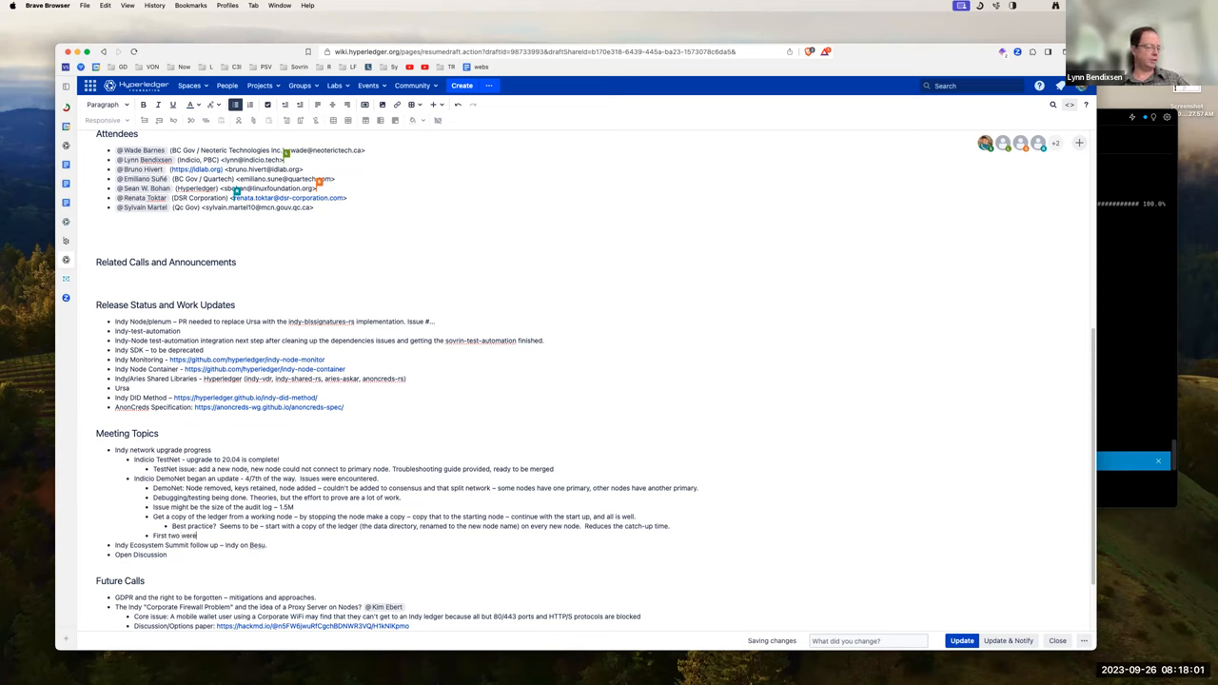
pyautogui.write('rough,')
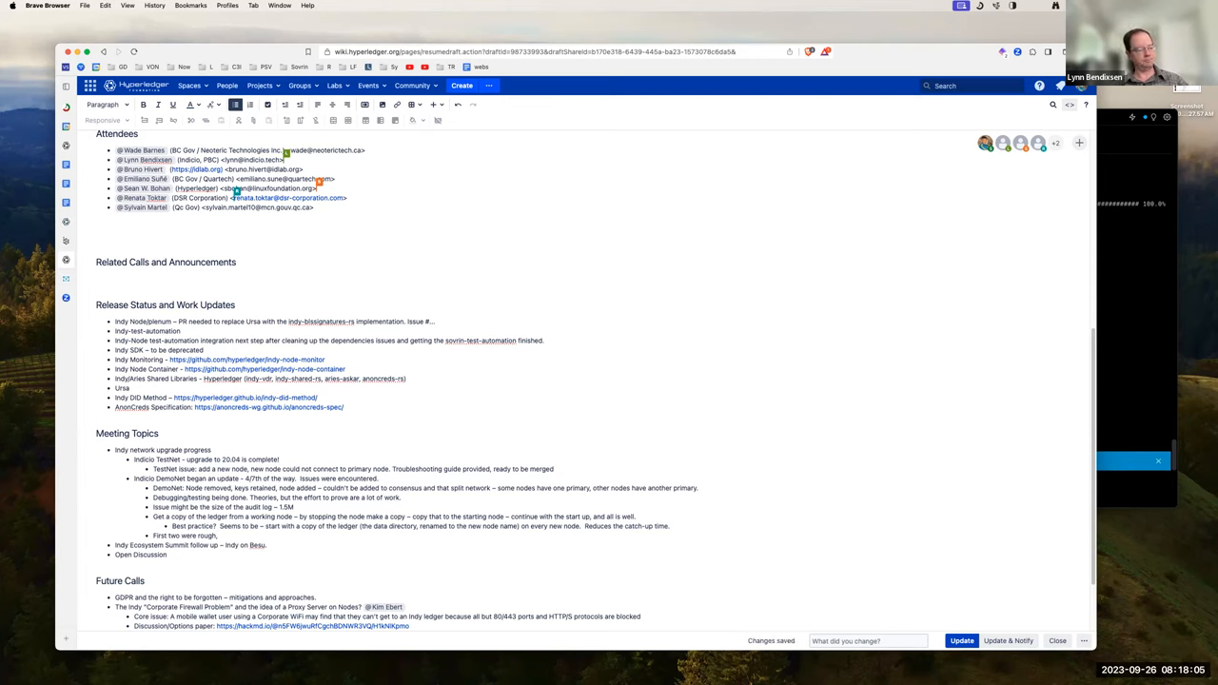
pyautogui.write('last two were "easy" using the workaround of having a copy of the data directory.')
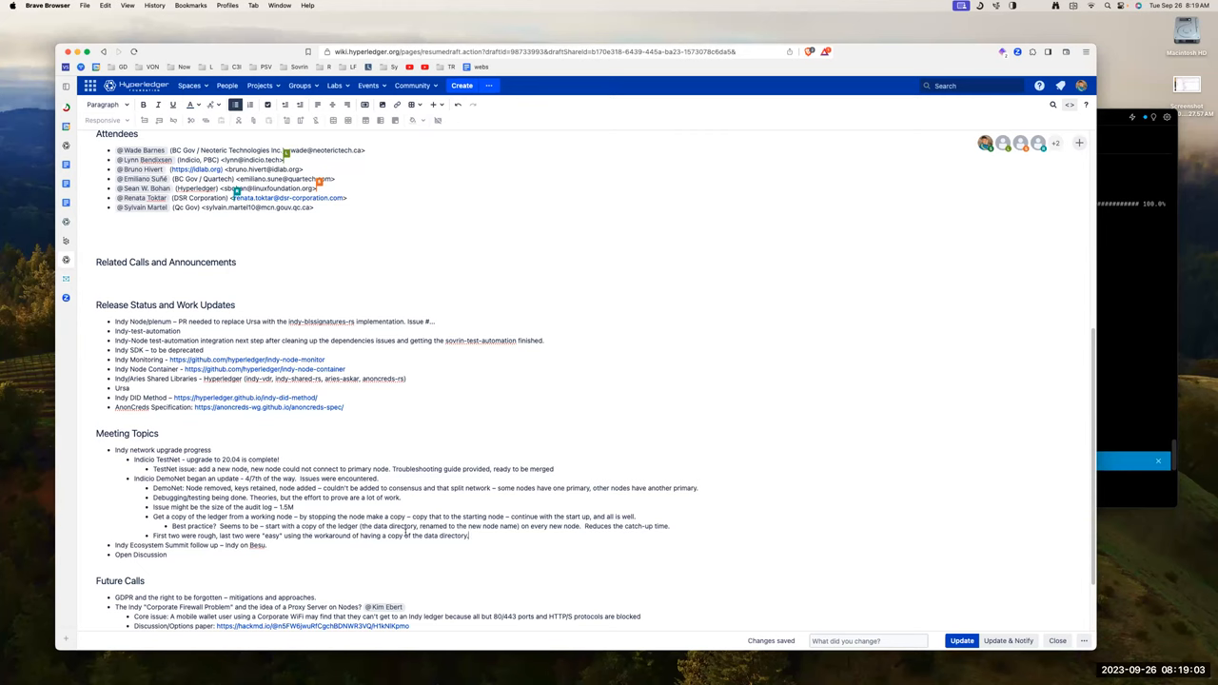
pyautogui.moveTo(437, 337)
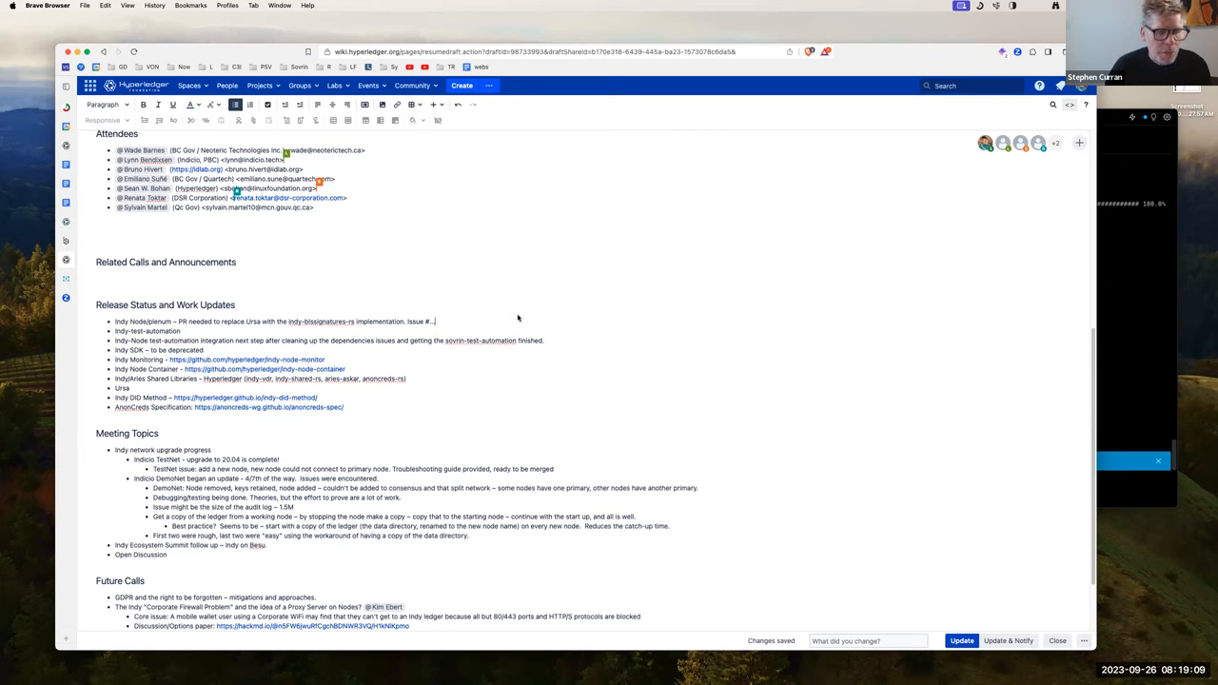
pyautogui.moveTo(484, 449)
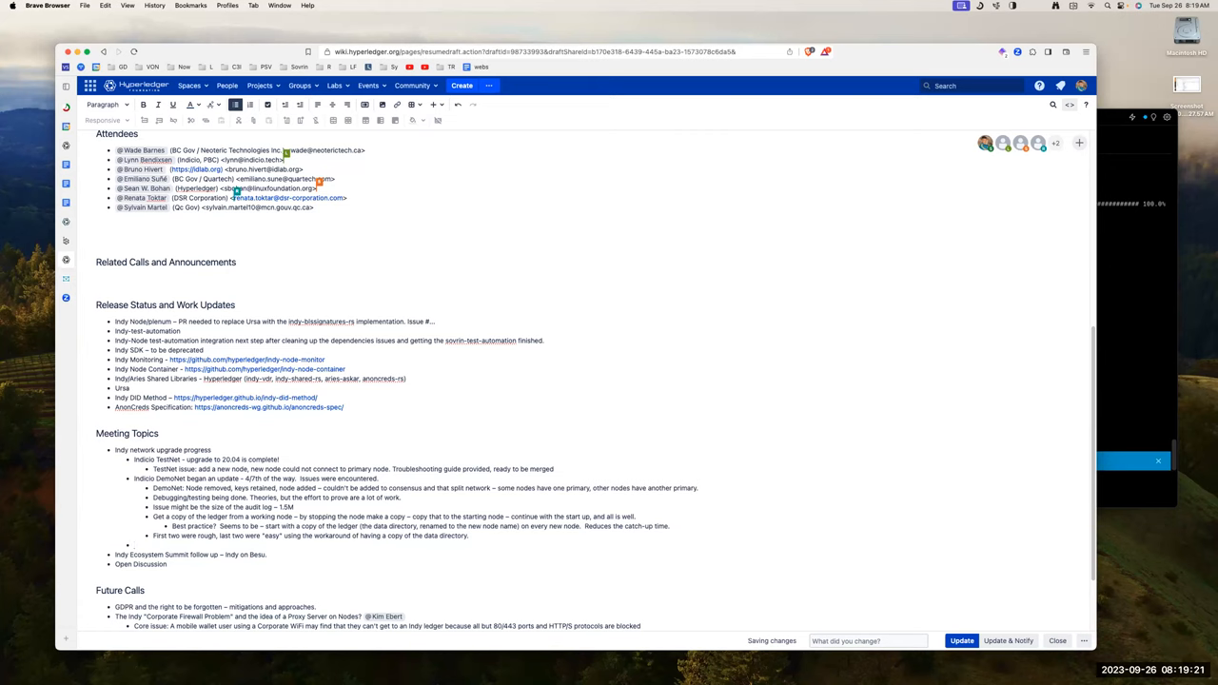
# - Add the 'Sovrin: Done' BuilderNet bullet and fill the Indy-Node issue number 18
pyautogui.write('Sovrin: Document is done – upgrade on BuilderNet is to start soon.')
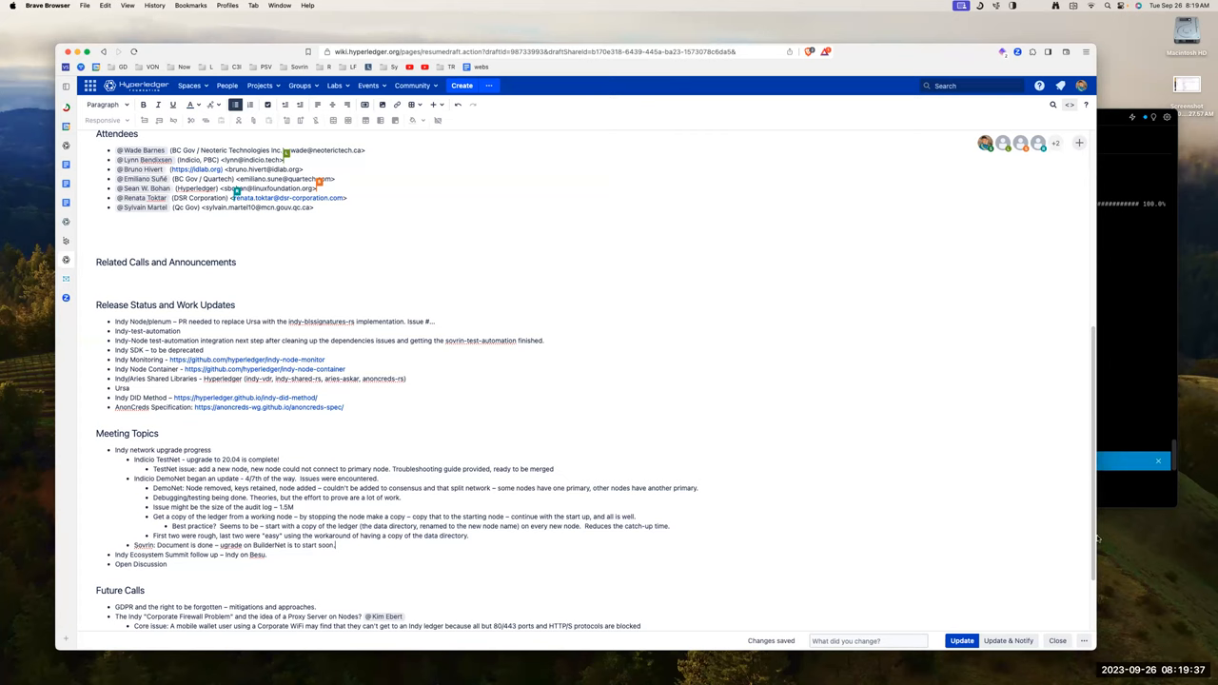
pyautogui.moveTo(1081, 533)
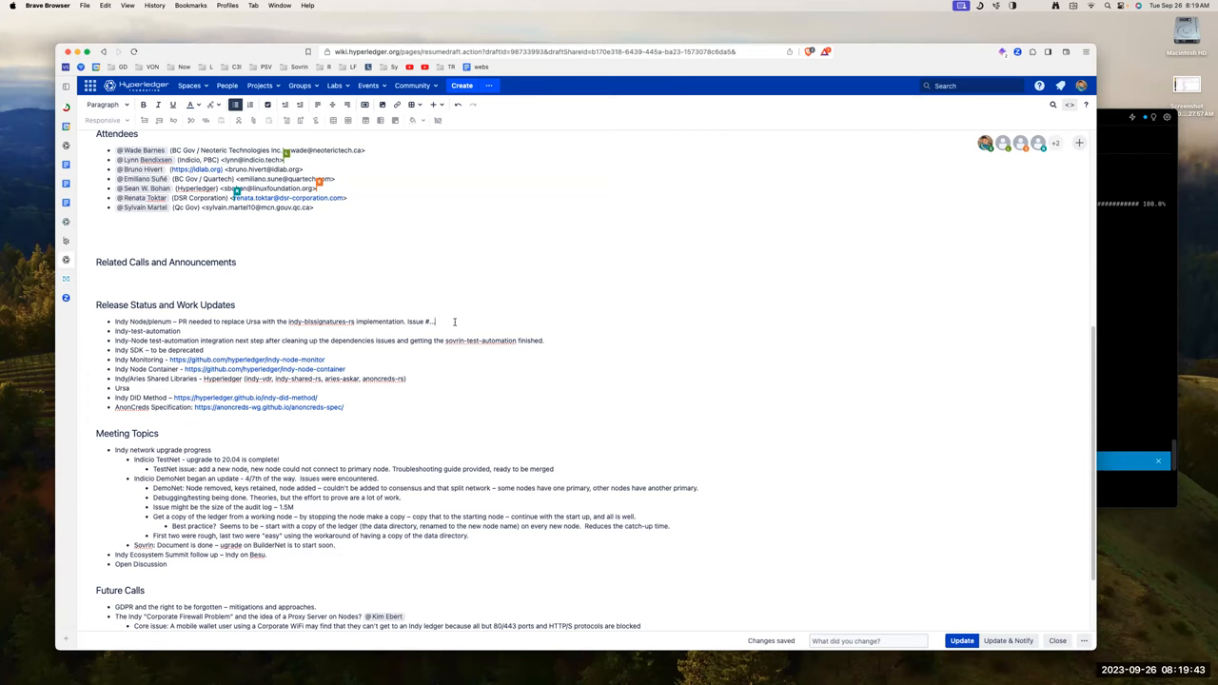
pyautogui.write('1819')
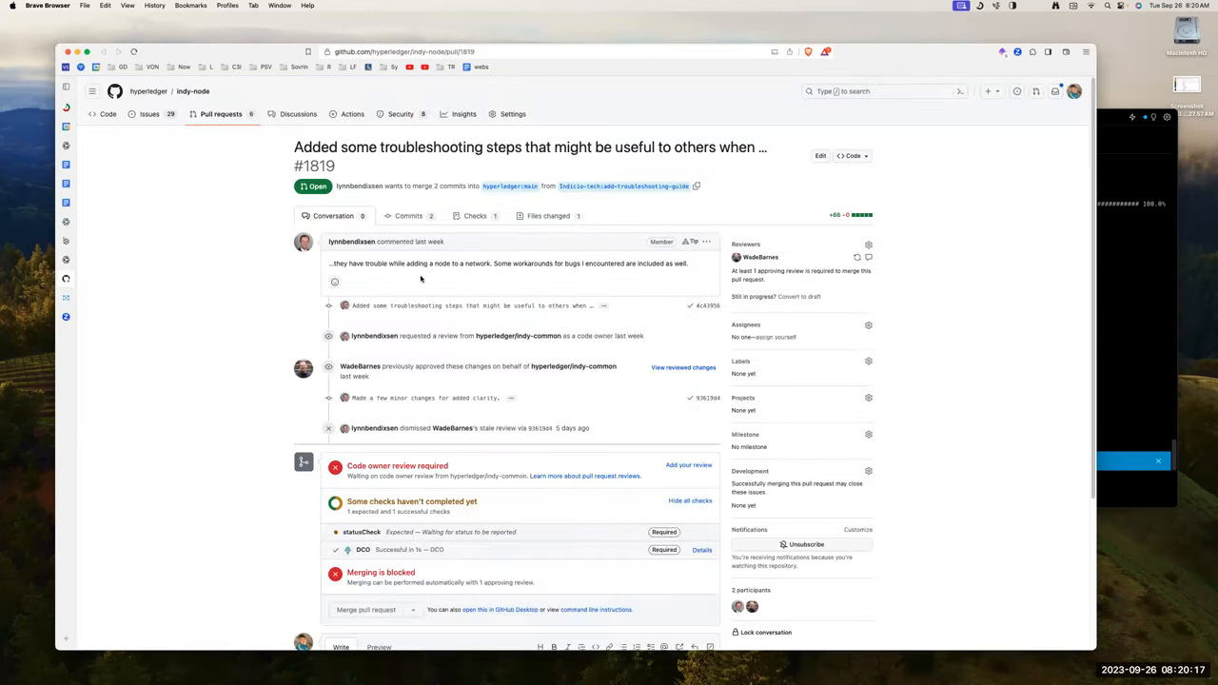
pyautogui.moveTo(453, 388)
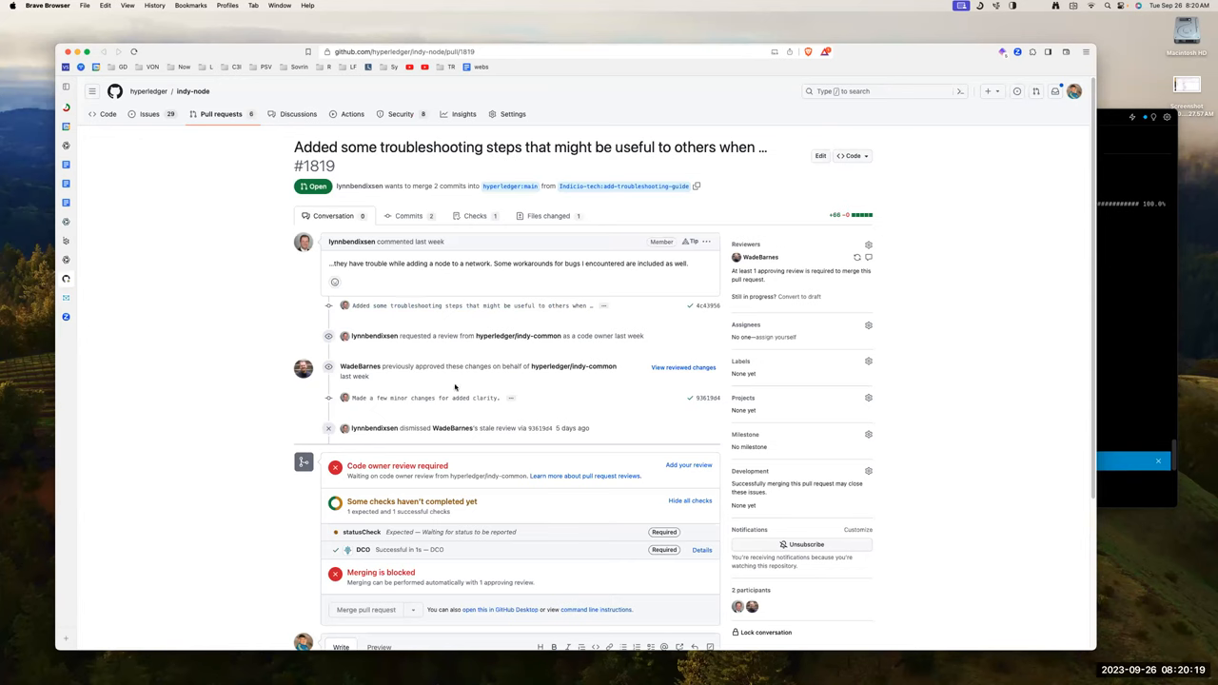
pyautogui.moveTo(480, 436)
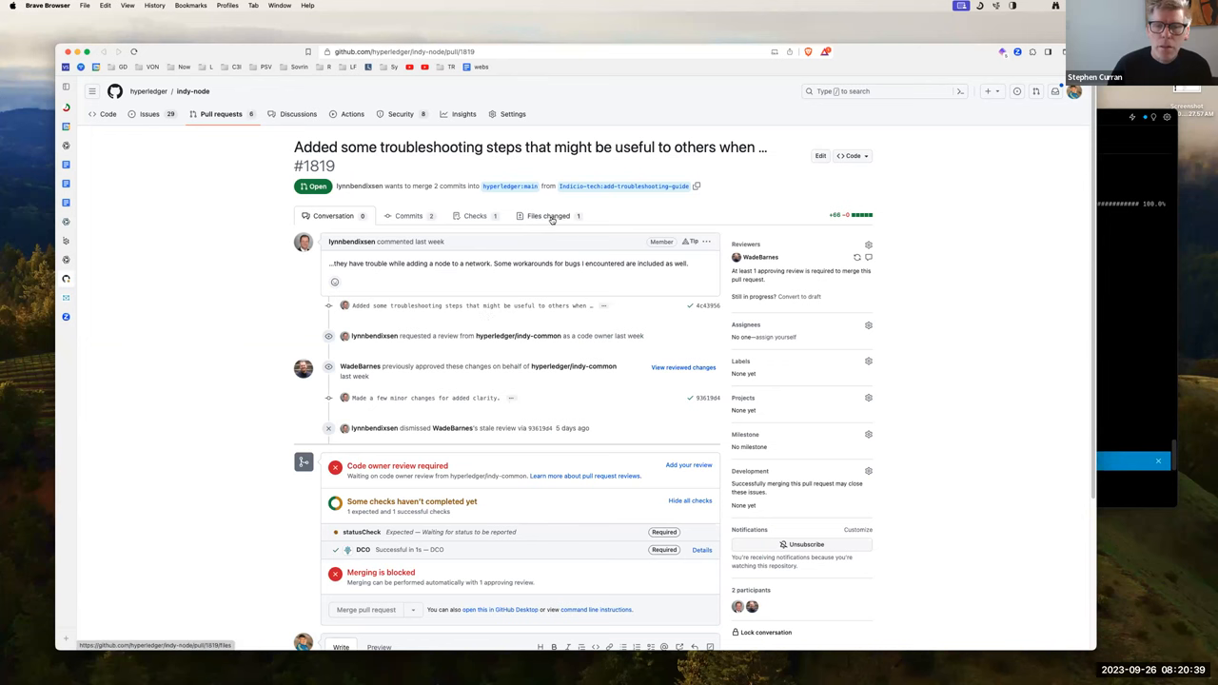
# - Review the troubleshooting markdown diff in PR #1819's Files changed view
pyautogui.click(549, 217)
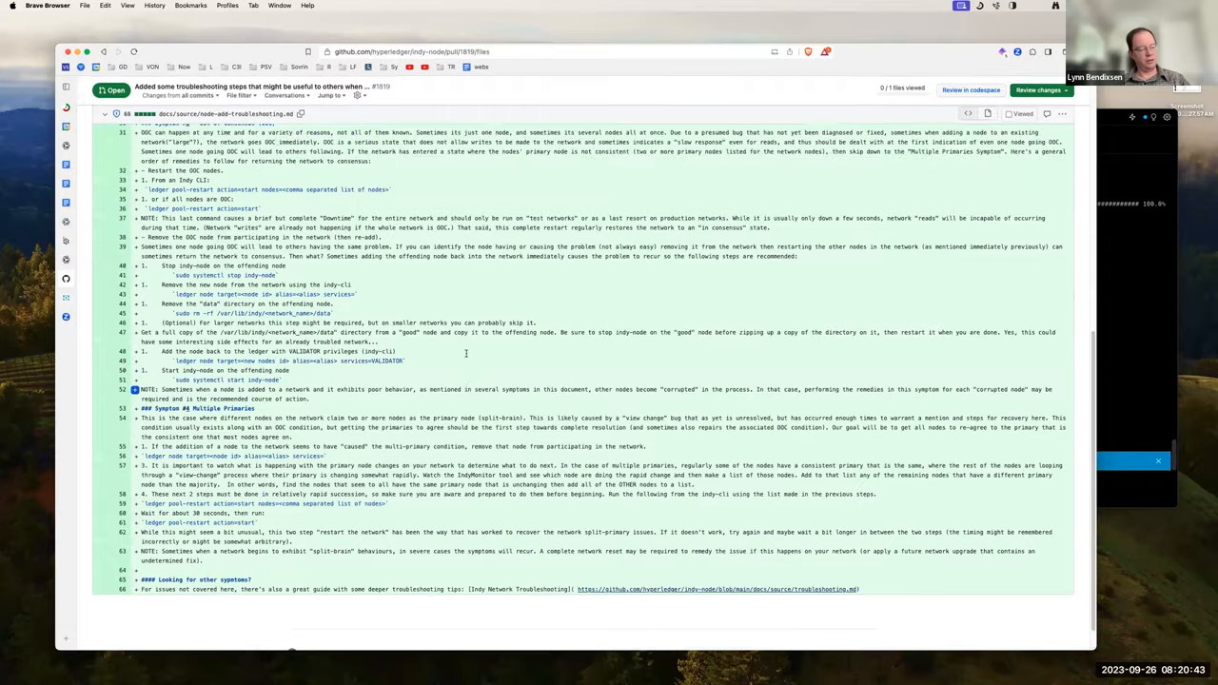
pyautogui.click(103, 51)
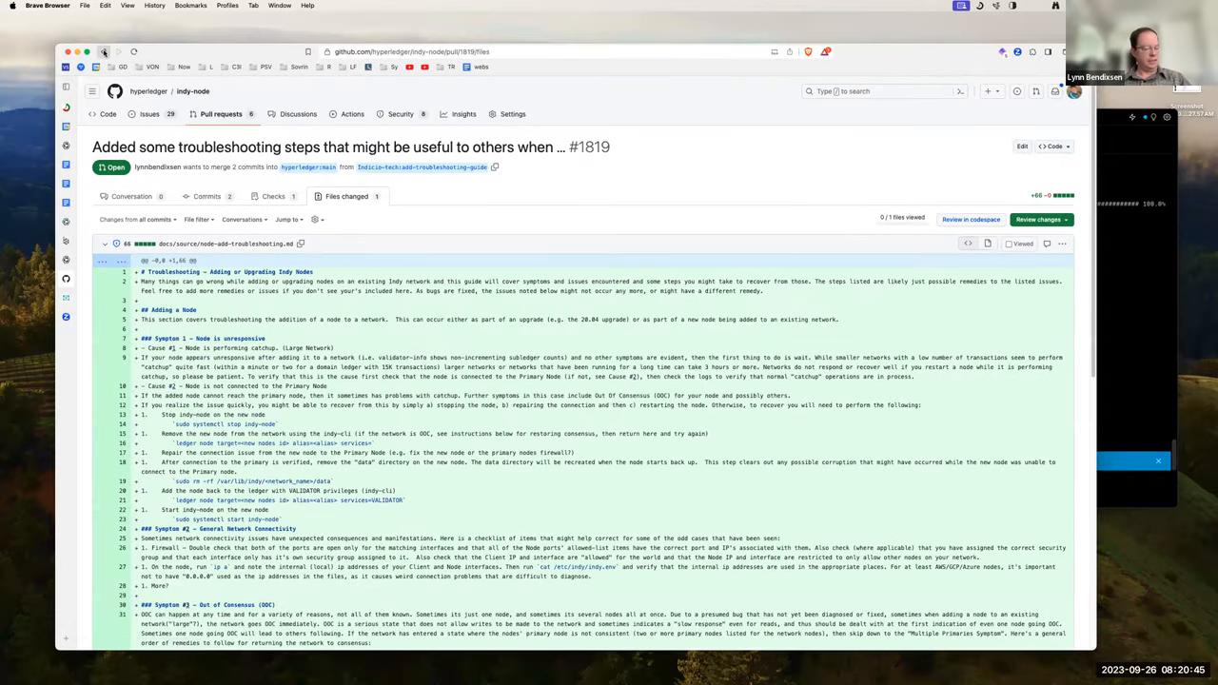
pyautogui.click(131, 196)
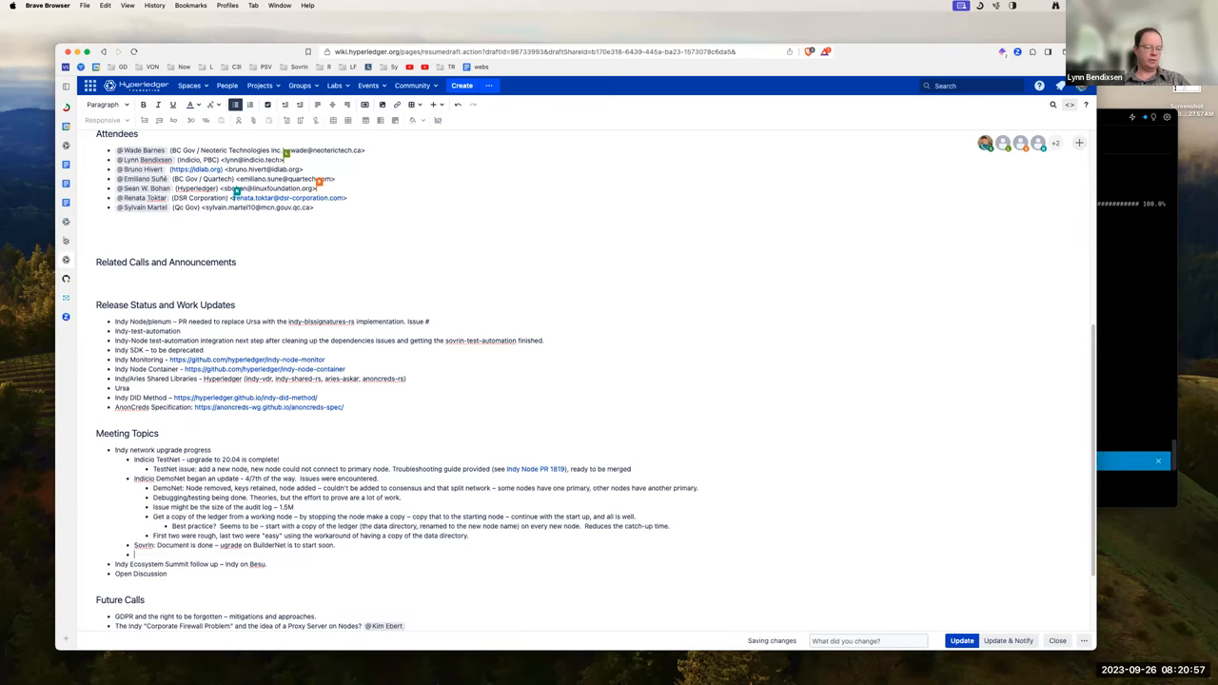
# - Add the 'Documentation:' bullet, then switch to the DID webs Task Force BLOG document
pyautogui.write('Dod')
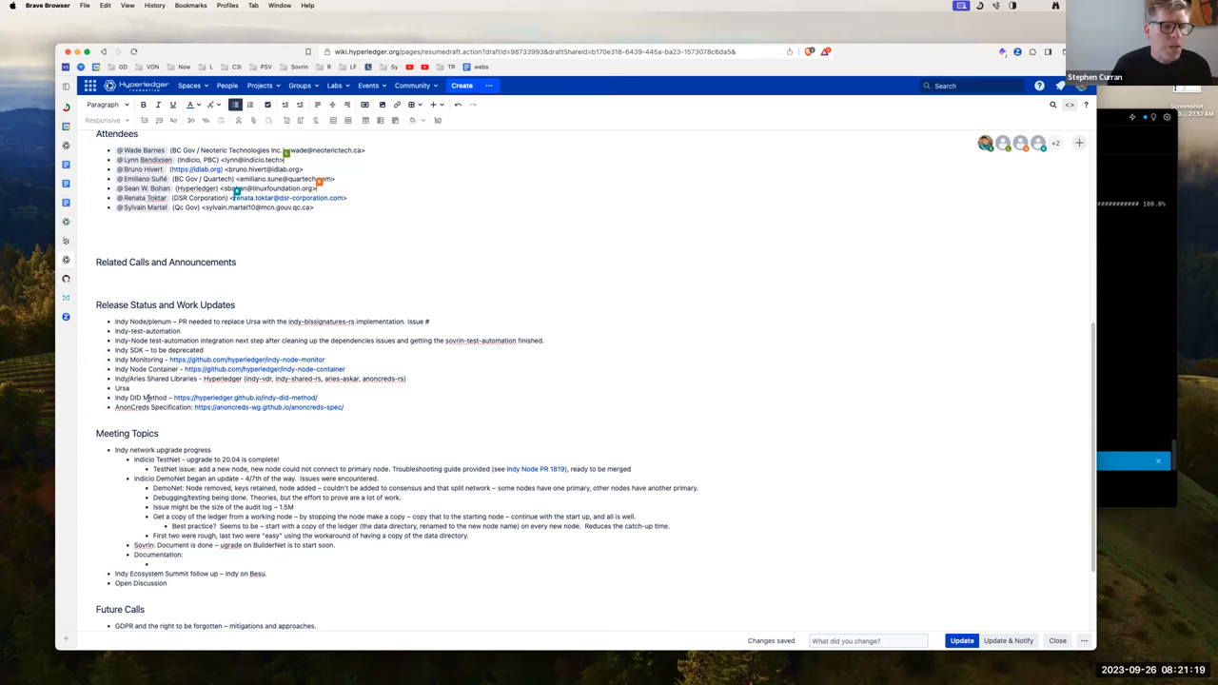
pyautogui.click(64, 106)
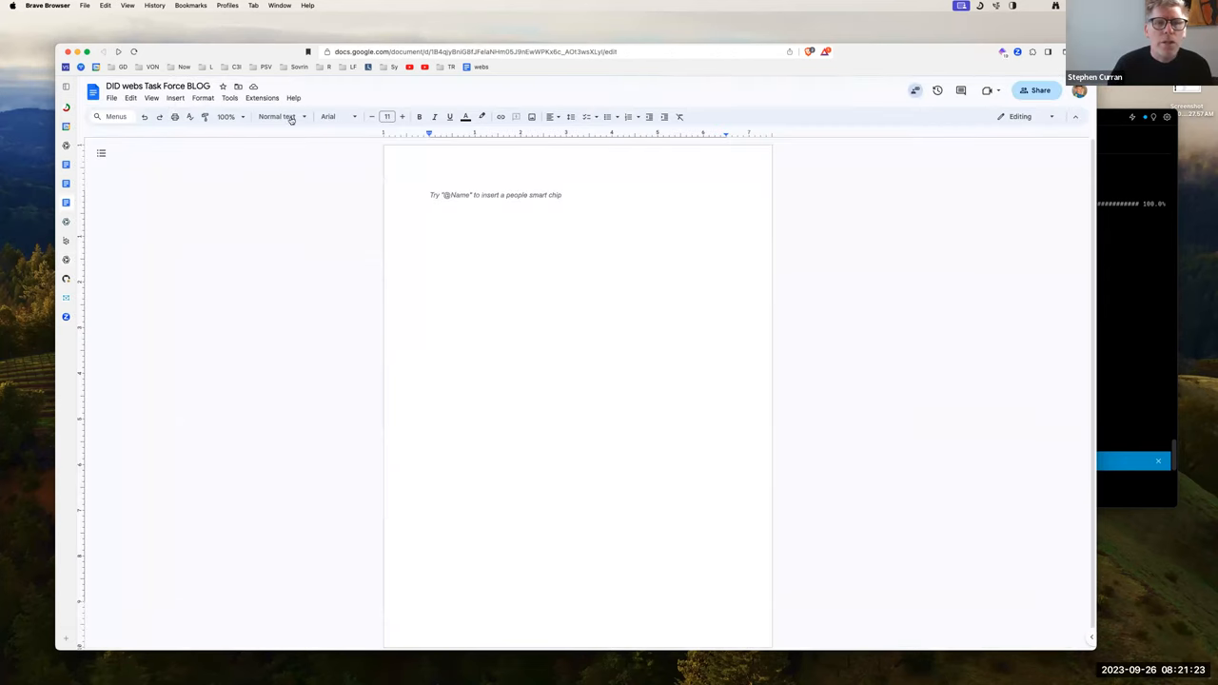
# - Return from the blank blog document to the Confluence meeting notes tab
pyautogui.click(263, 99)
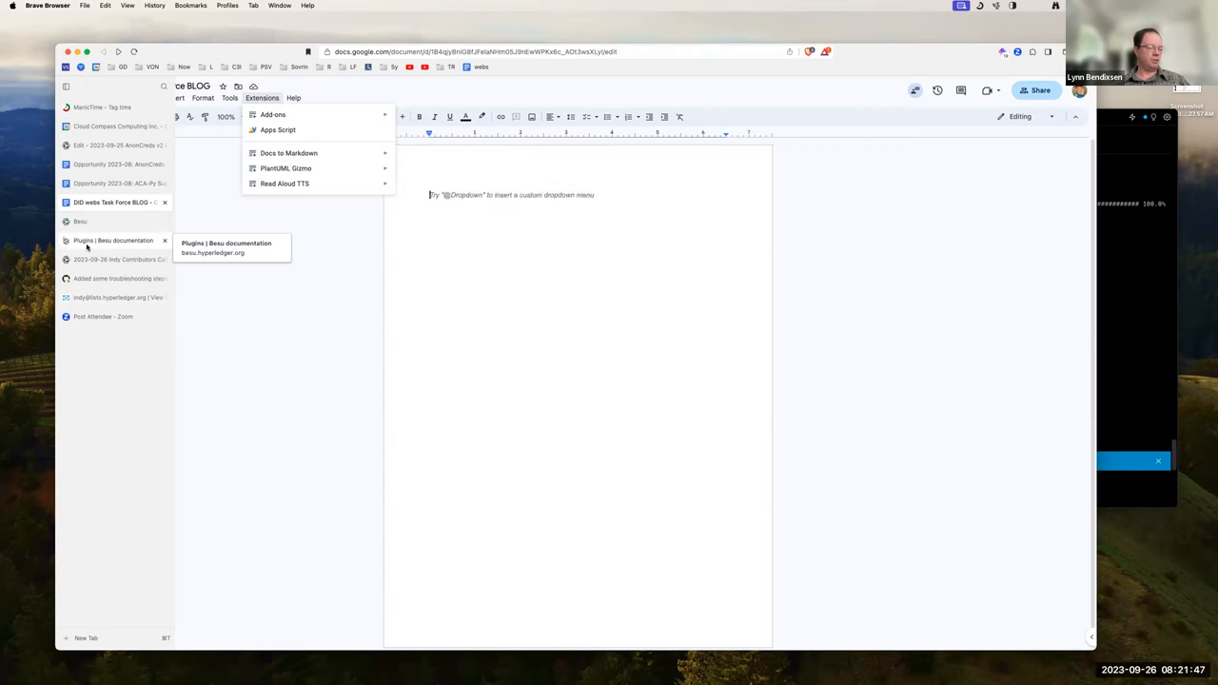
pyautogui.moveTo(92, 259)
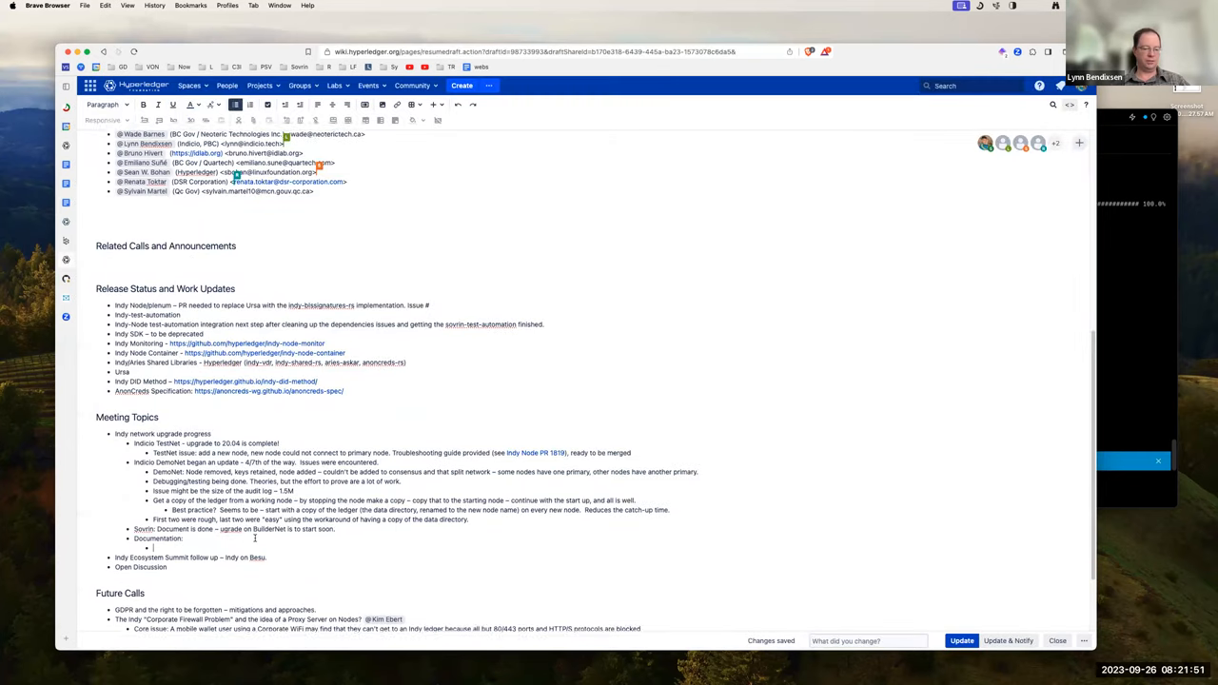
# - Write 'Upgrade guides being converted to Markdown and to be submitted.' under Documentation
pyautogui.scroll(-3)
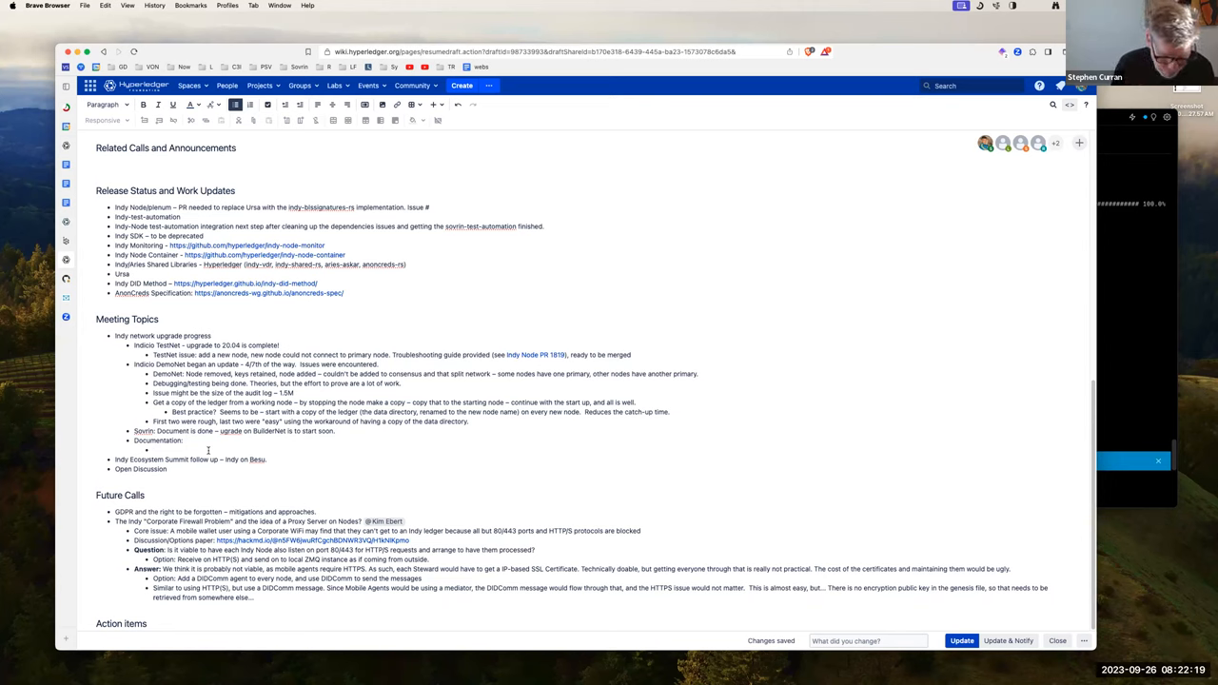
pyautogui.write('Upgrade')
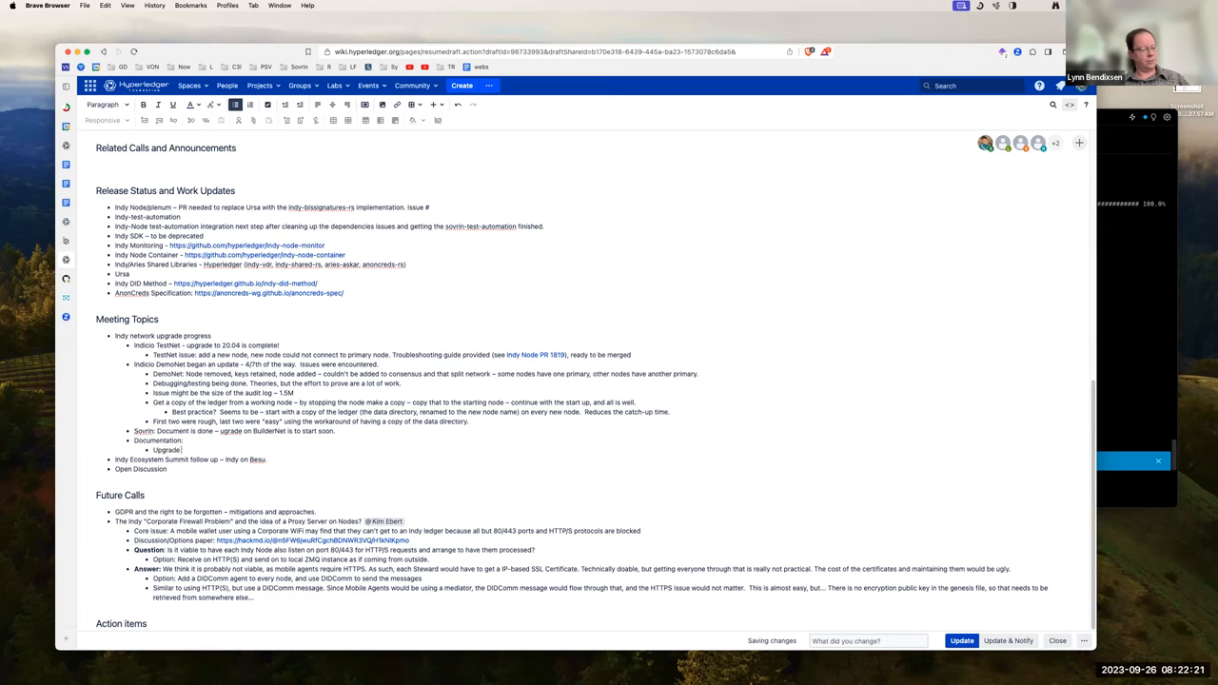
pyautogui.write('guides bei')
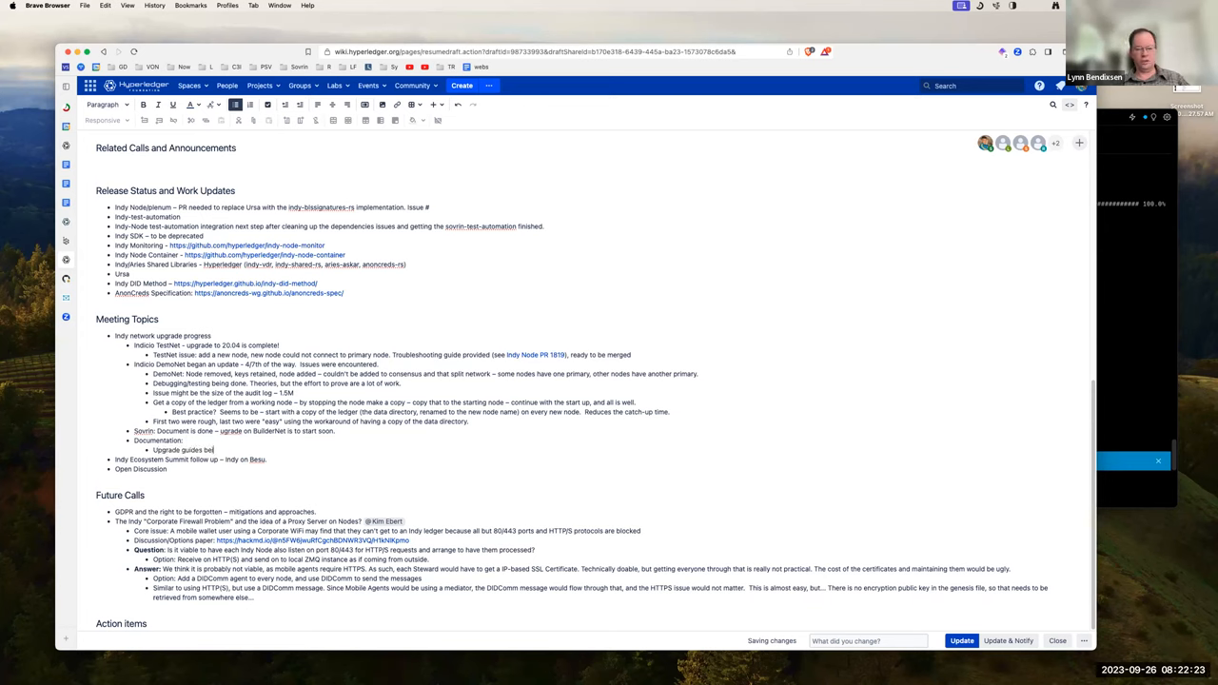
pyautogui.write('converted to Markd')
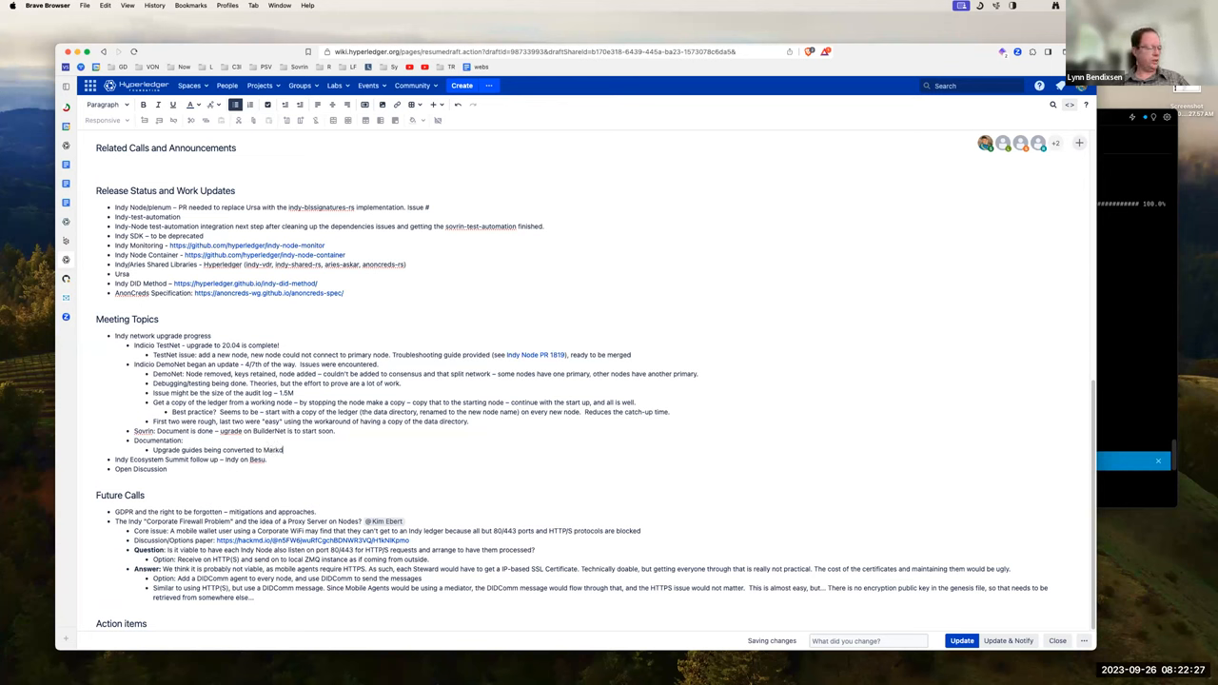
pyautogui.write('own')
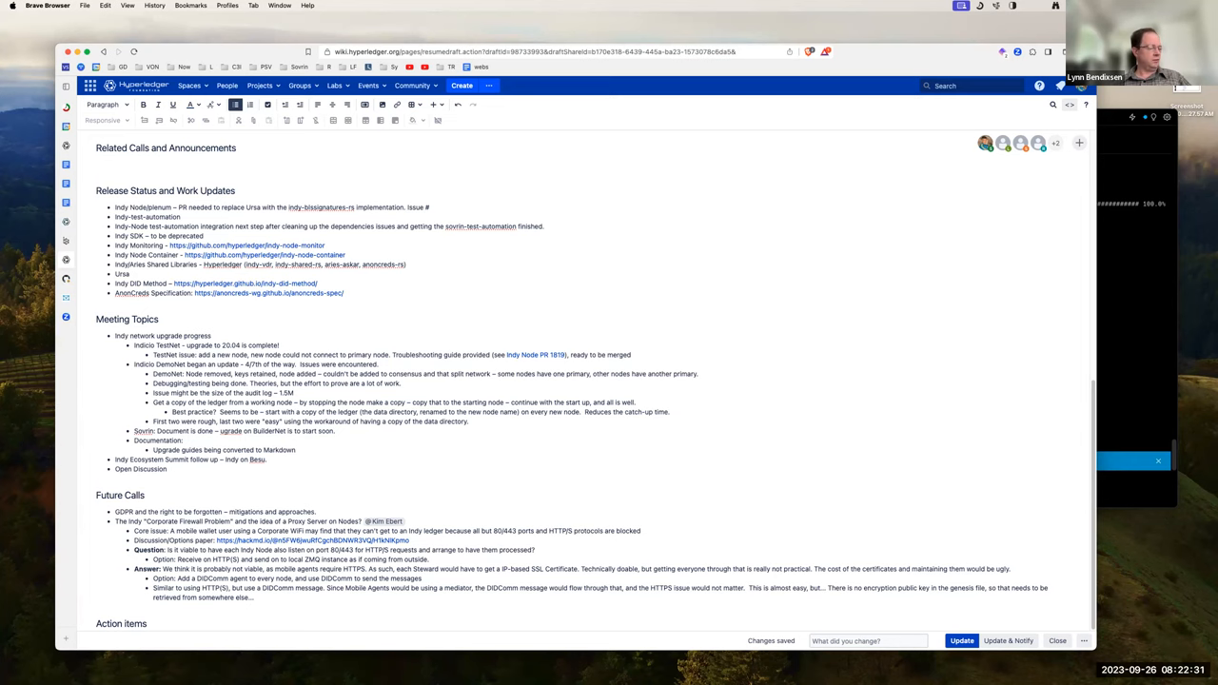
pyautogui.write('and to be submitted.')
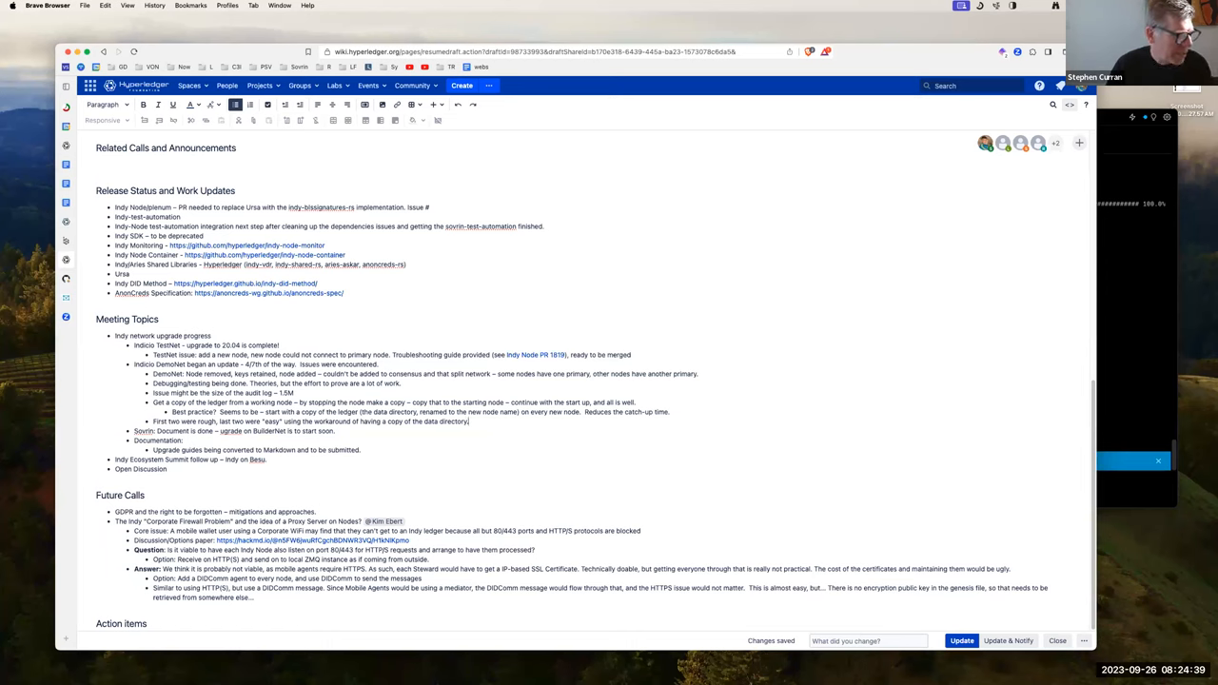
pyautogui.moveTo(953, 429)
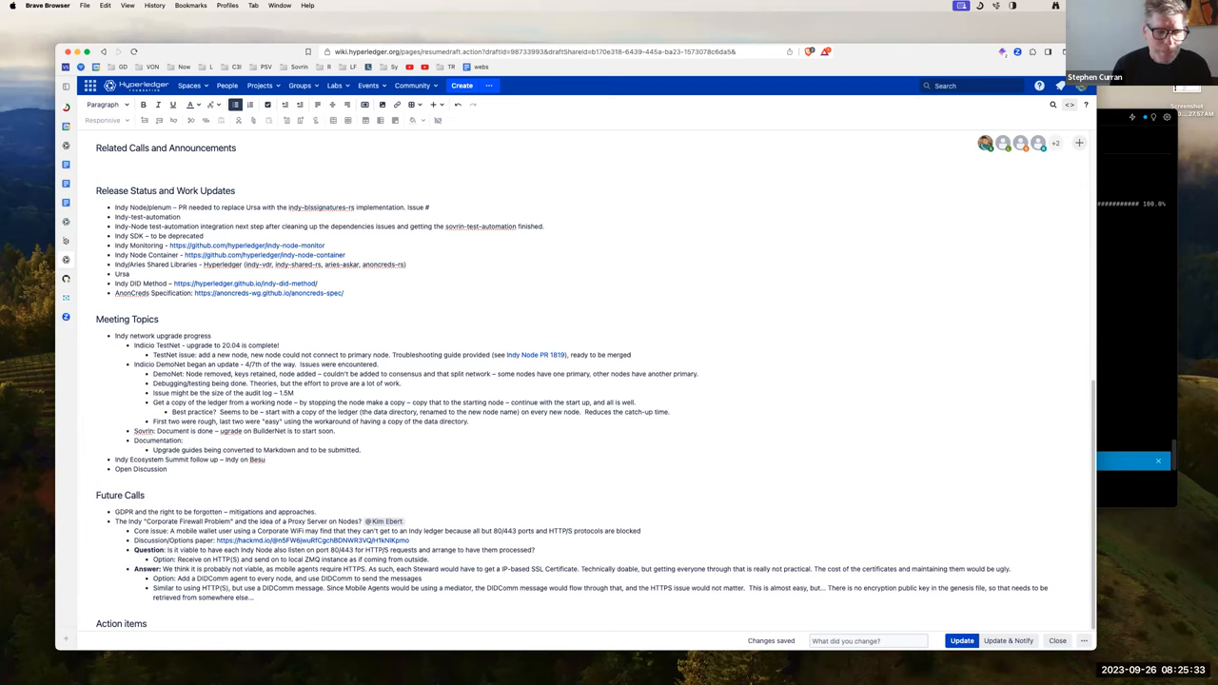
# - Place the Indy Ecosystem Summit follow-up on Indy on Besu under Meeting Topics with a sub-bullet
pyautogui.click(267, 459)
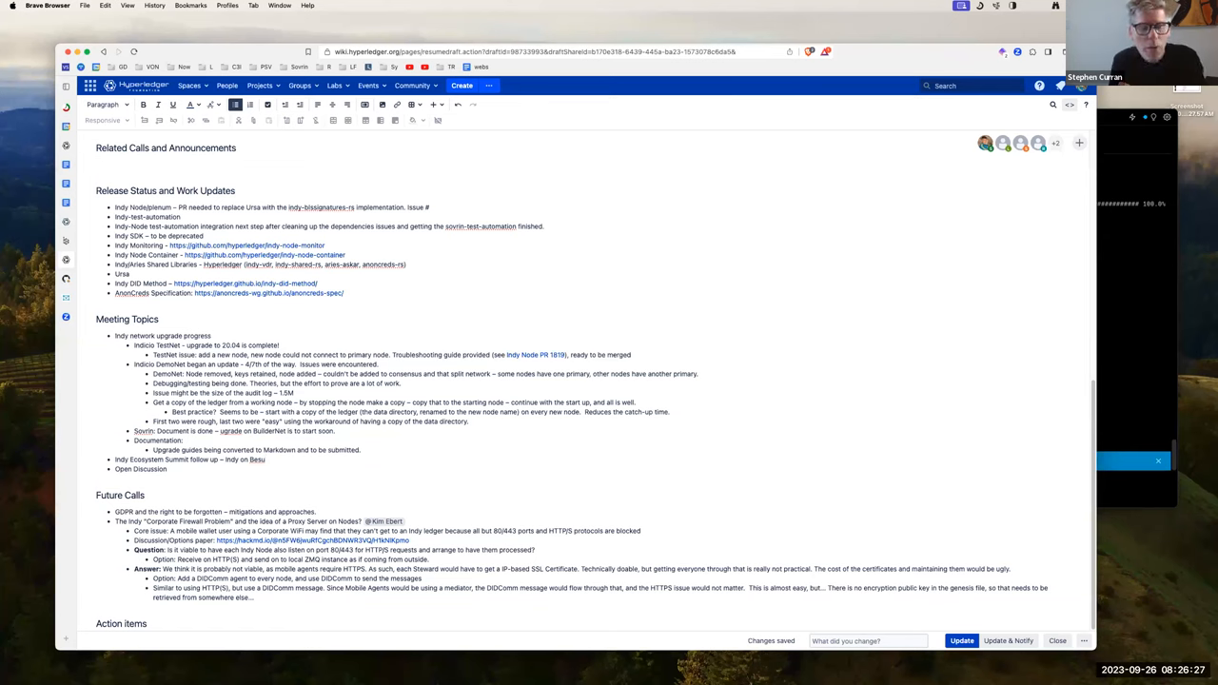
pyautogui.click(266, 459)
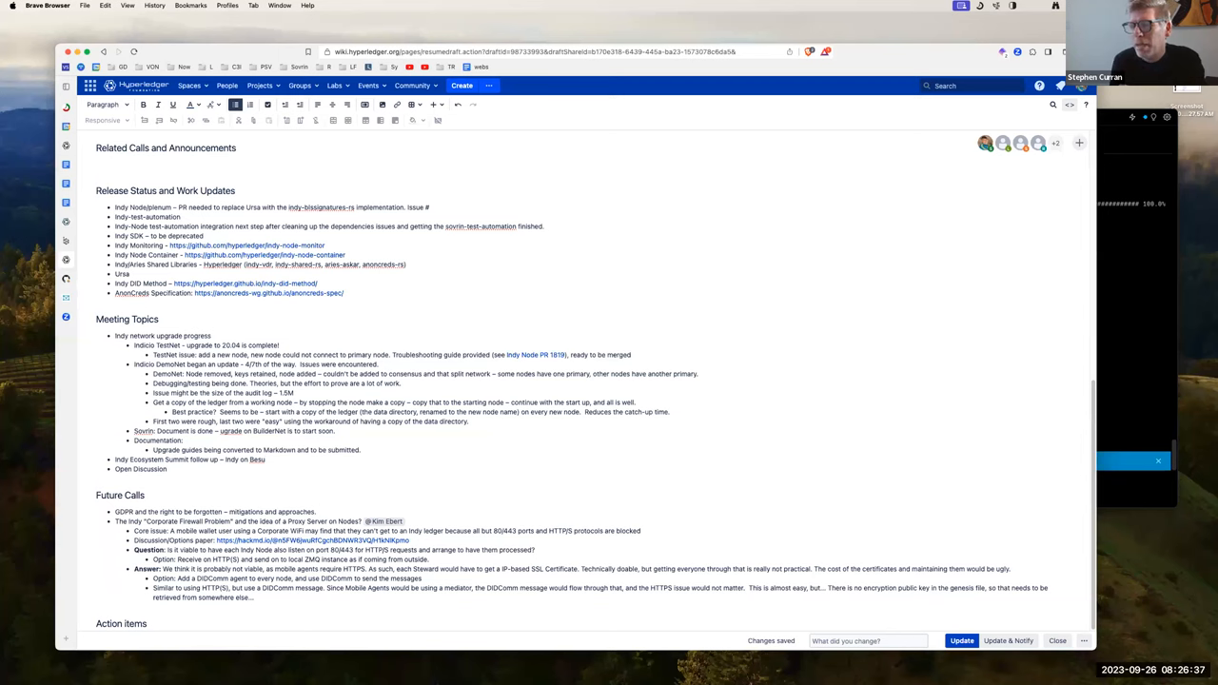
pyautogui.click(266, 459)
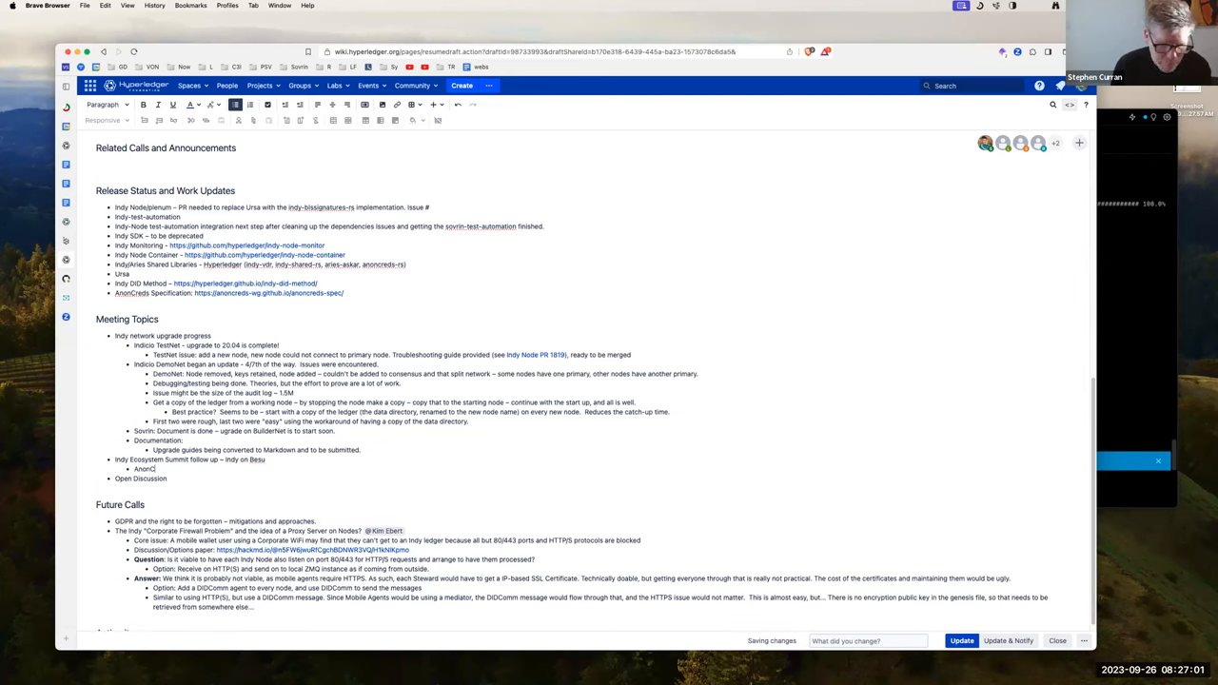
# - Note AnonCreds objects as Smart Contract interactions and the DSR design and POC spikes item
pyautogui.write('objects -')
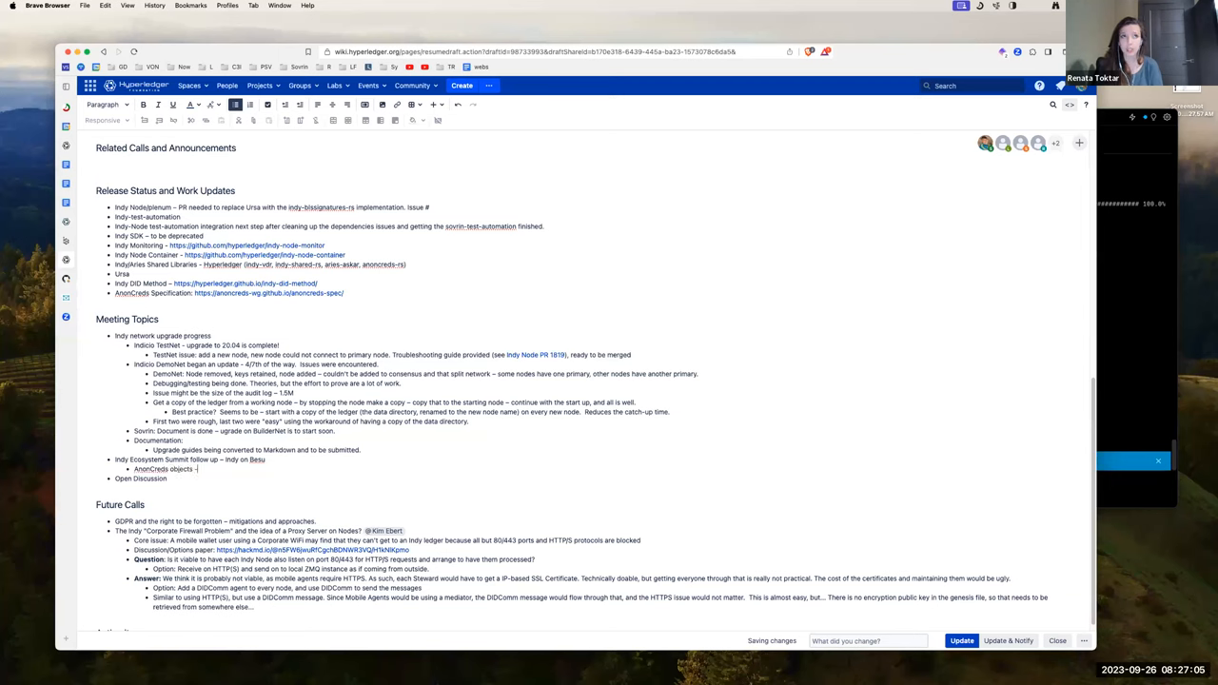
pyautogui.write('Smart Contract based')
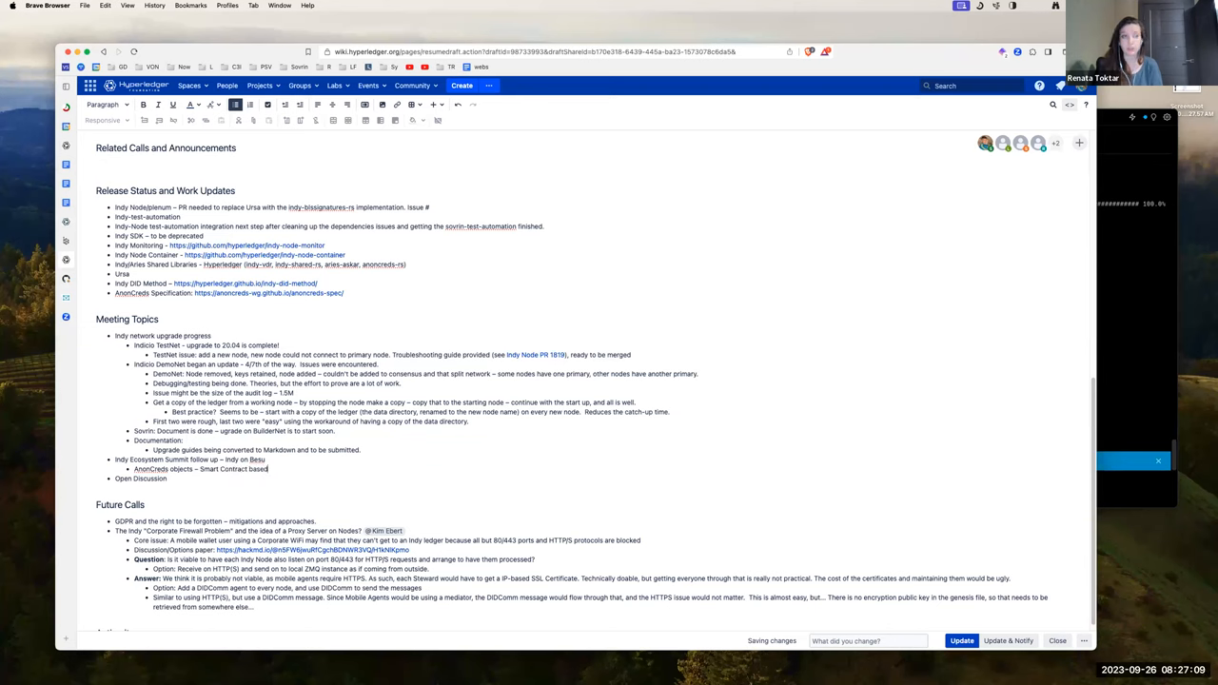
pyautogui.write('interaction')
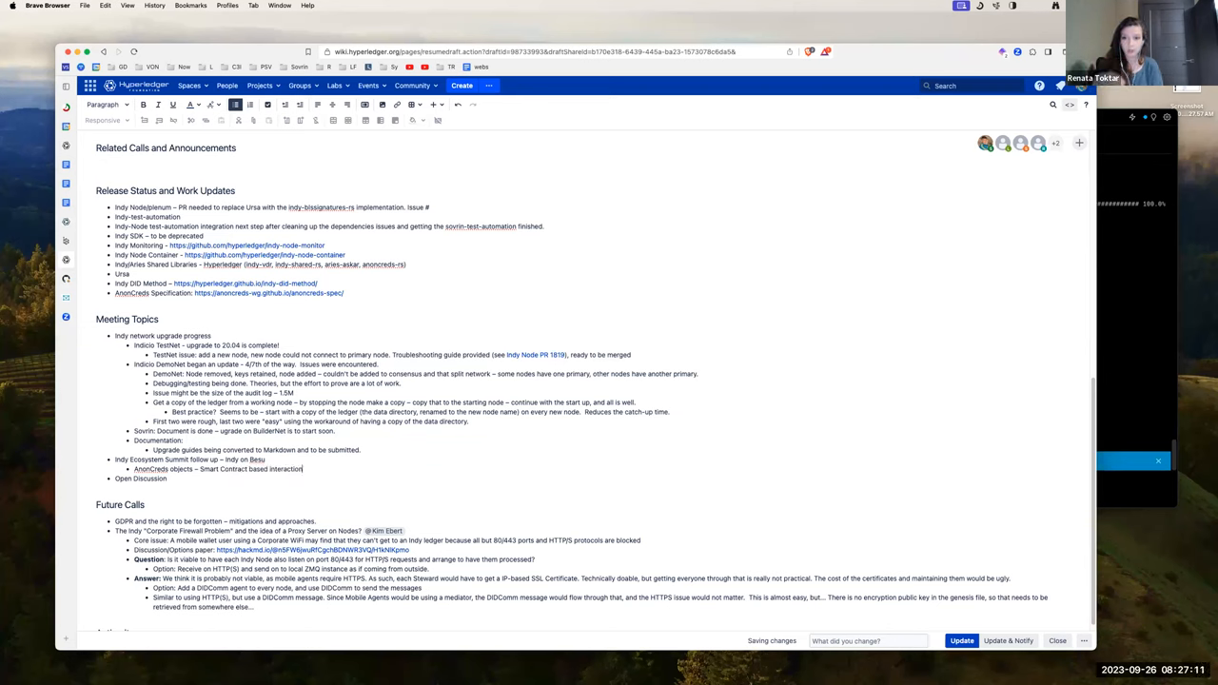
pyautogui.write('s')
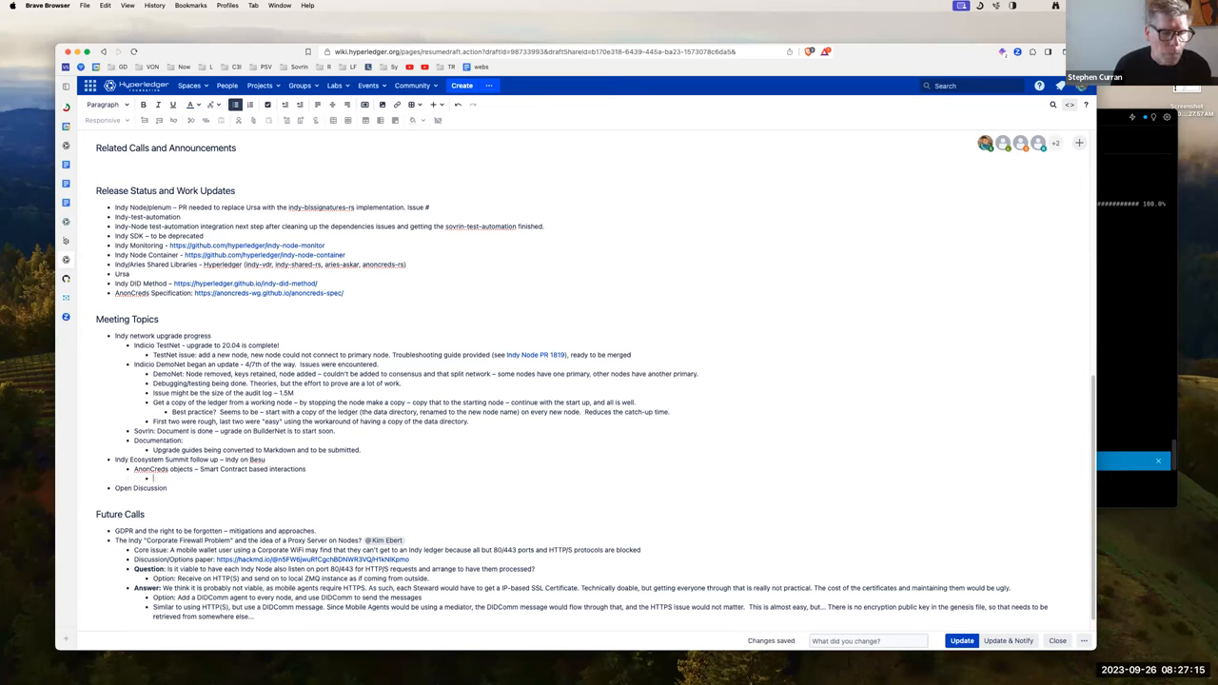
pyautogui.write('Could be put in the Smart Contracts so would be on chain.')
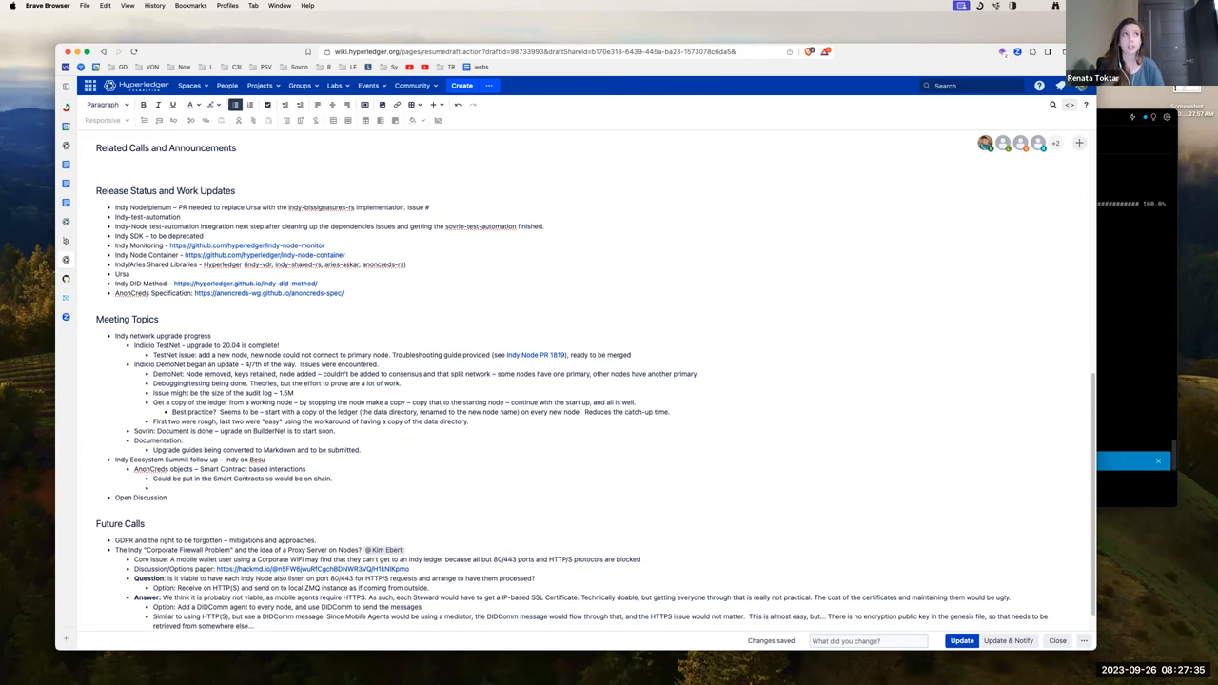
pyautogui.write('DSH')
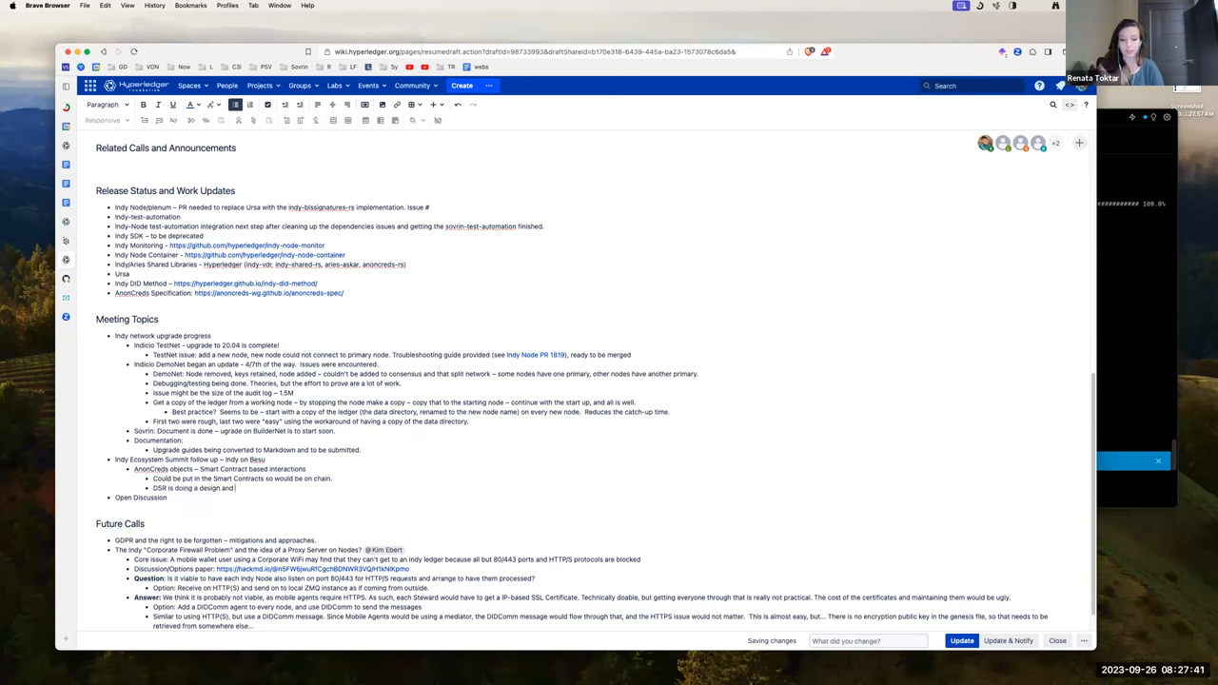
pyautogui.write('POC spikes')
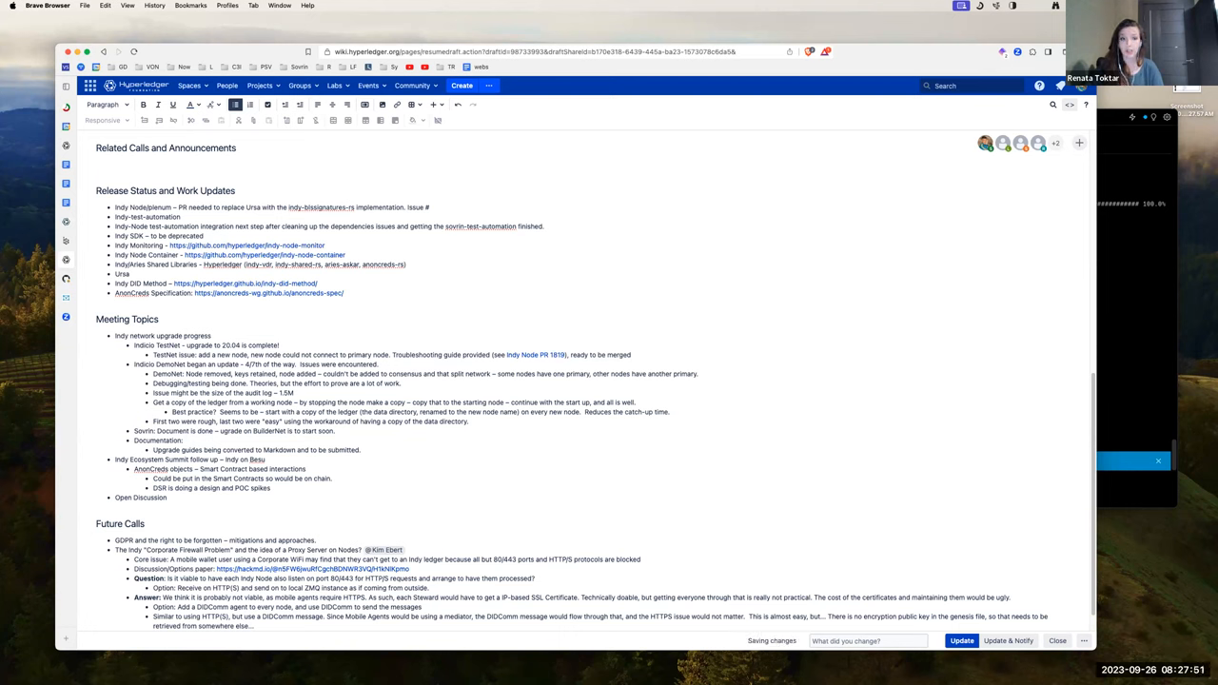
# - Add that ed25519 usage is not there, with the how/whether to add question
pyautogui.click(271, 487)
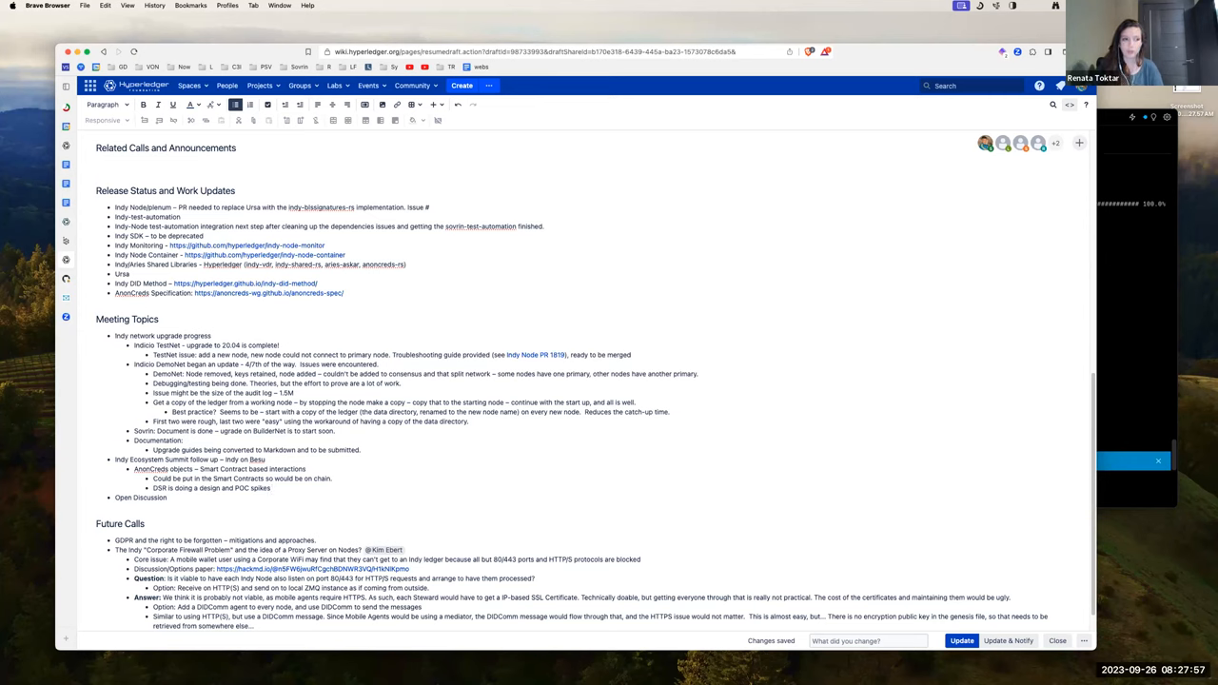
pyautogui.write('ed25519')
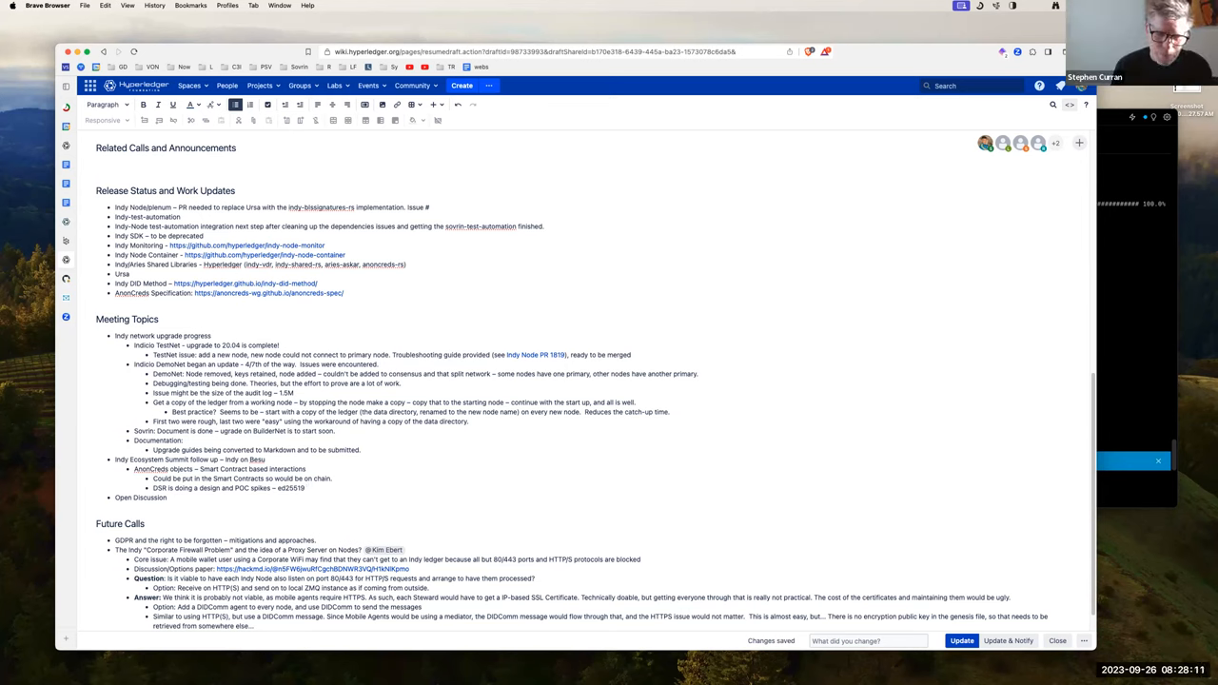
pyautogui.write('usage')
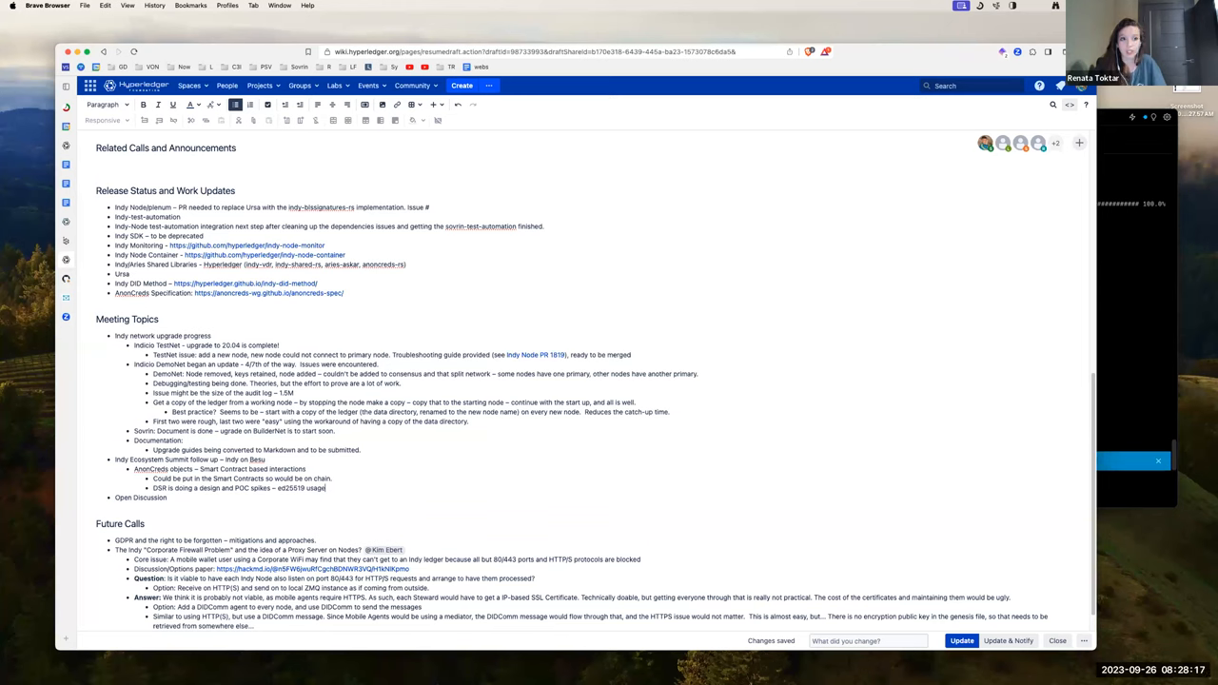
pyautogui.write('is not th')
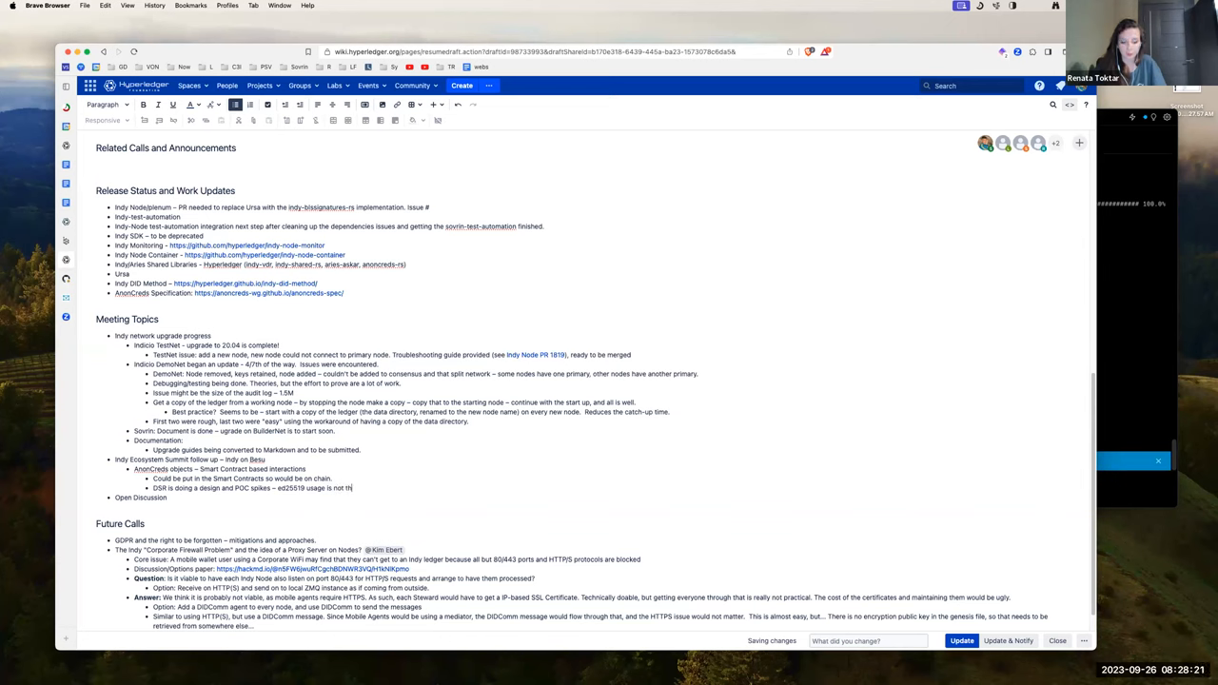
pyautogui.write('w')
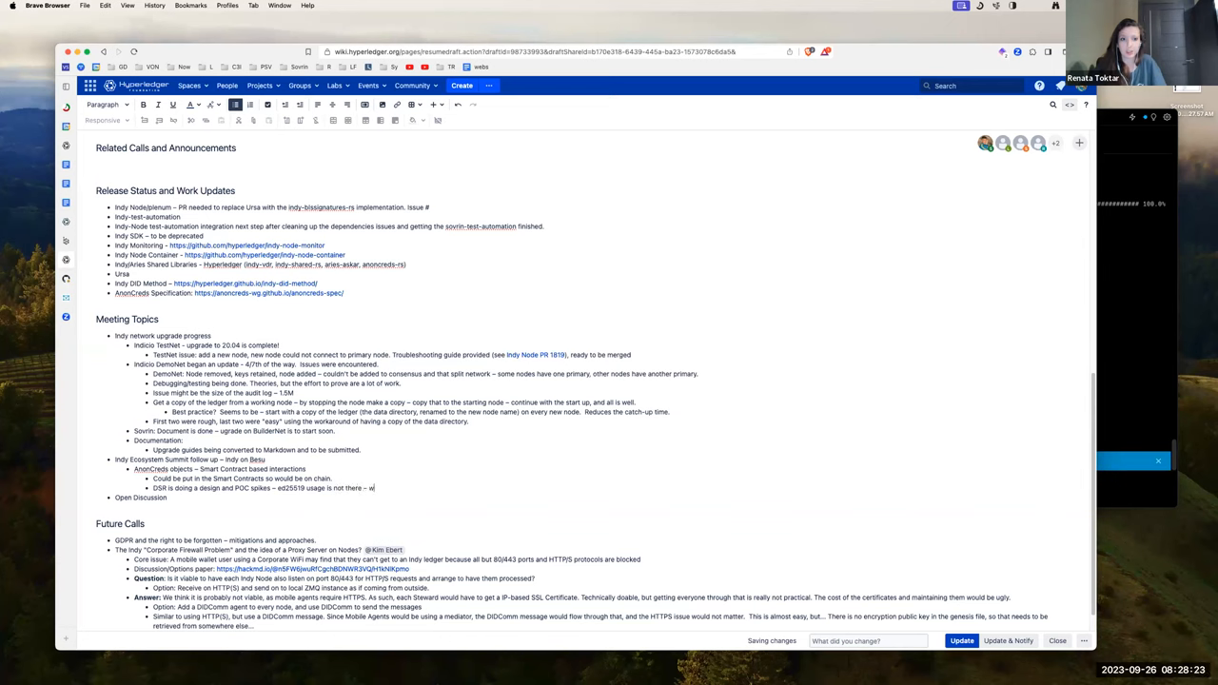
pyautogui.write('ho/whether to')
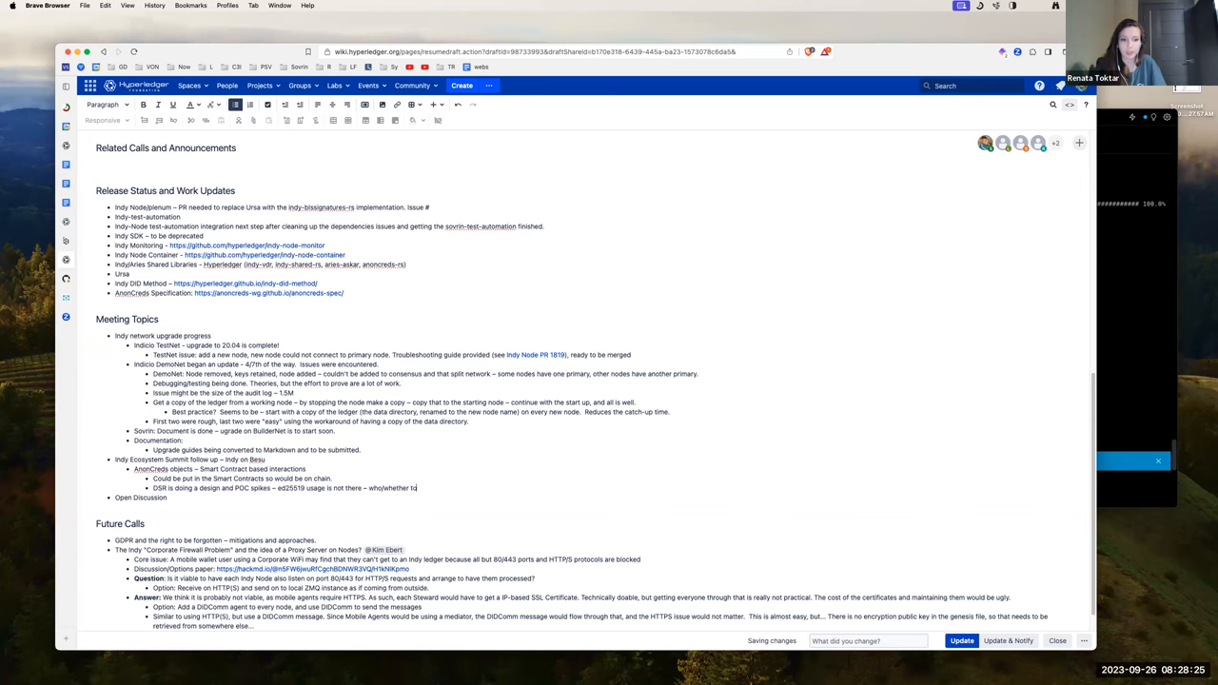
pyautogui.write('add/')
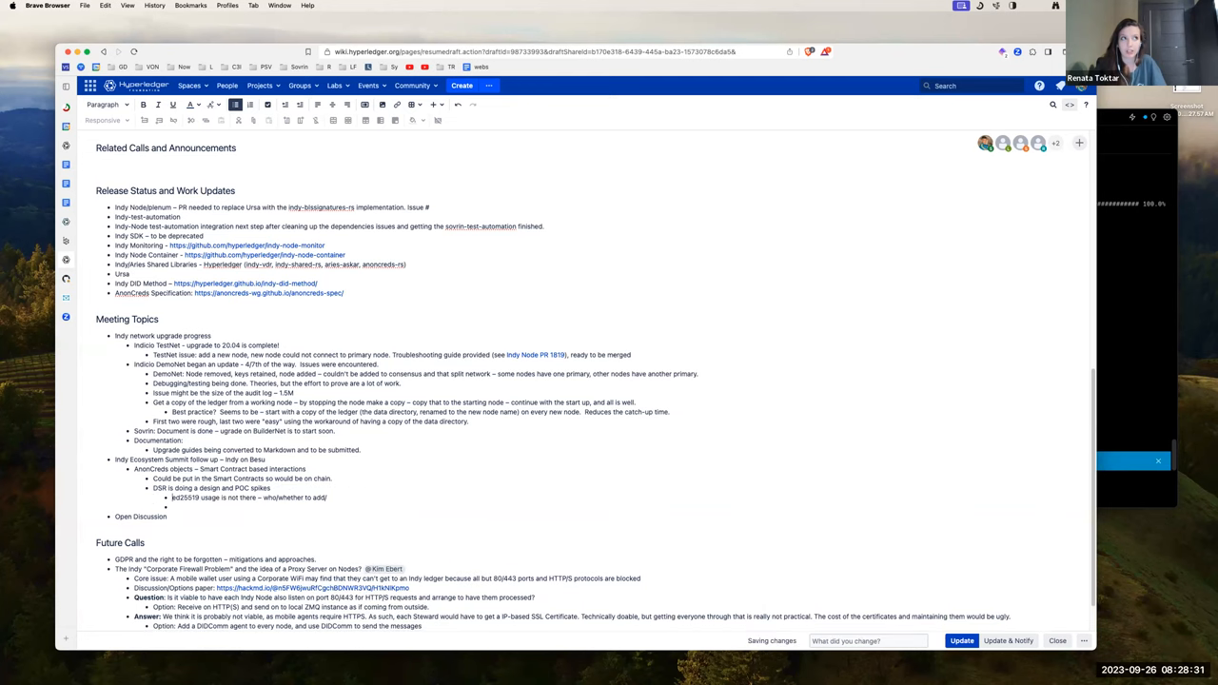
# - Add the DIDDocs question: what should they look like, full DID Doc or not
pyautogui.write('DIDC')
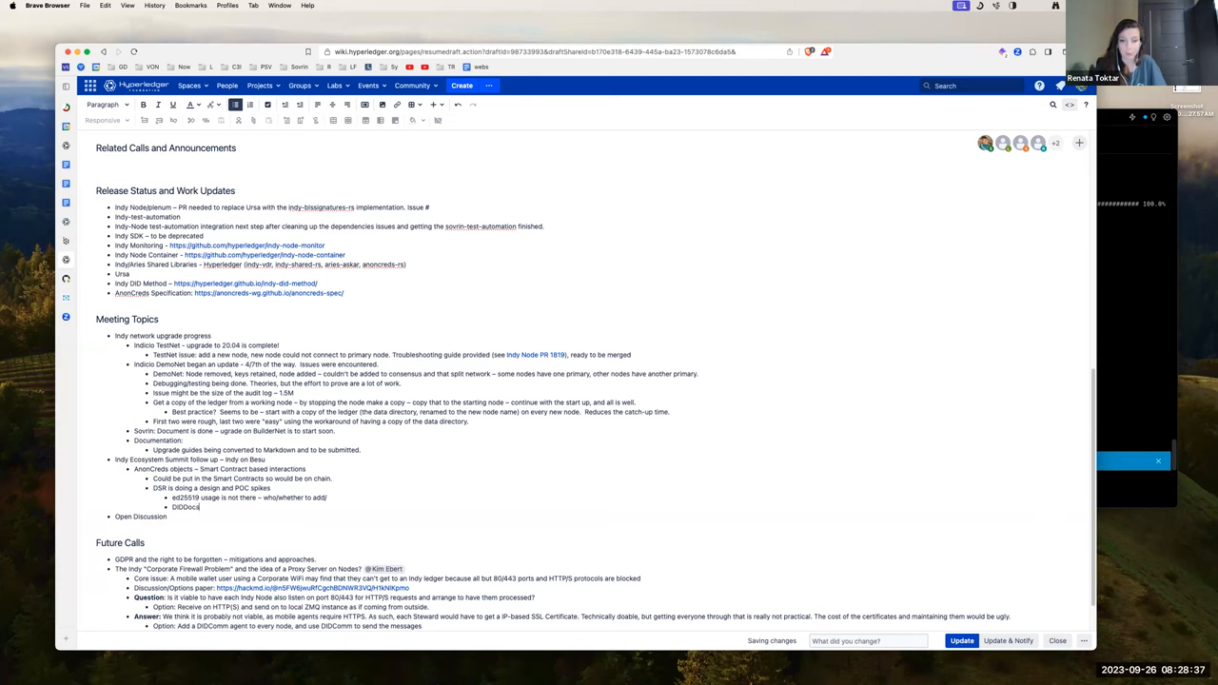
pyautogui.write('–')
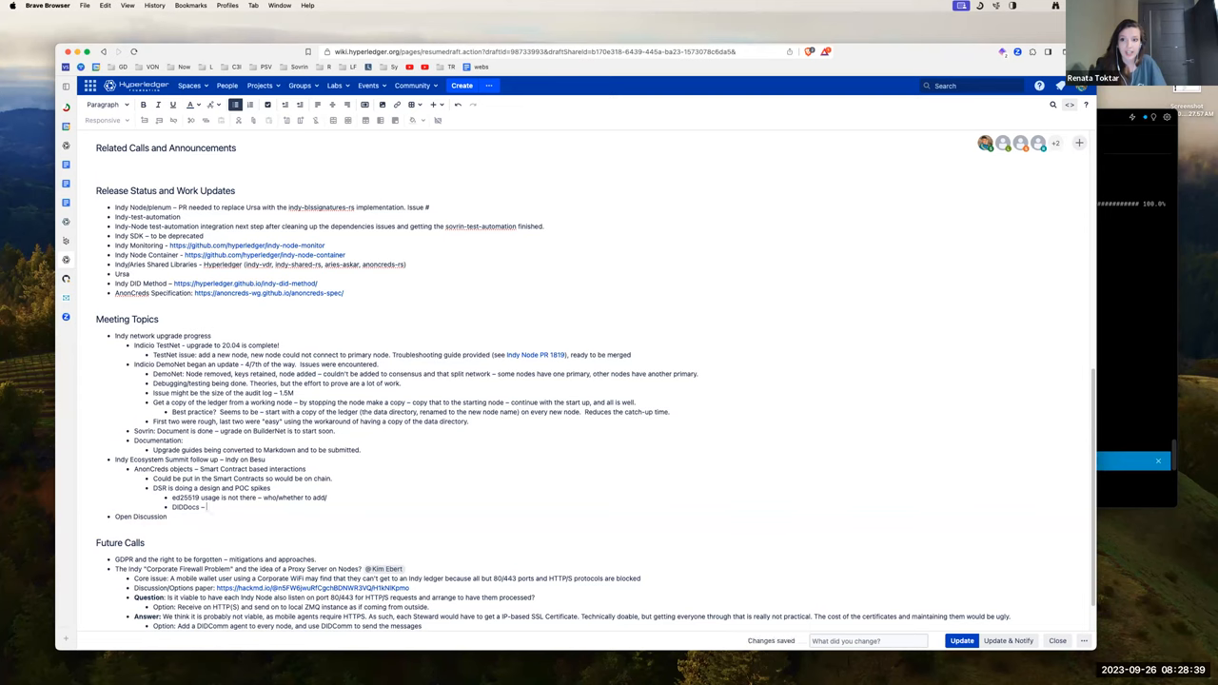
pyautogui.write('what sh')
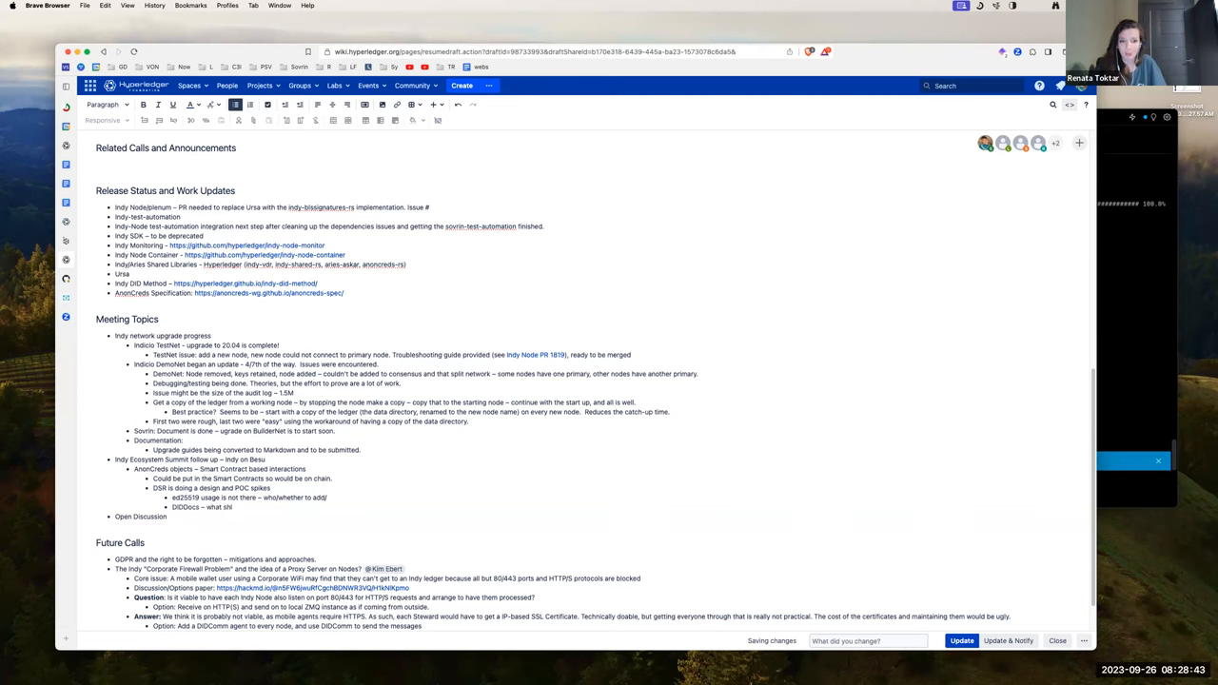
pyautogui.write('should they')
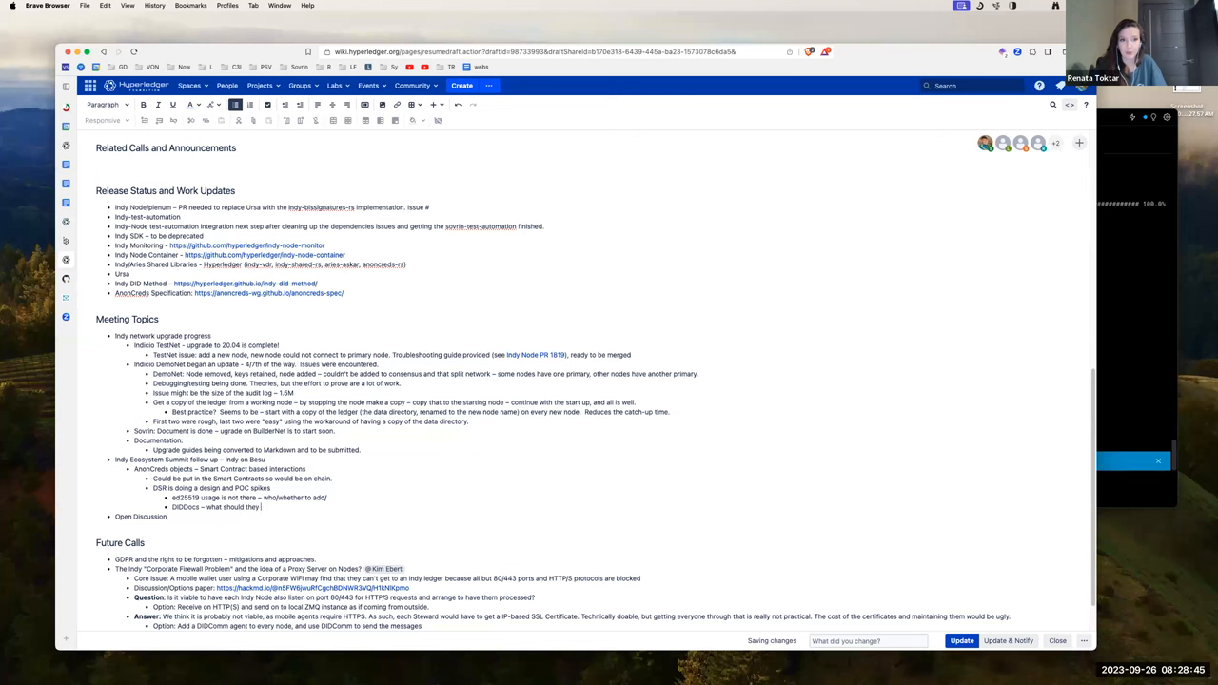
pyautogui.write('look like?')
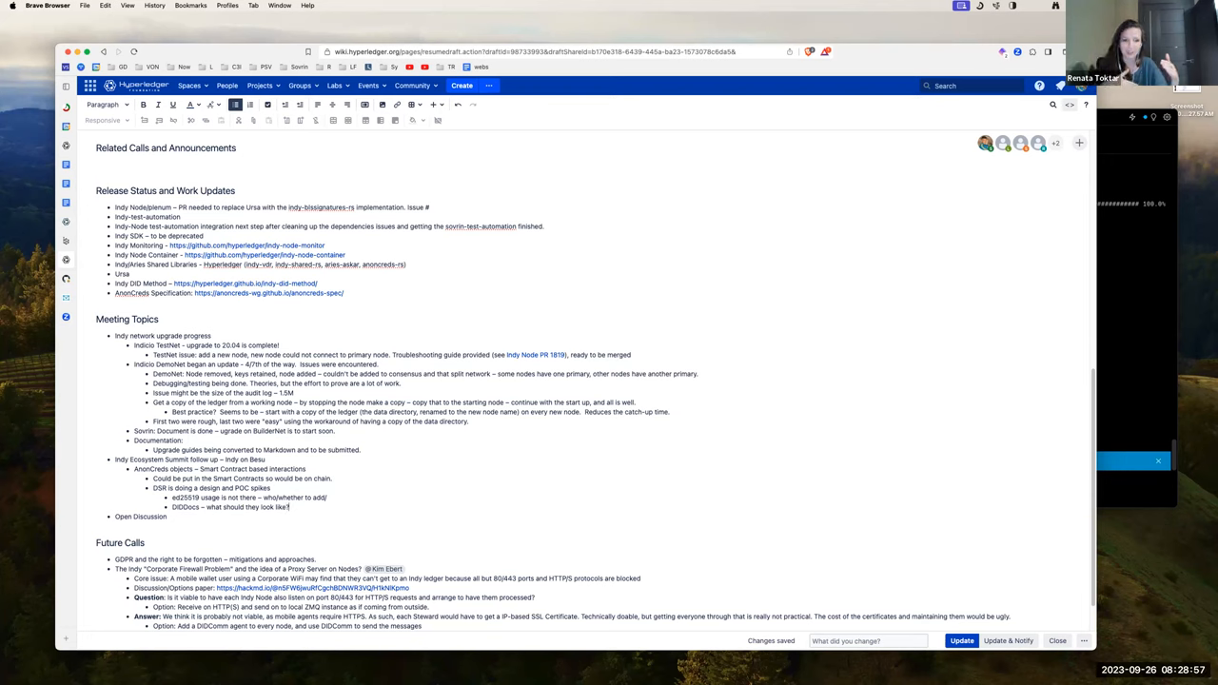
pyautogui.write('Full DID')
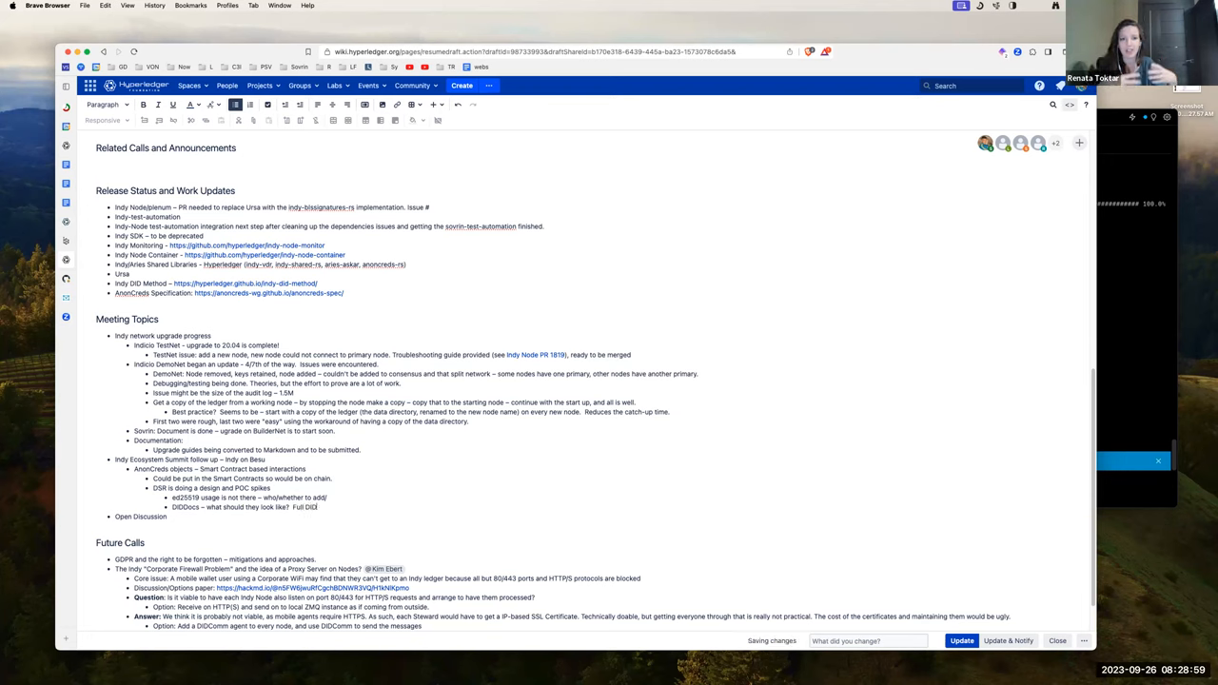
pyautogui.write('Doc, or one derived based o')
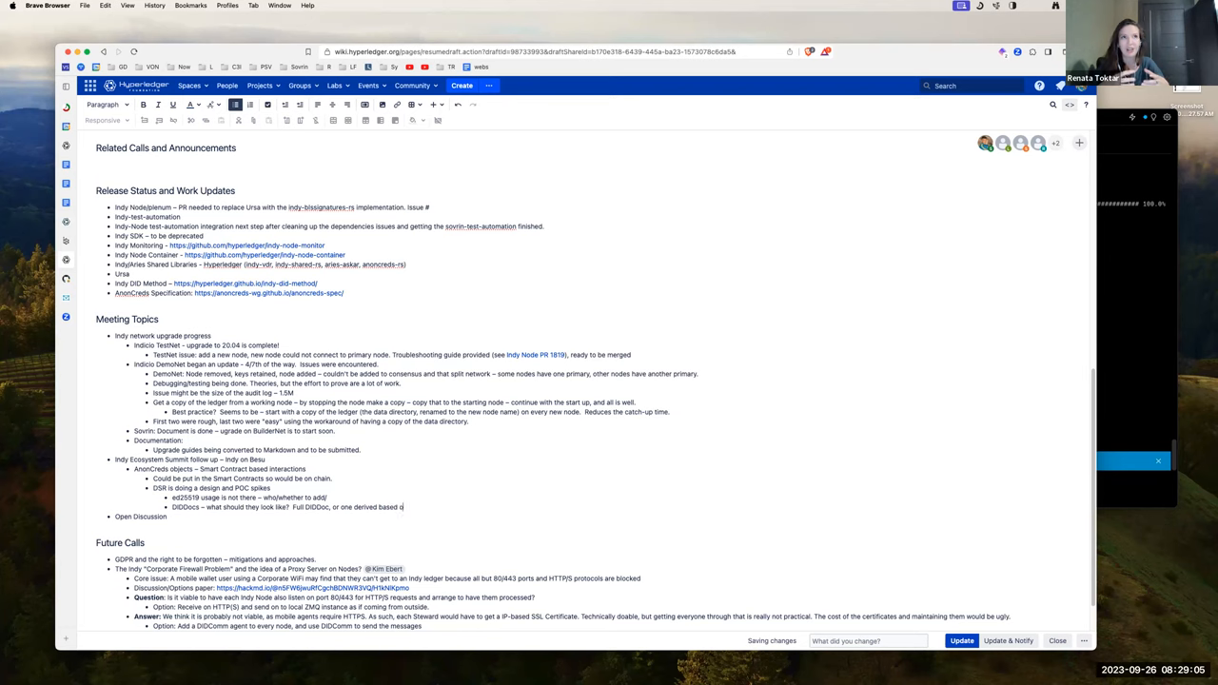
pyautogui.write('n data elements.')
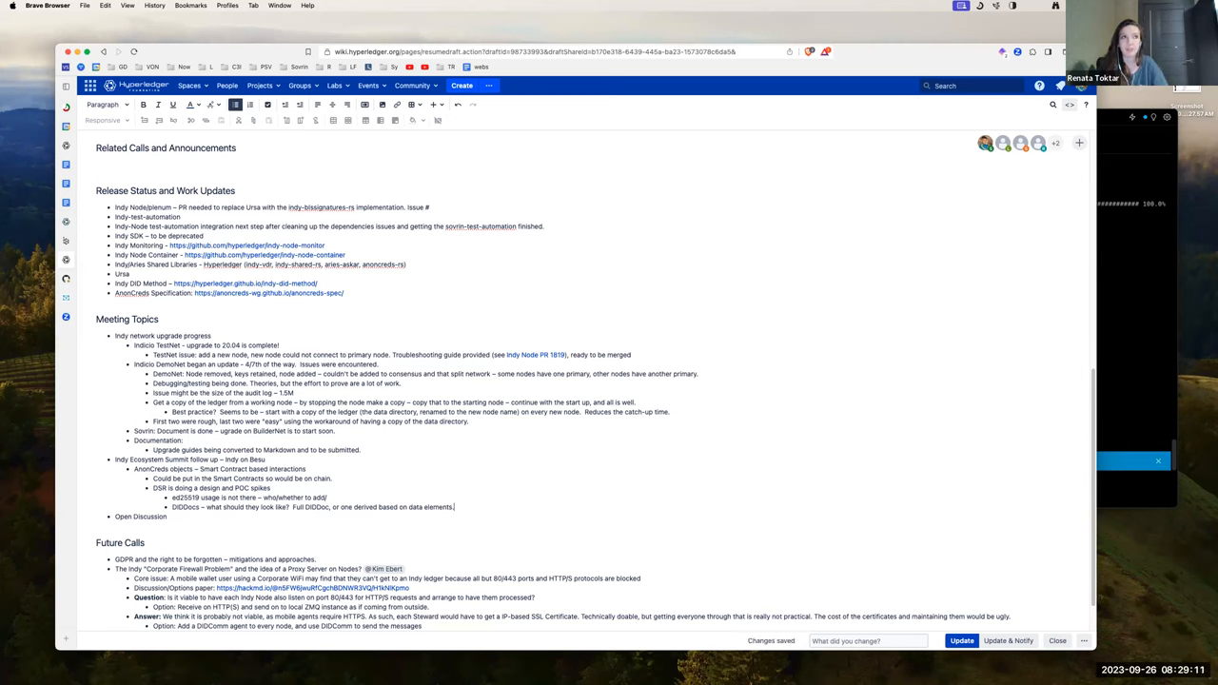
pyautogui.write('su')
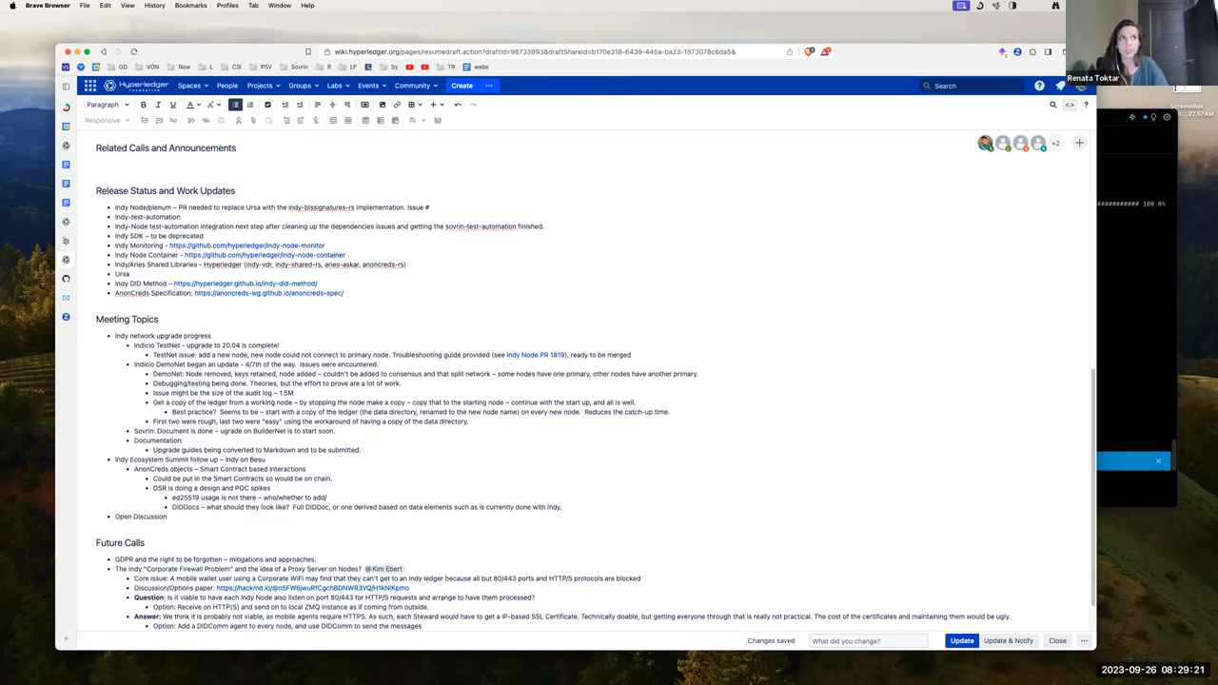
pyautogui.write('(n/')
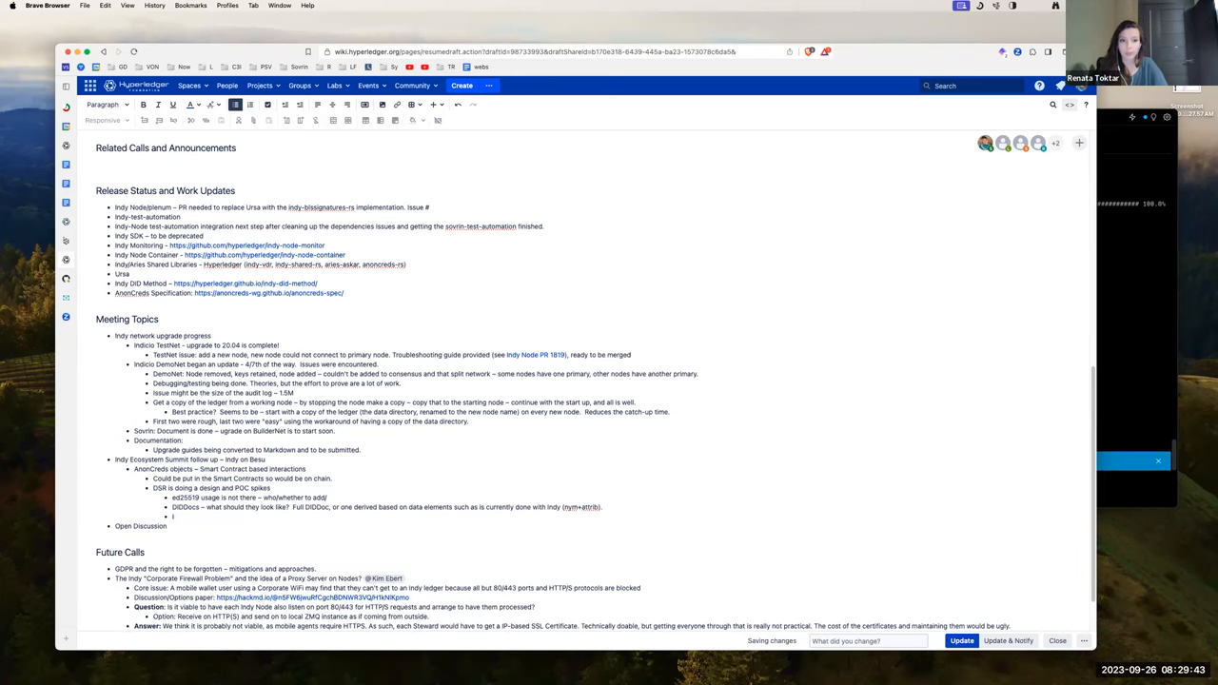
# - Add the idea to work with an Aries agent with a small SDK
pyautogui.write('Idea is to get this to work')
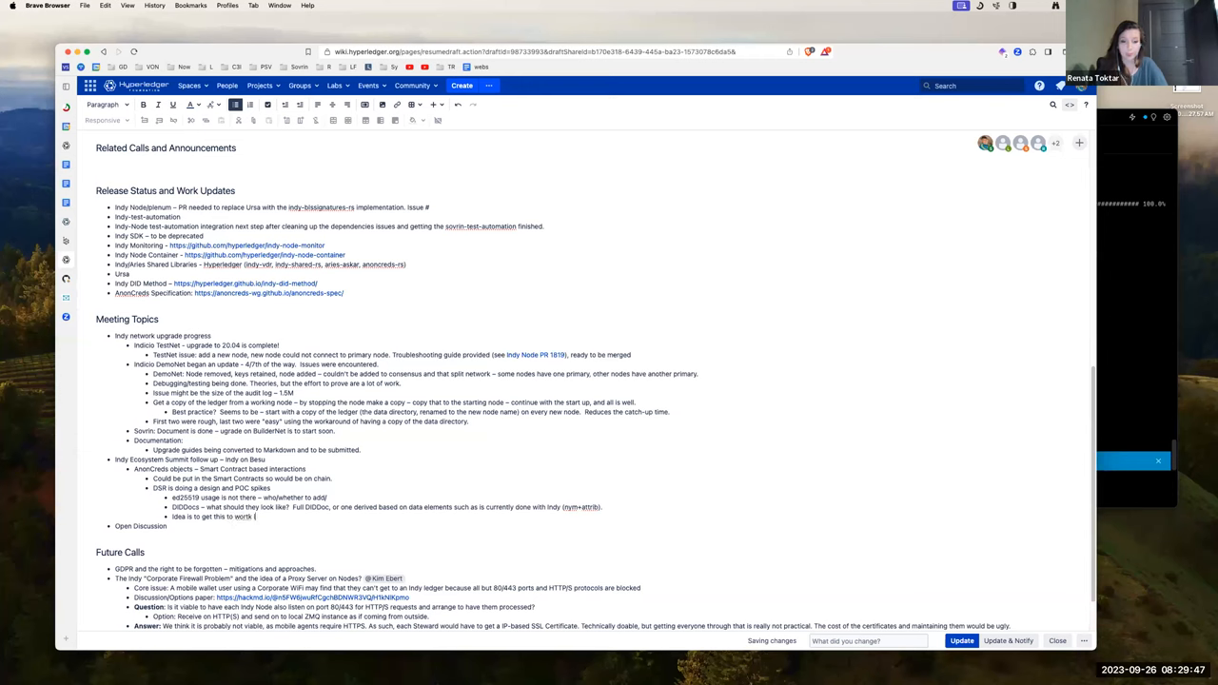
pyautogui.write('with an A')
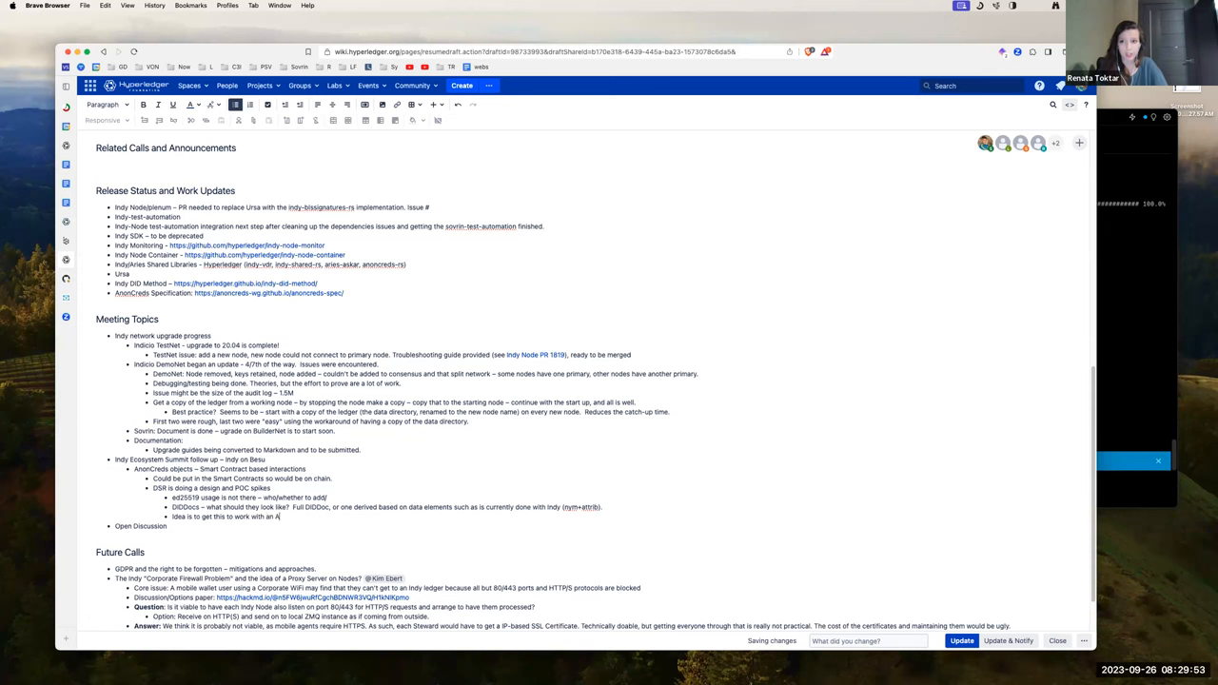
pyautogui.write('ries agent')
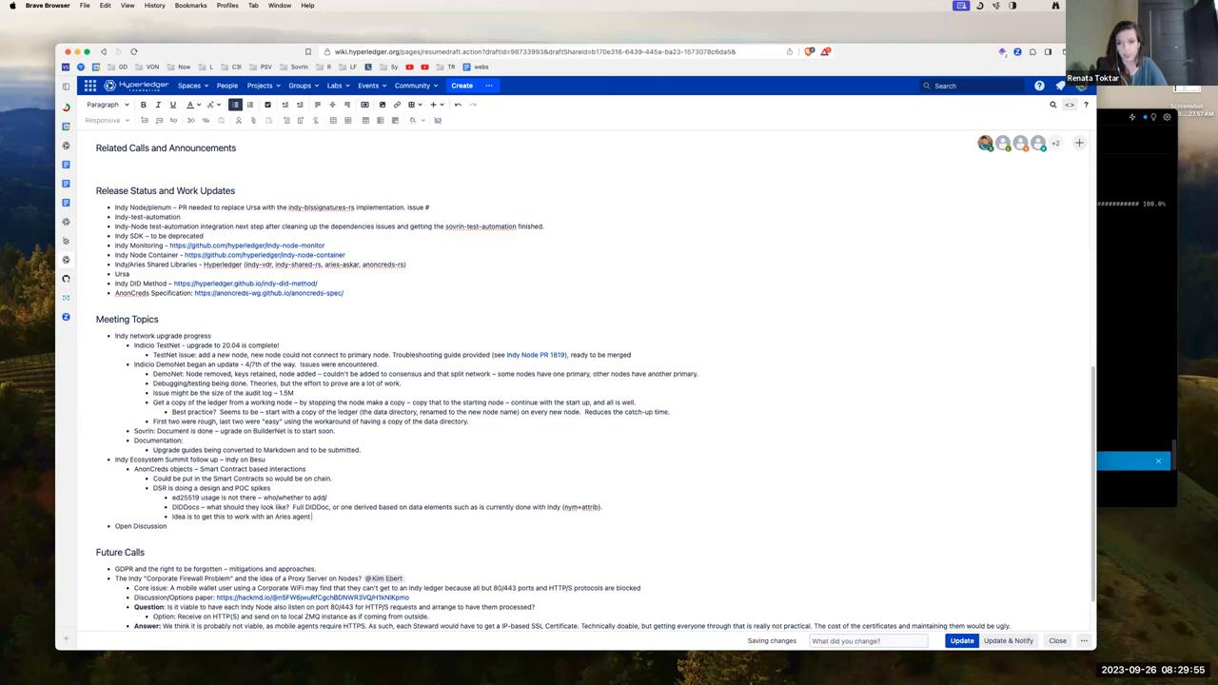
pyautogui.write('with a small')
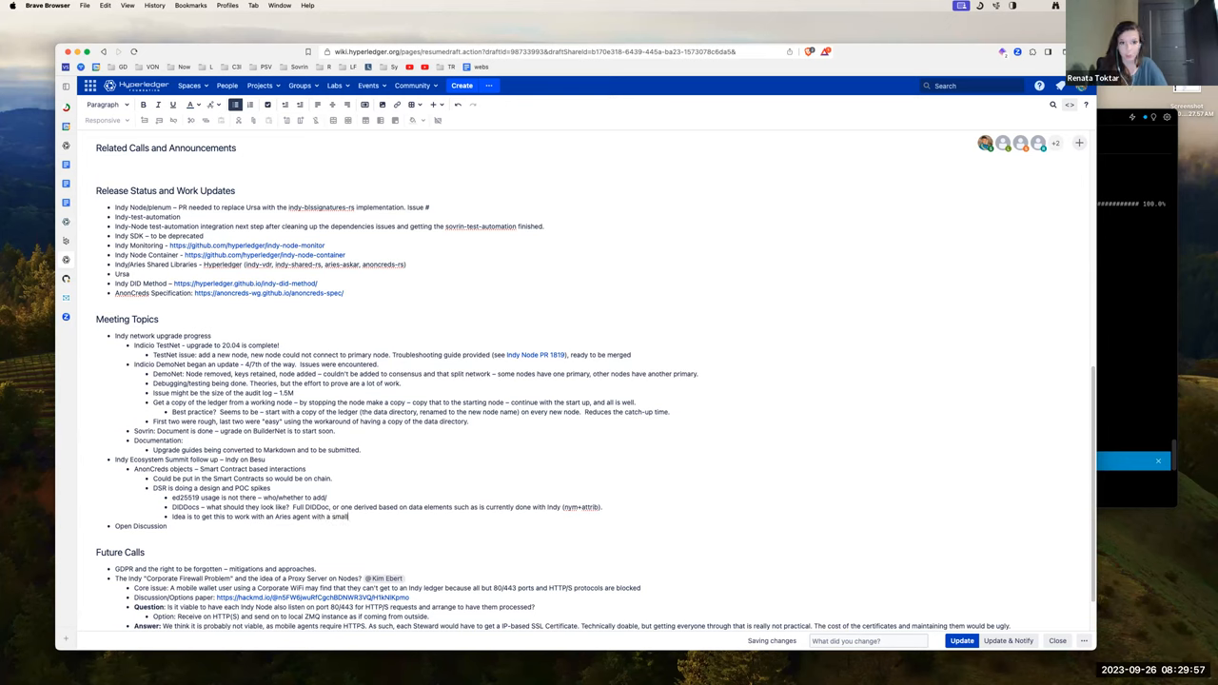
pyautogui.write('SDK.')
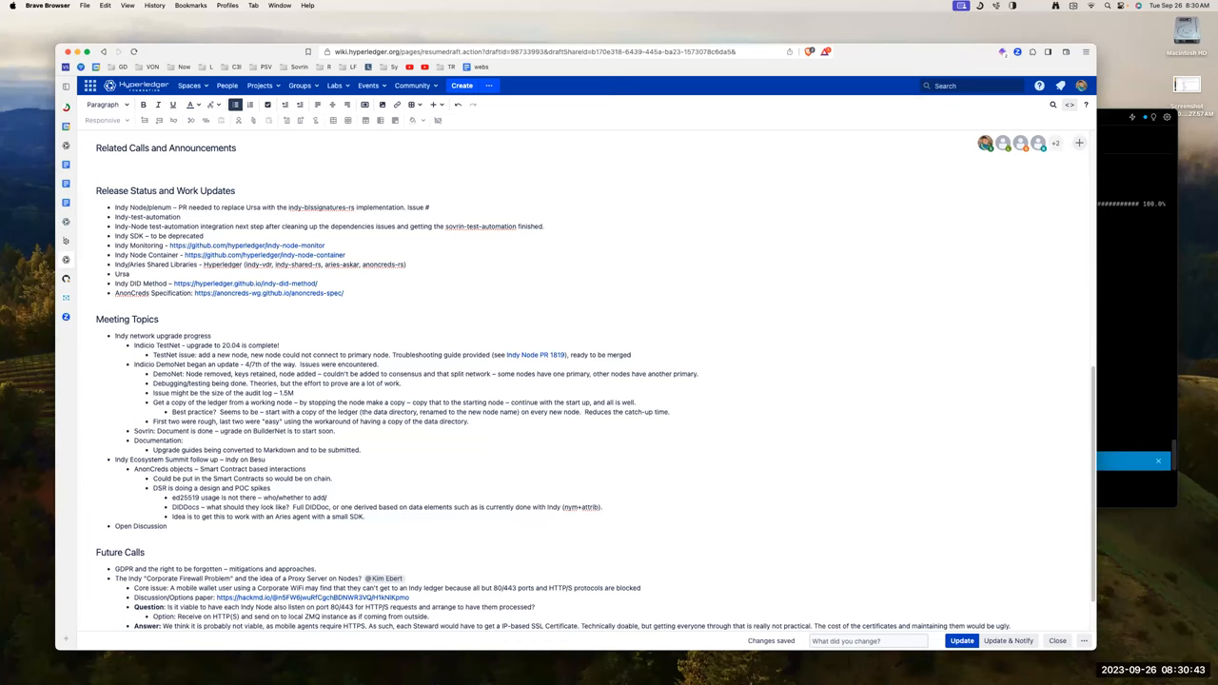
# - Add a Consensus bullet asking what the model is: Proof of Authority model – Q
pyautogui.click(365, 516)
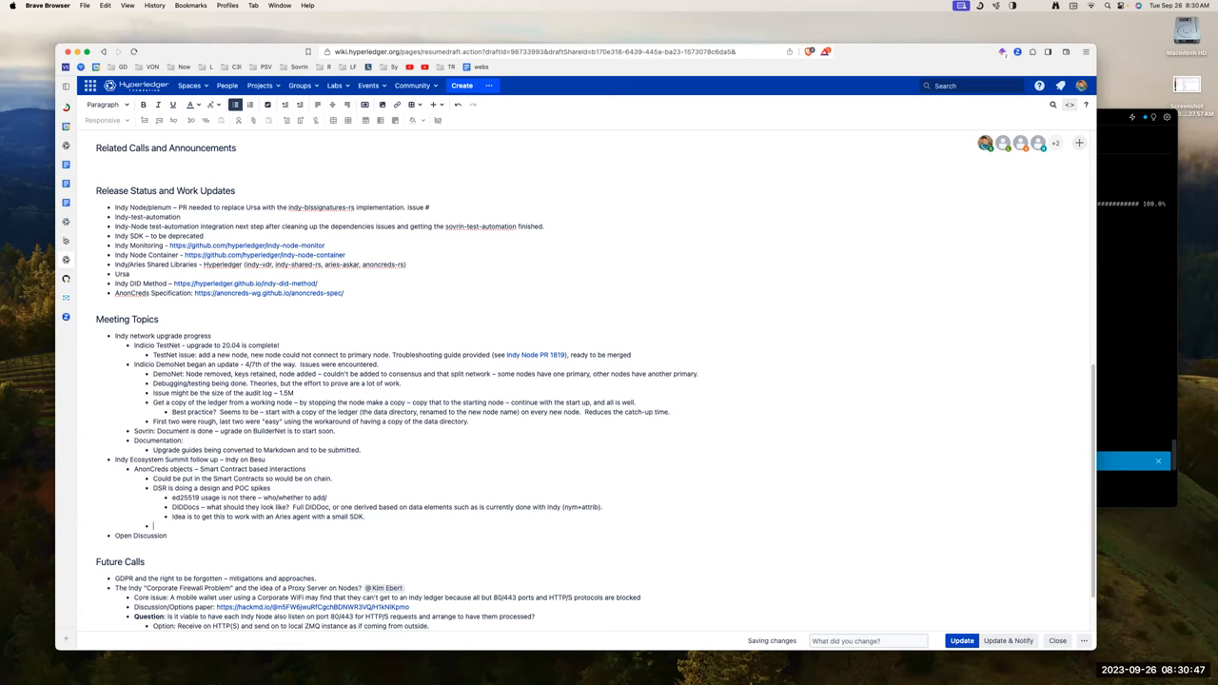
pyautogui.write('Consensus –')
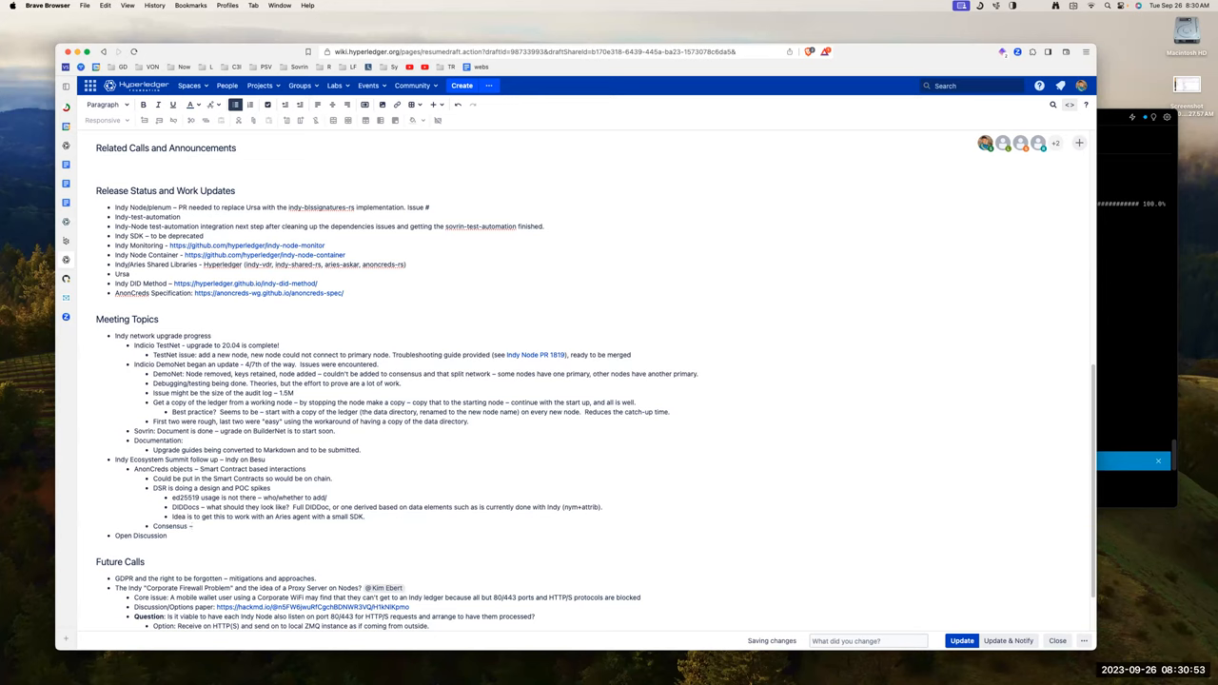
pyautogui.write('what is the model')
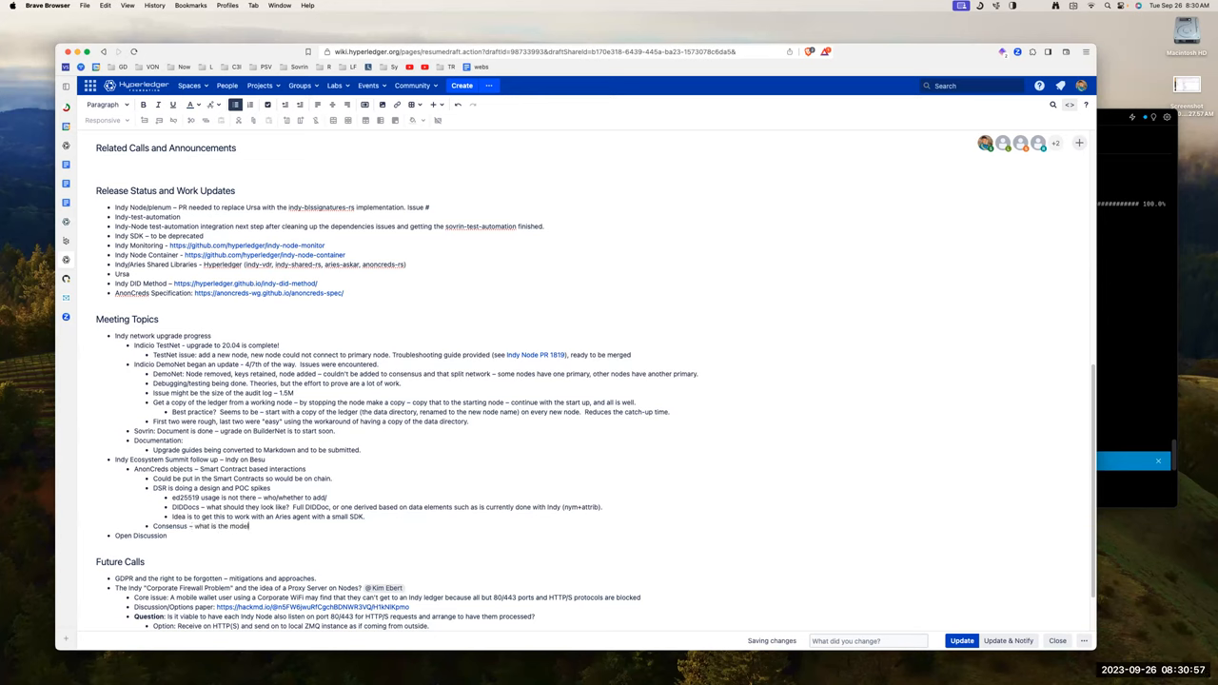
pyautogui.write('?')
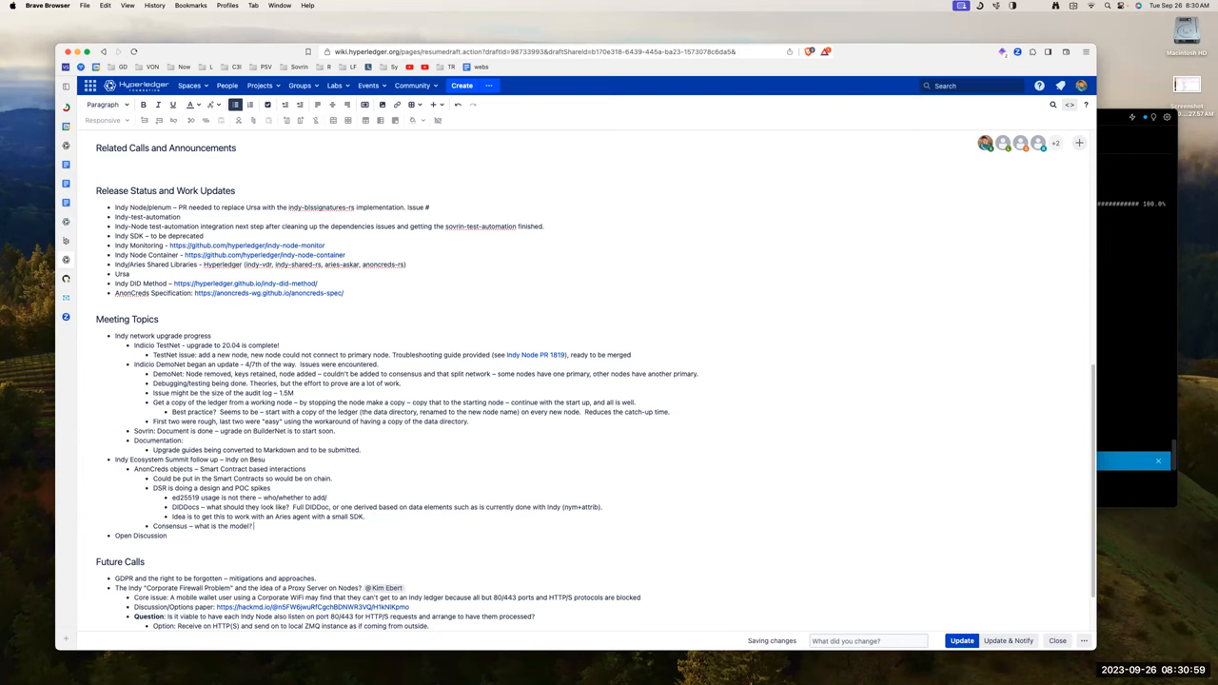
pyautogui.write('Proof')
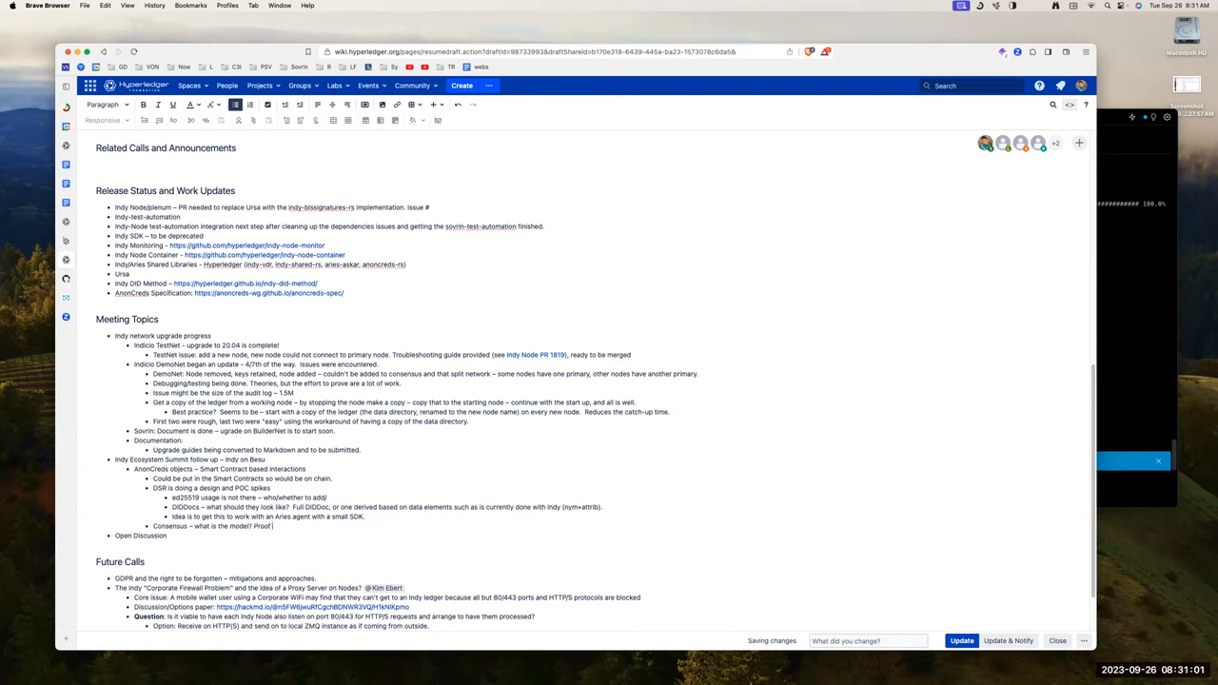
pyautogui.write('of Authority')
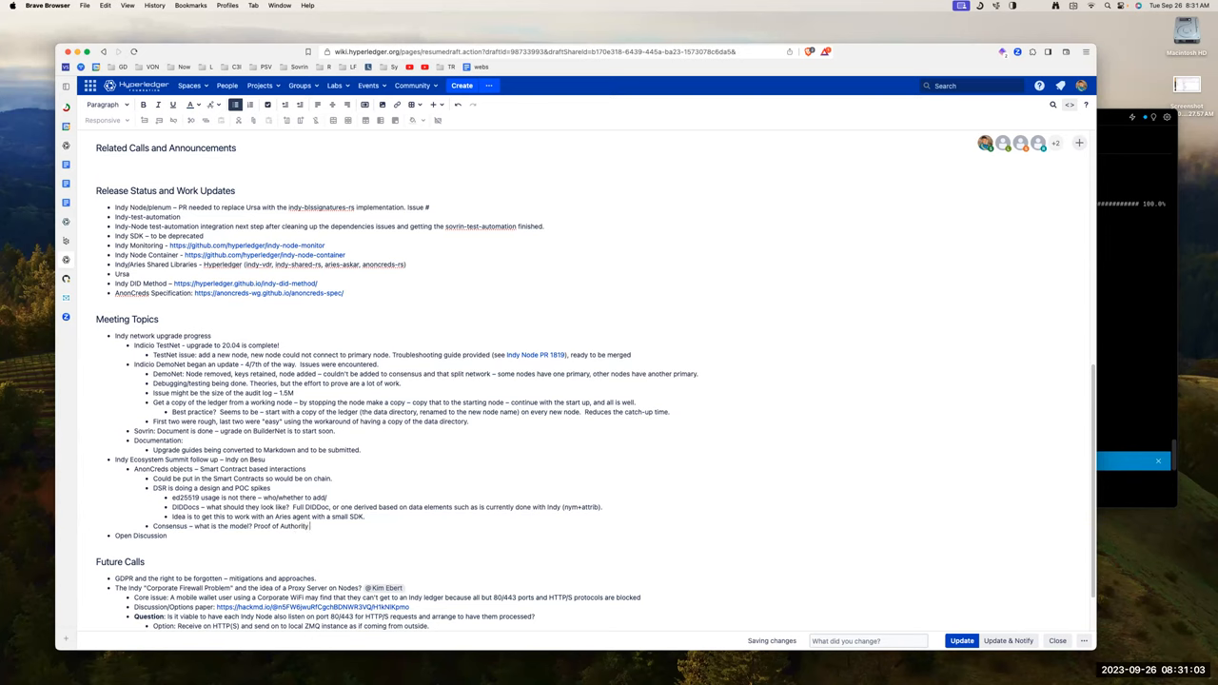
pyautogui.write('model –')
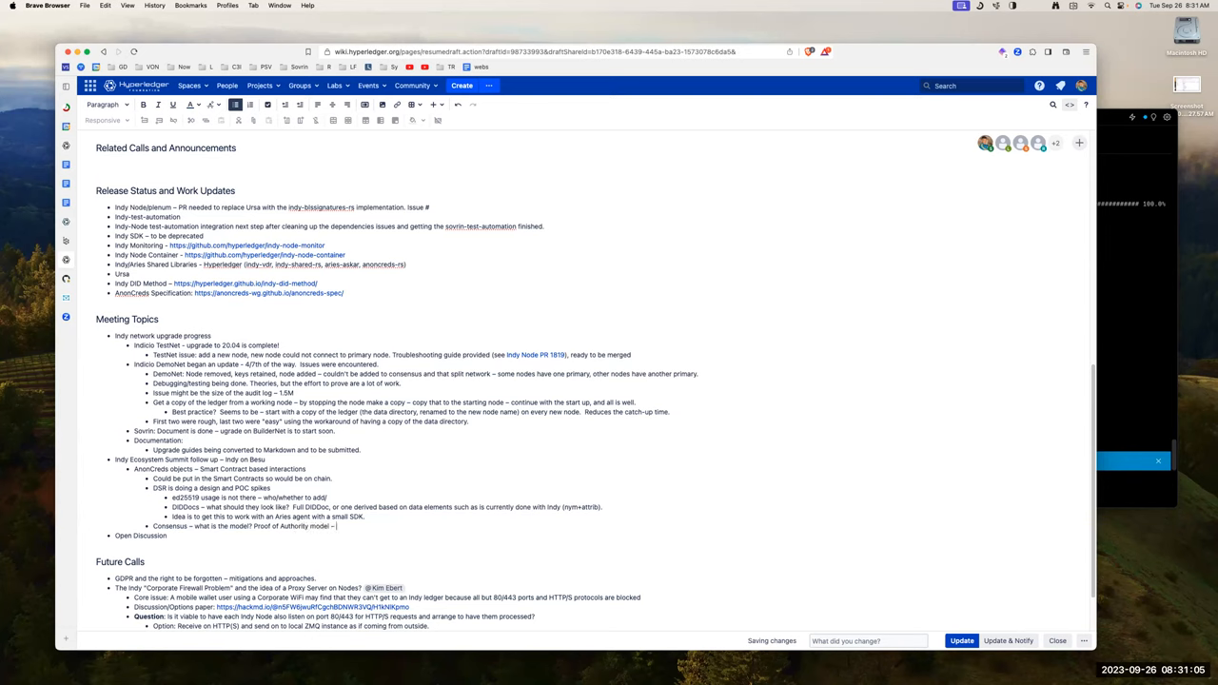
pyautogui.write('Q')
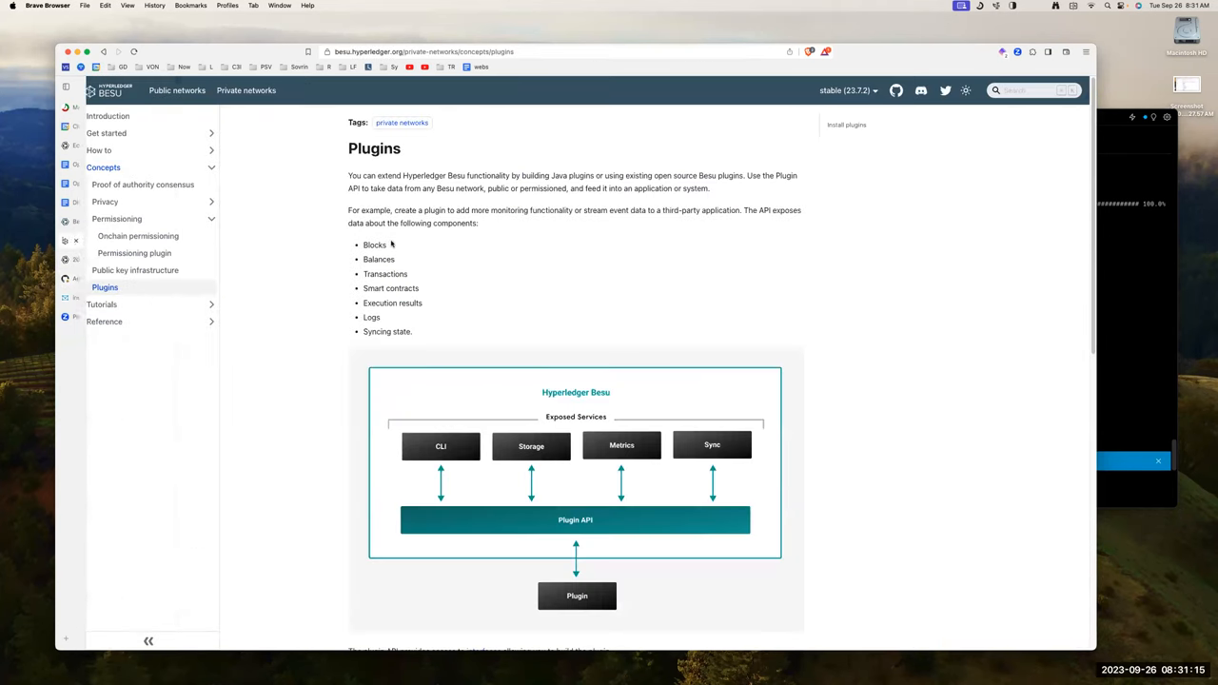
pyautogui.moveTo(293, 345)
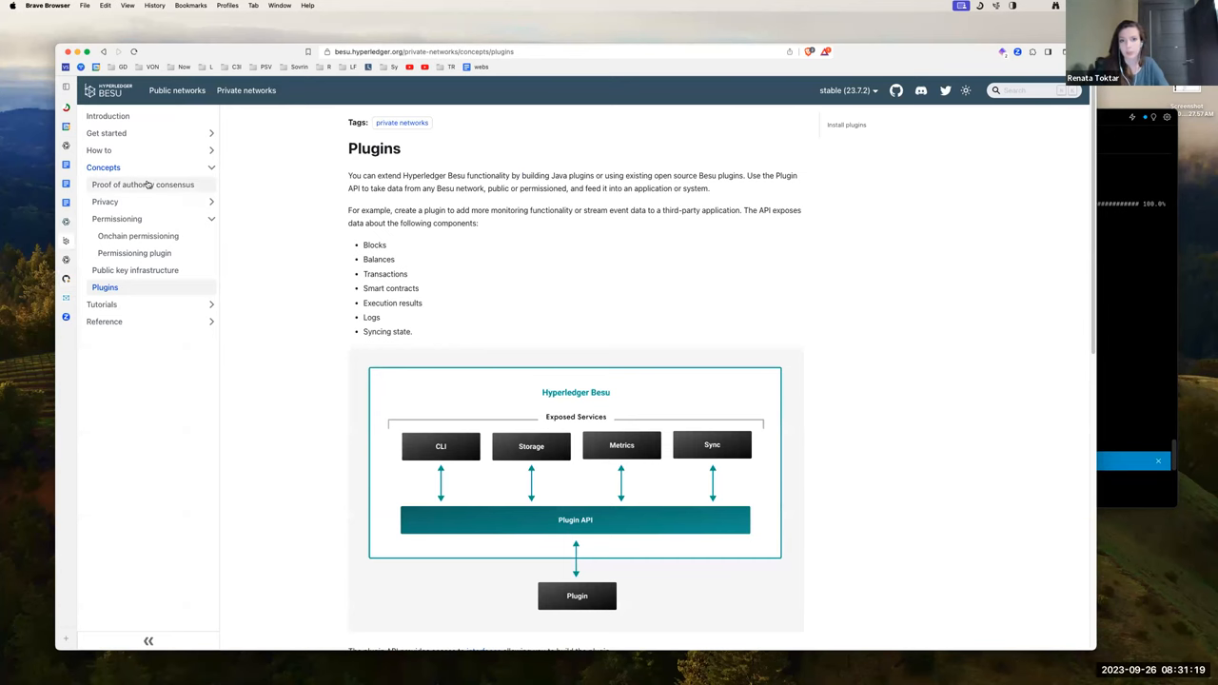
# - Look up Besu's Proof of authority consensus page and select the protocol names
pyautogui.click(141, 184)
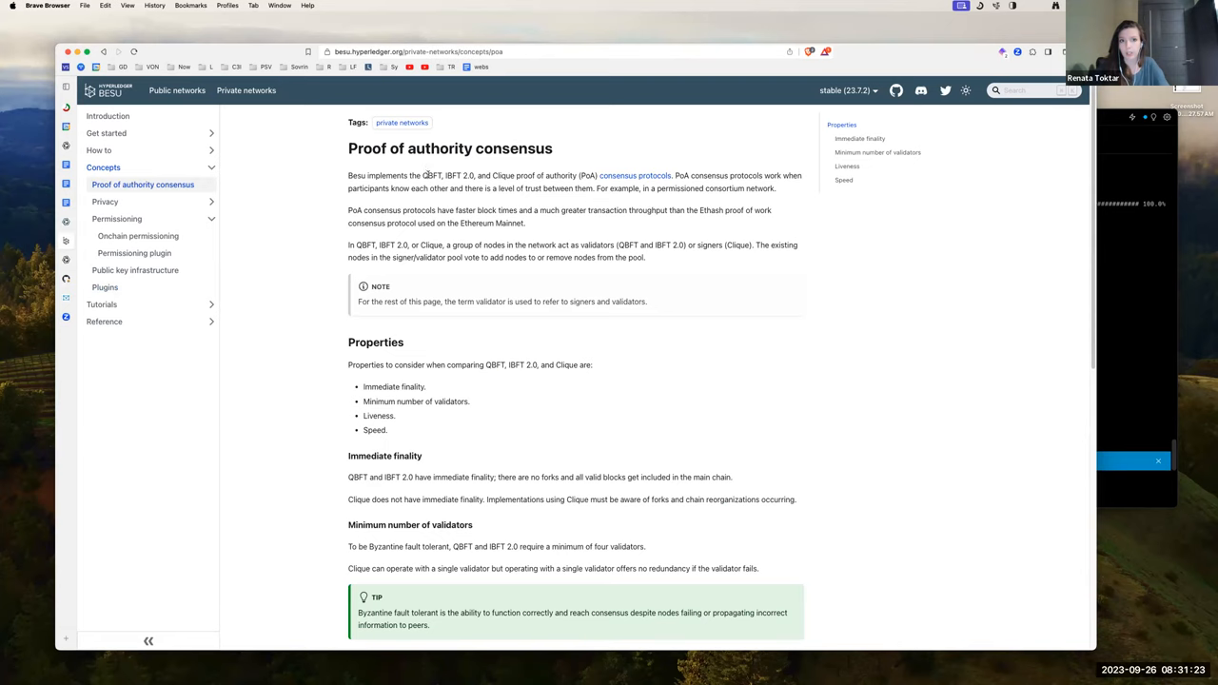
pyautogui.doubleClick(430, 175)
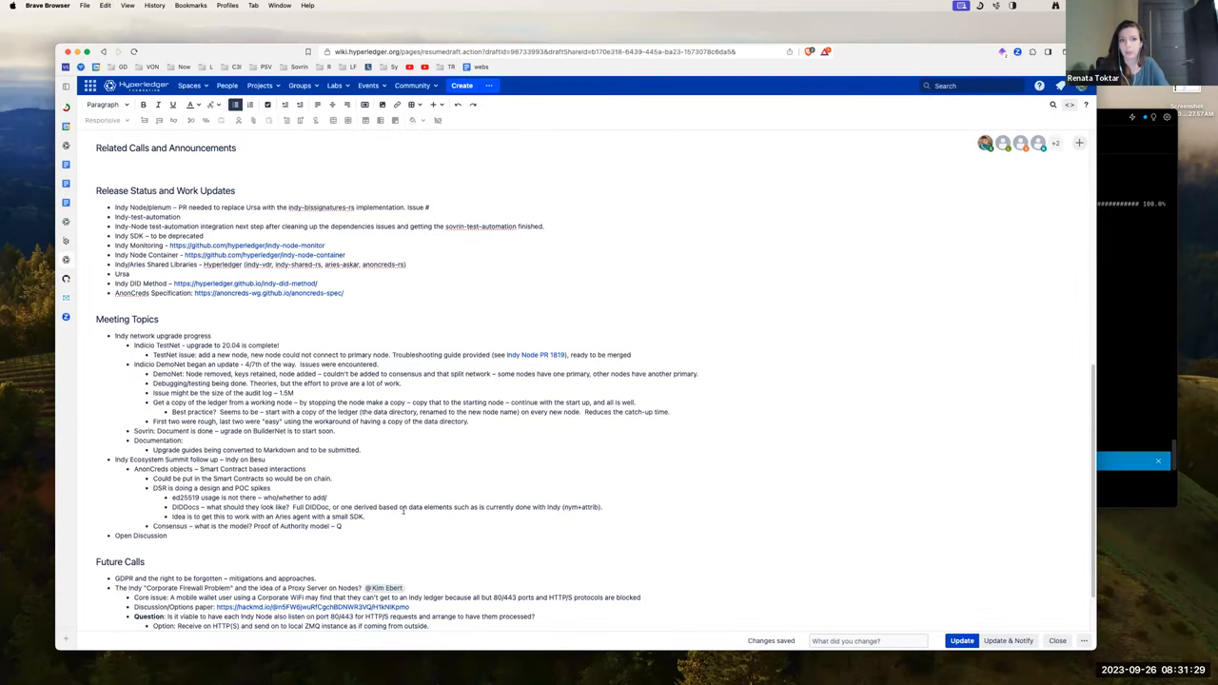
# - Note QBFT, IBFT 2.0 and Clique as Proof of Authority options, with QBFT selected and no gas
pyautogui.write('QBFT, IBFT 2.0, and Clique')
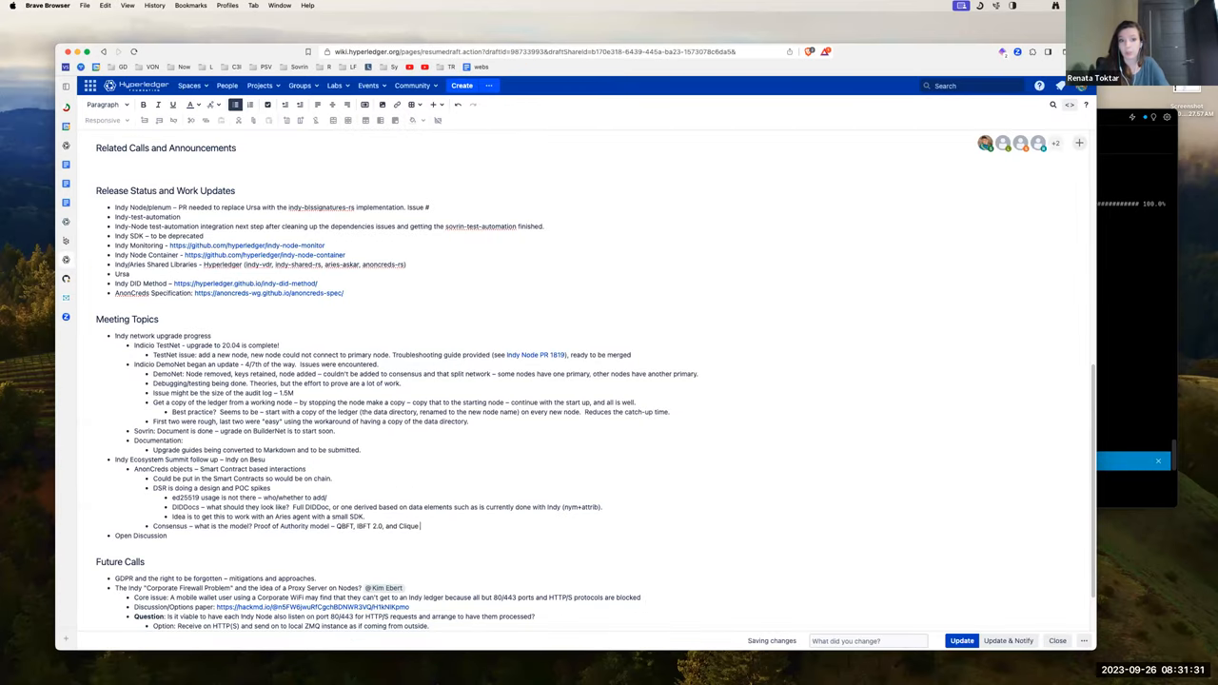
pyautogui.write('are')
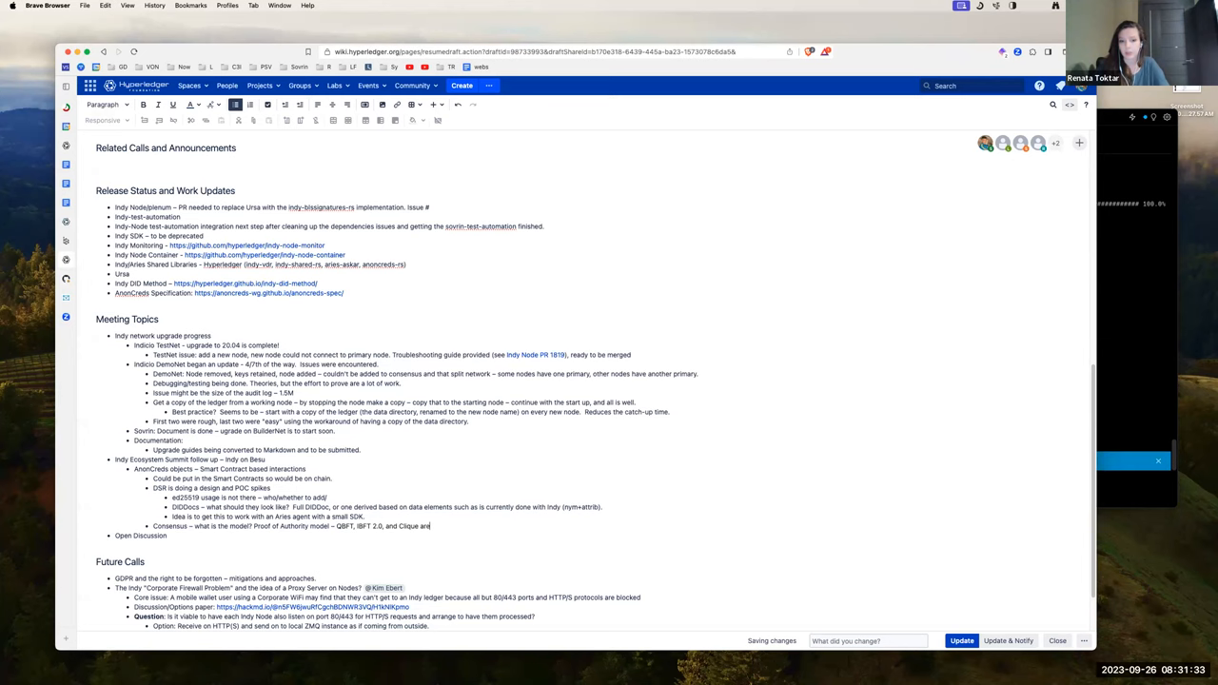
pyautogui.write('options, DSR selected QBFT')
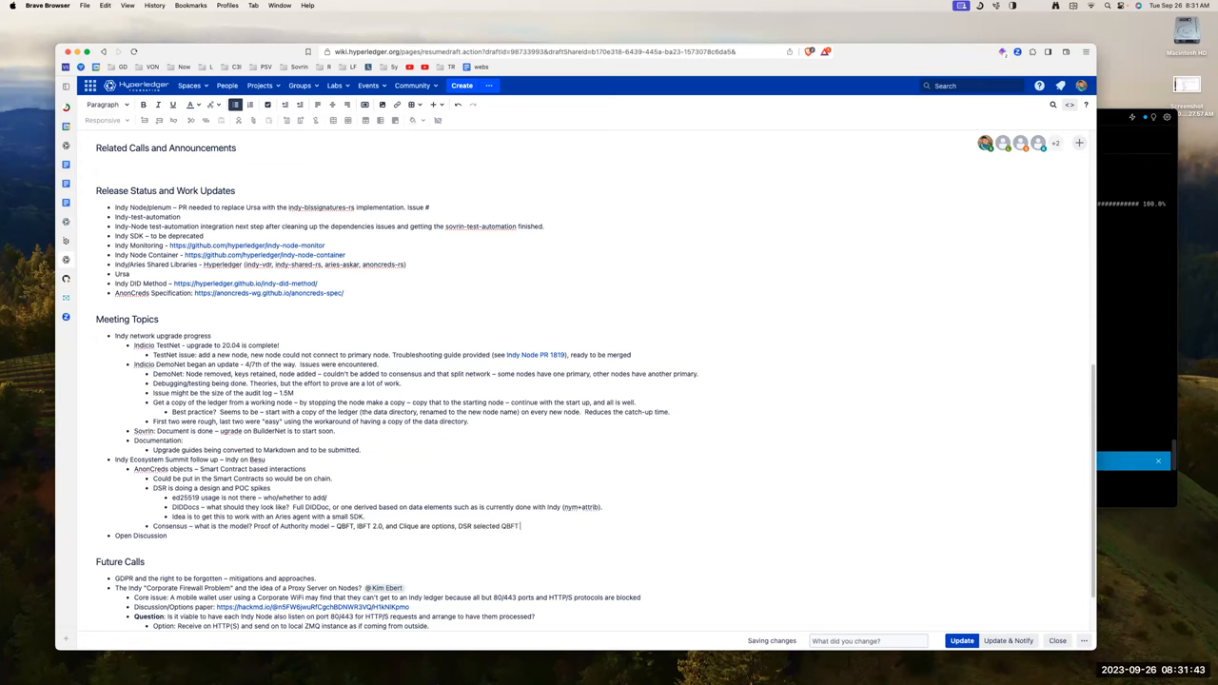
pyautogui.write('with no GA')
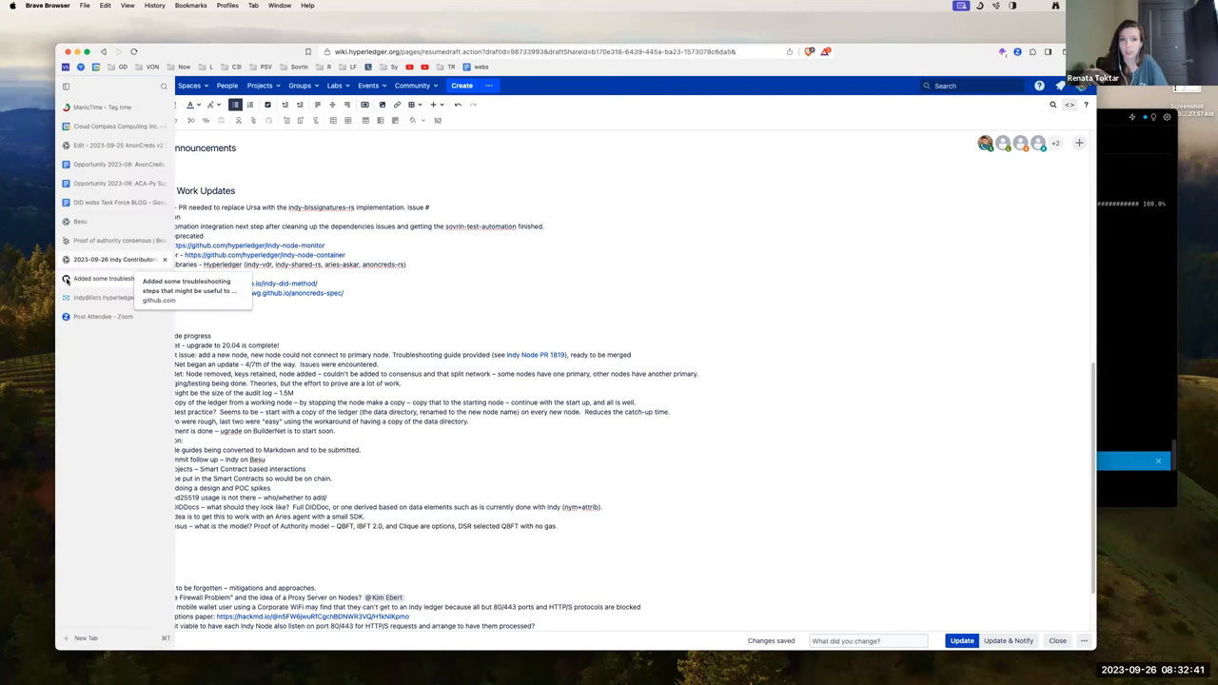
# - Return to the Besu docs and view the Privacy concepts page
pyautogui.click(115, 240)
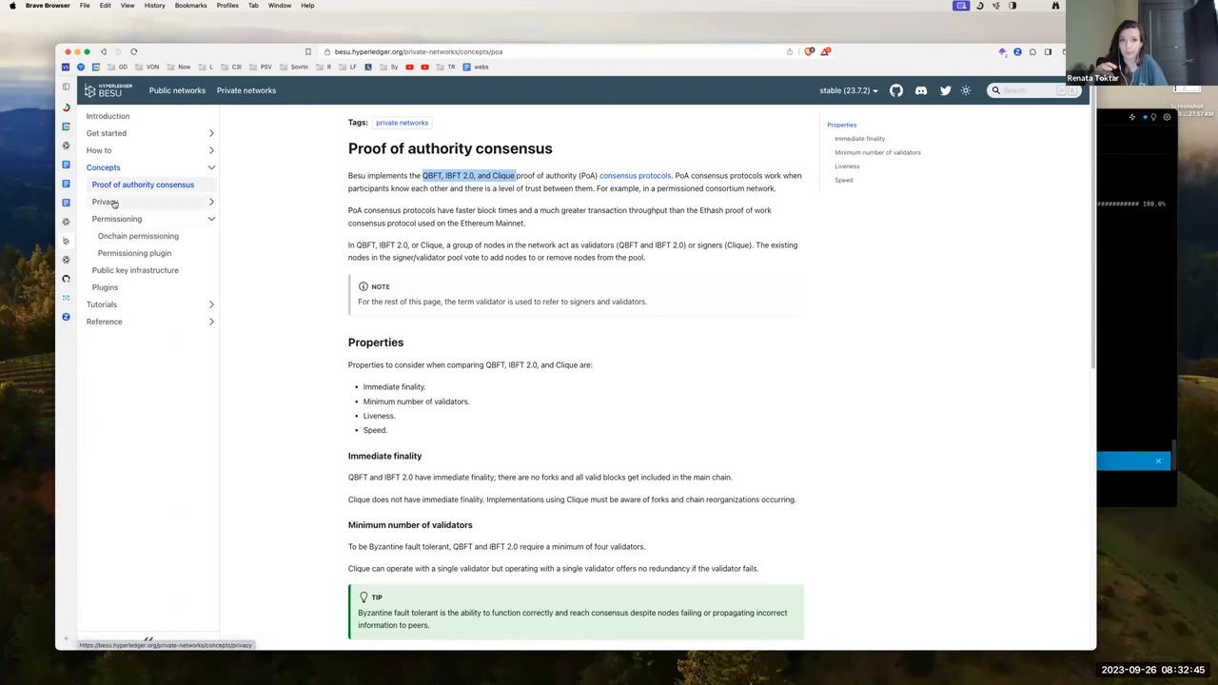
pyautogui.click(104, 202)
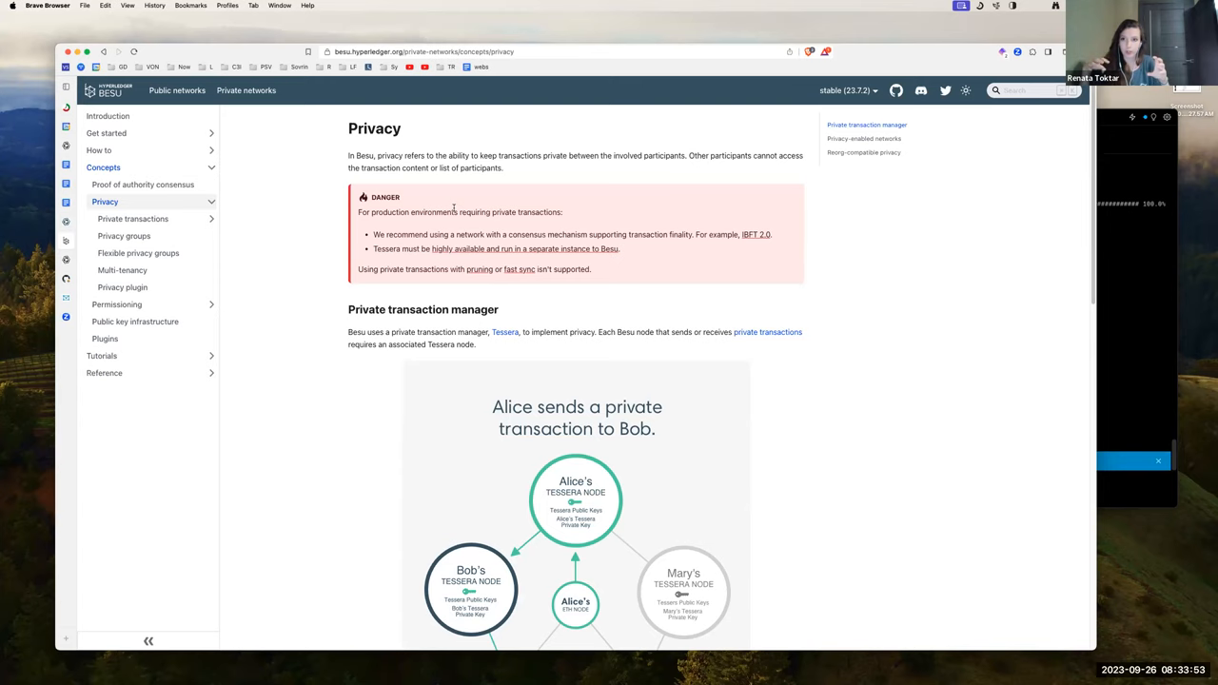
pyautogui.moveTo(217, 137)
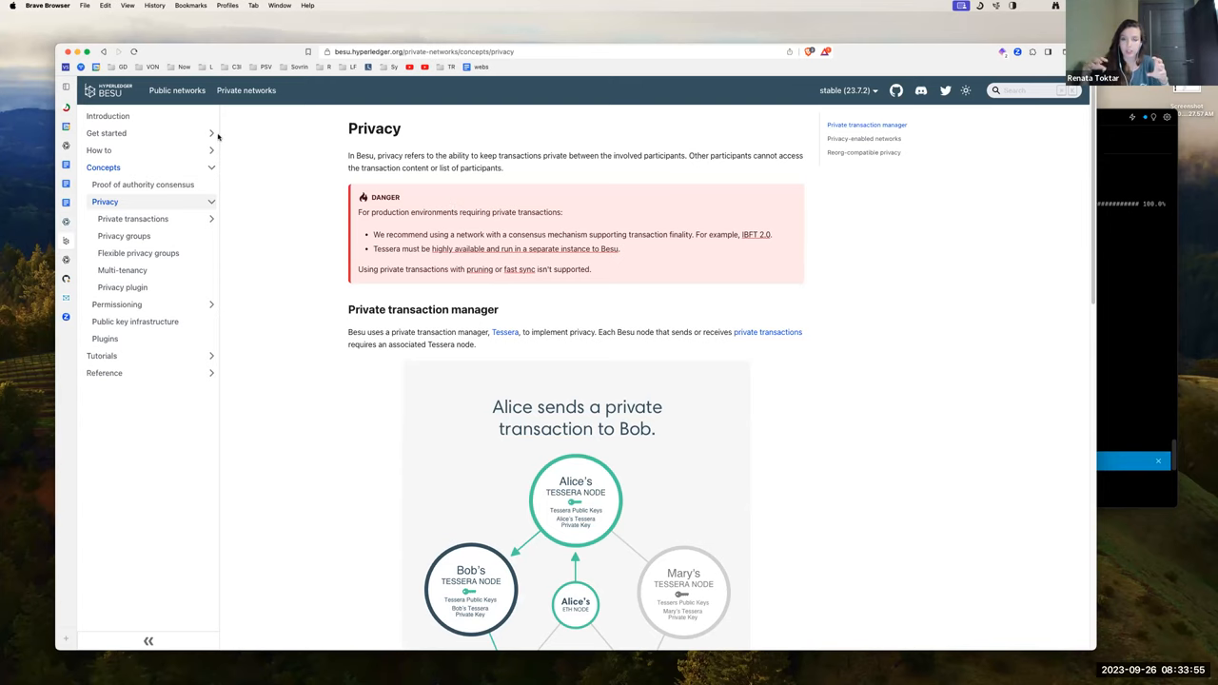
# - View the Permissioning concepts page down to the onchain permissioning diagram
pyautogui.click(118, 219)
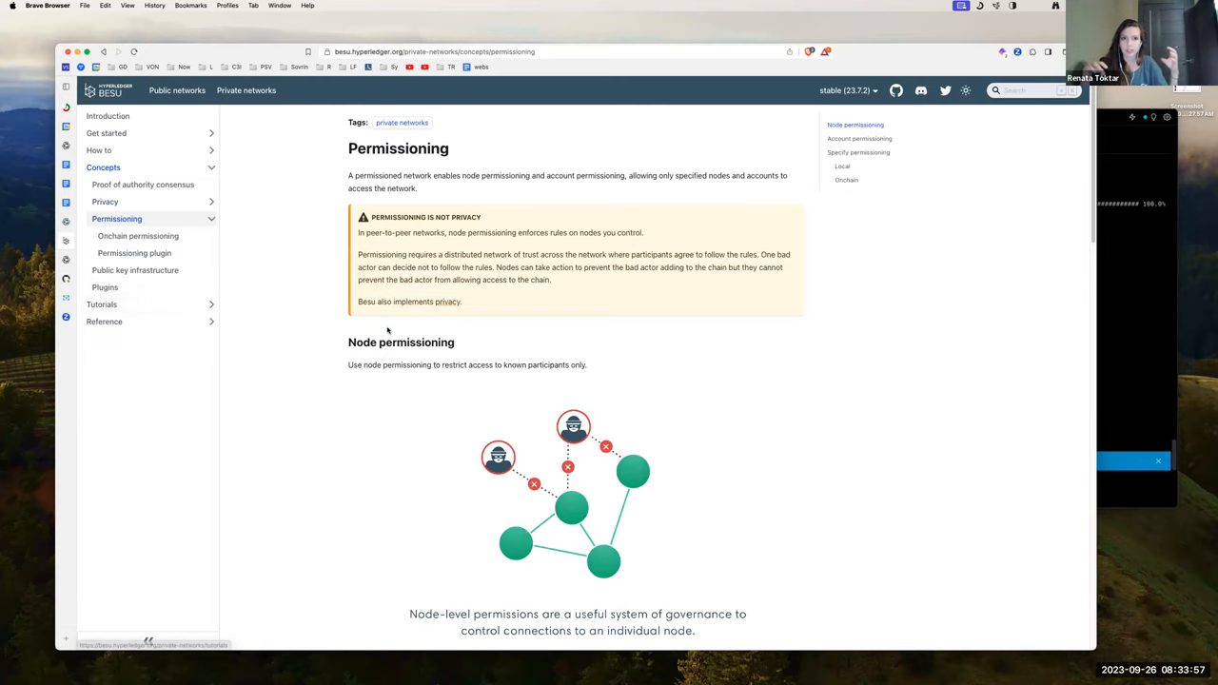
pyautogui.scroll(-3)
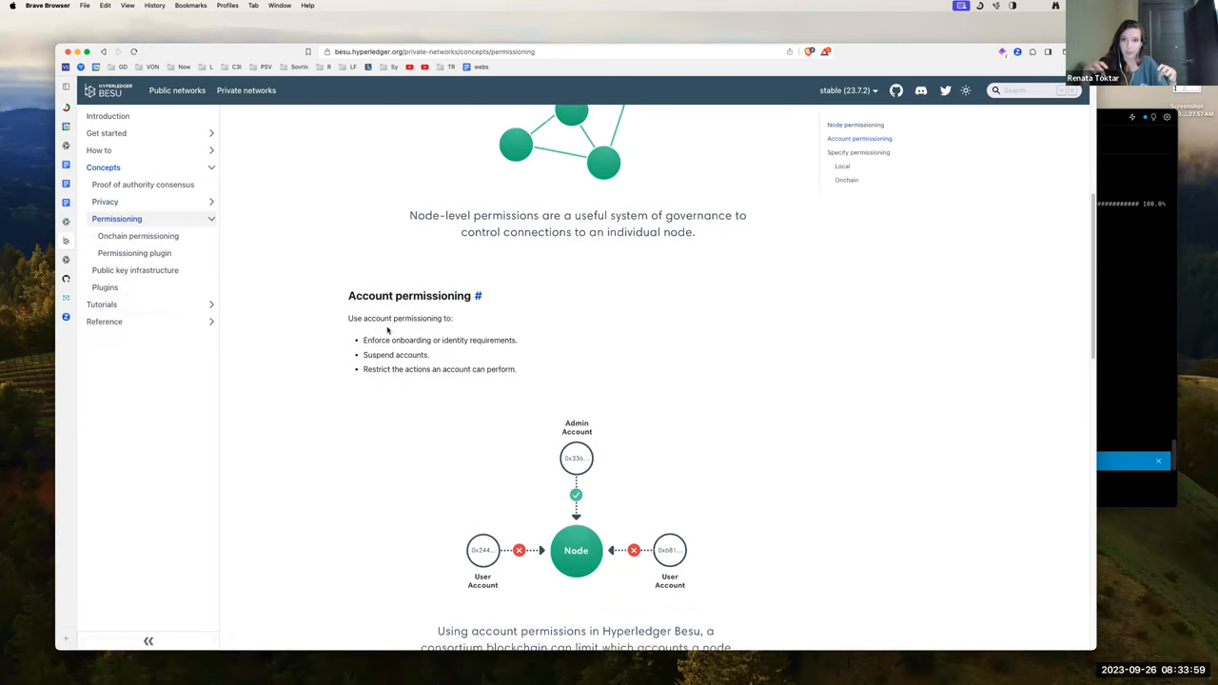
pyautogui.scroll(-3)
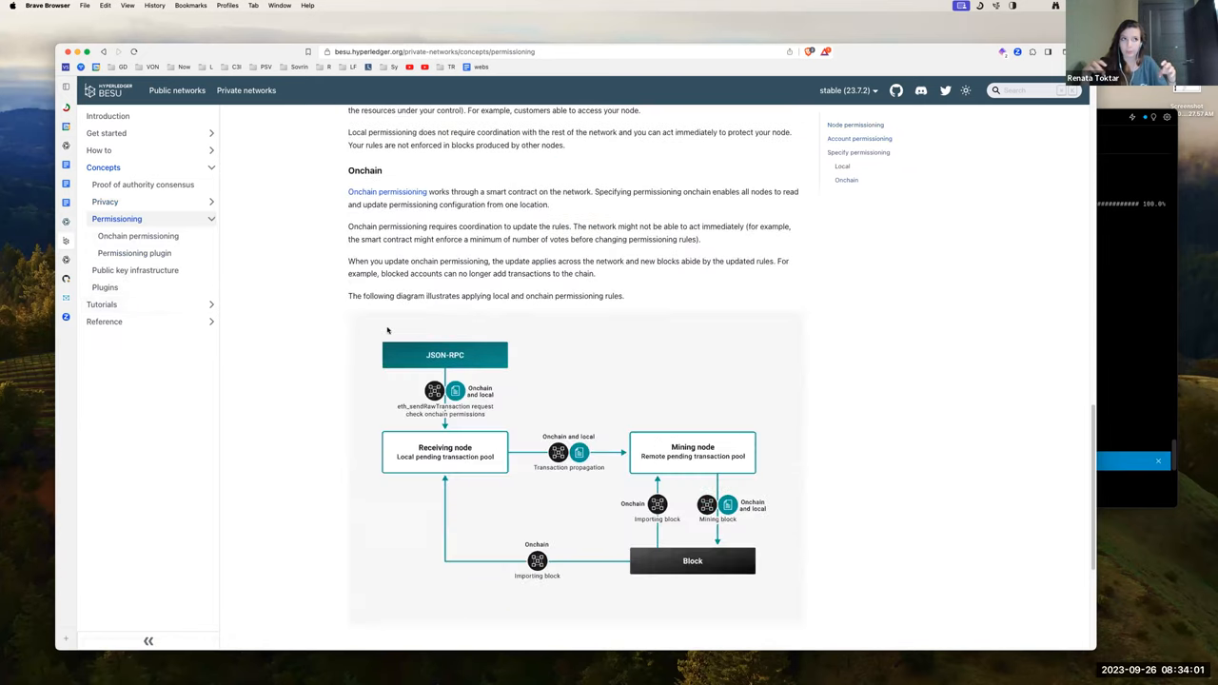
pyautogui.scroll(-3)
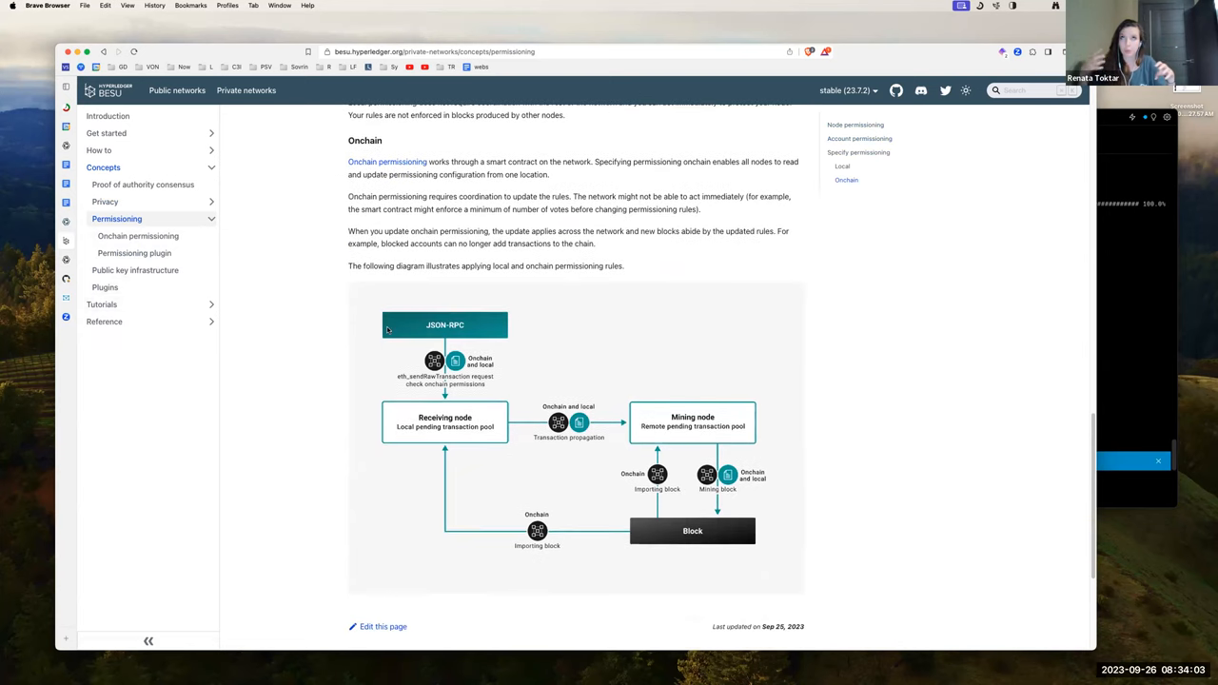
pyautogui.scroll(-3)
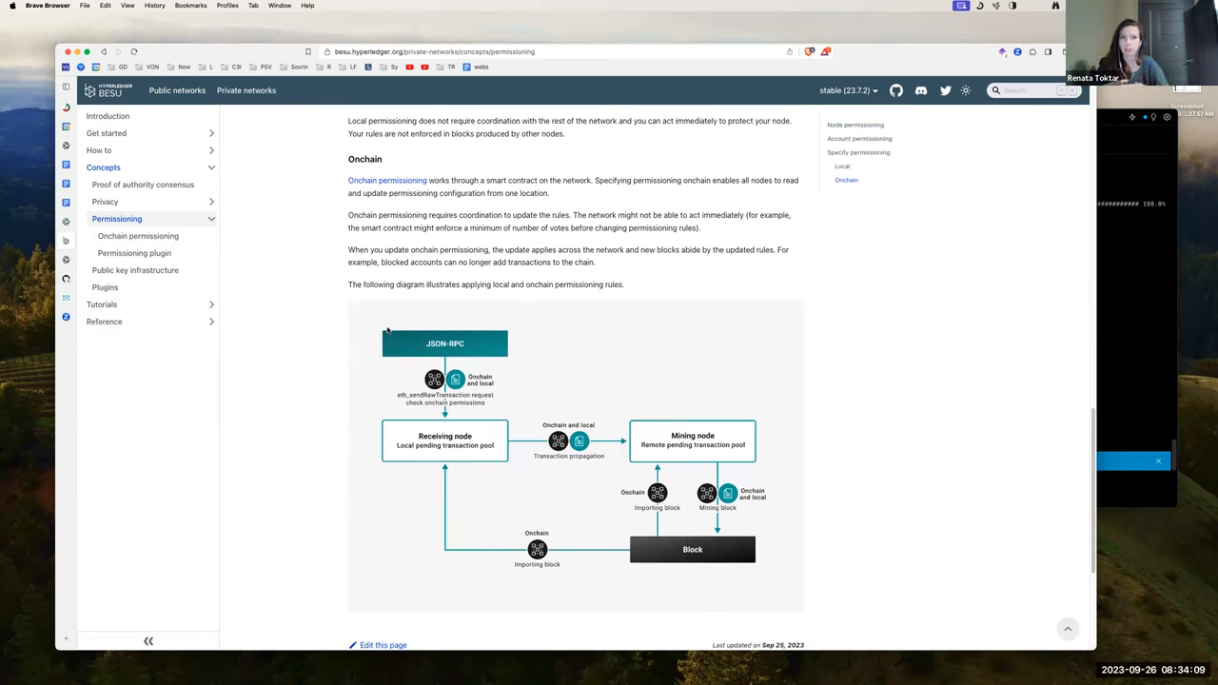
pyautogui.moveTo(358, 308)
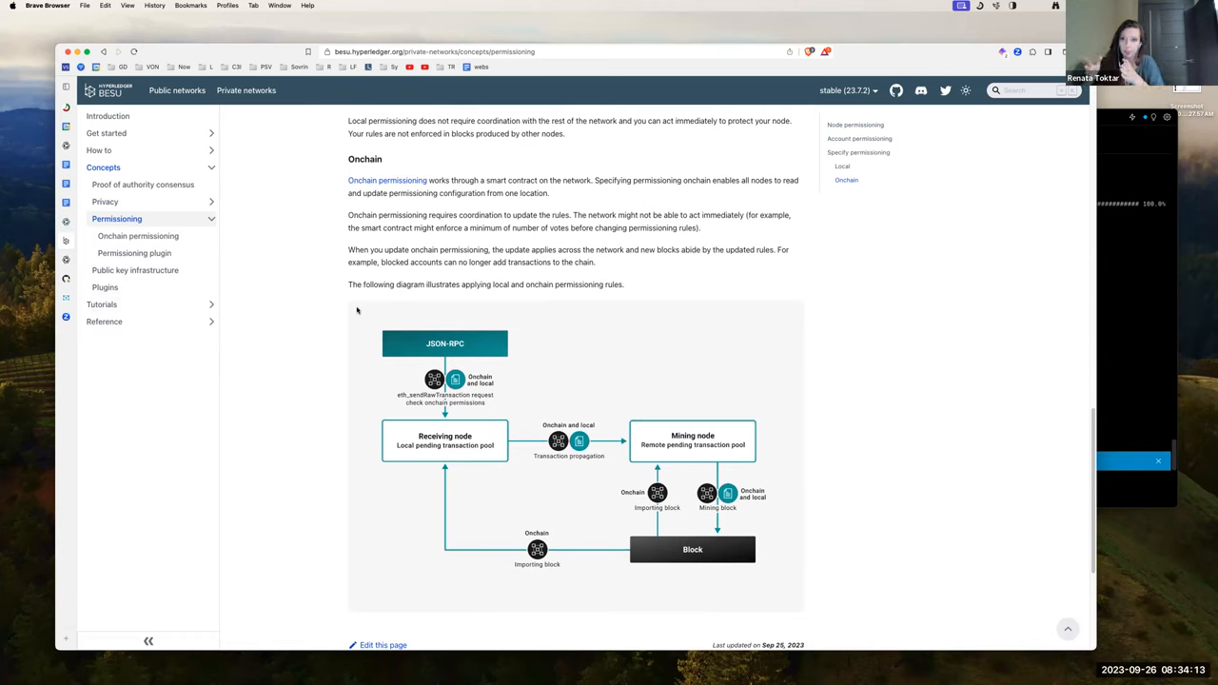
pyautogui.moveTo(274, 308)
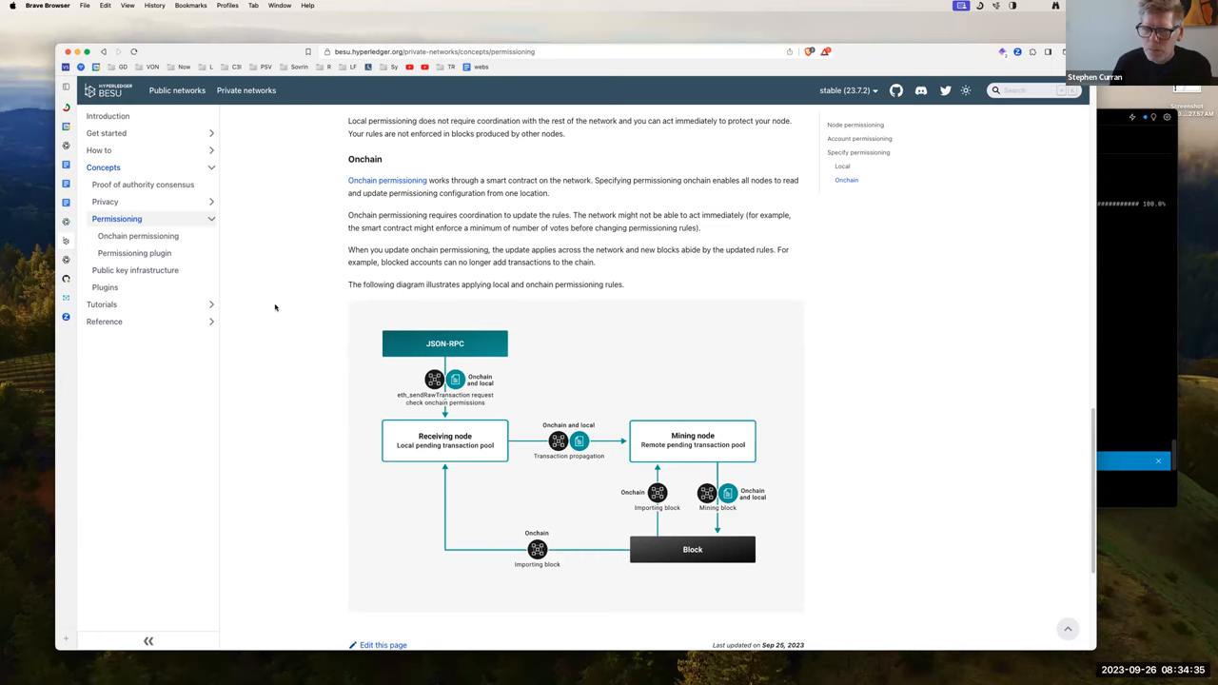
pyautogui.moveTo(407, 399)
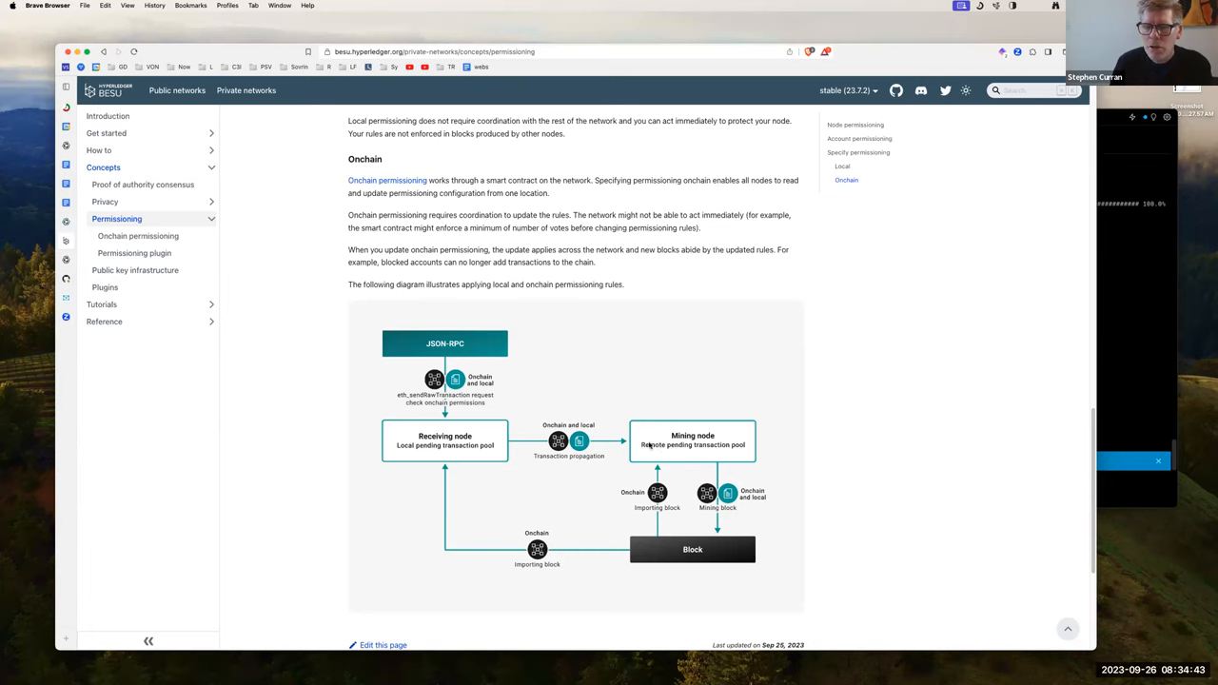
pyautogui.moveTo(662, 472)
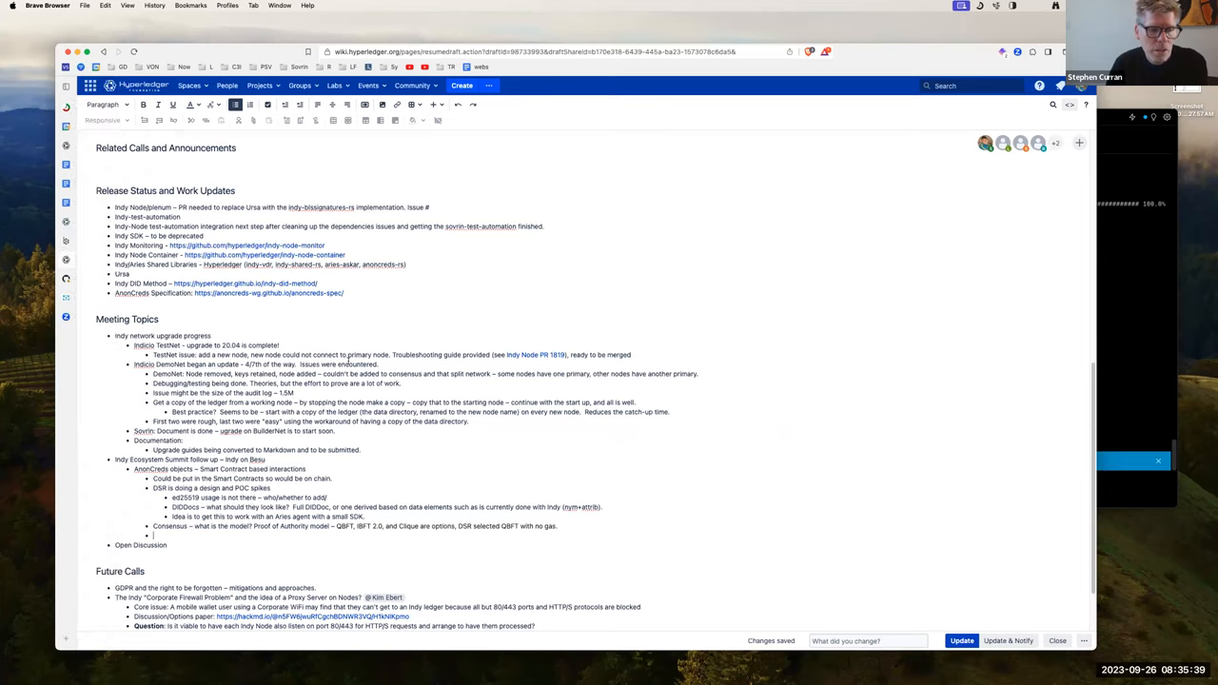
# - Note that all AnonCreds transactions are small enough in the meeting notes
pyautogui.scroll(-3)
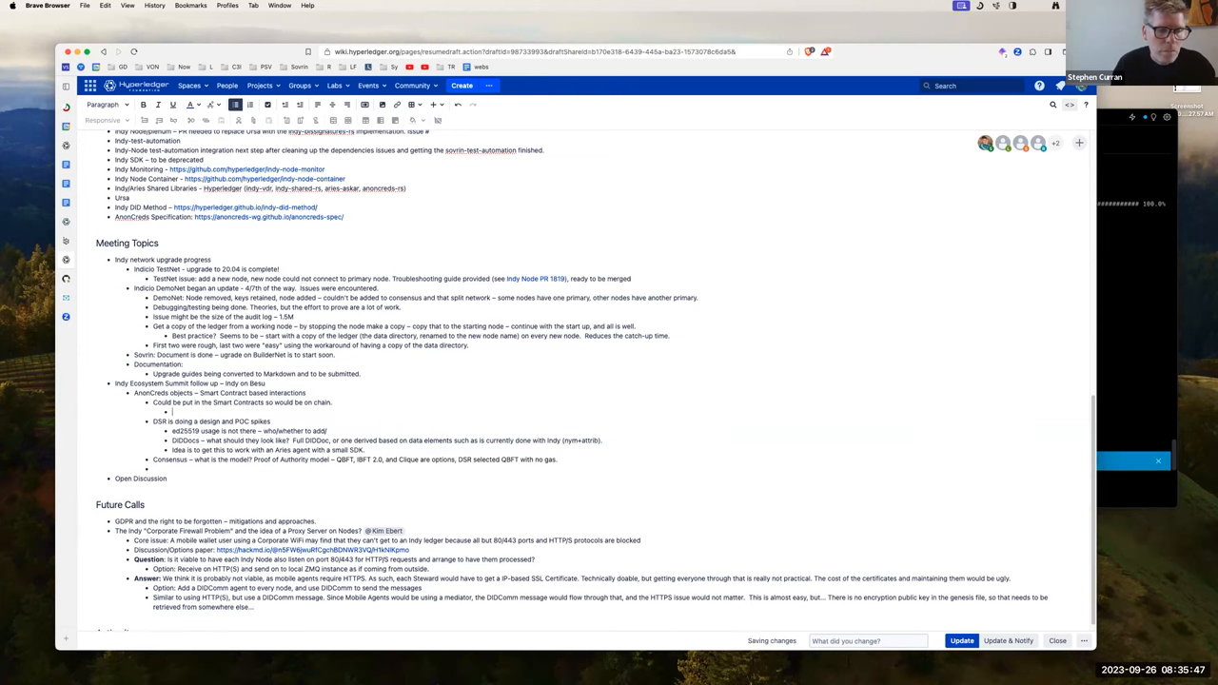
pyautogui.write('All transactions for Arr')
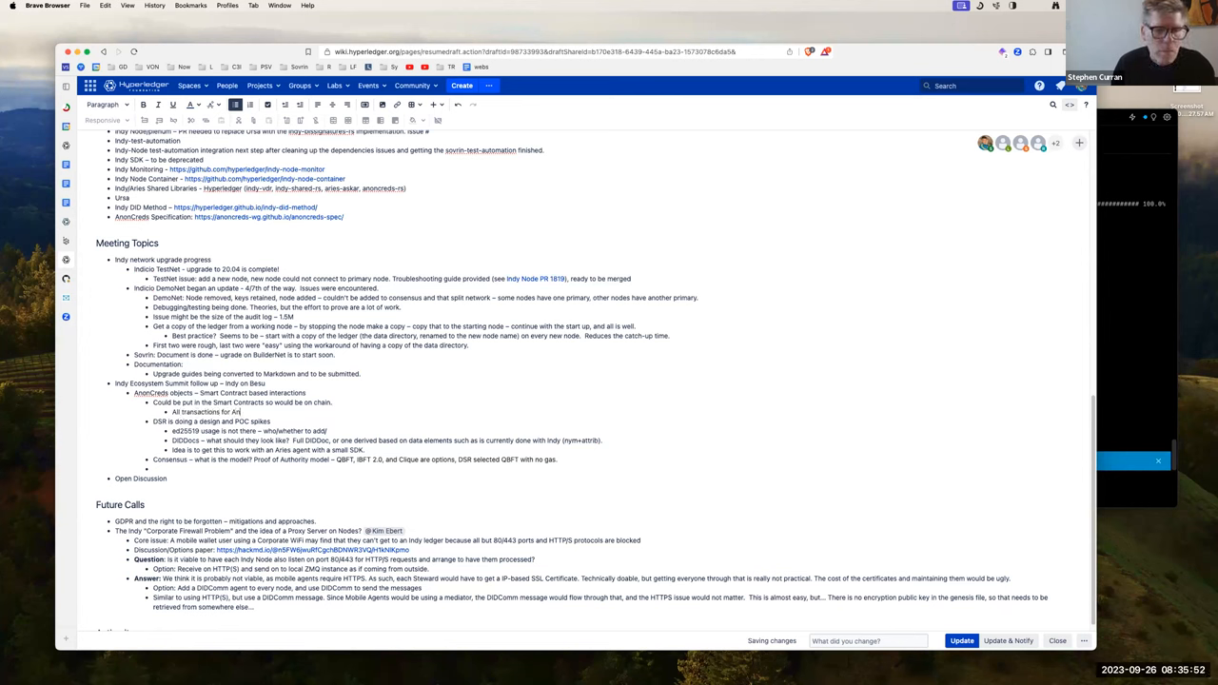
pyautogui.write('AnonCreds a')
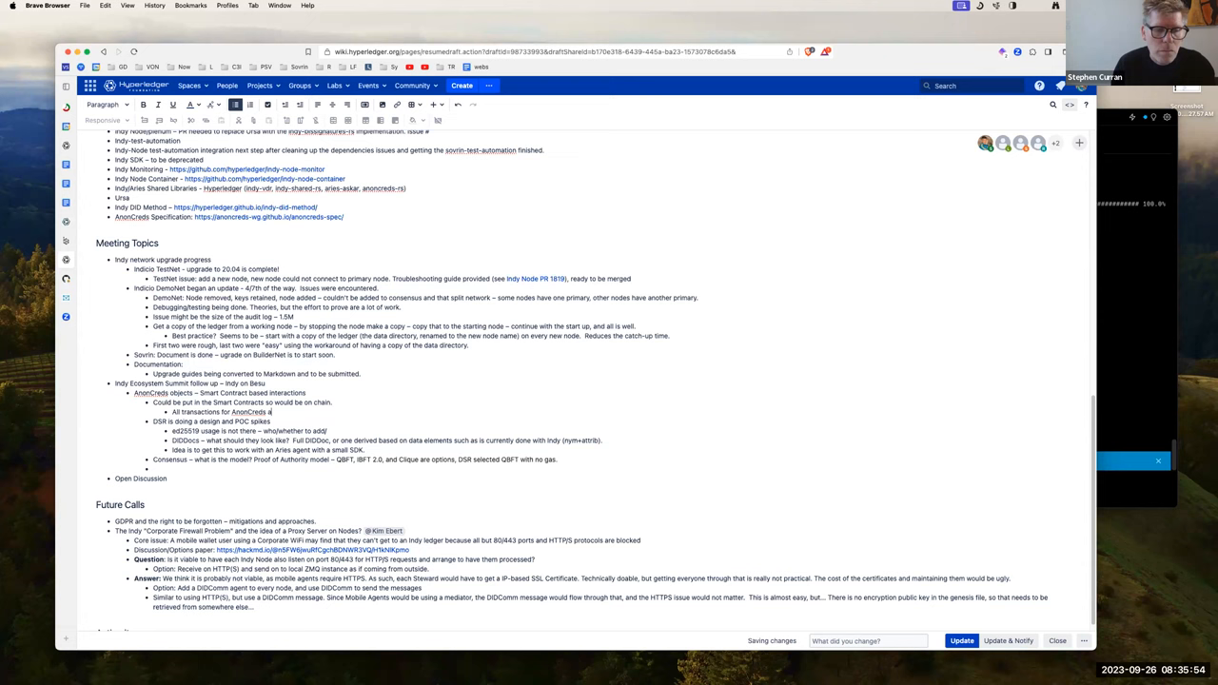
pyautogui.write('re small')
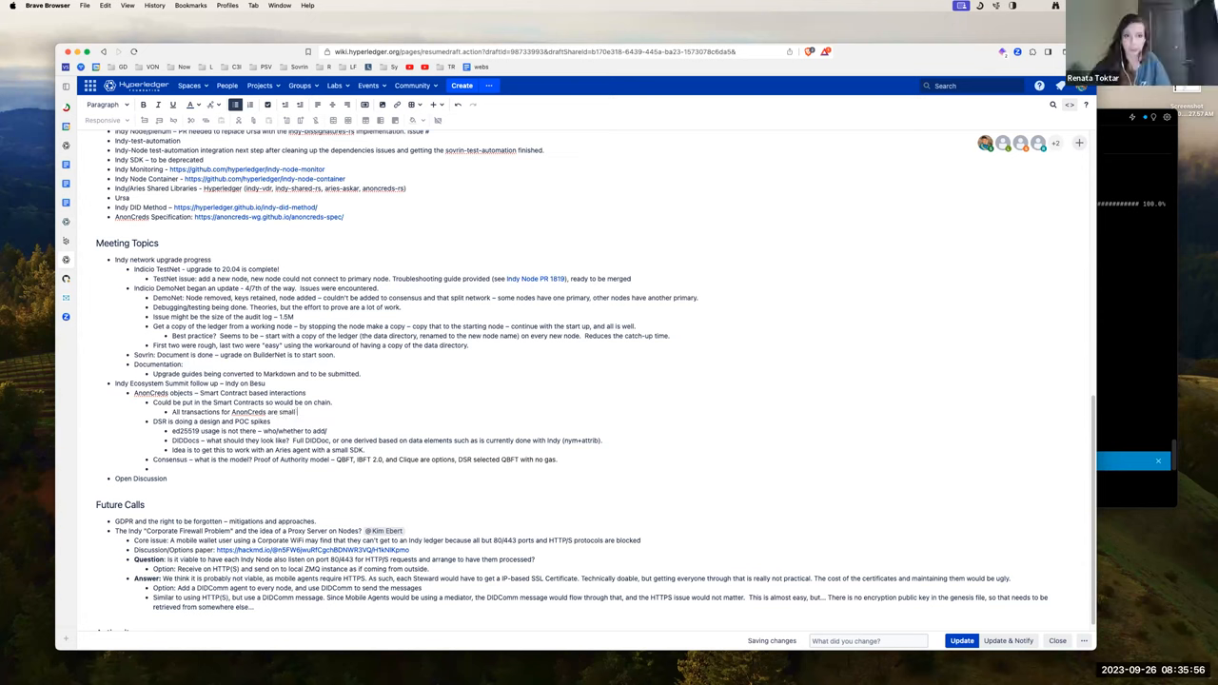
pyautogui.write('enough.')
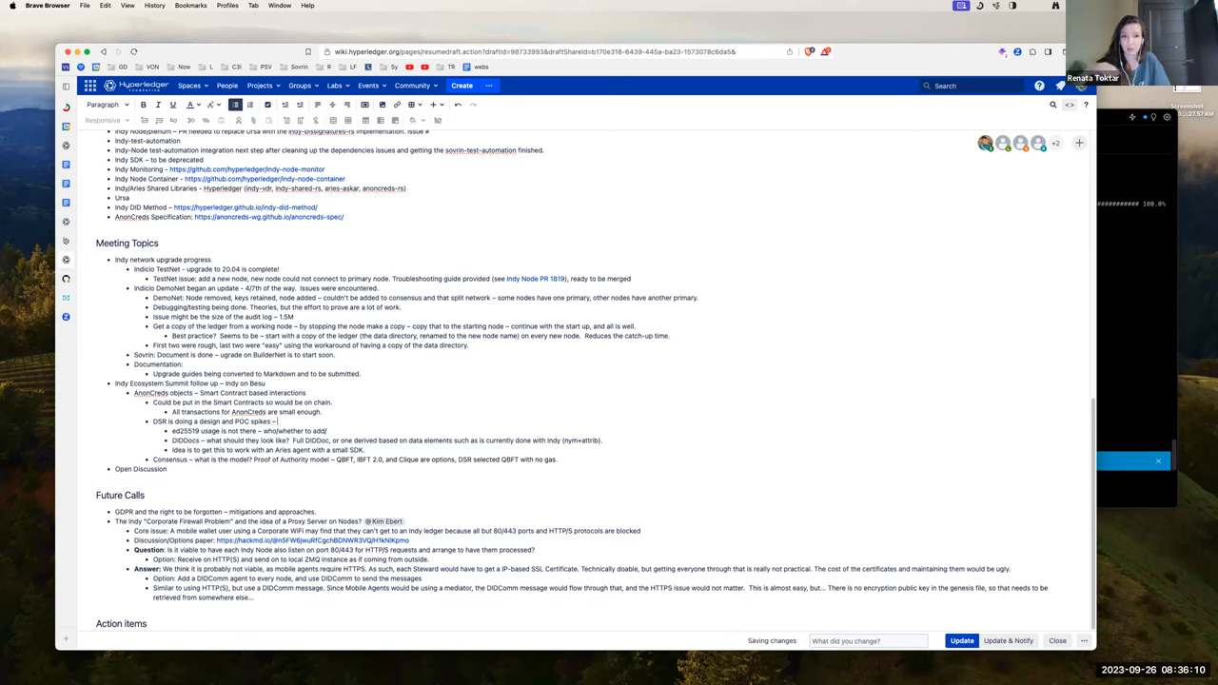
# - Add that everyone is welcome to have discussions about the project to the DSA spike bullet
pyautogui.write('welcome to')
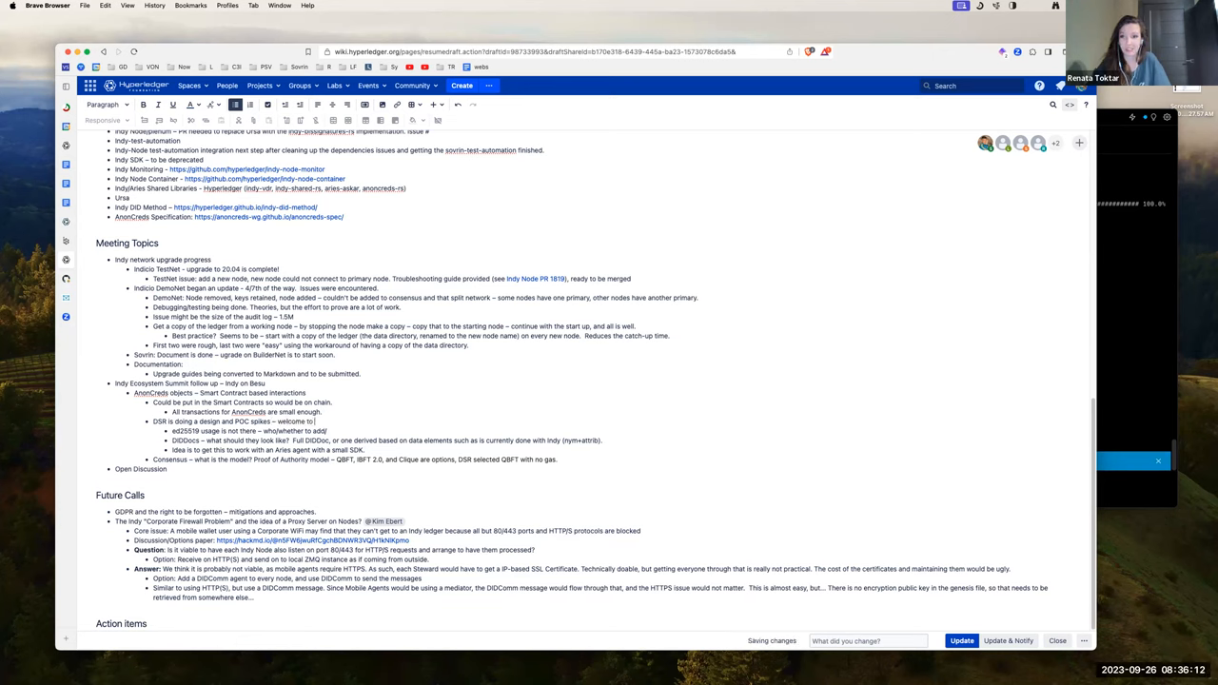
pyautogui.write('have discussions about the project.')
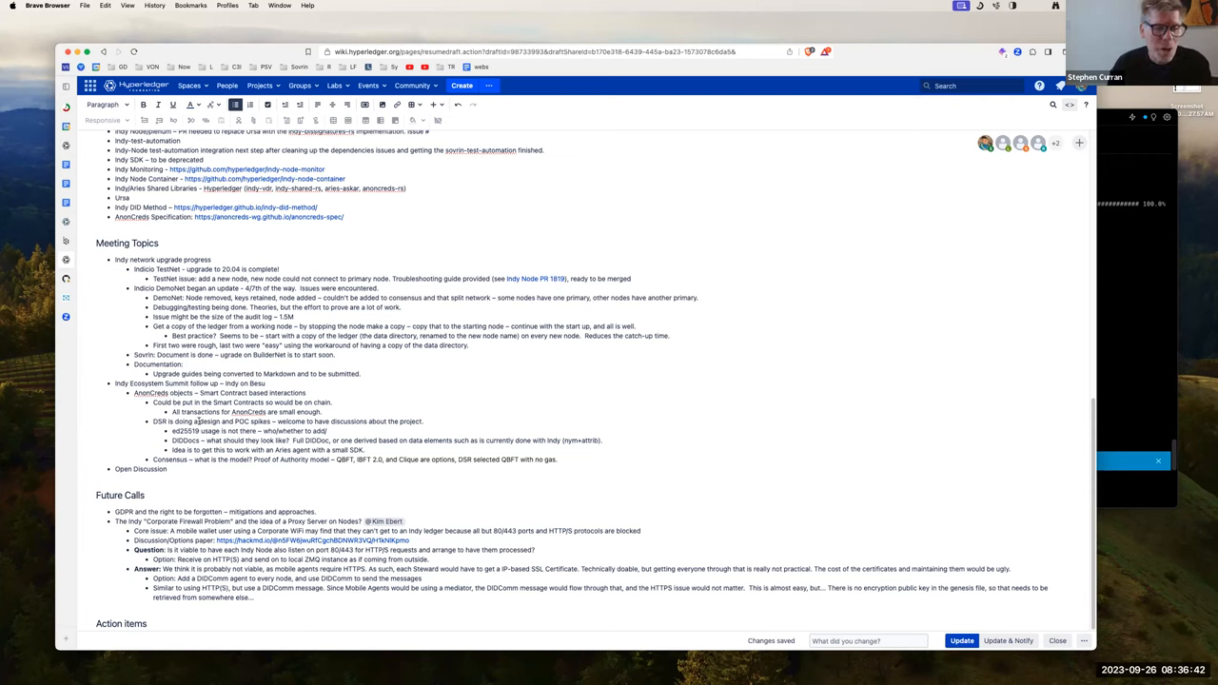
pyautogui.doubleClick(233, 423)
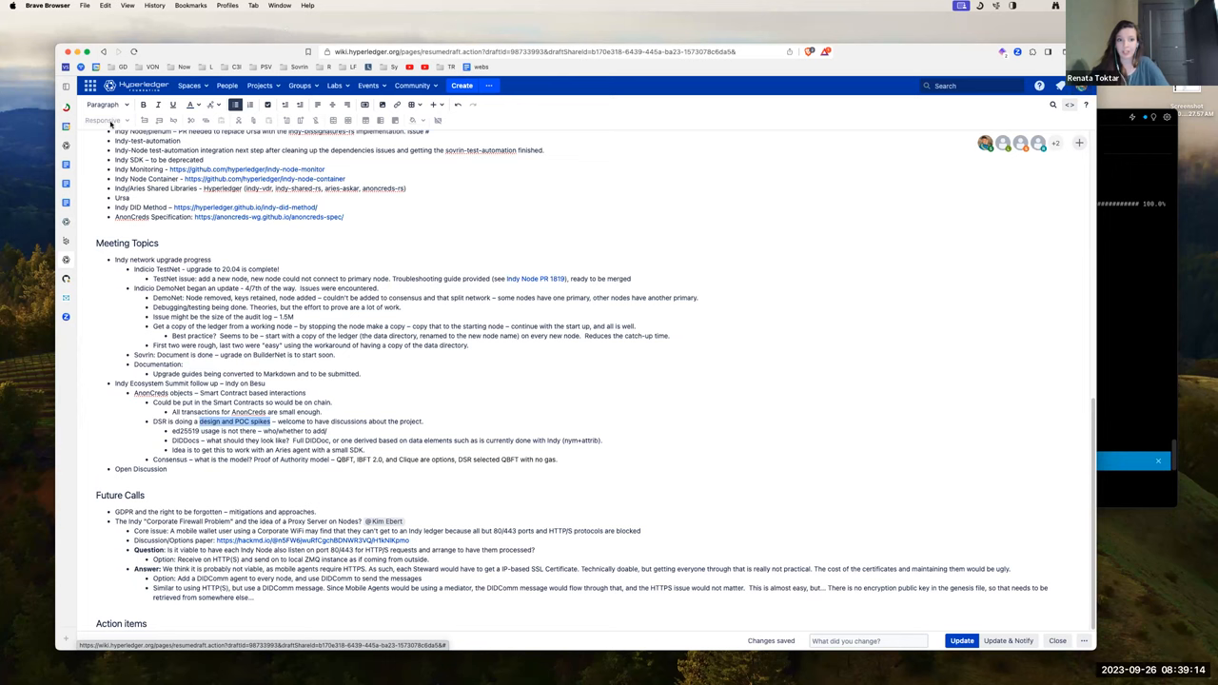
pyautogui.moveTo(327, 411)
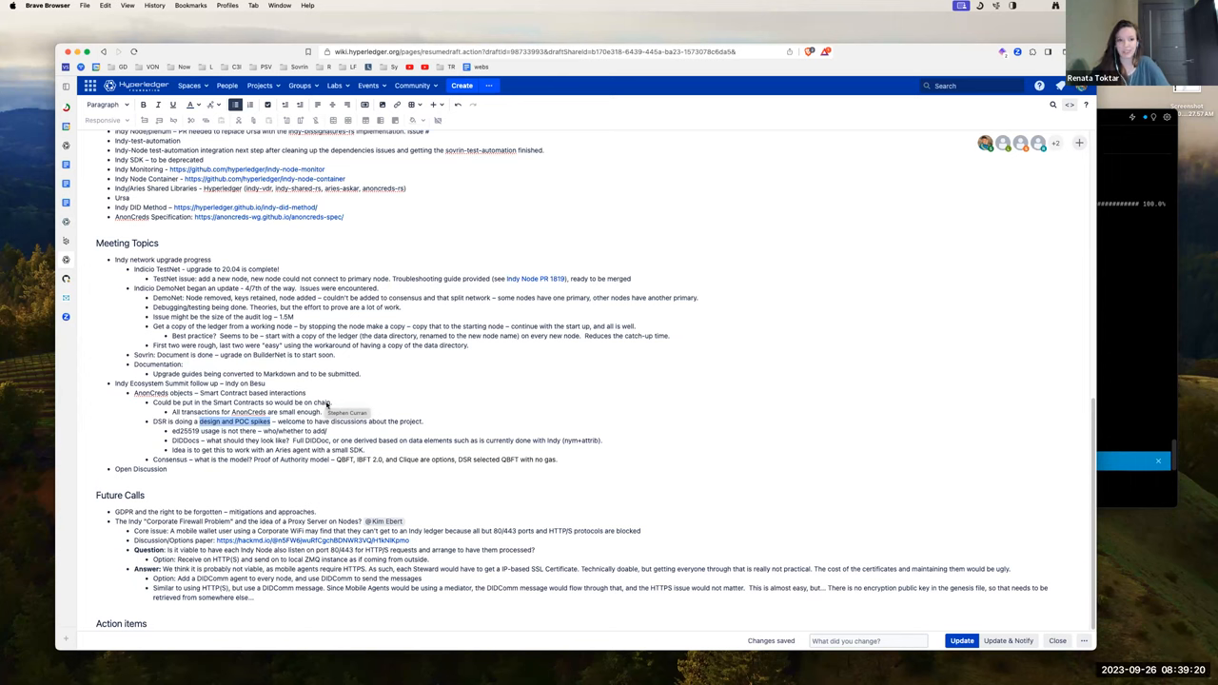
pyautogui.moveTo(426, 417)
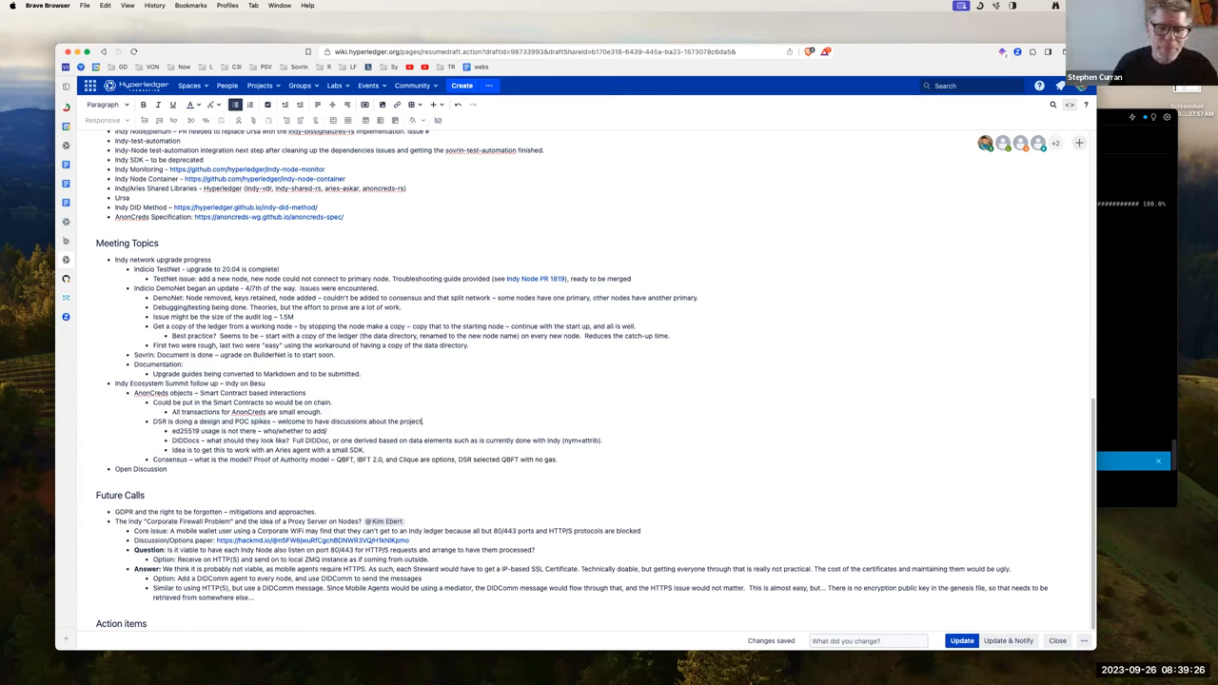
pyautogui.write('Fe')
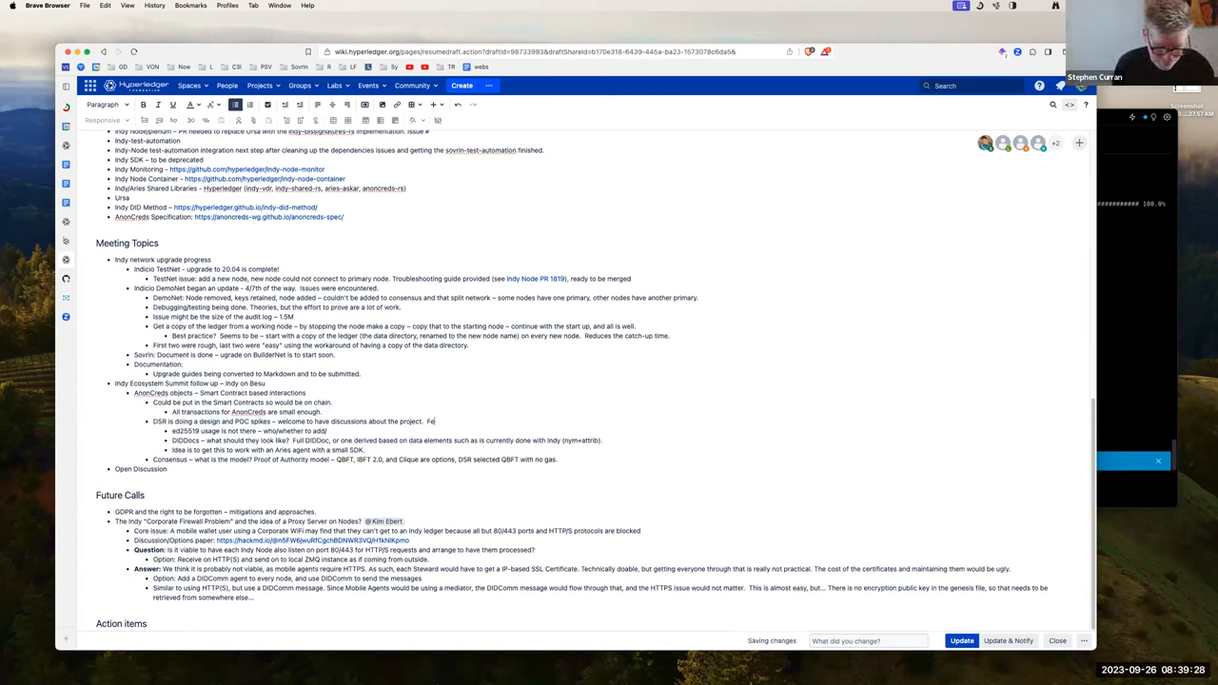
pyautogui.write('edback would be')
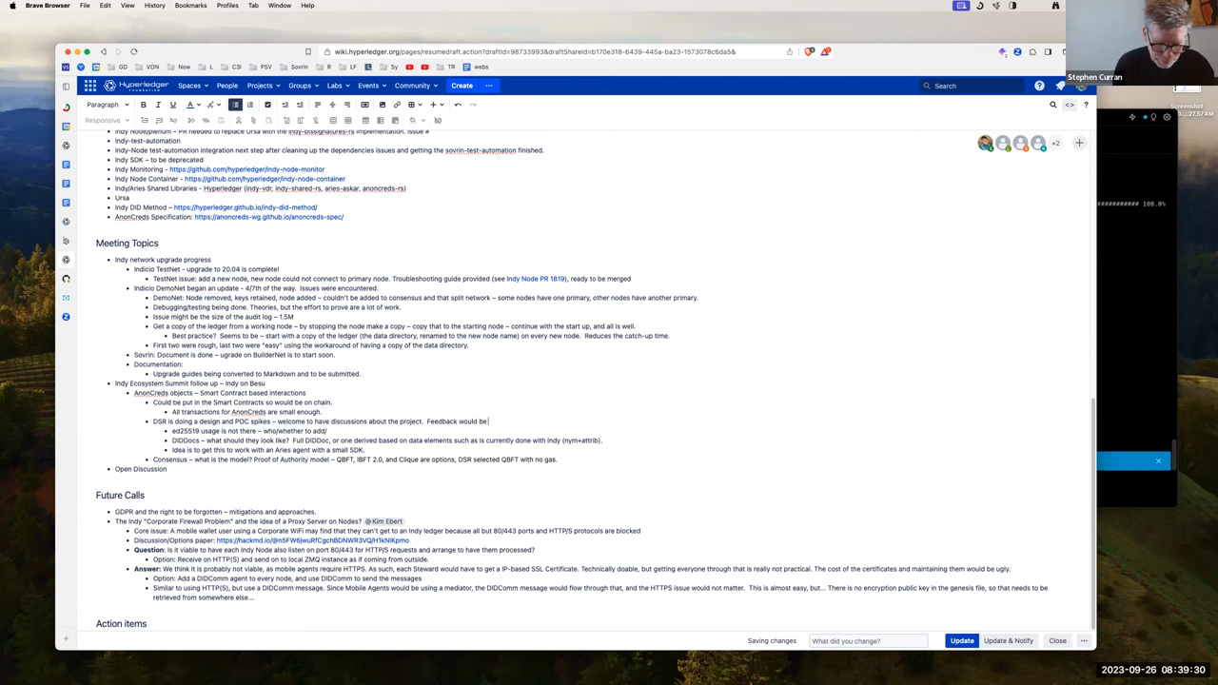
pyautogui.write('very much appreciated!! #')
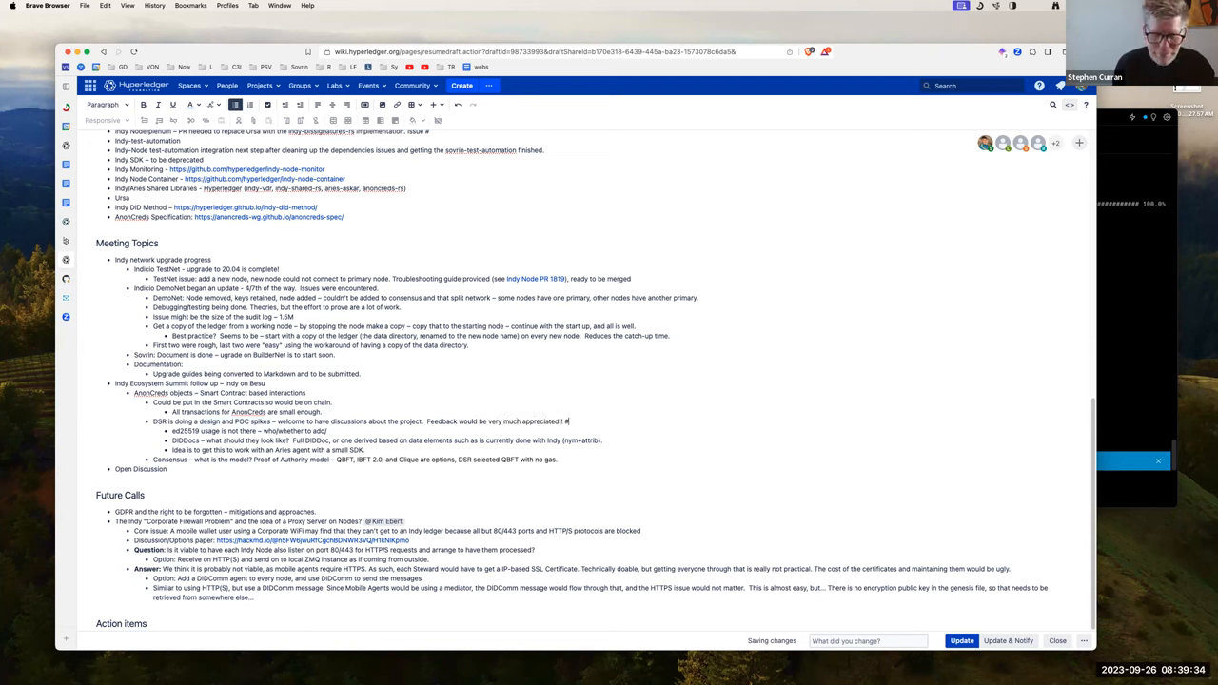
pyautogui.write('Contact')
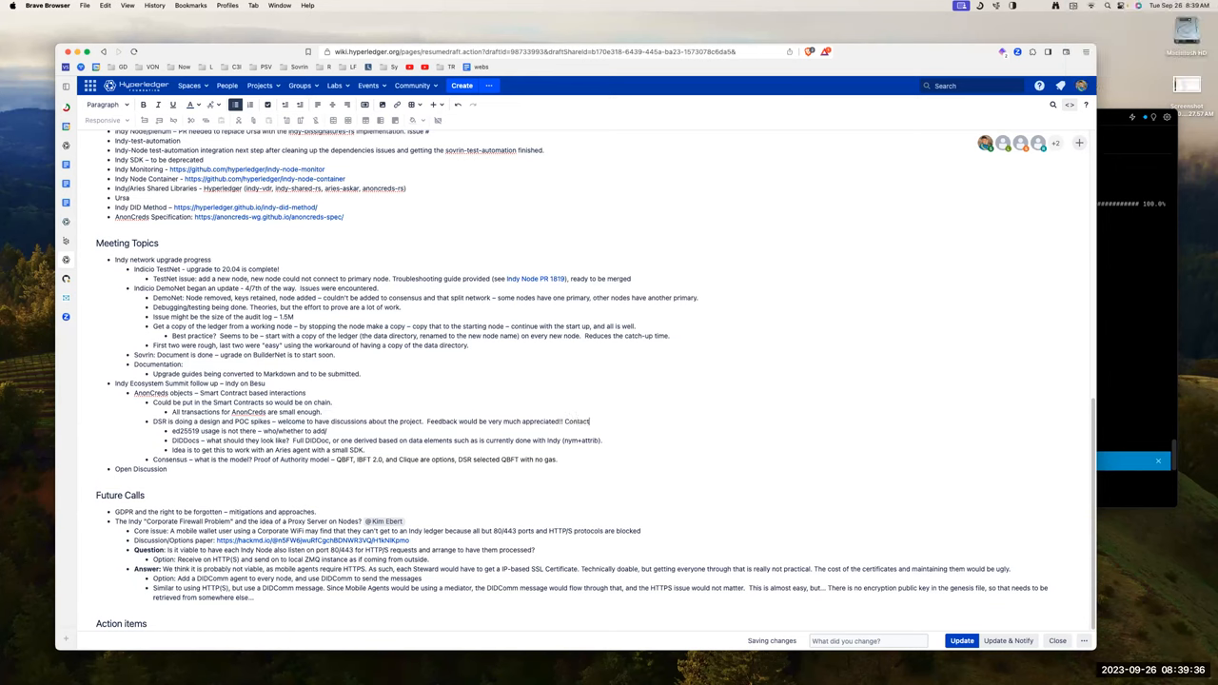
pyautogui.write('@ m')
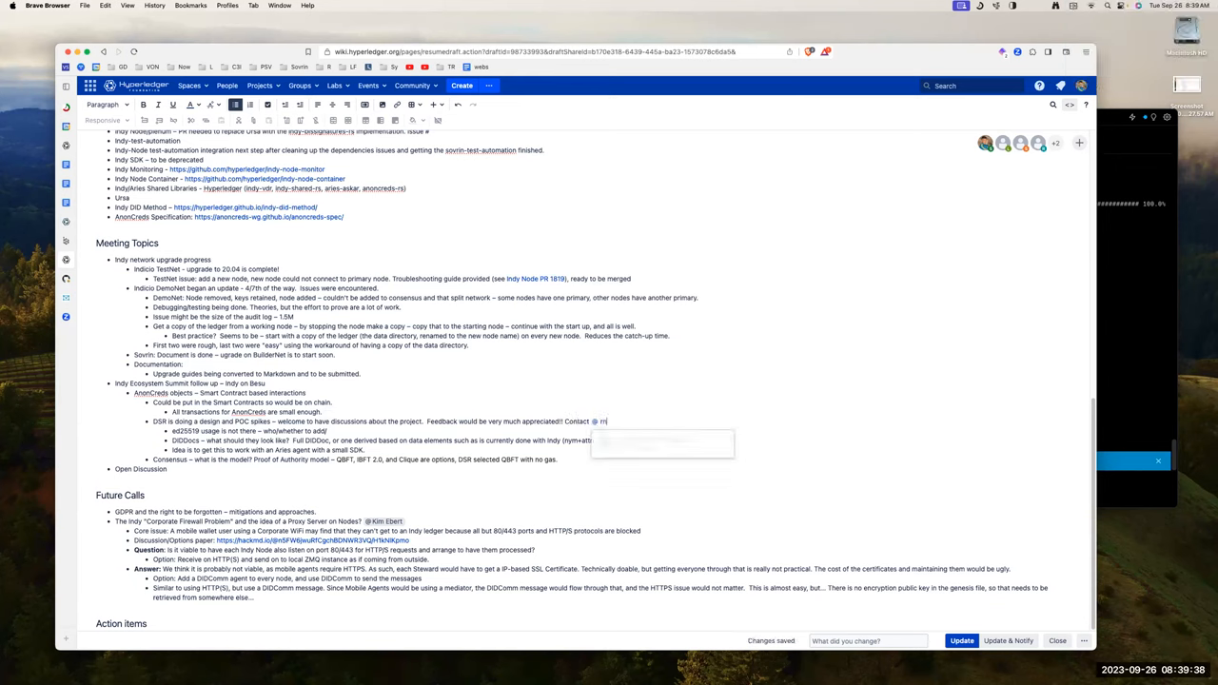
pyautogui.write('r')
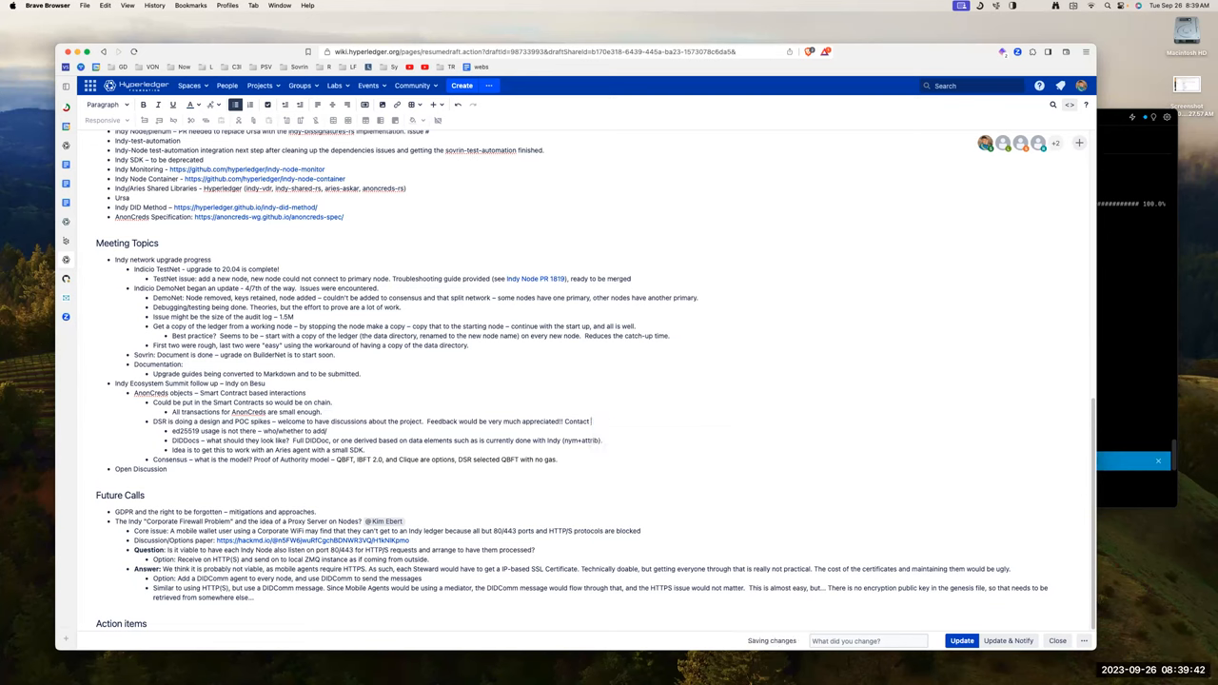
pyautogui.write('Renato')
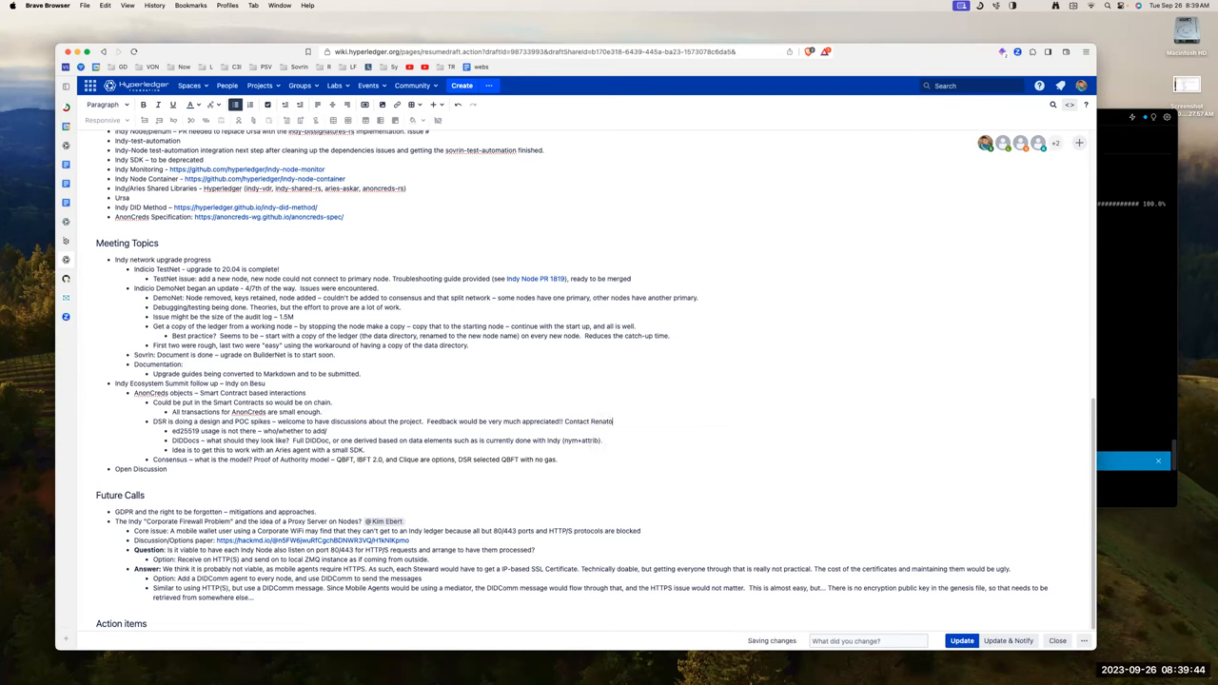
pyautogui.press('backspace')
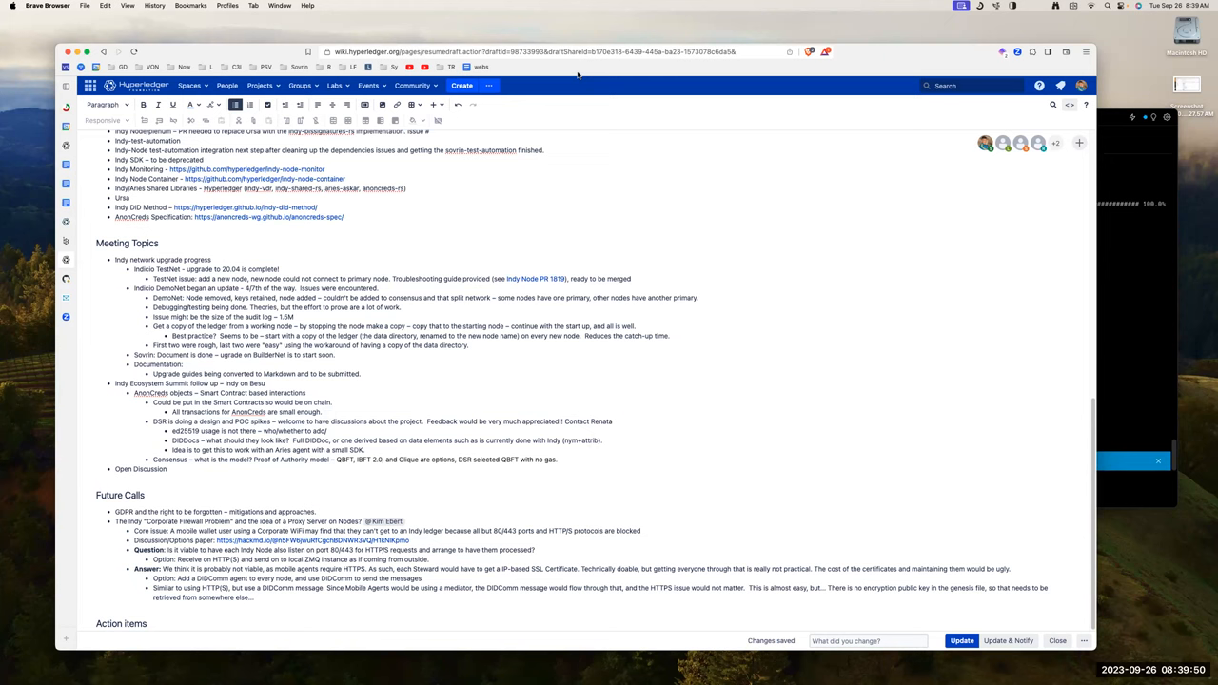
pyautogui.moveTo(623, 384)
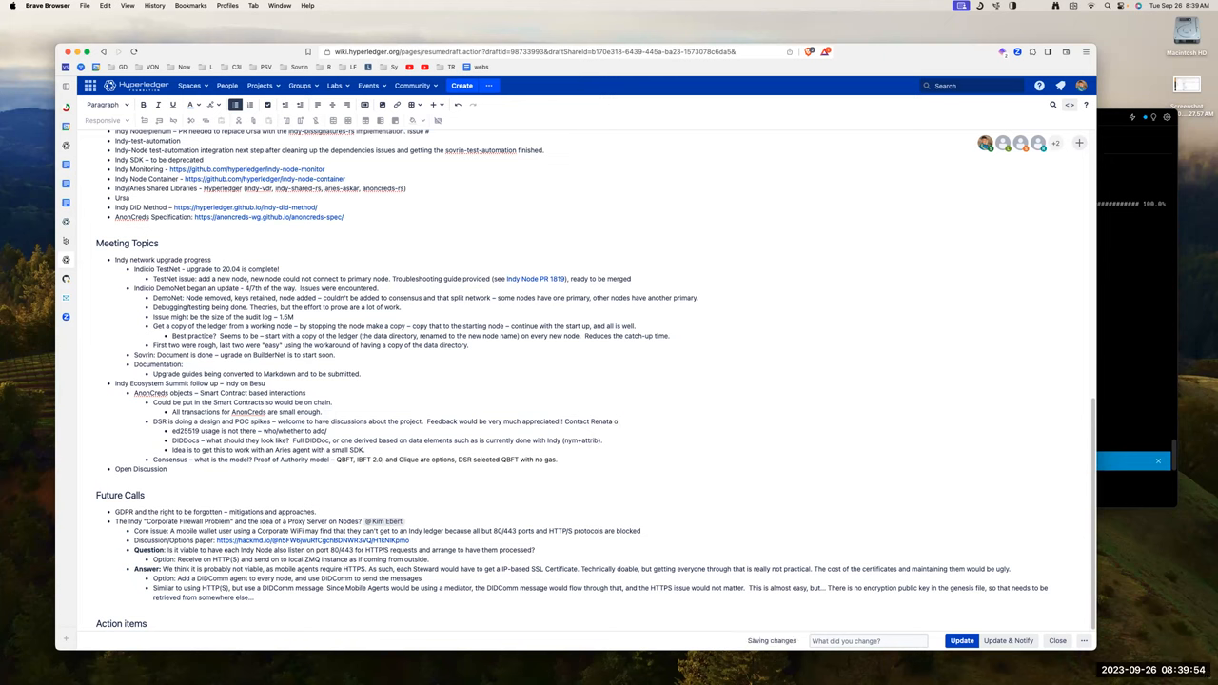
pyautogui.write('Tokta')
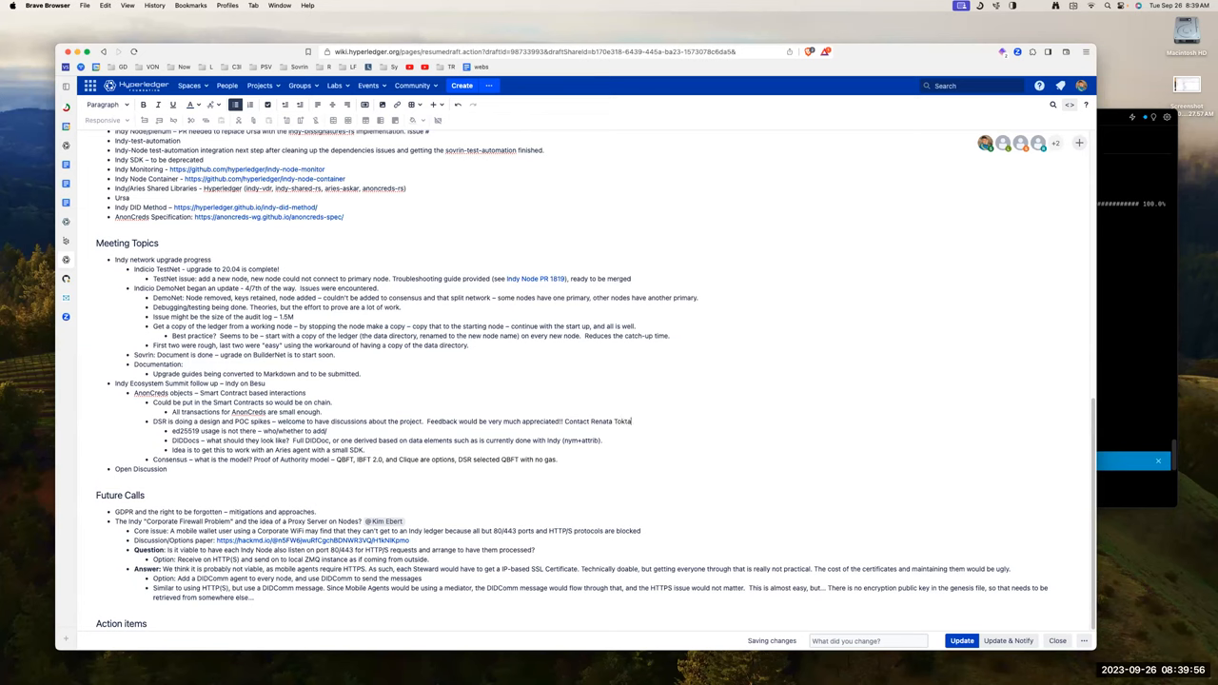
pyautogui.write('r')
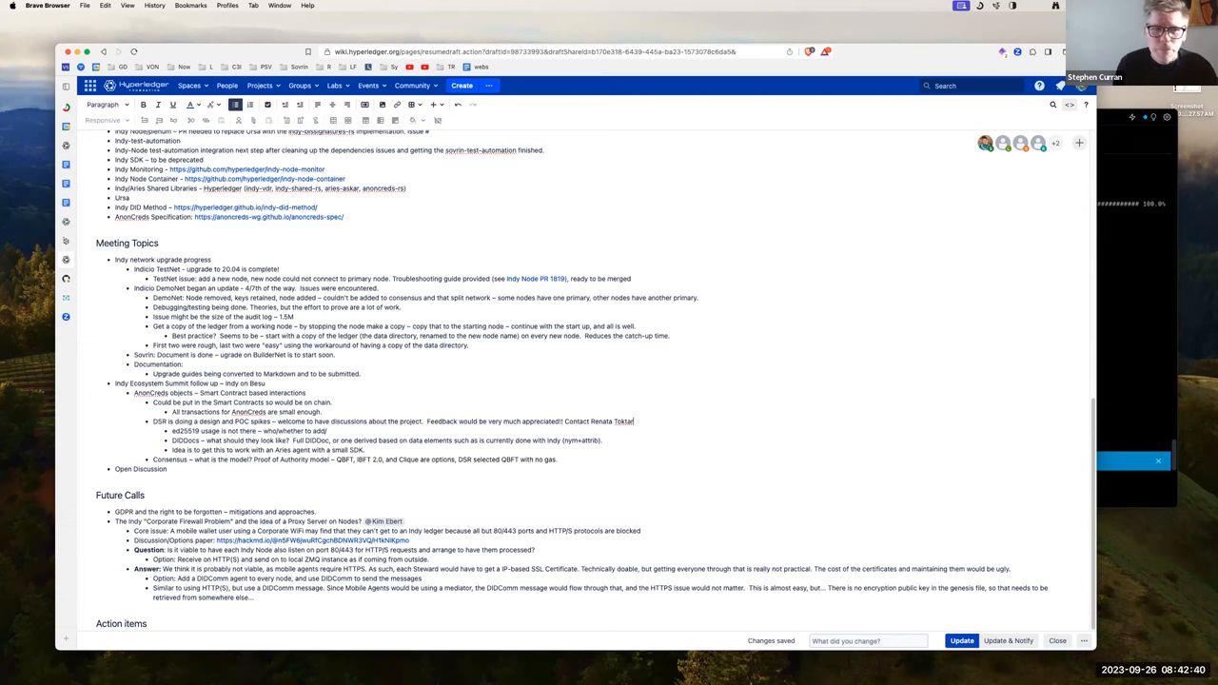
pyautogui.moveTo(691, 369)
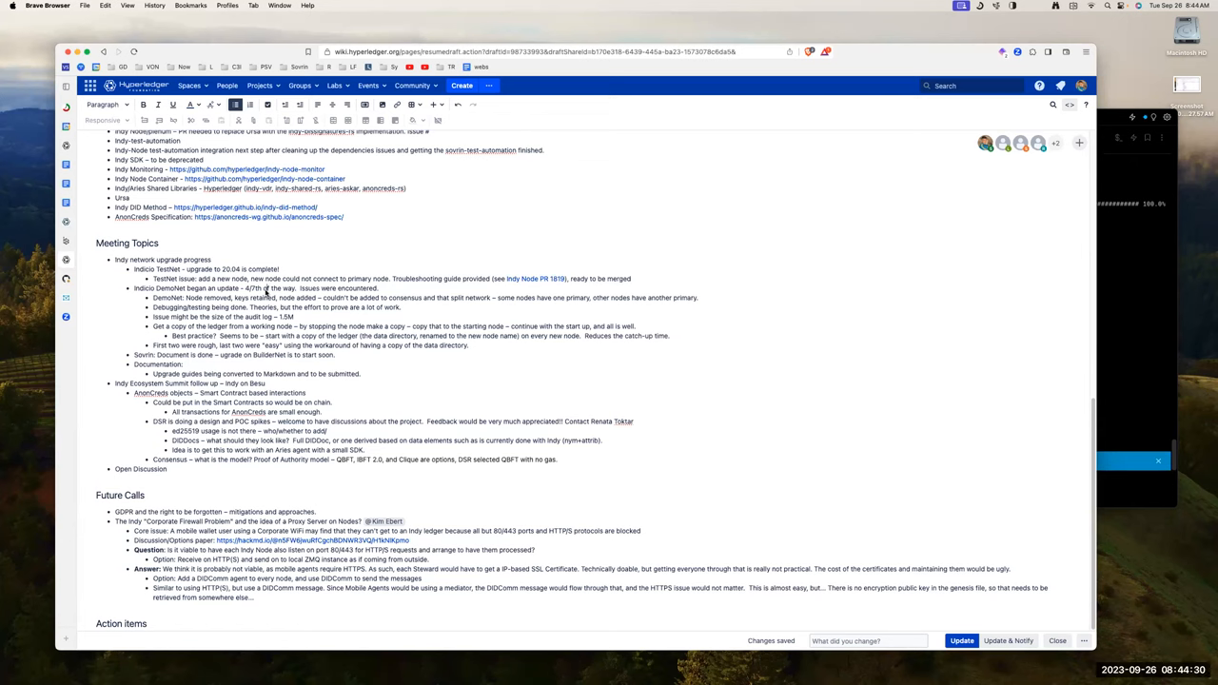
pyautogui.moveTo(948, 427)
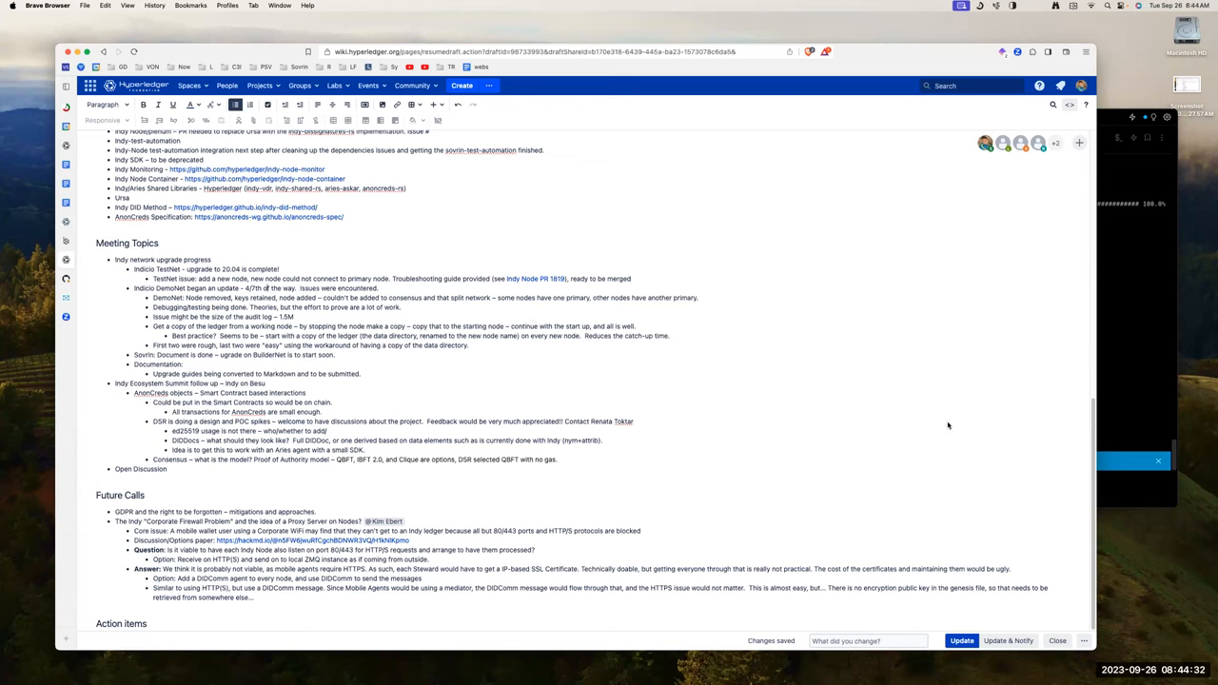
pyautogui.moveTo(1104, 556)
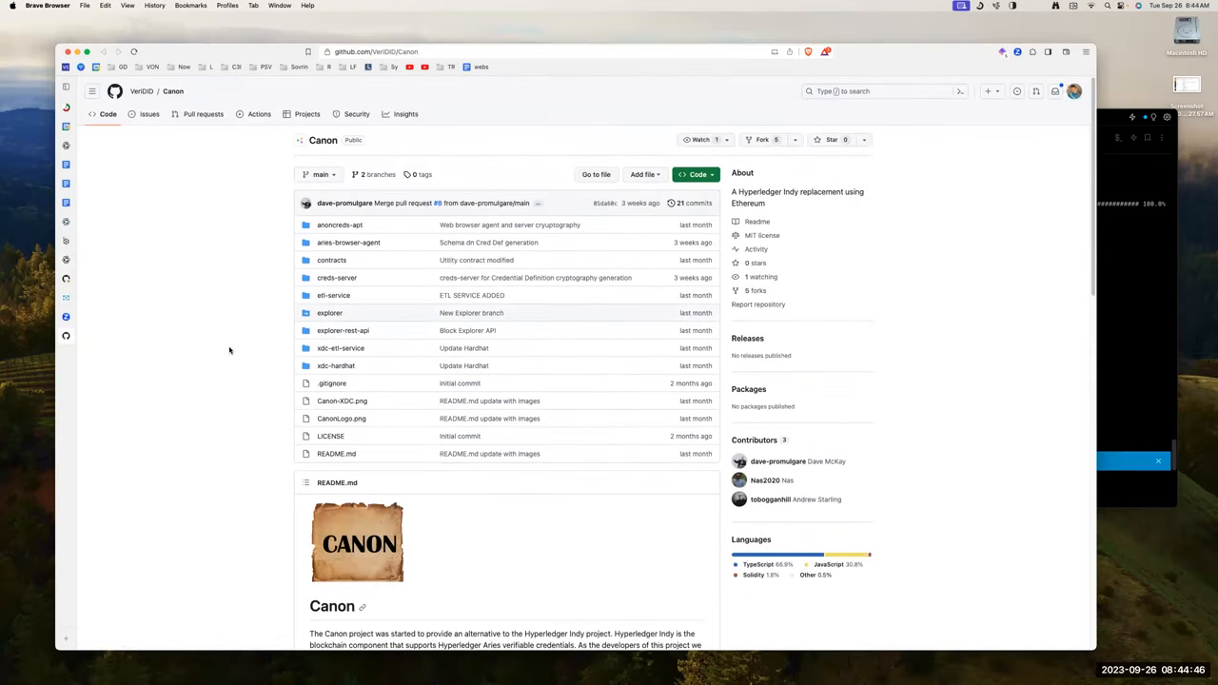
pyautogui.moveTo(217, 267)
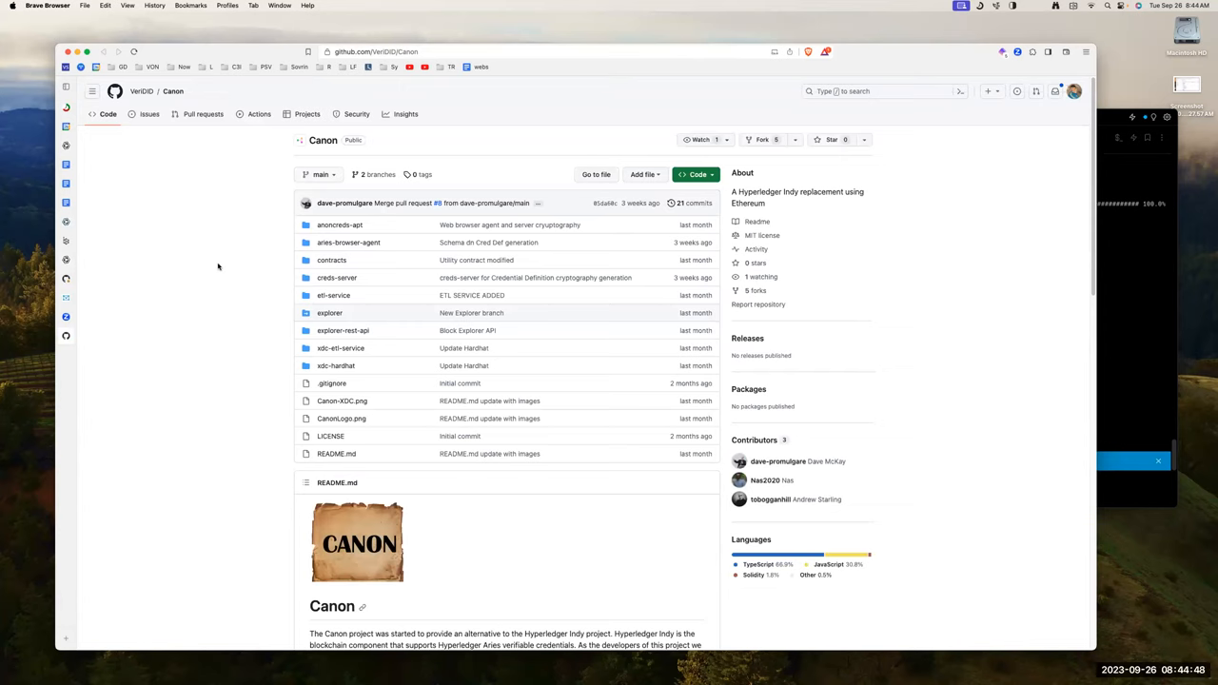
pyautogui.moveTo(236, 320)
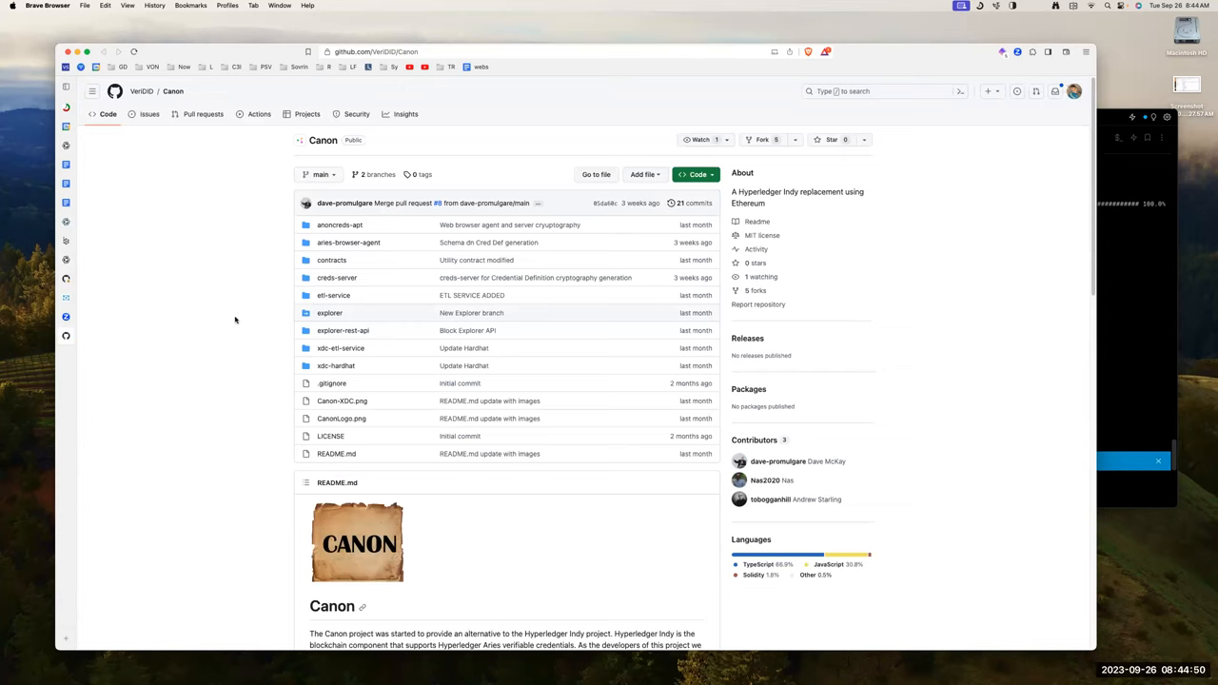
pyautogui.moveTo(266, 356)
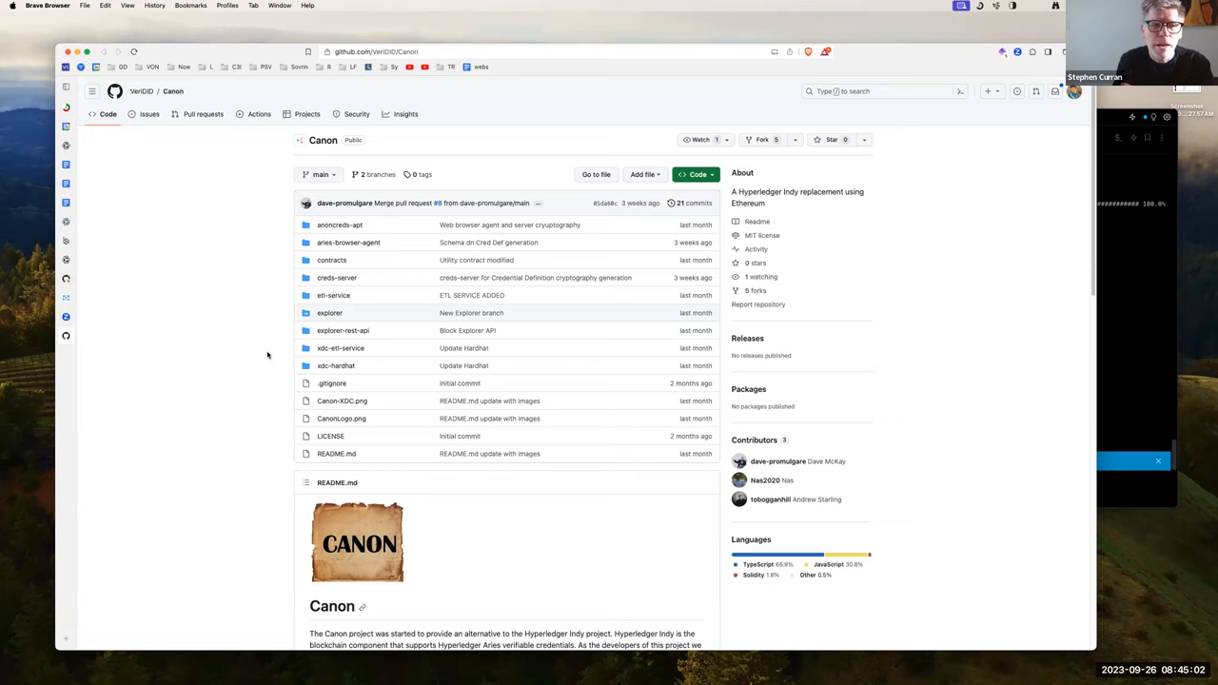
pyautogui.moveTo(164, 202)
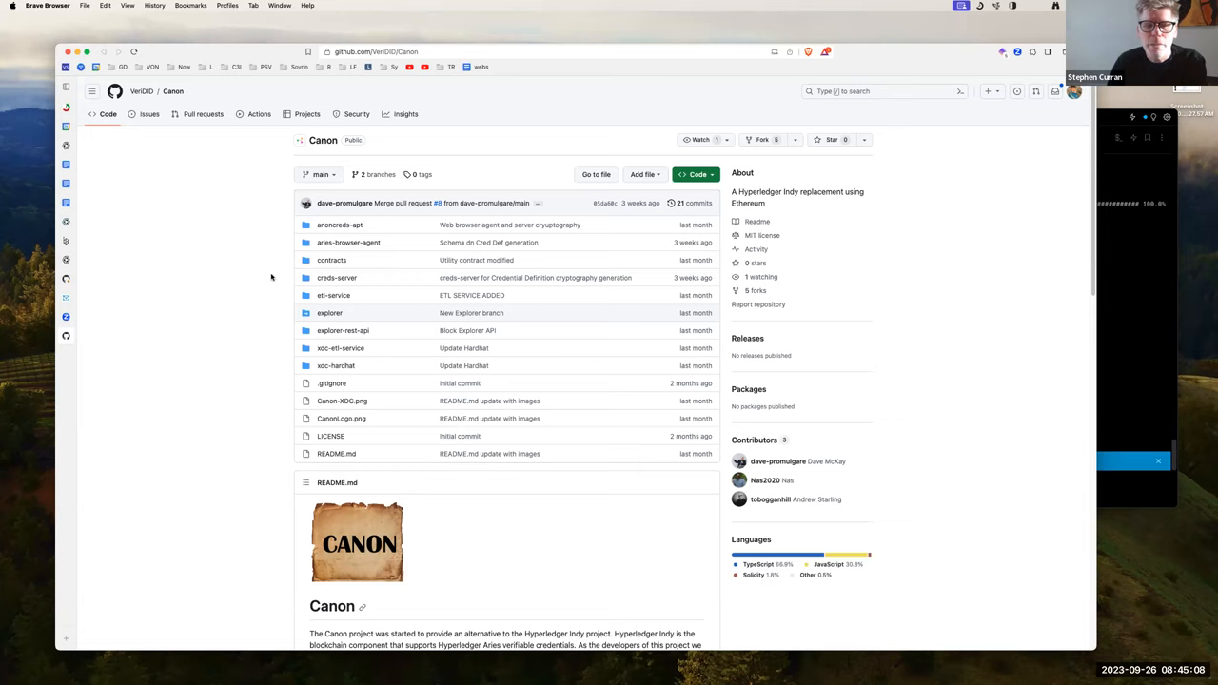
pyautogui.moveTo(226, 223)
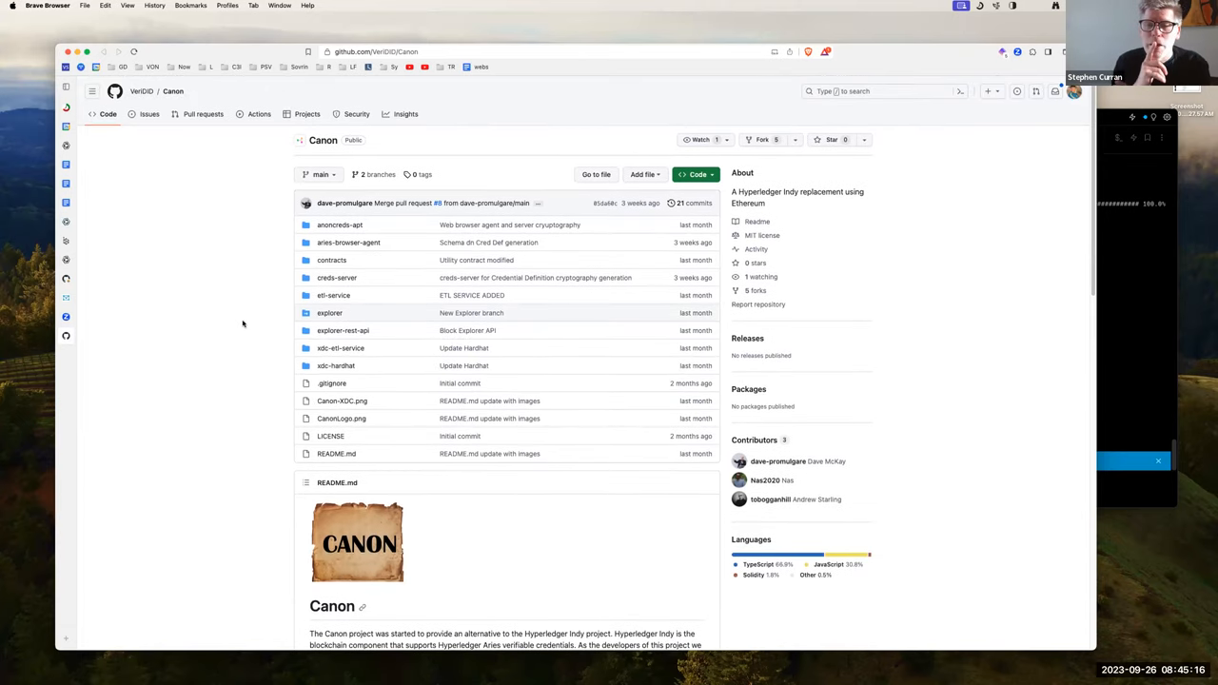
# - Scroll through the Canon repository's README on GitHub
pyautogui.scroll(-3)
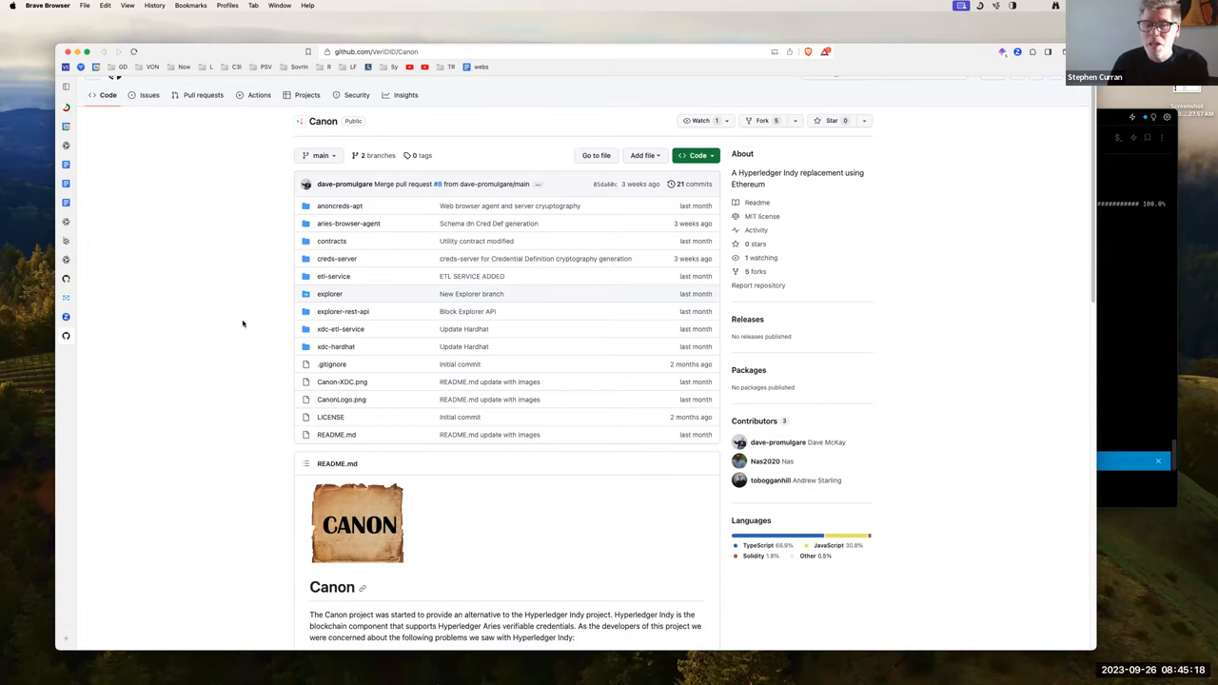
pyautogui.scroll(-3)
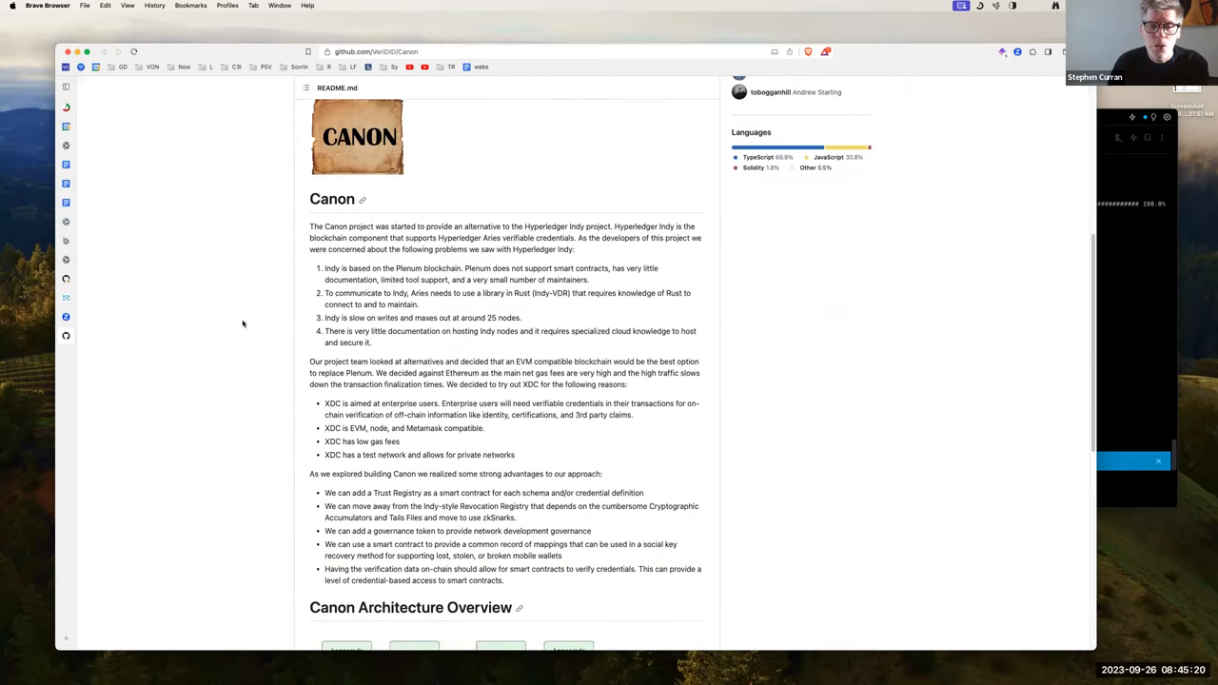
pyautogui.scroll(-3)
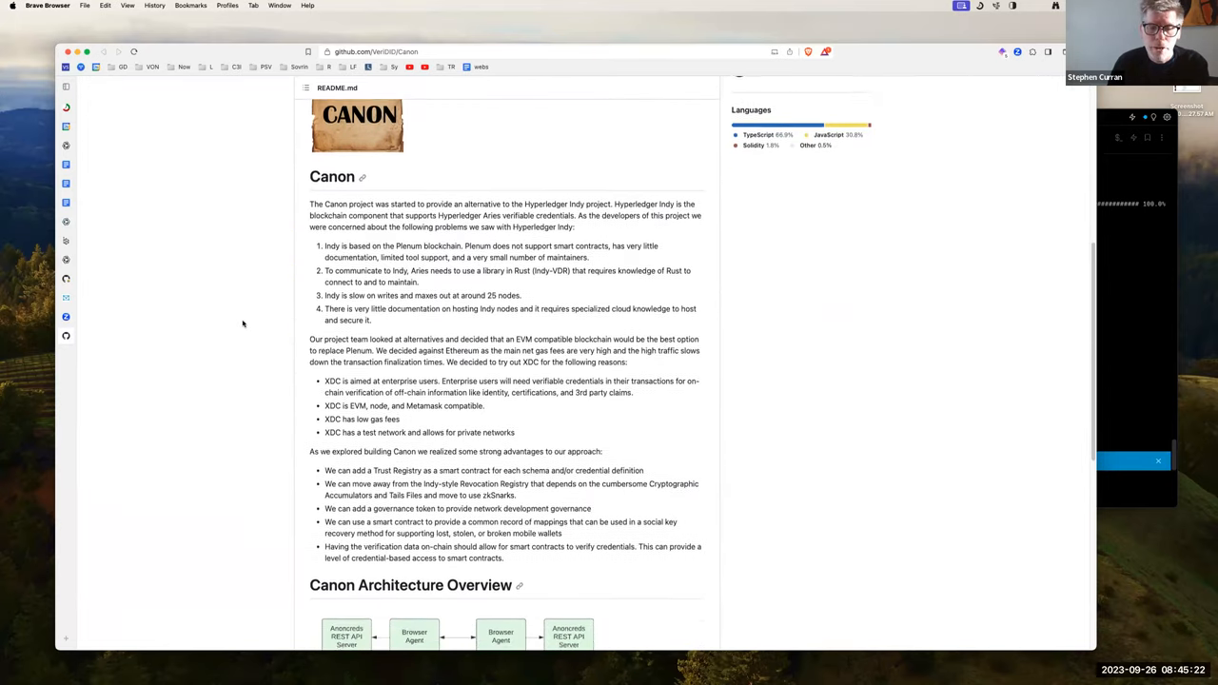
pyautogui.scroll(-3)
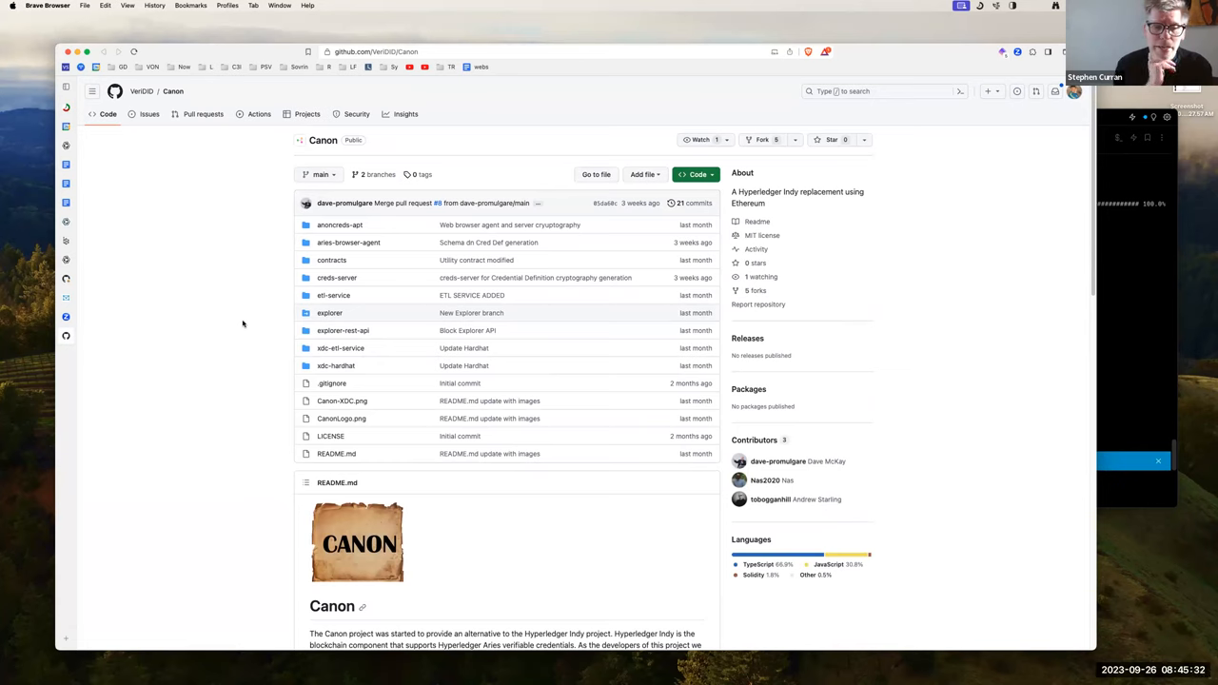
pyautogui.moveTo(333, 156)
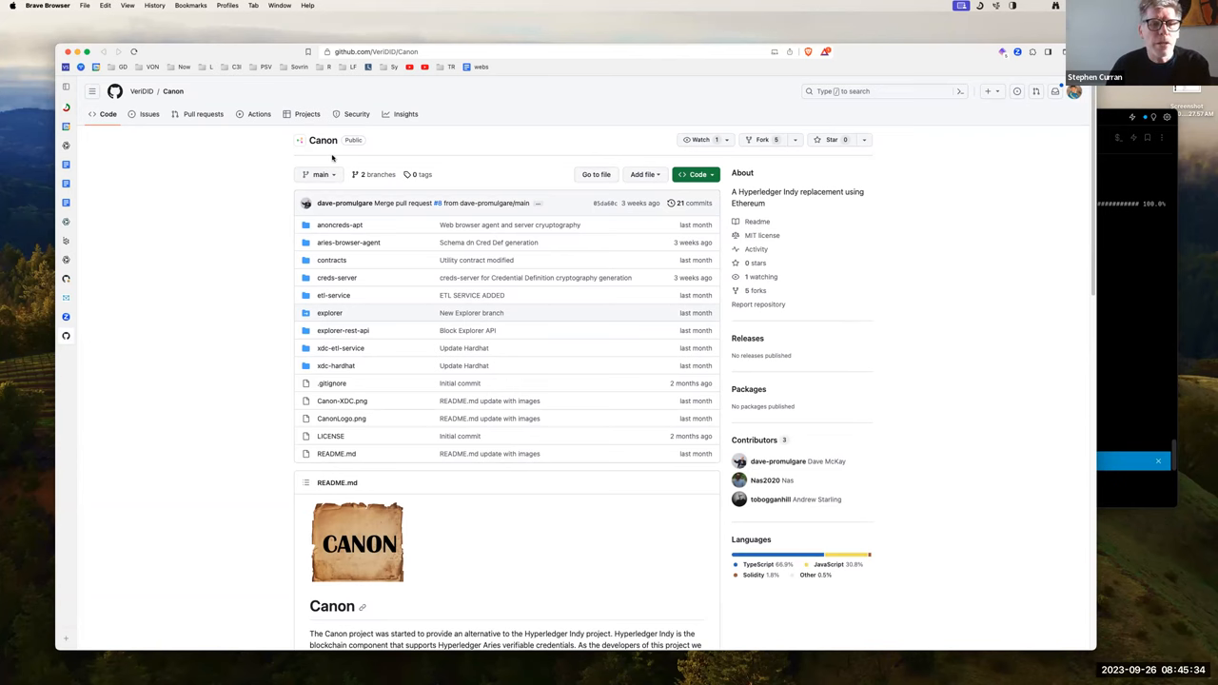
pyautogui.moveTo(331, 320)
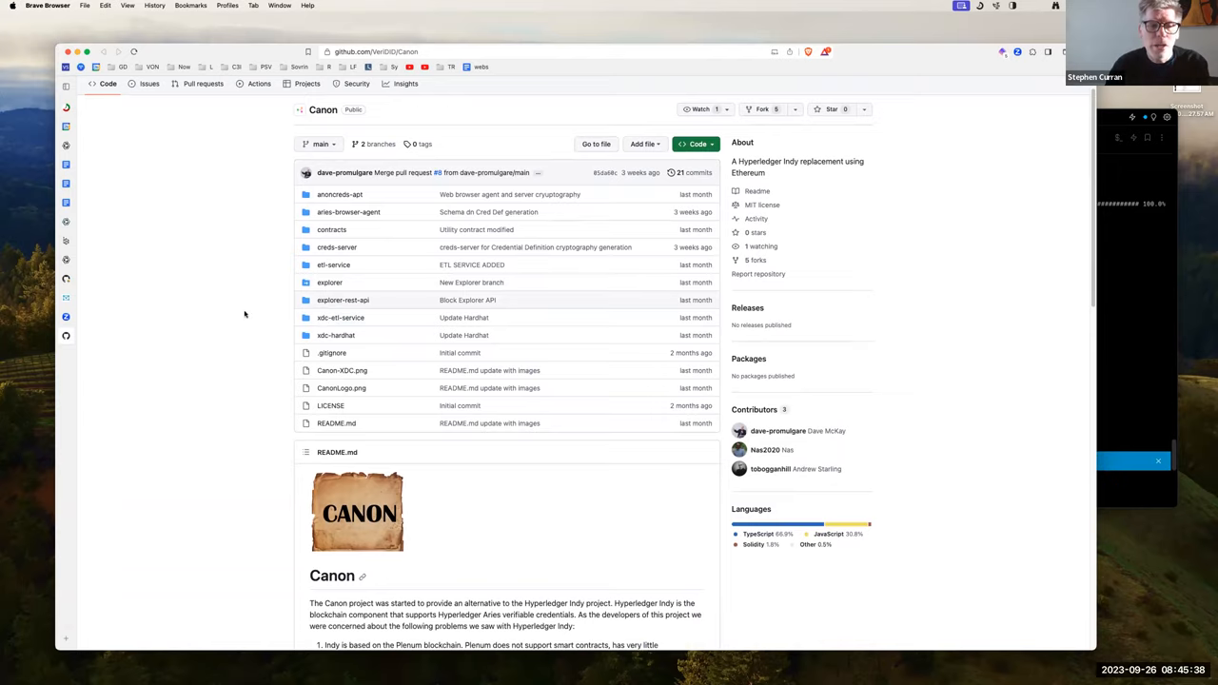
pyautogui.scroll(-3)
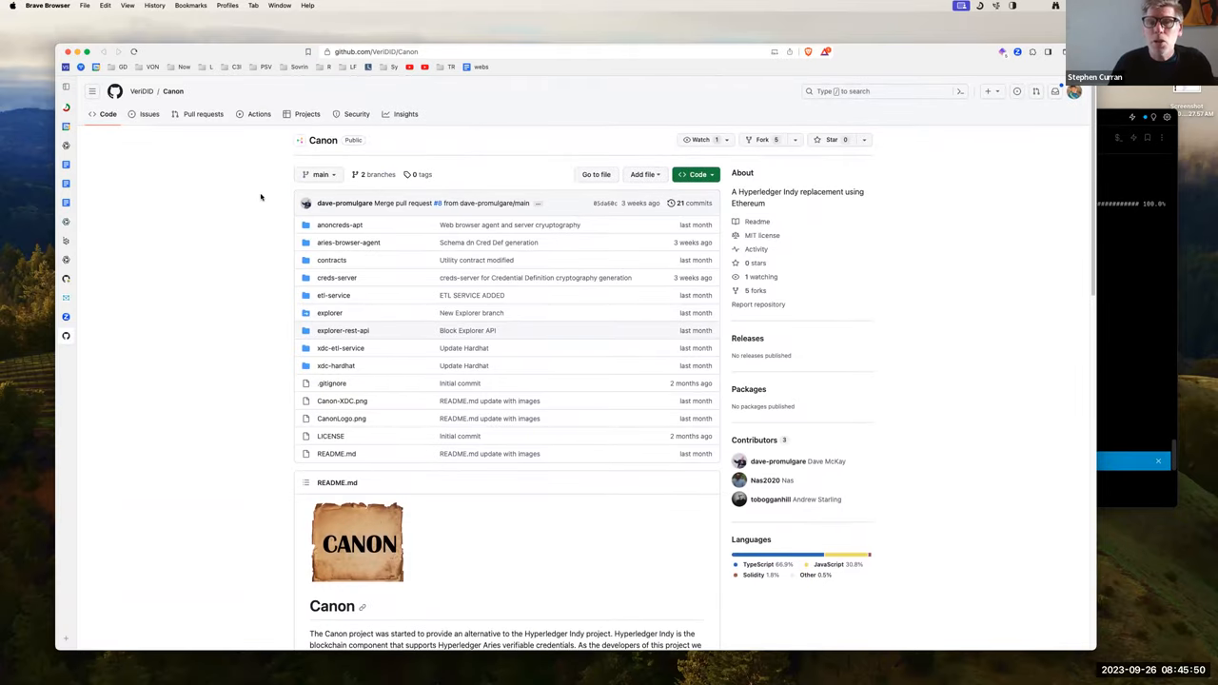
pyautogui.moveTo(206, 148)
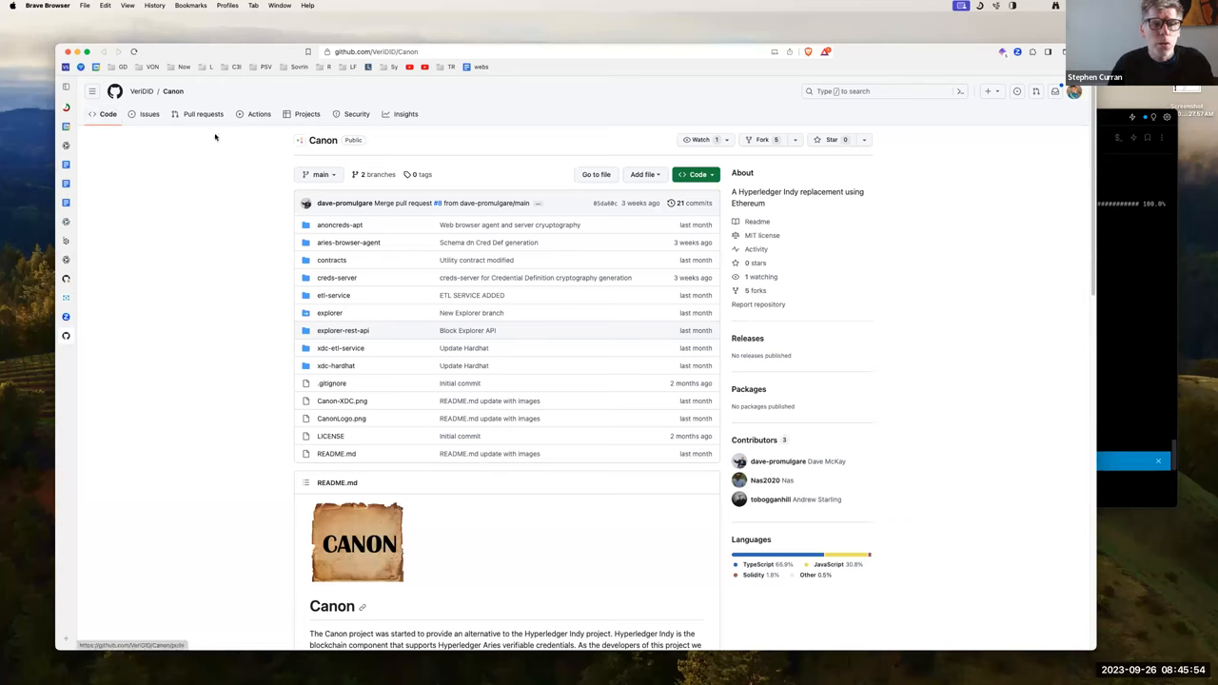
pyautogui.moveTo(830, 460)
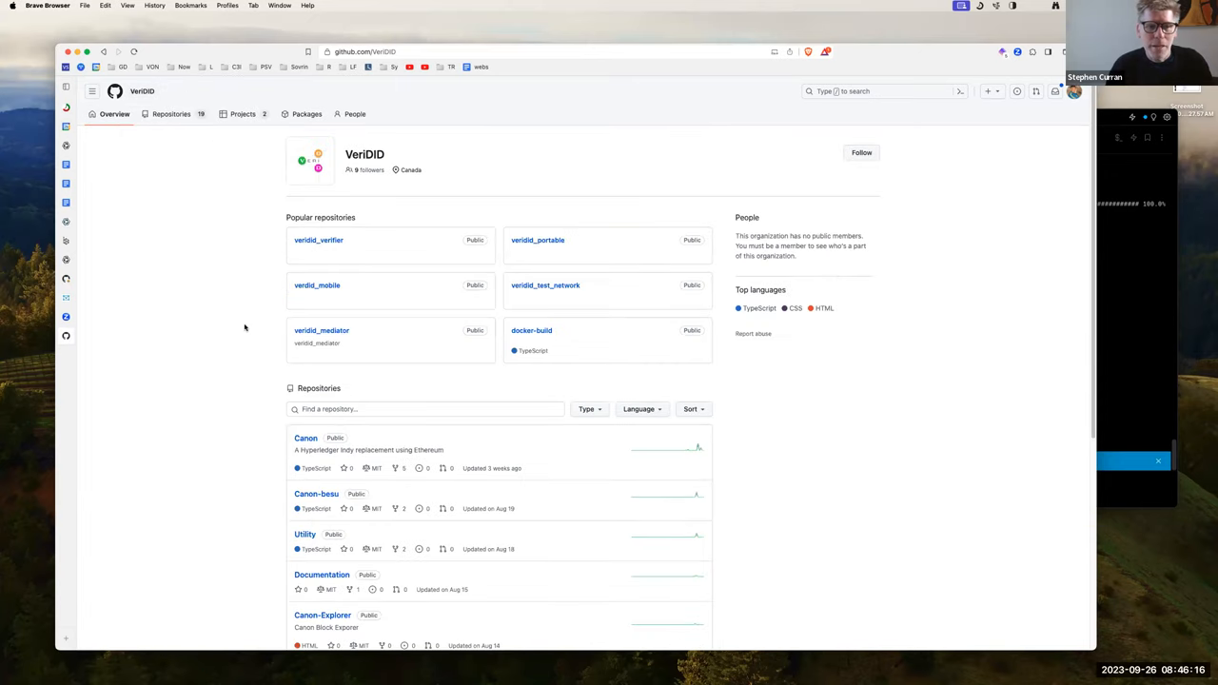
pyautogui.scroll(-3)
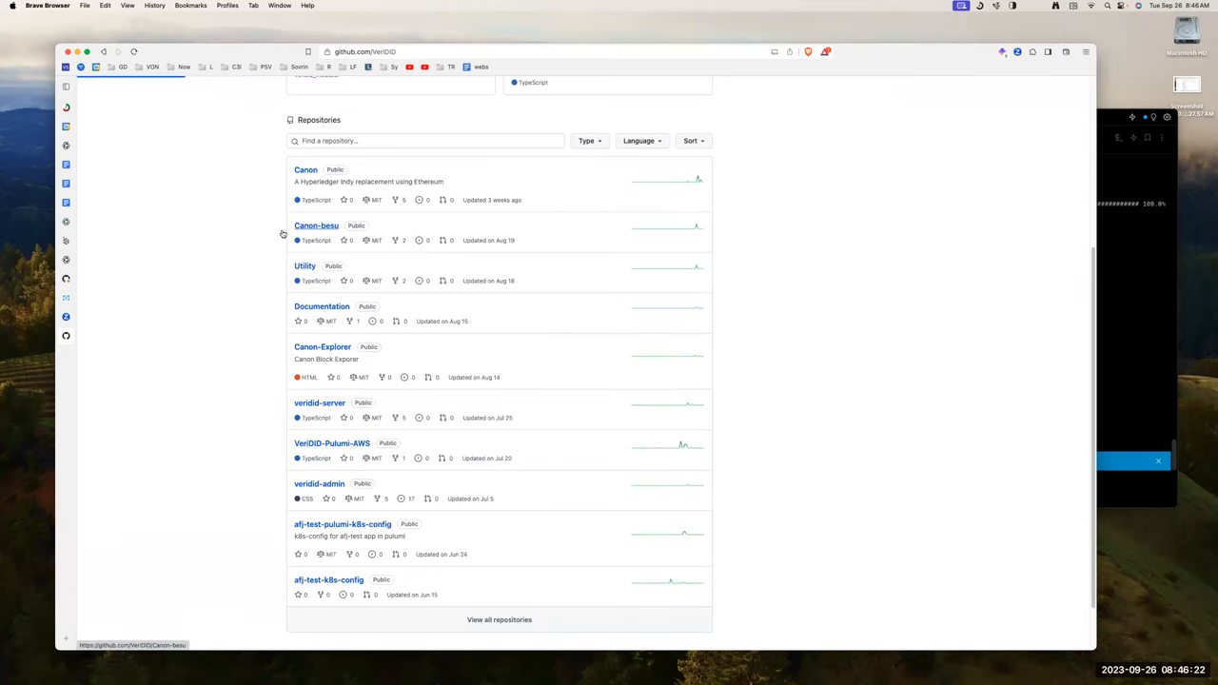
pyautogui.click(316, 225)
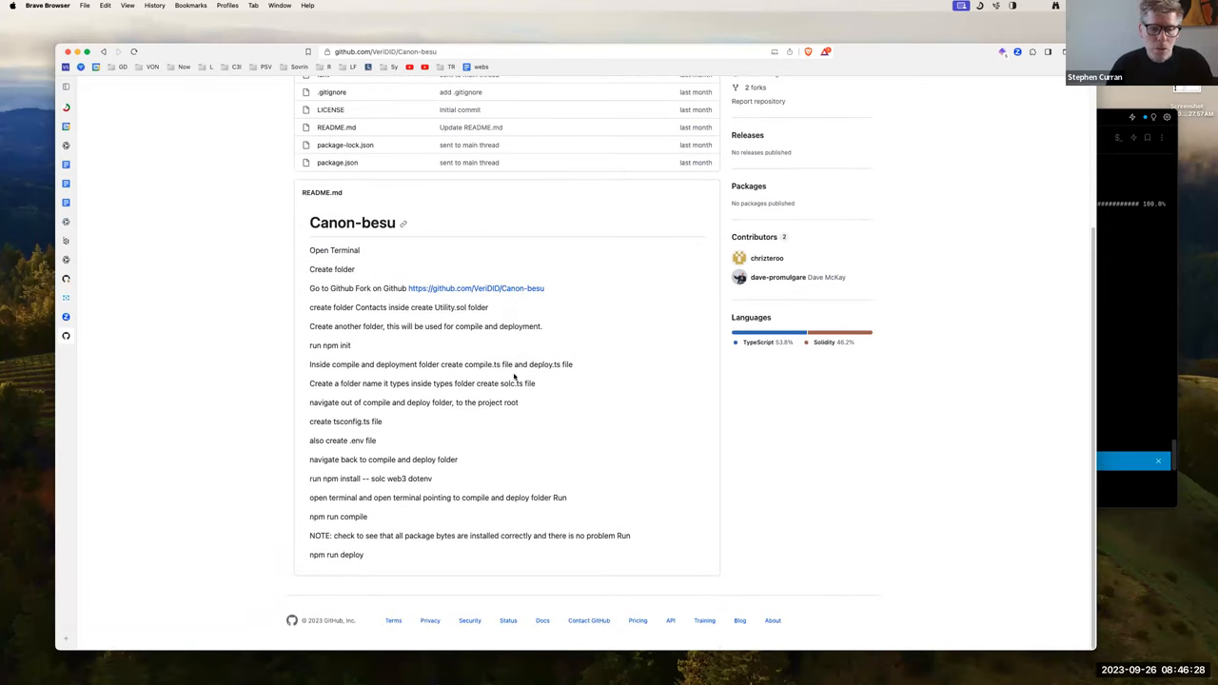
pyautogui.scroll(3)
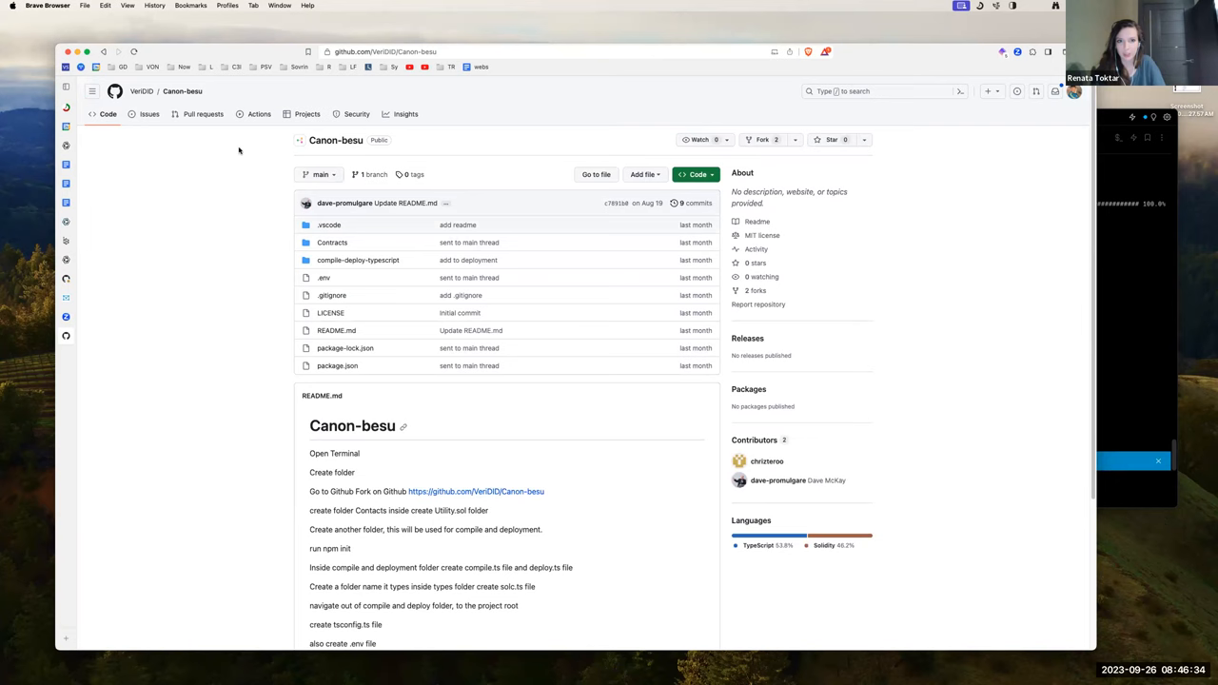
pyautogui.moveTo(236, 257)
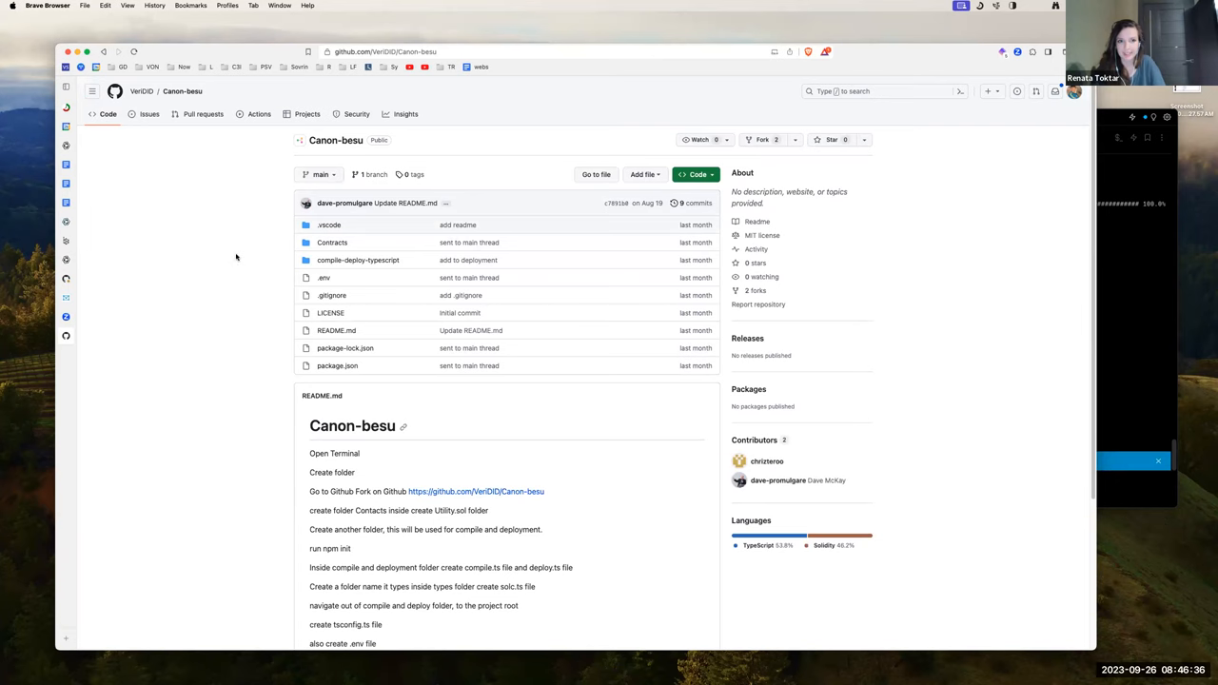
pyautogui.scroll(-3)
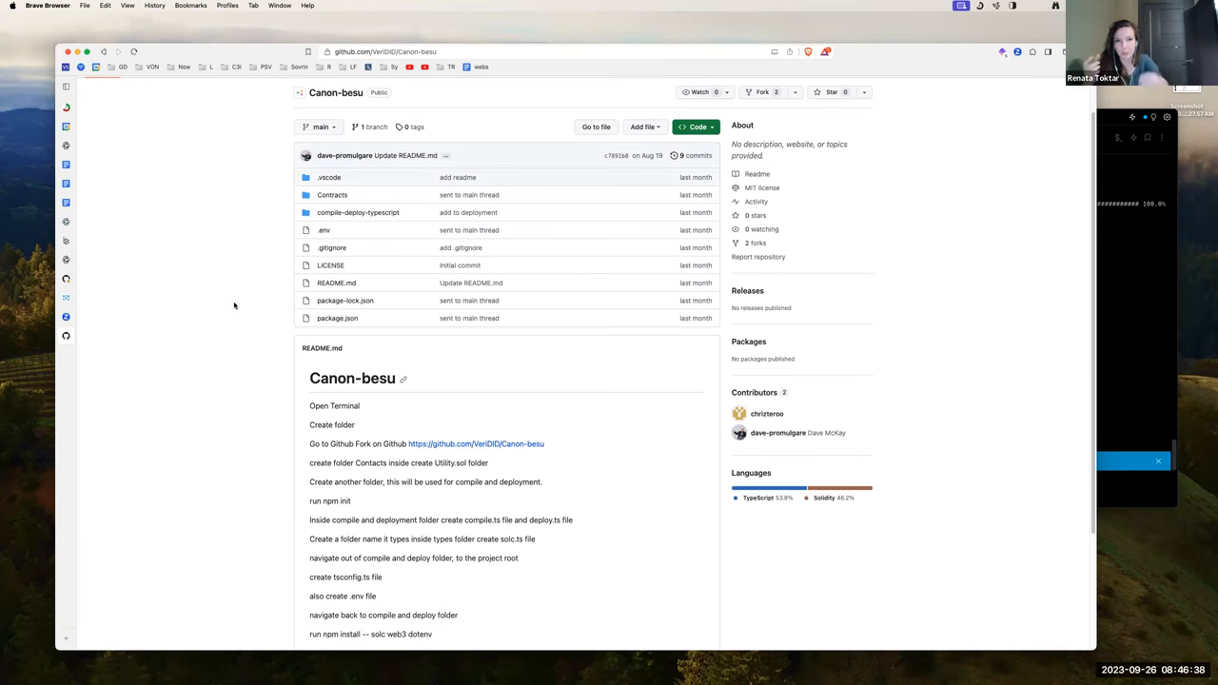
pyautogui.scroll(-3)
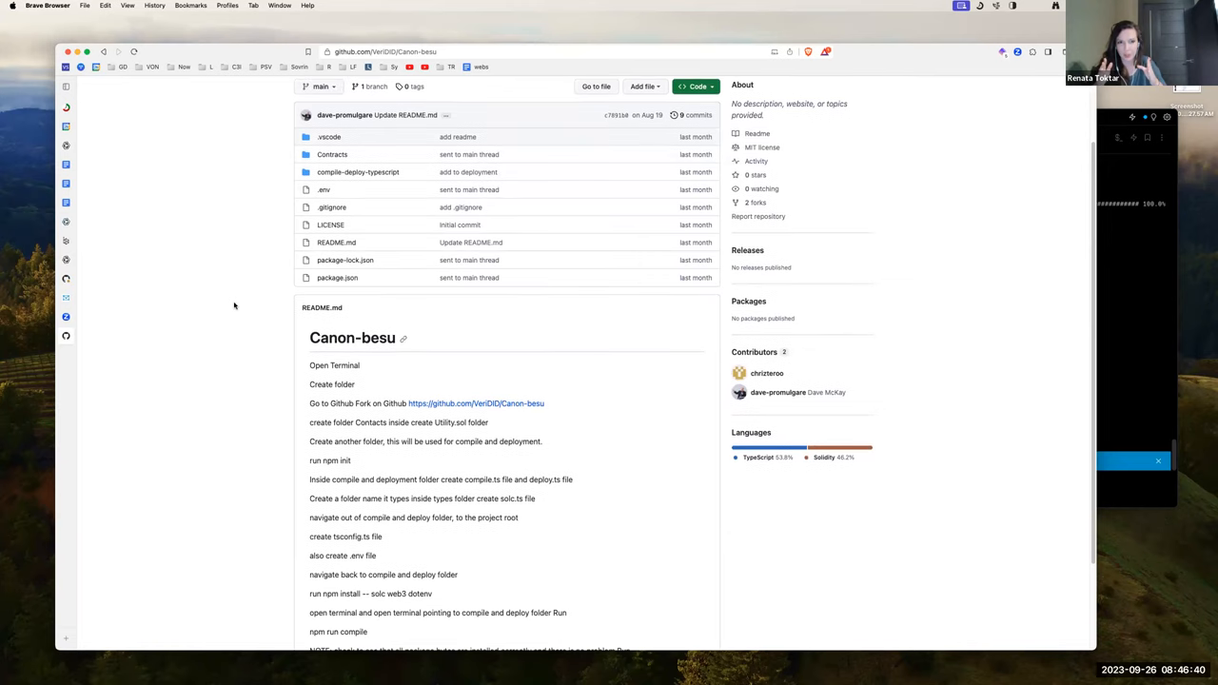
pyautogui.scroll(-3)
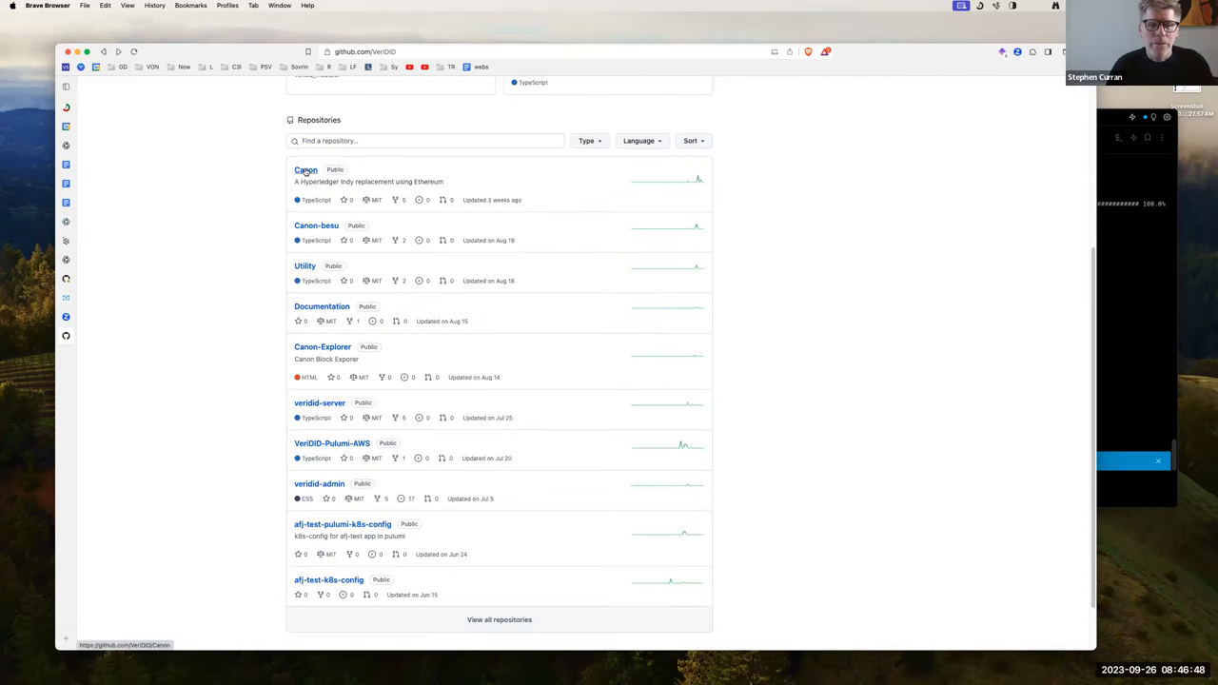
pyautogui.moveTo(403, 189)
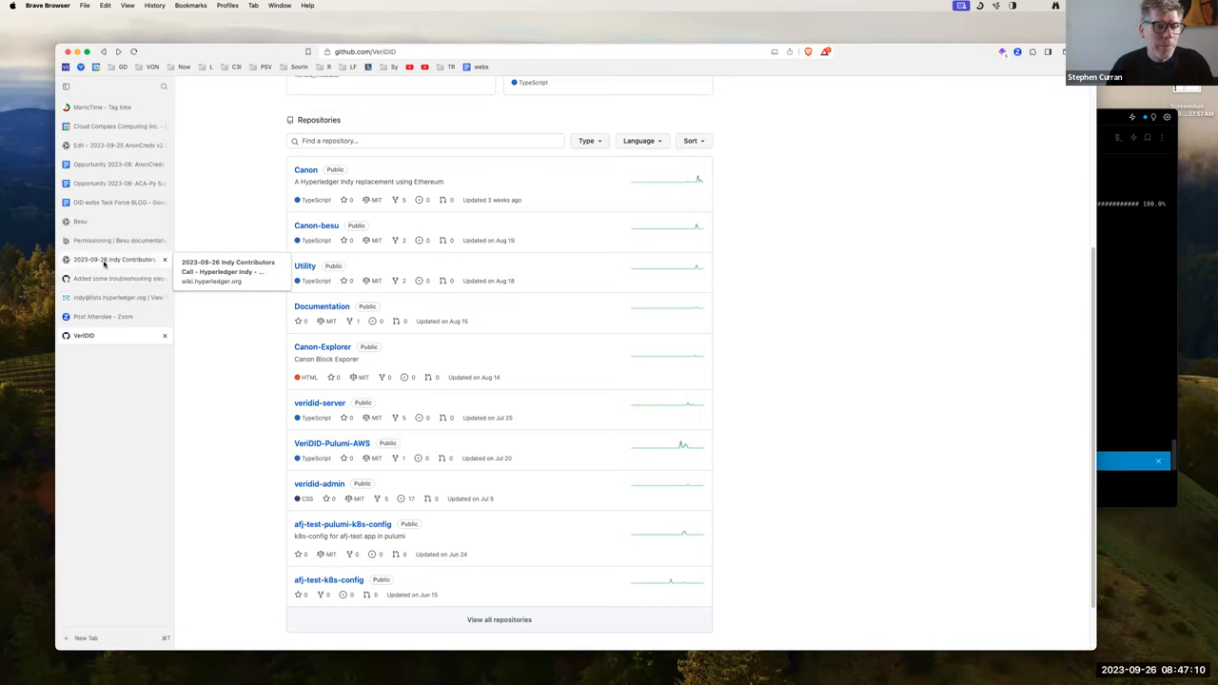
# - Return to the 2023-09-26 Indy Contributors Call notes page
pyautogui.click(114, 259)
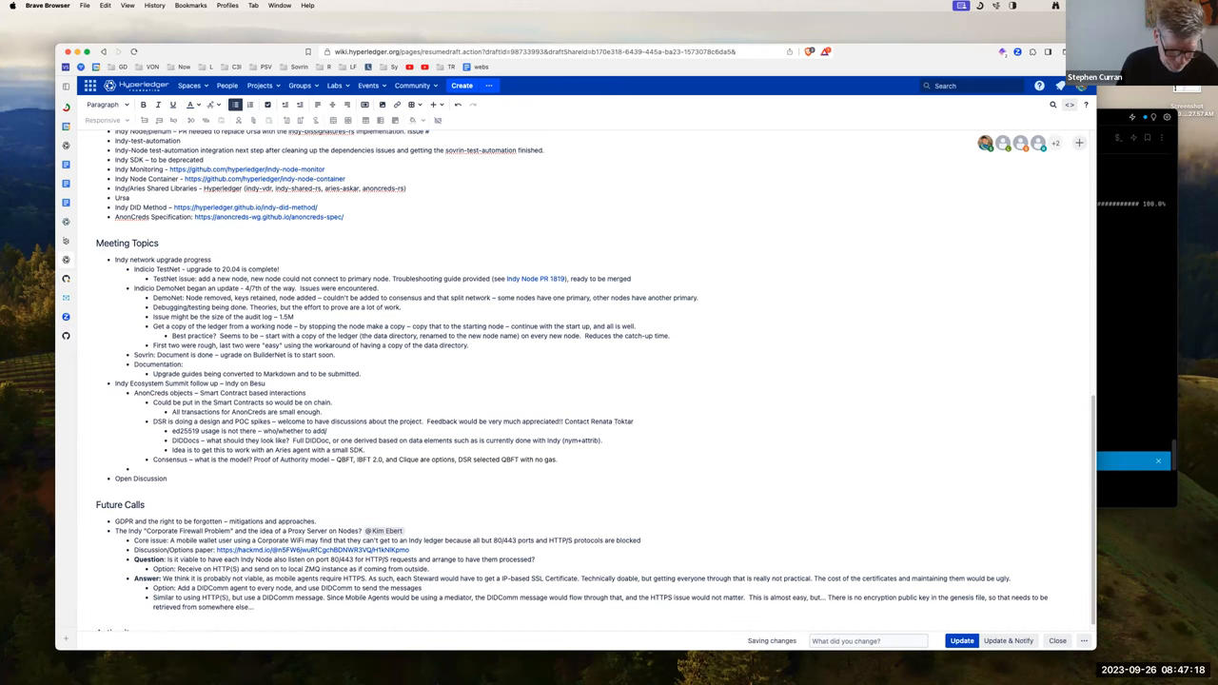
# - Add the bullet 'VeriDID work on Canon – using Besu as an Indy replacement' and select Besu
pyautogui.write('v')
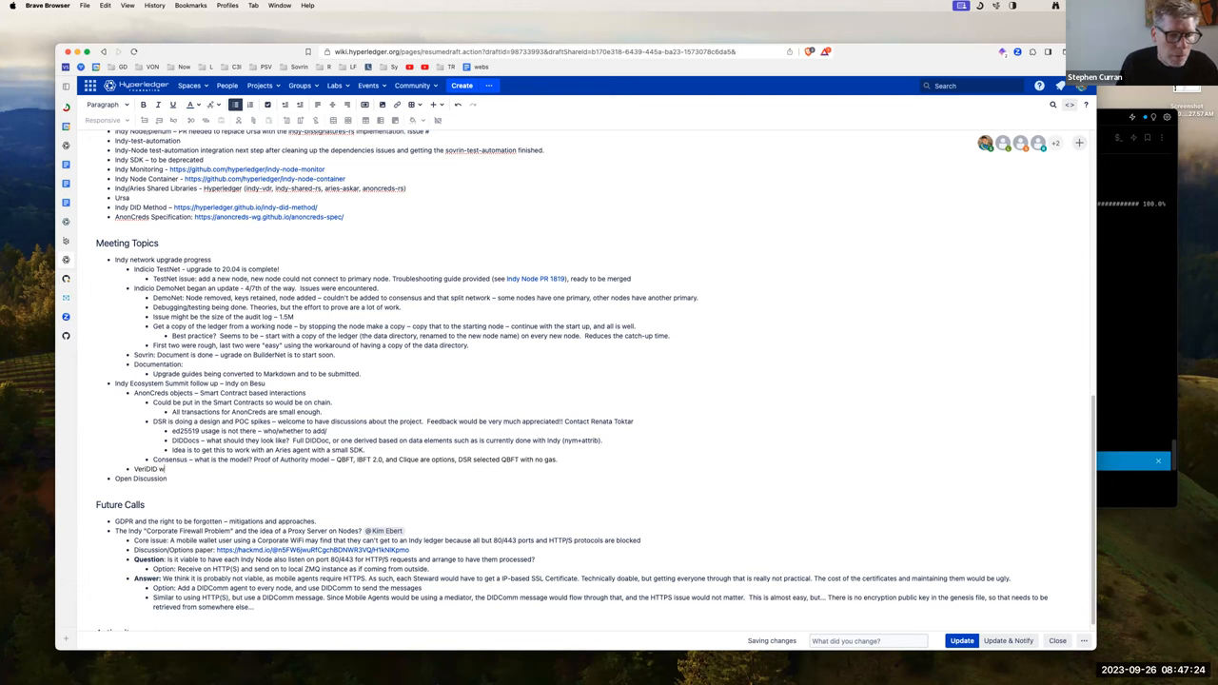
pyautogui.write('work on Car')
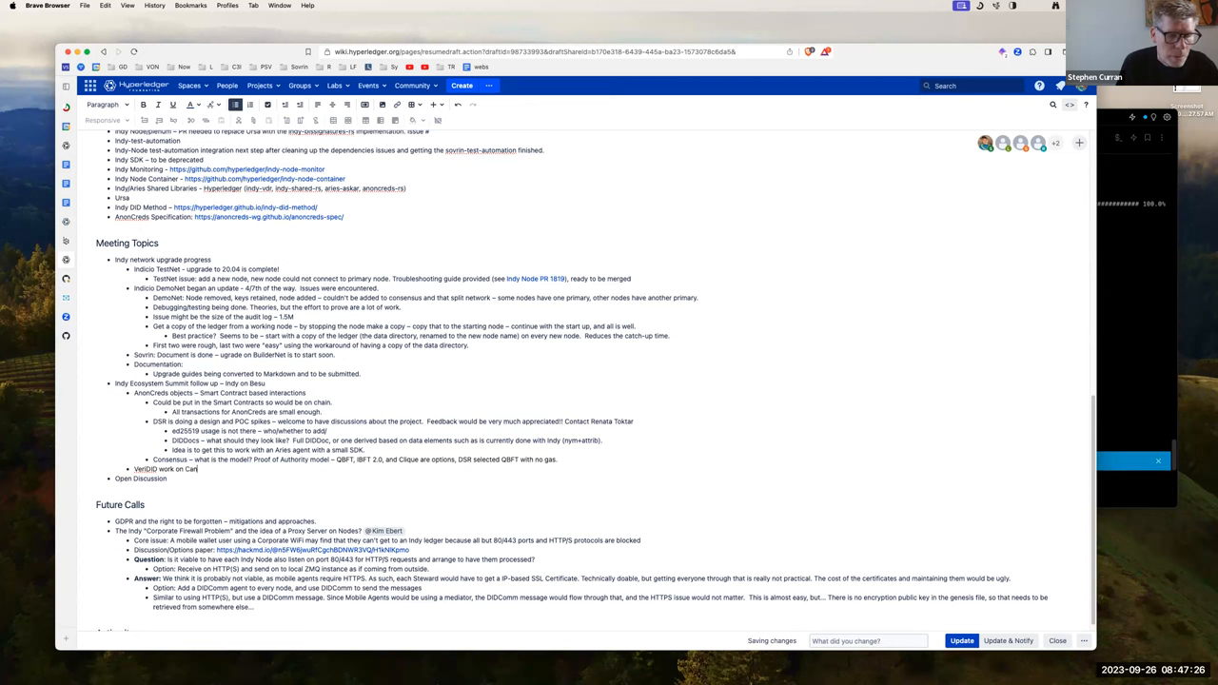
pyautogui.write('on –')
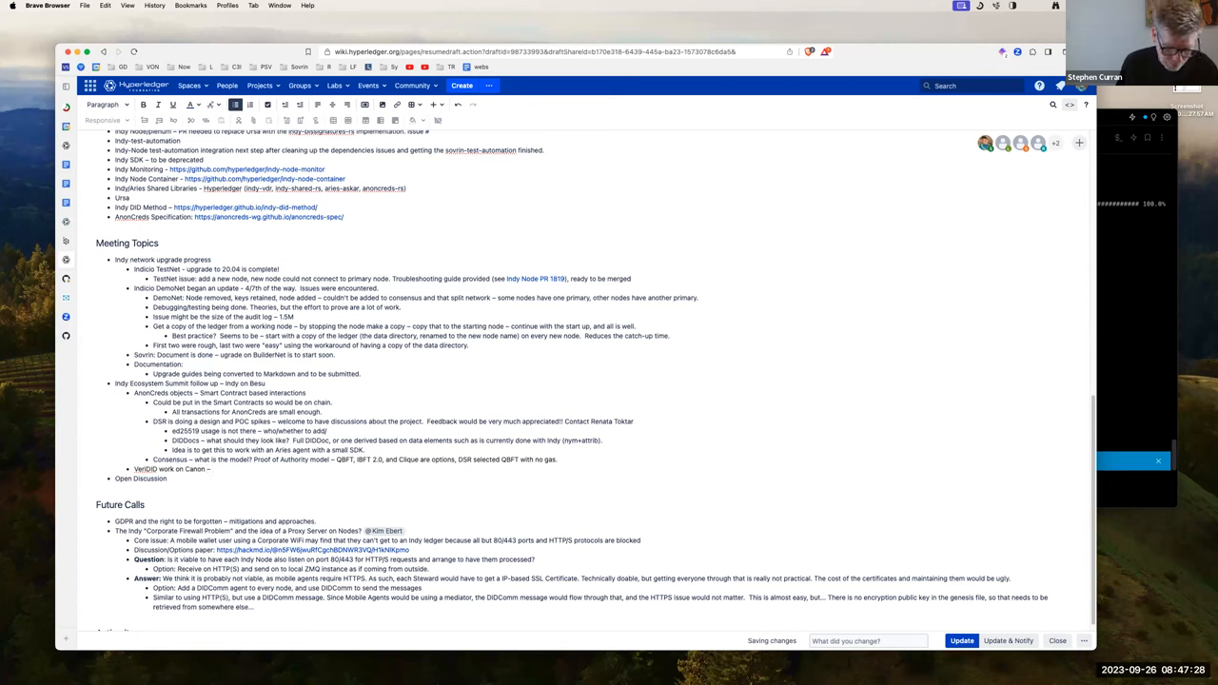
pyautogui.write('using Bel')
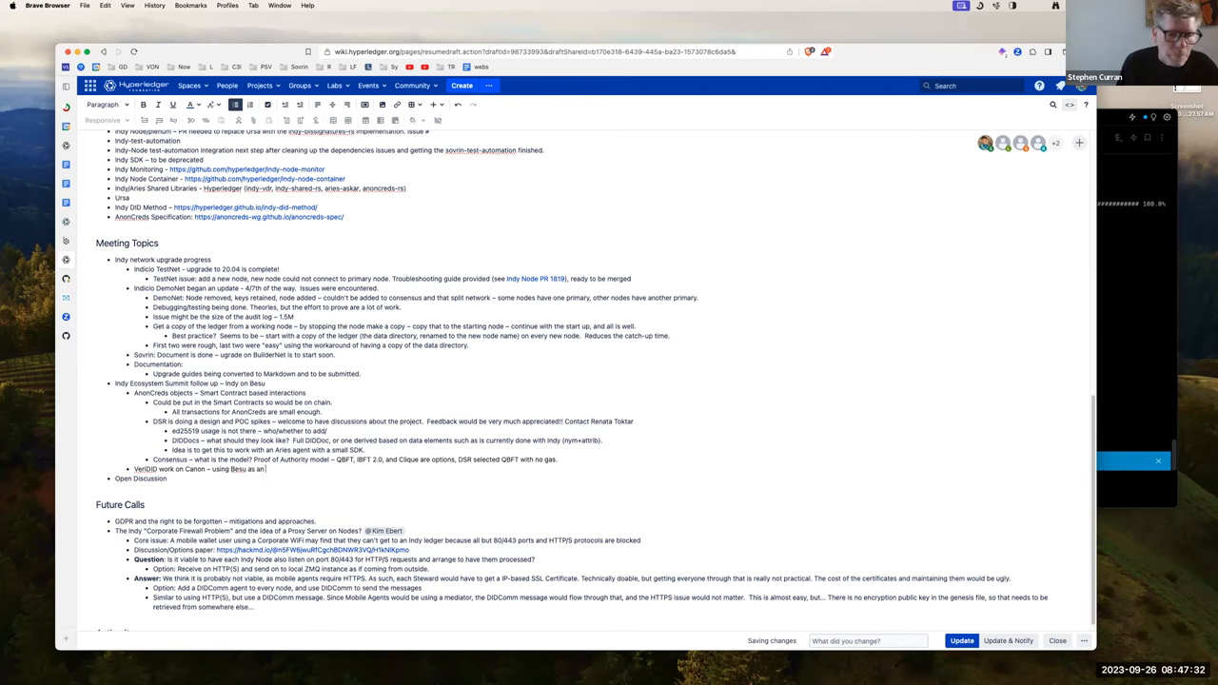
pyautogui.write('Indy replacement')
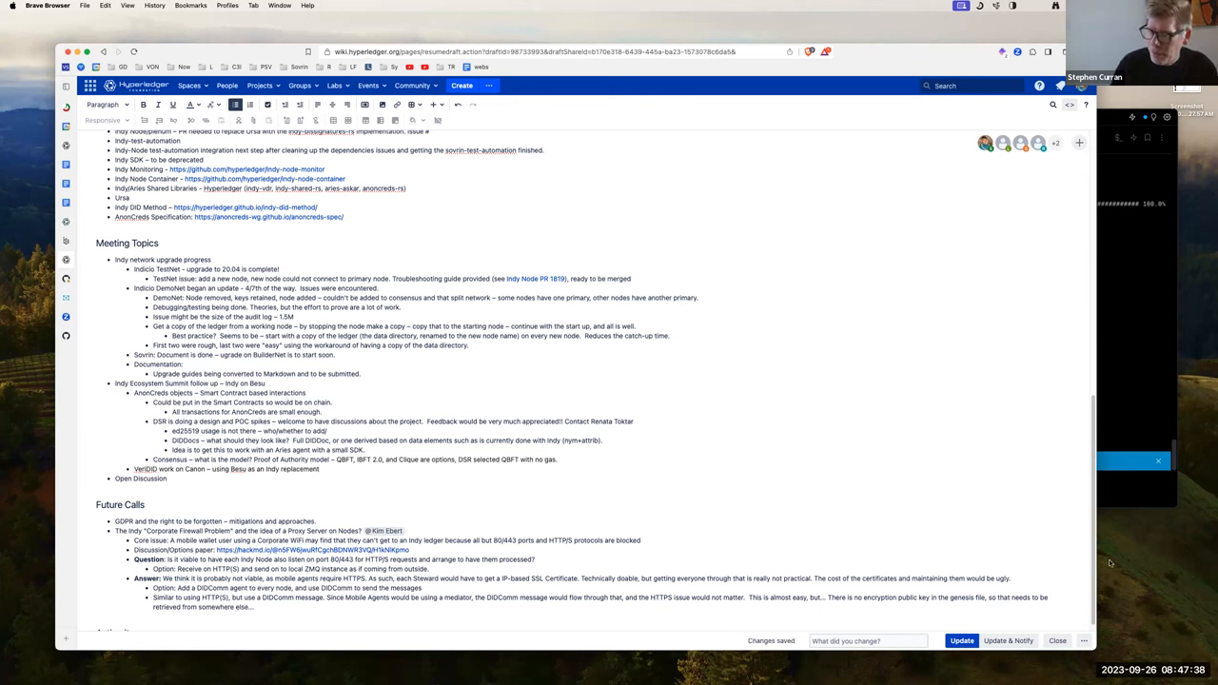
pyautogui.moveTo(236, 476)
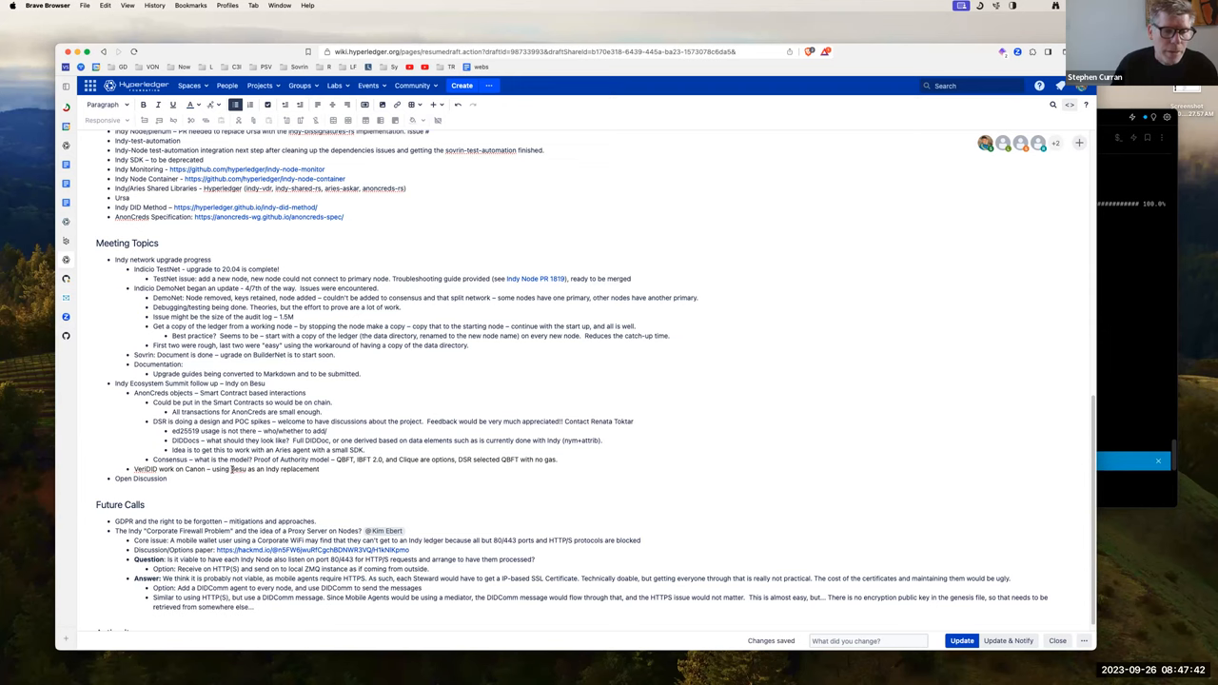
pyautogui.doubleClick(274, 468)
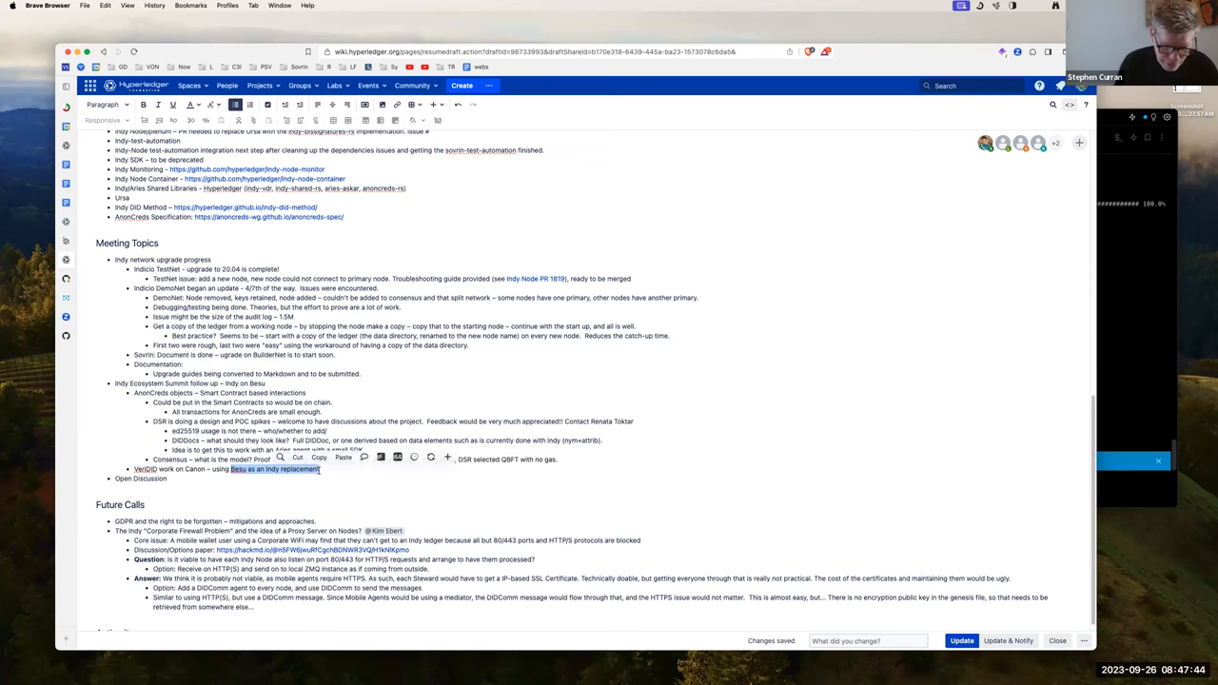